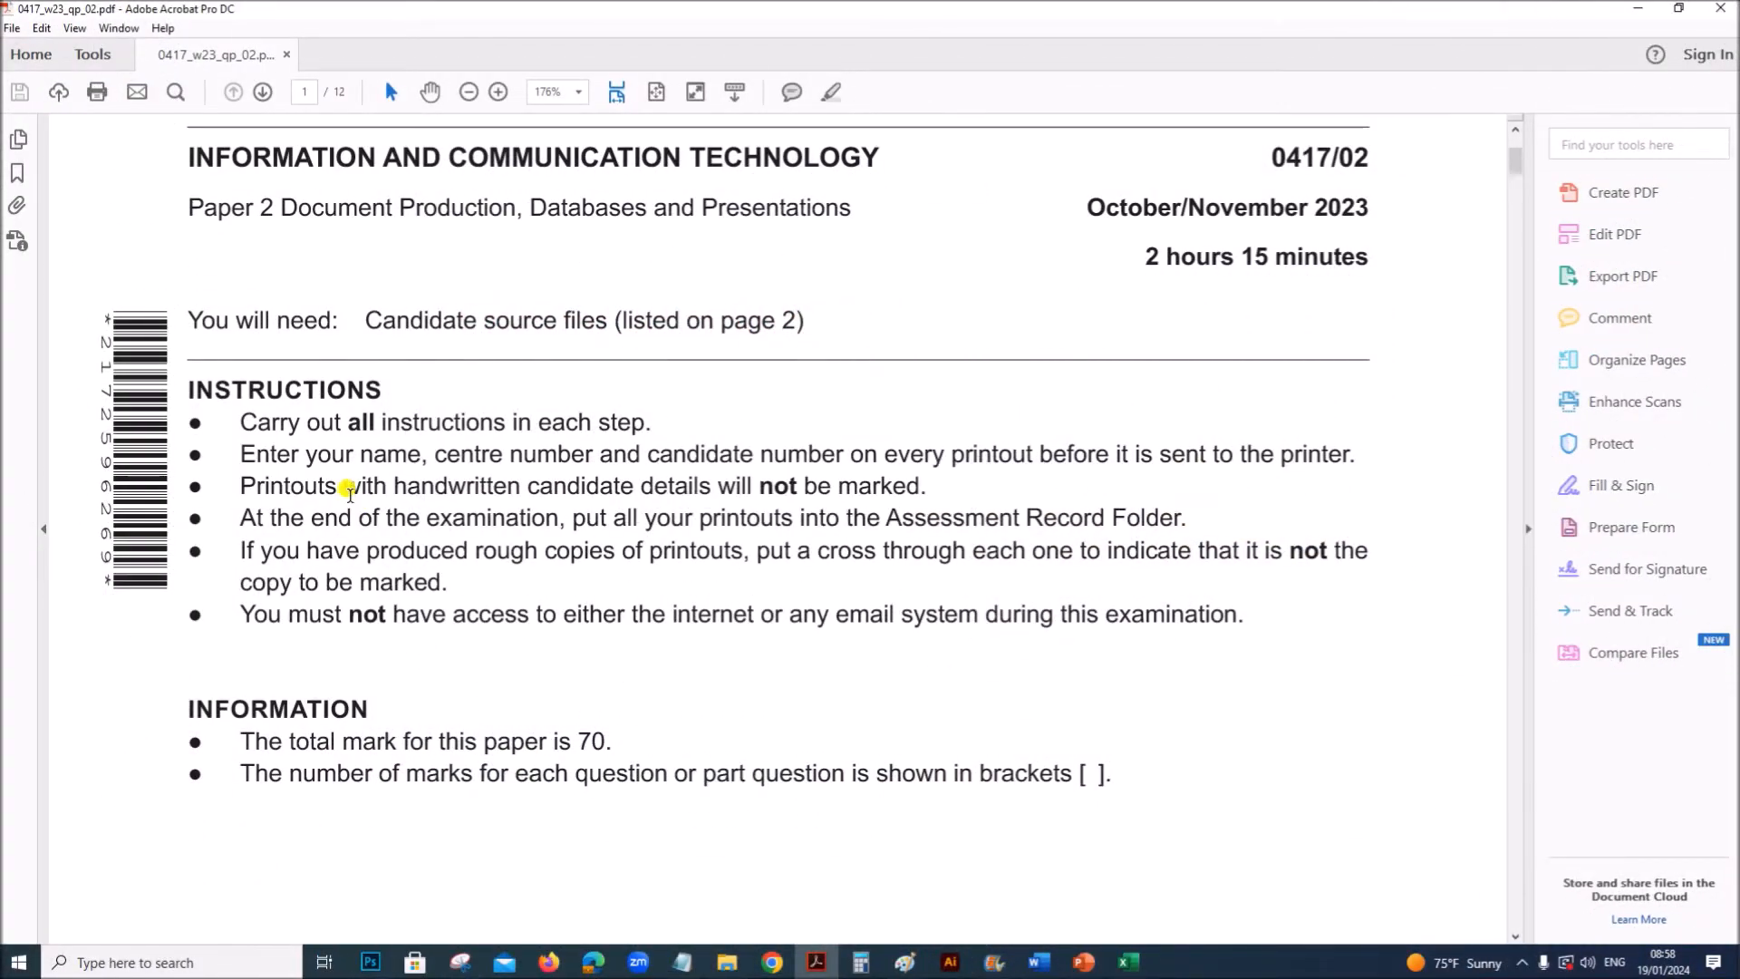
mouse_move(493, 323)
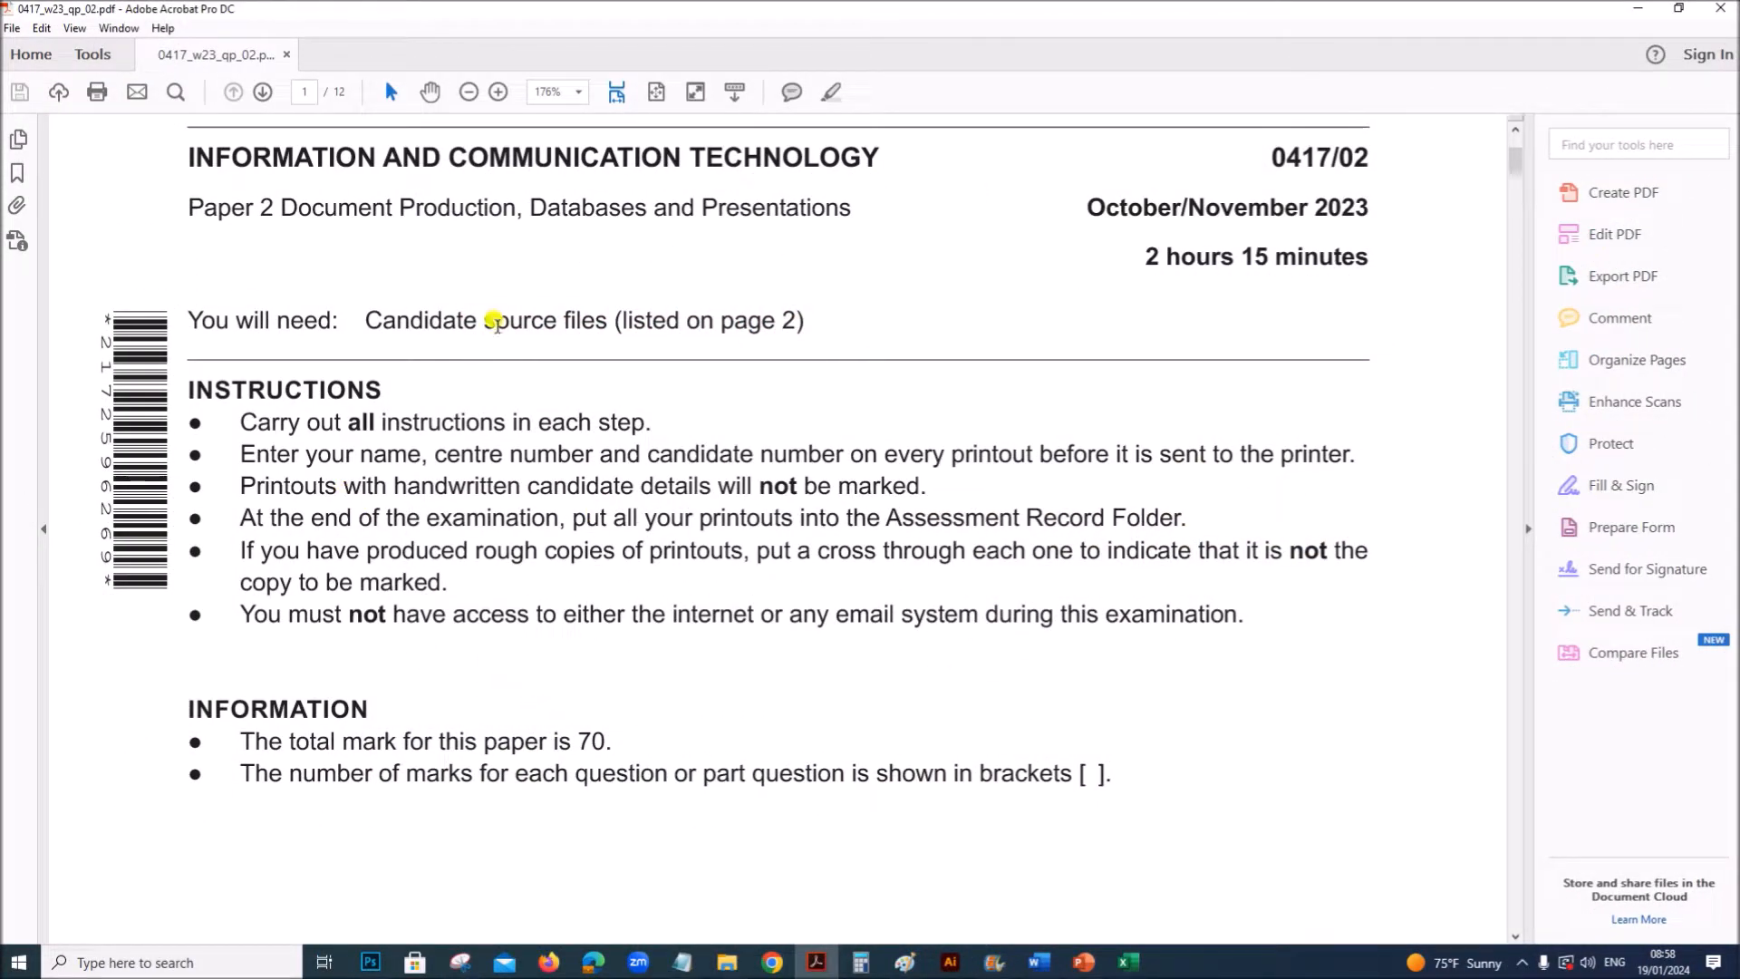
mouse_move(308, 257)
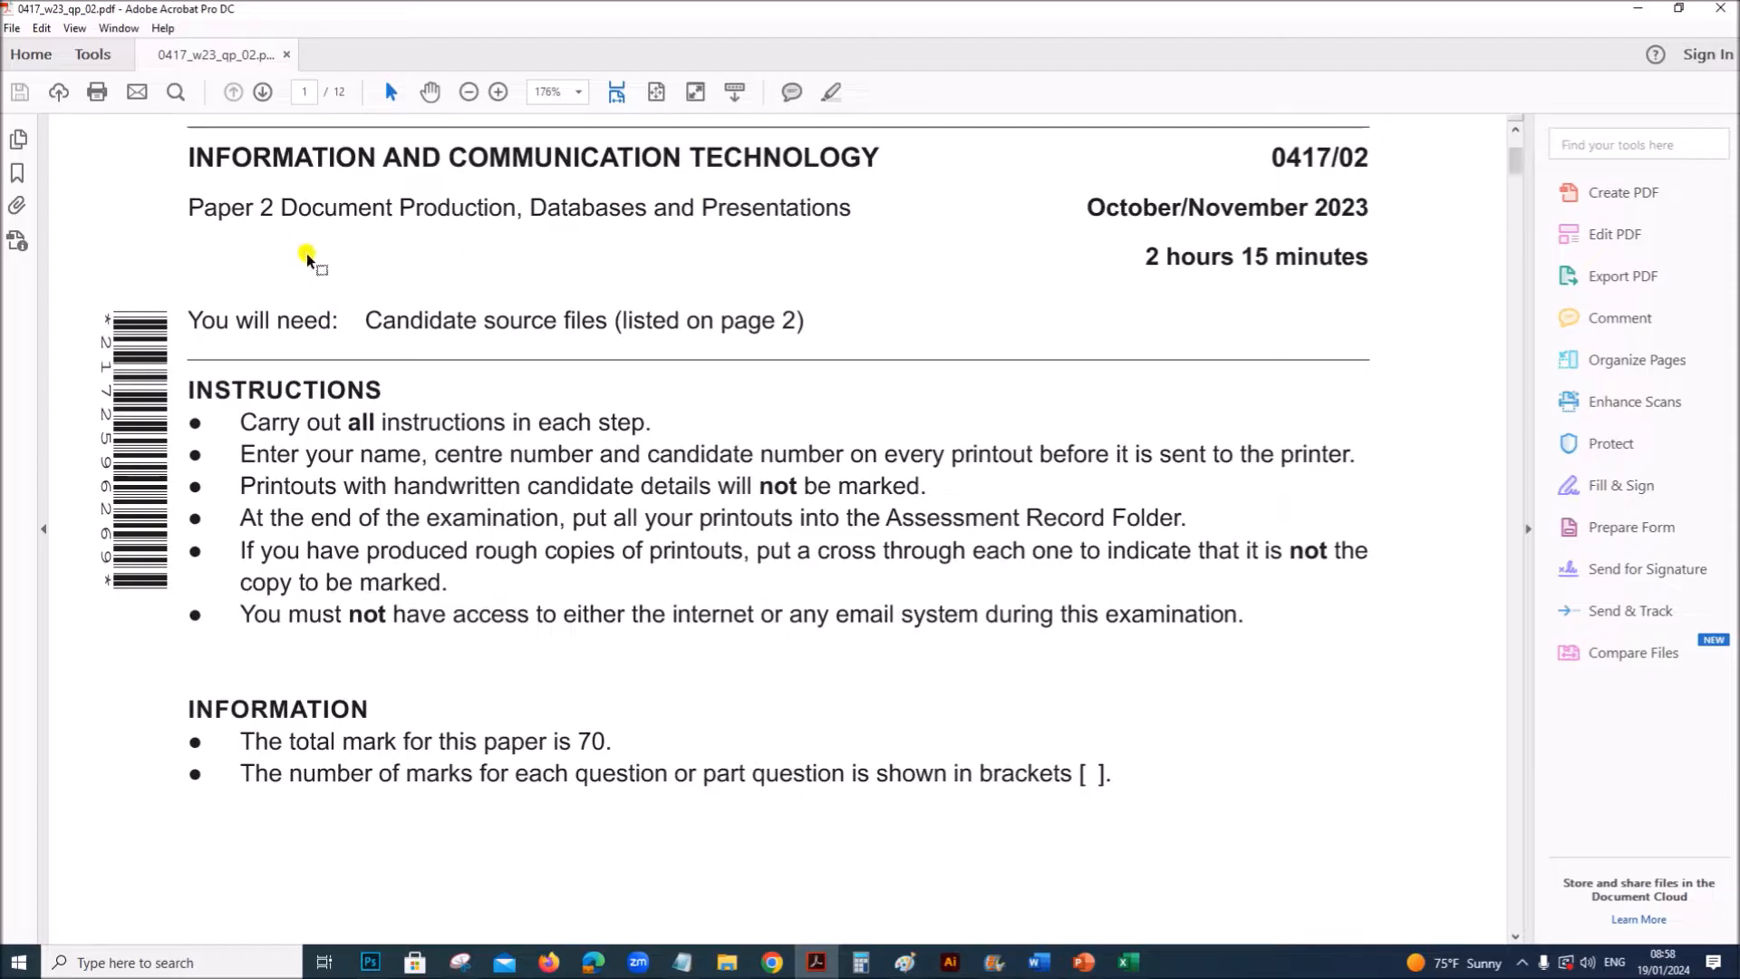
mouse_move(569, 616)
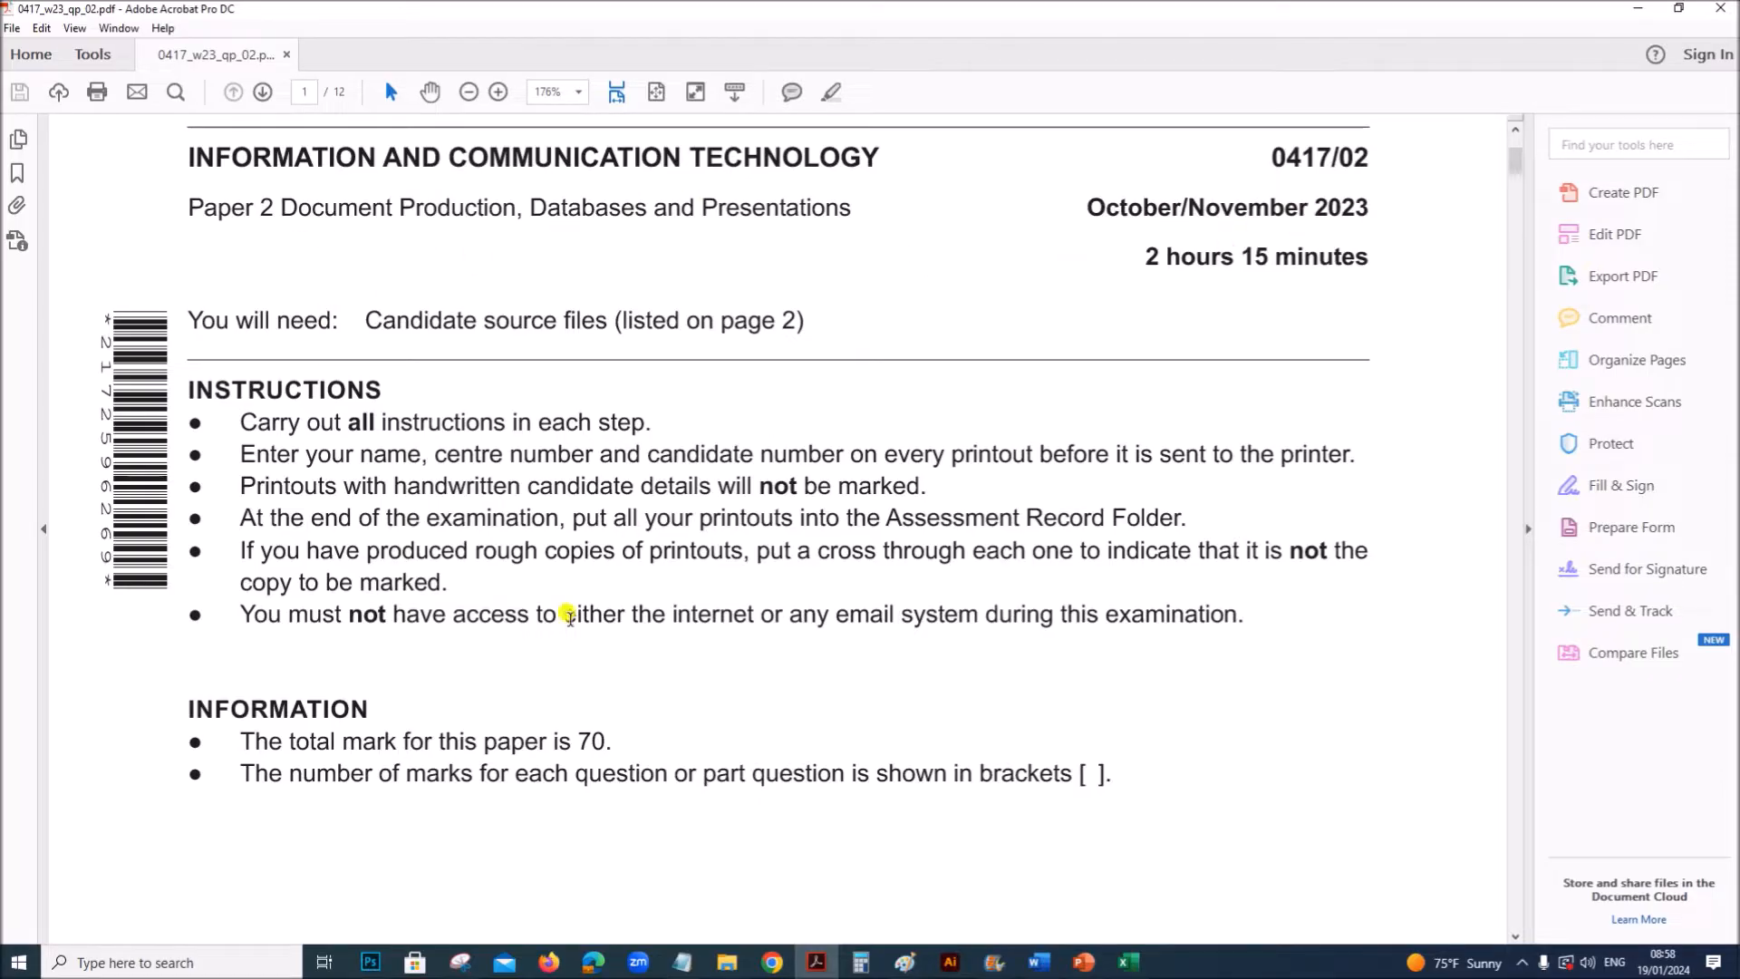
Scroll the exam paper down to page 8, Task 4 – Presentation
scroll("down", 3)
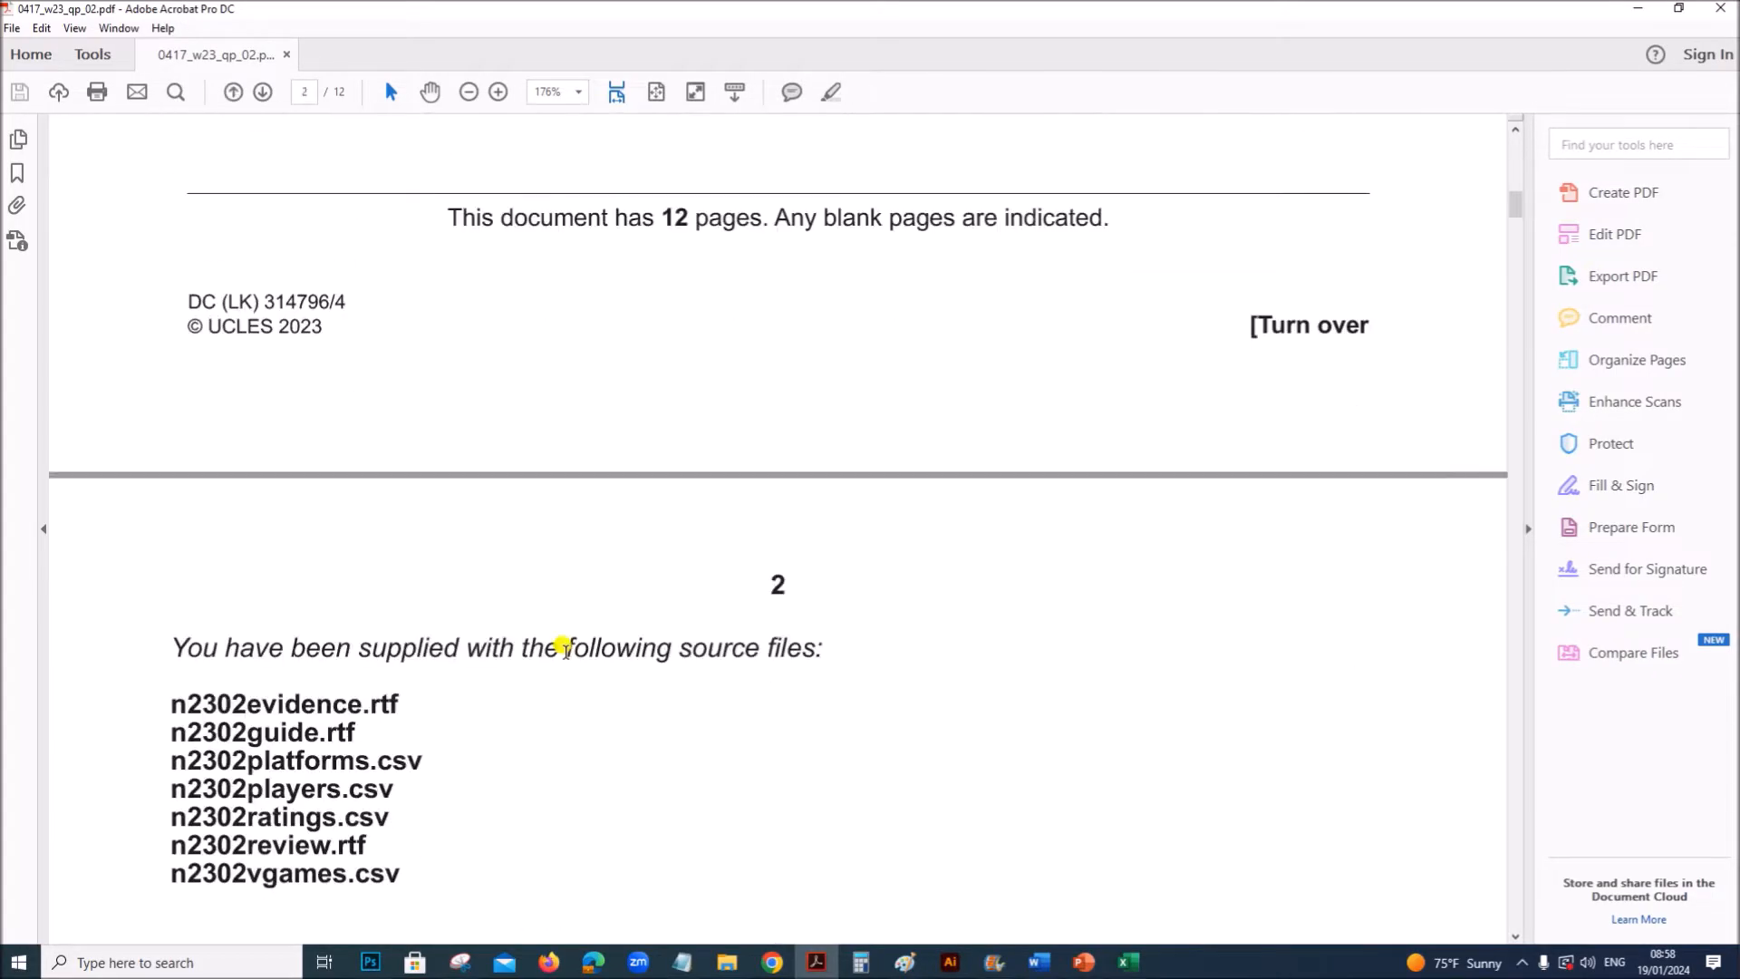
scroll("down", 3)
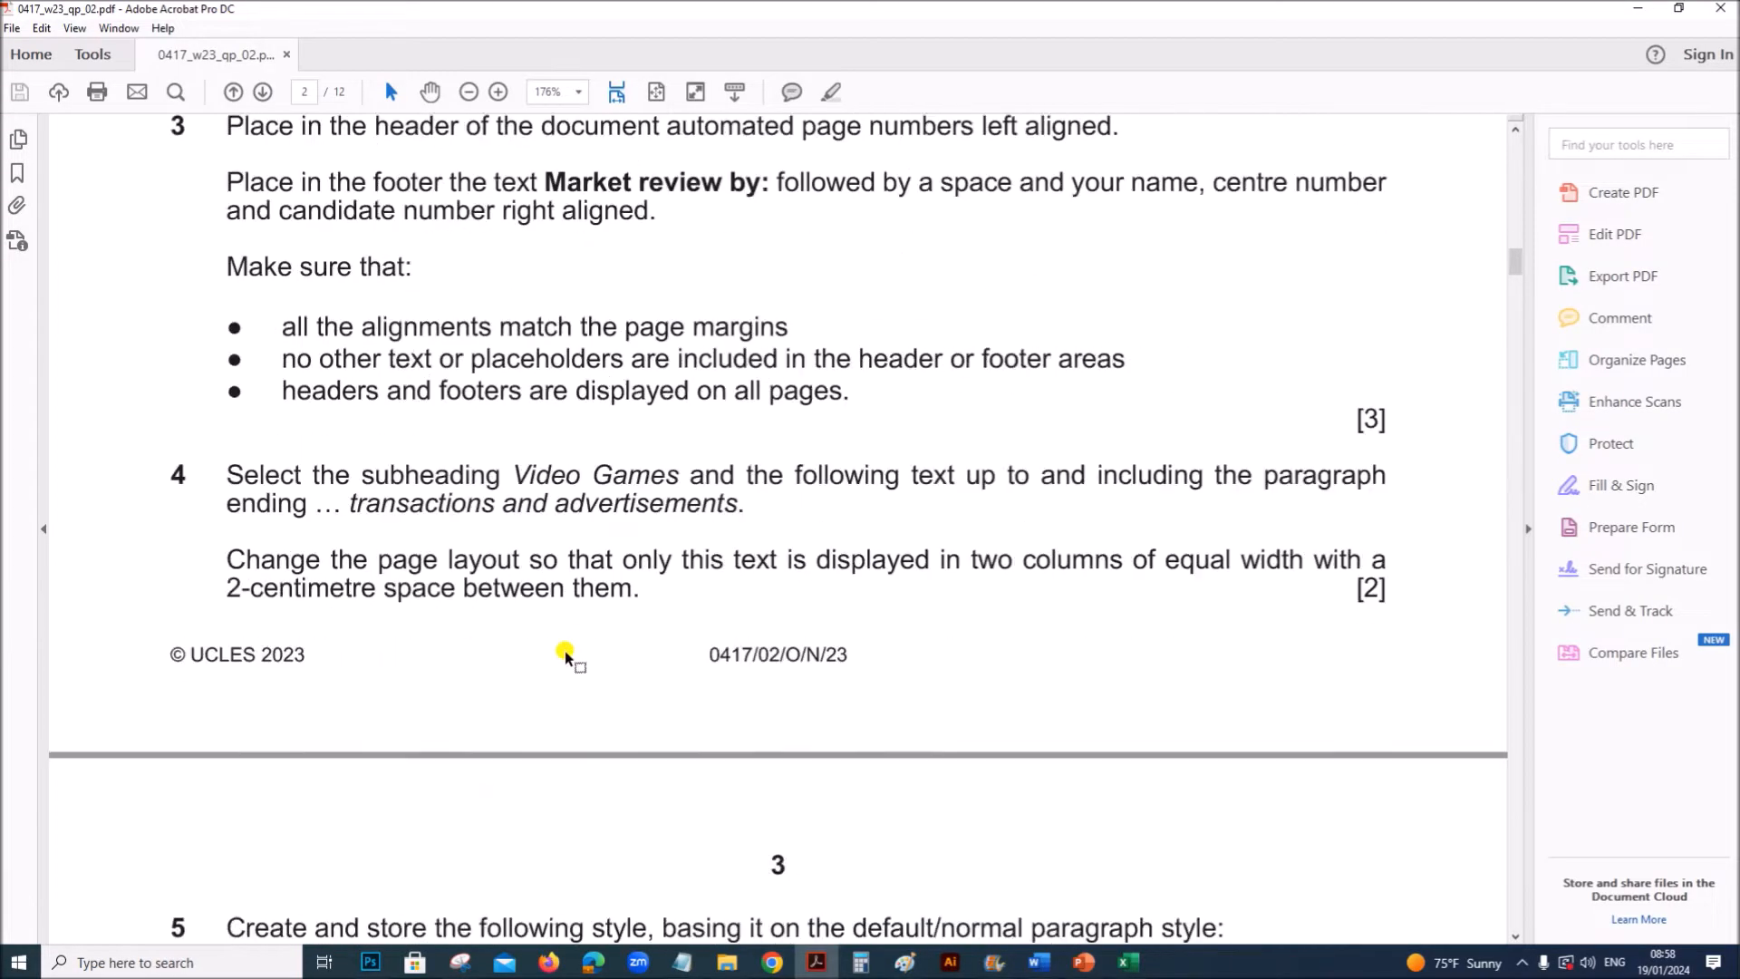
scroll("down", 3)
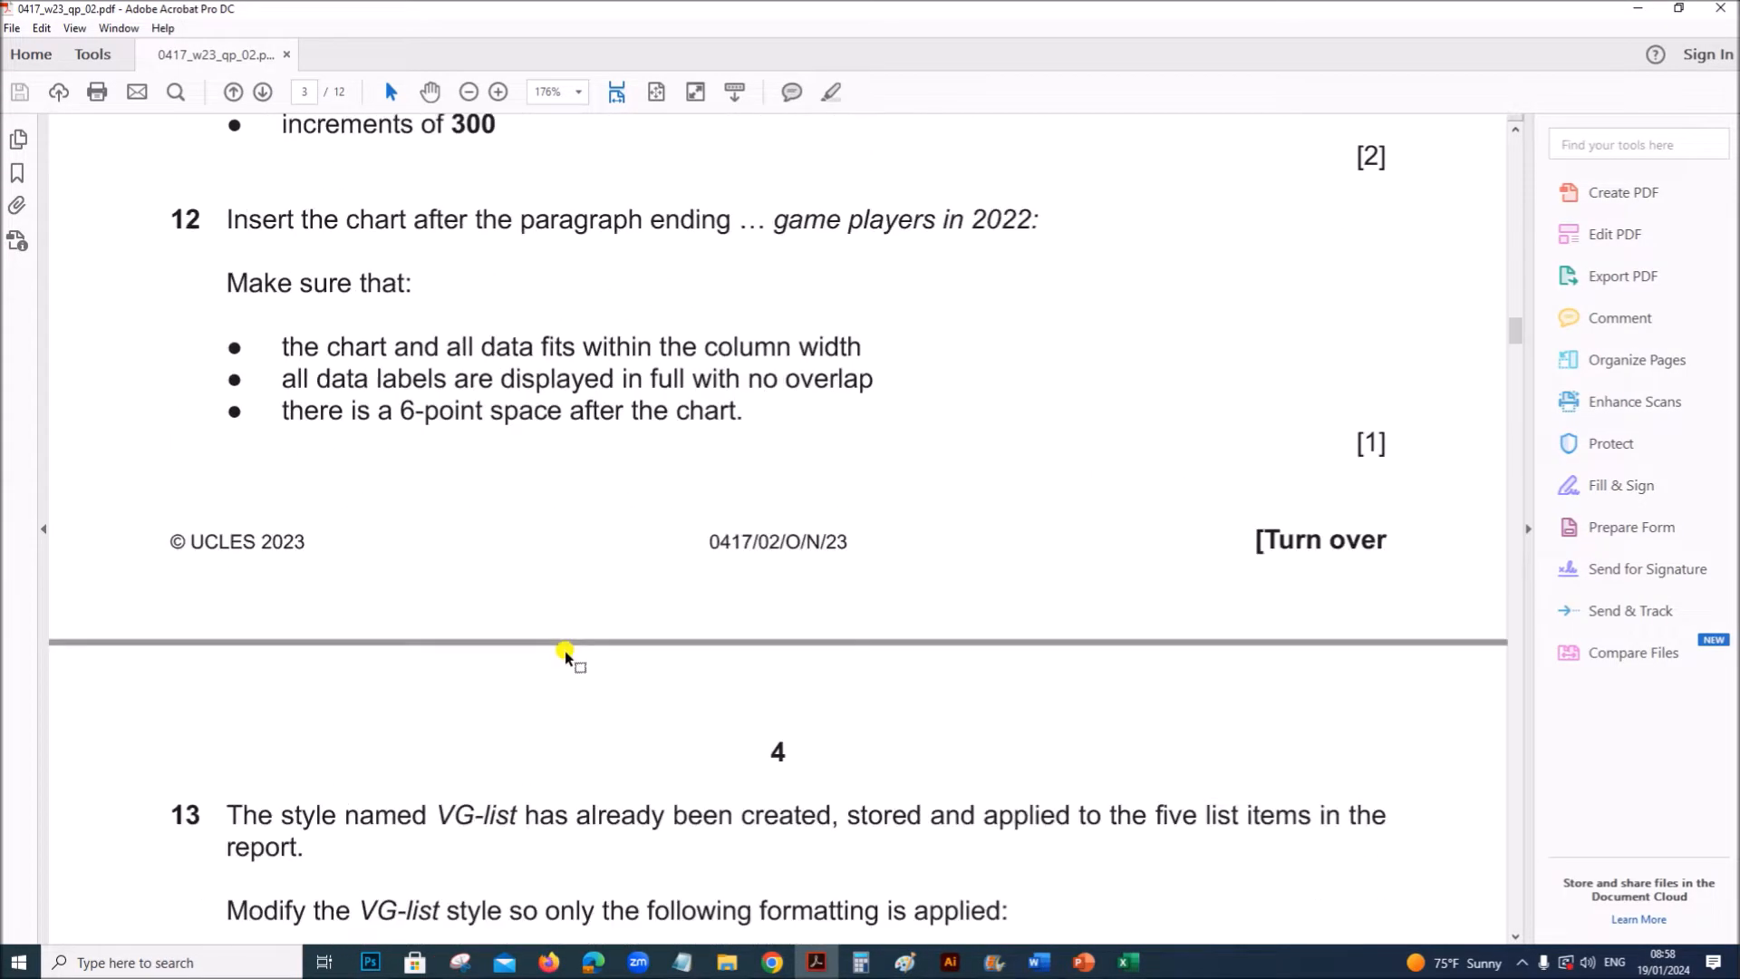
scroll("down", 3)
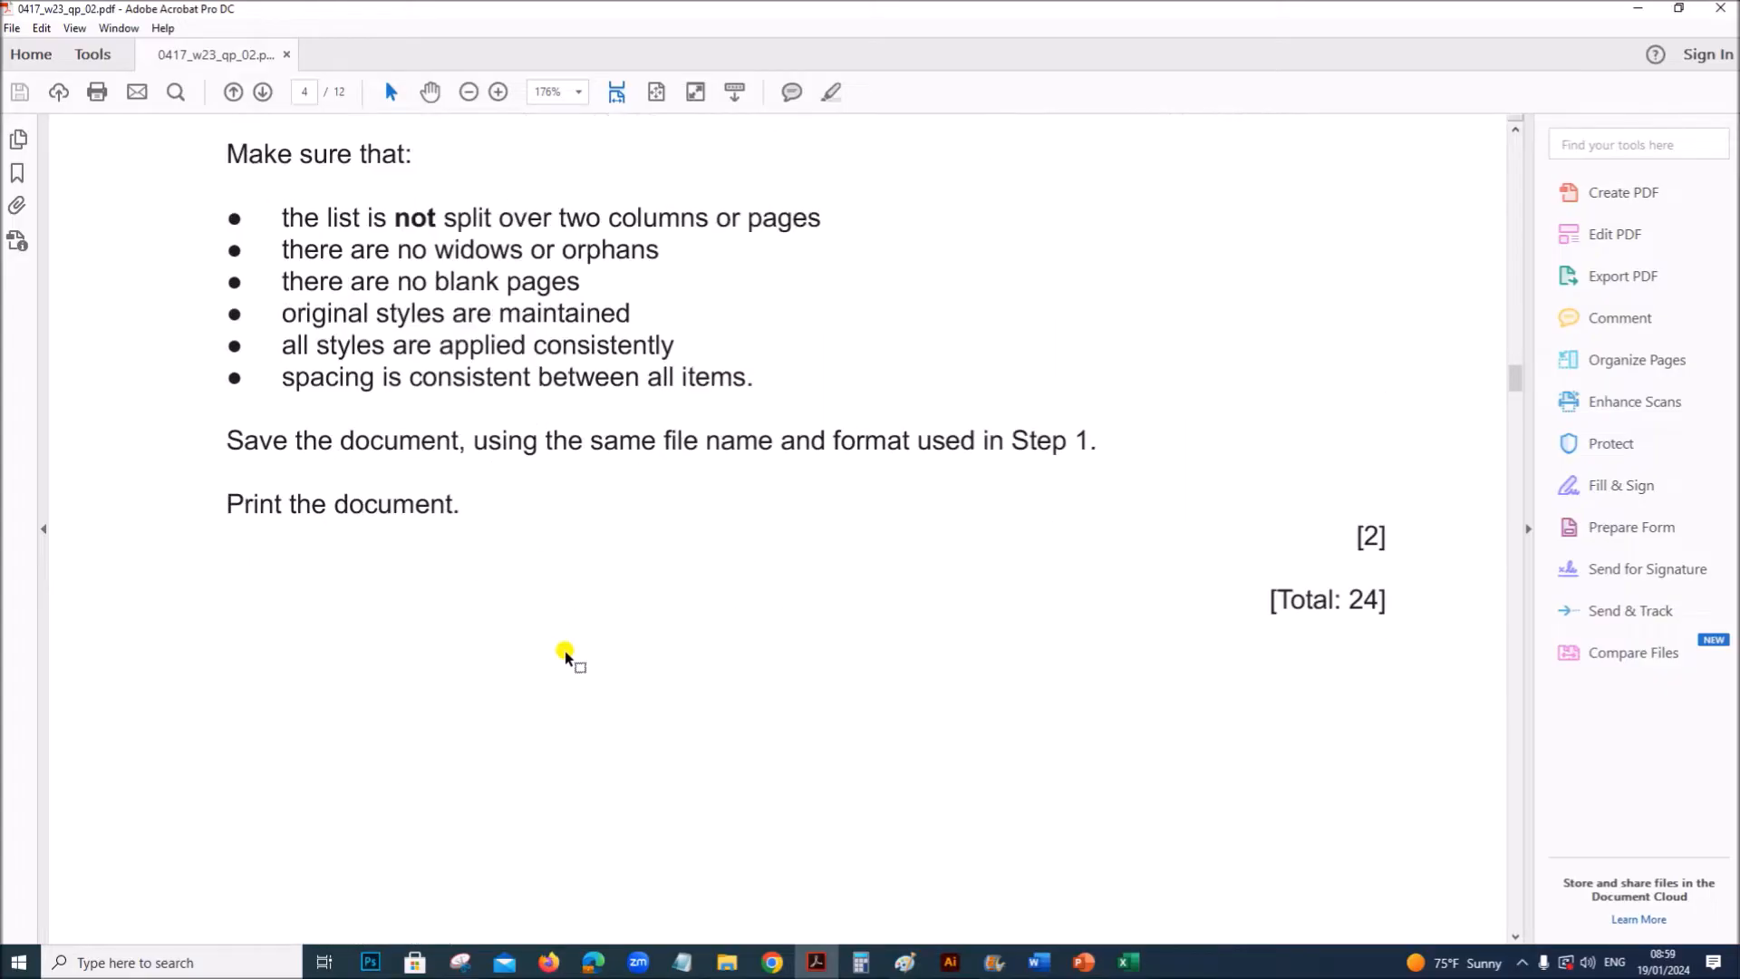
scroll("down", 3)
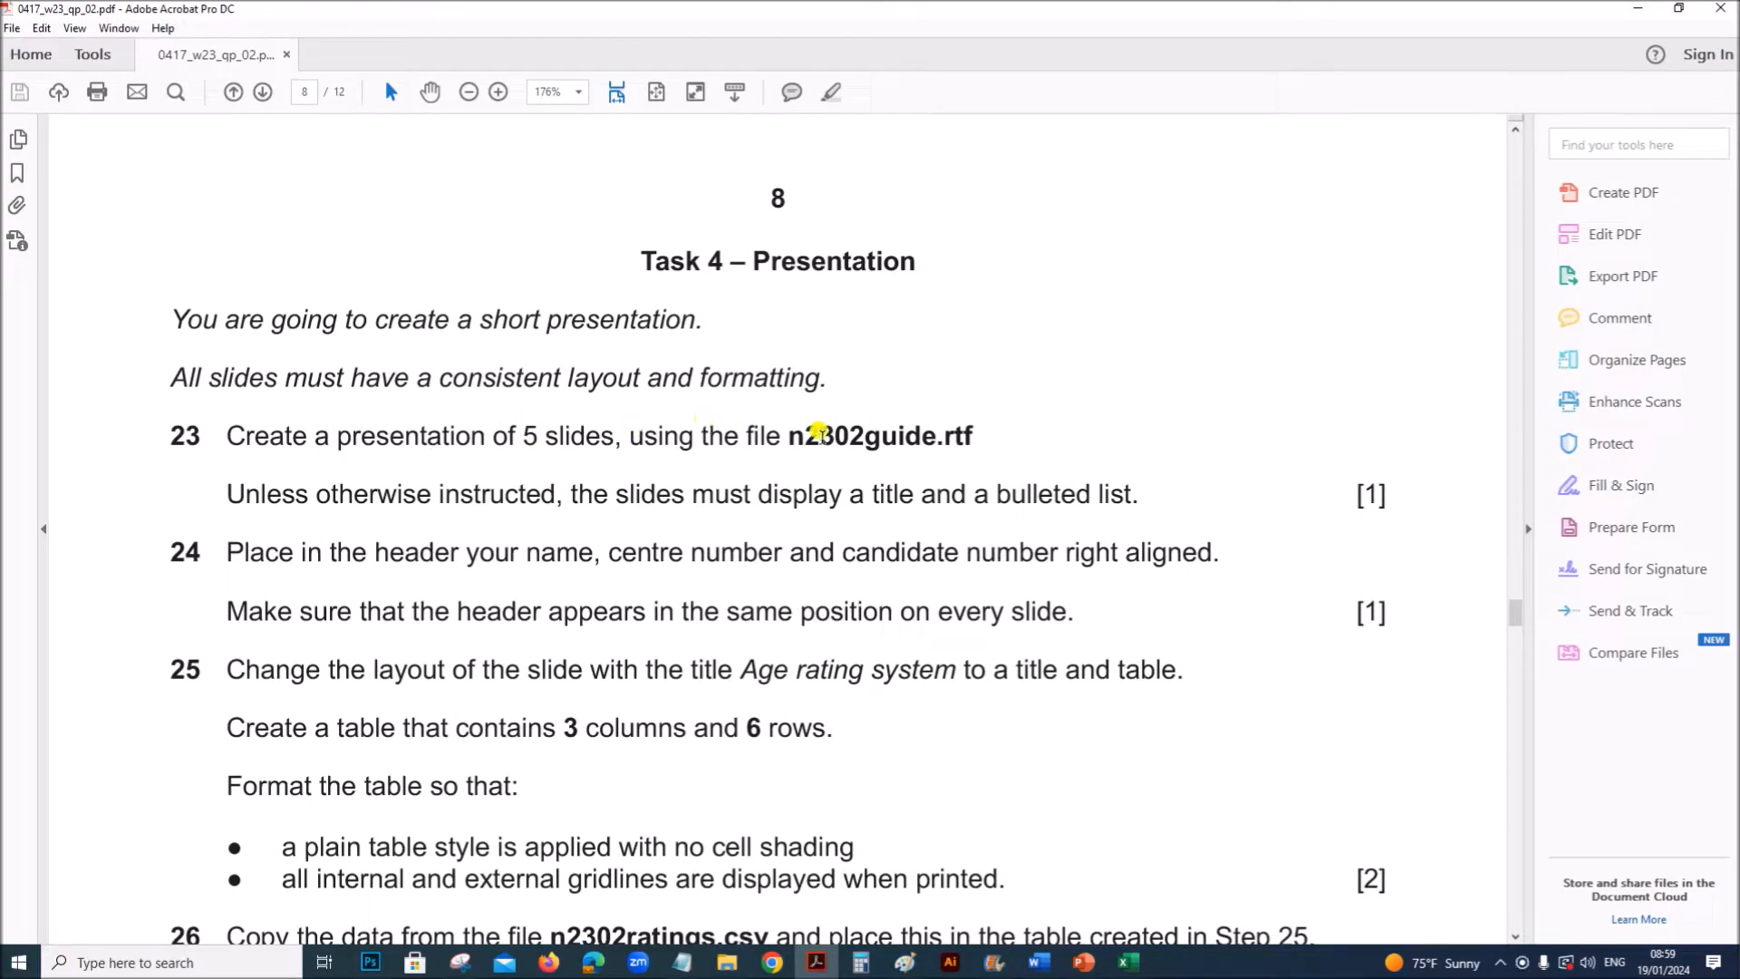
mouse_move(988, 565)
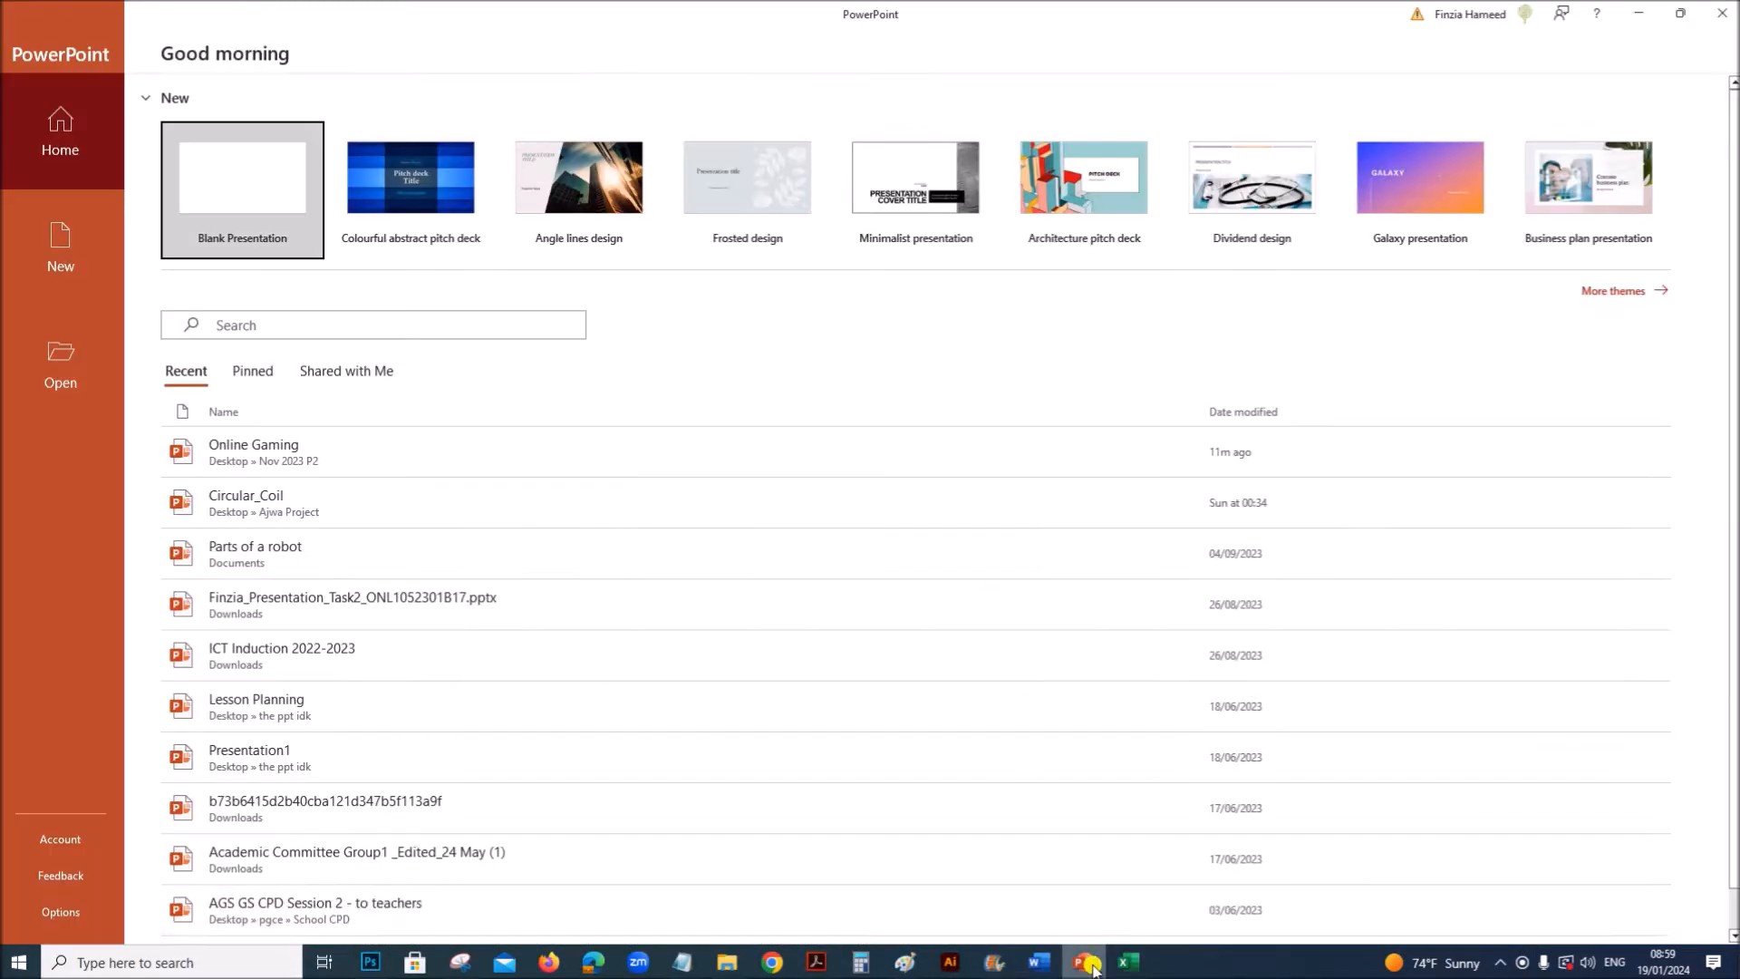
Start a blank presentation and choose Slides from Outline for new slides
left_click(241, 177)
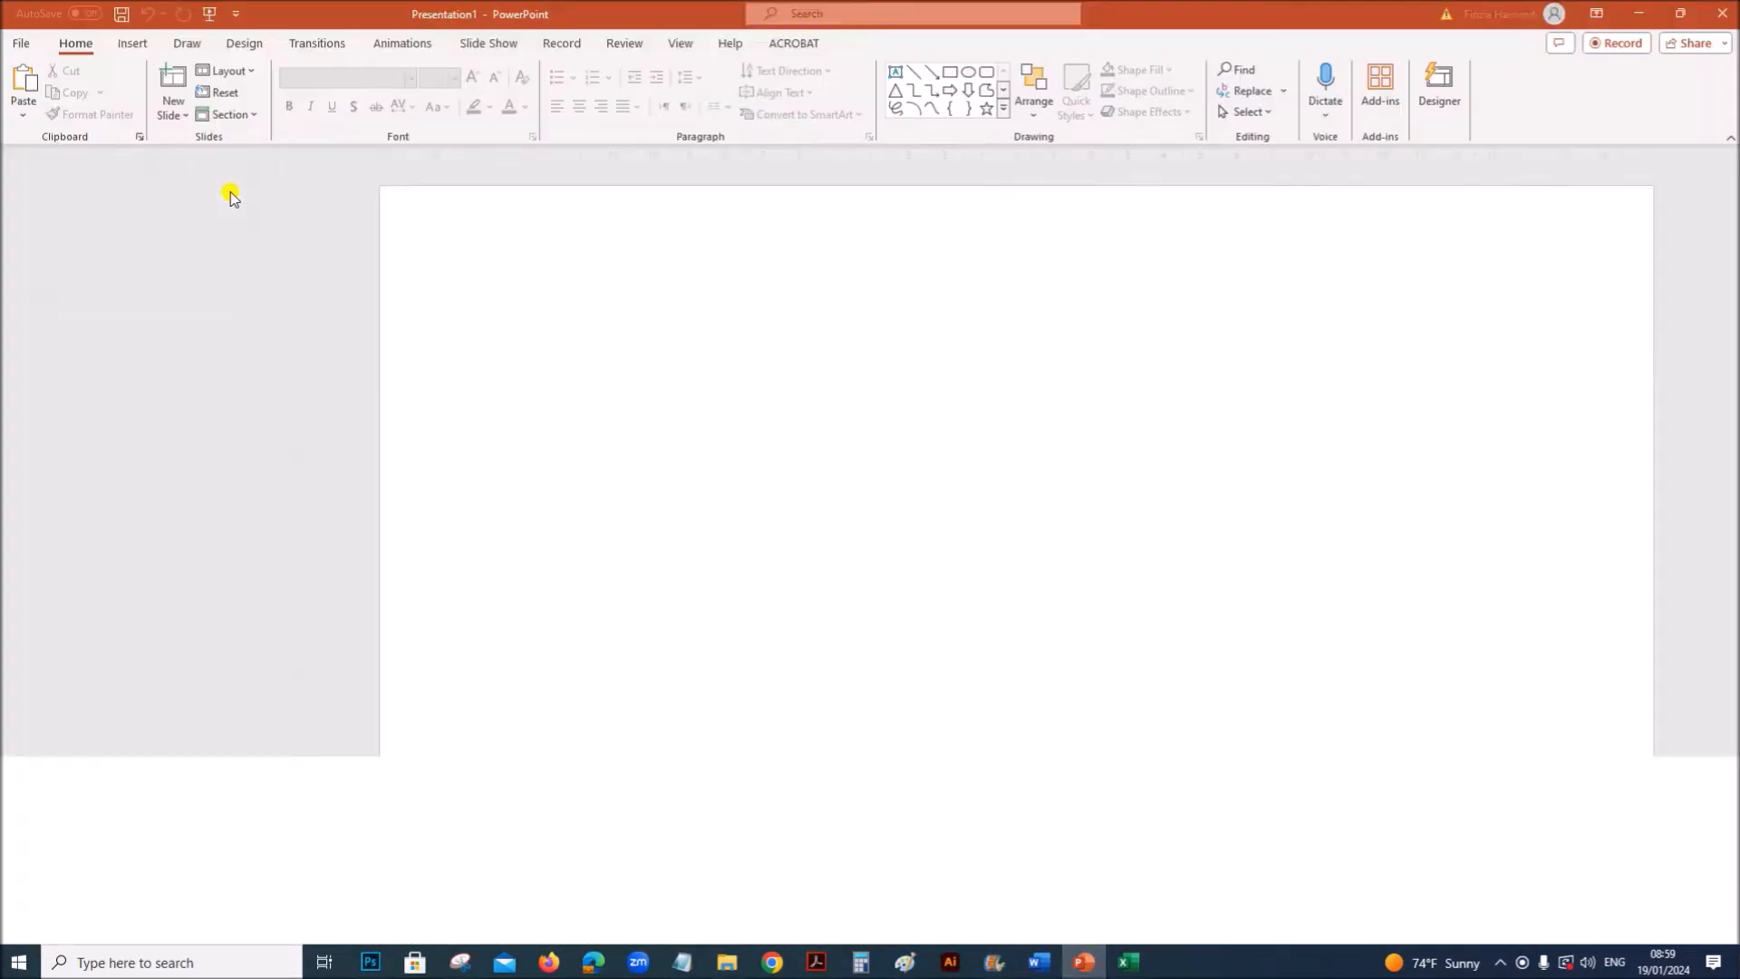
left_click(170, 85)
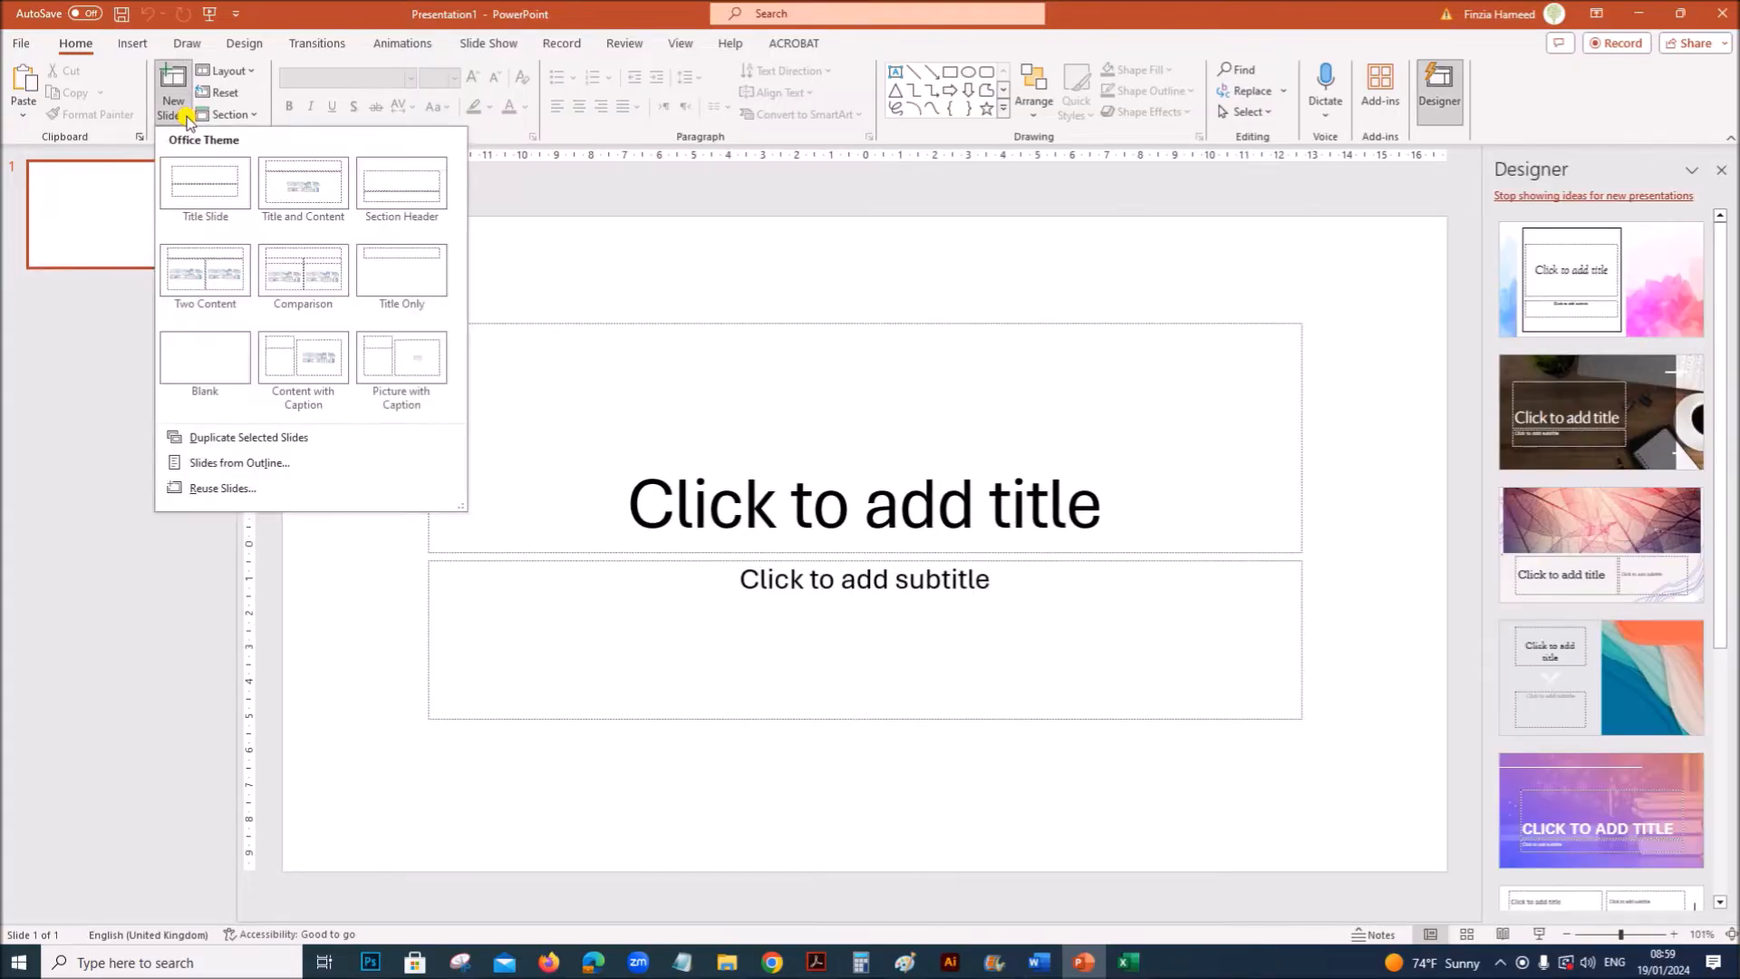
mouse_move(217, 464)
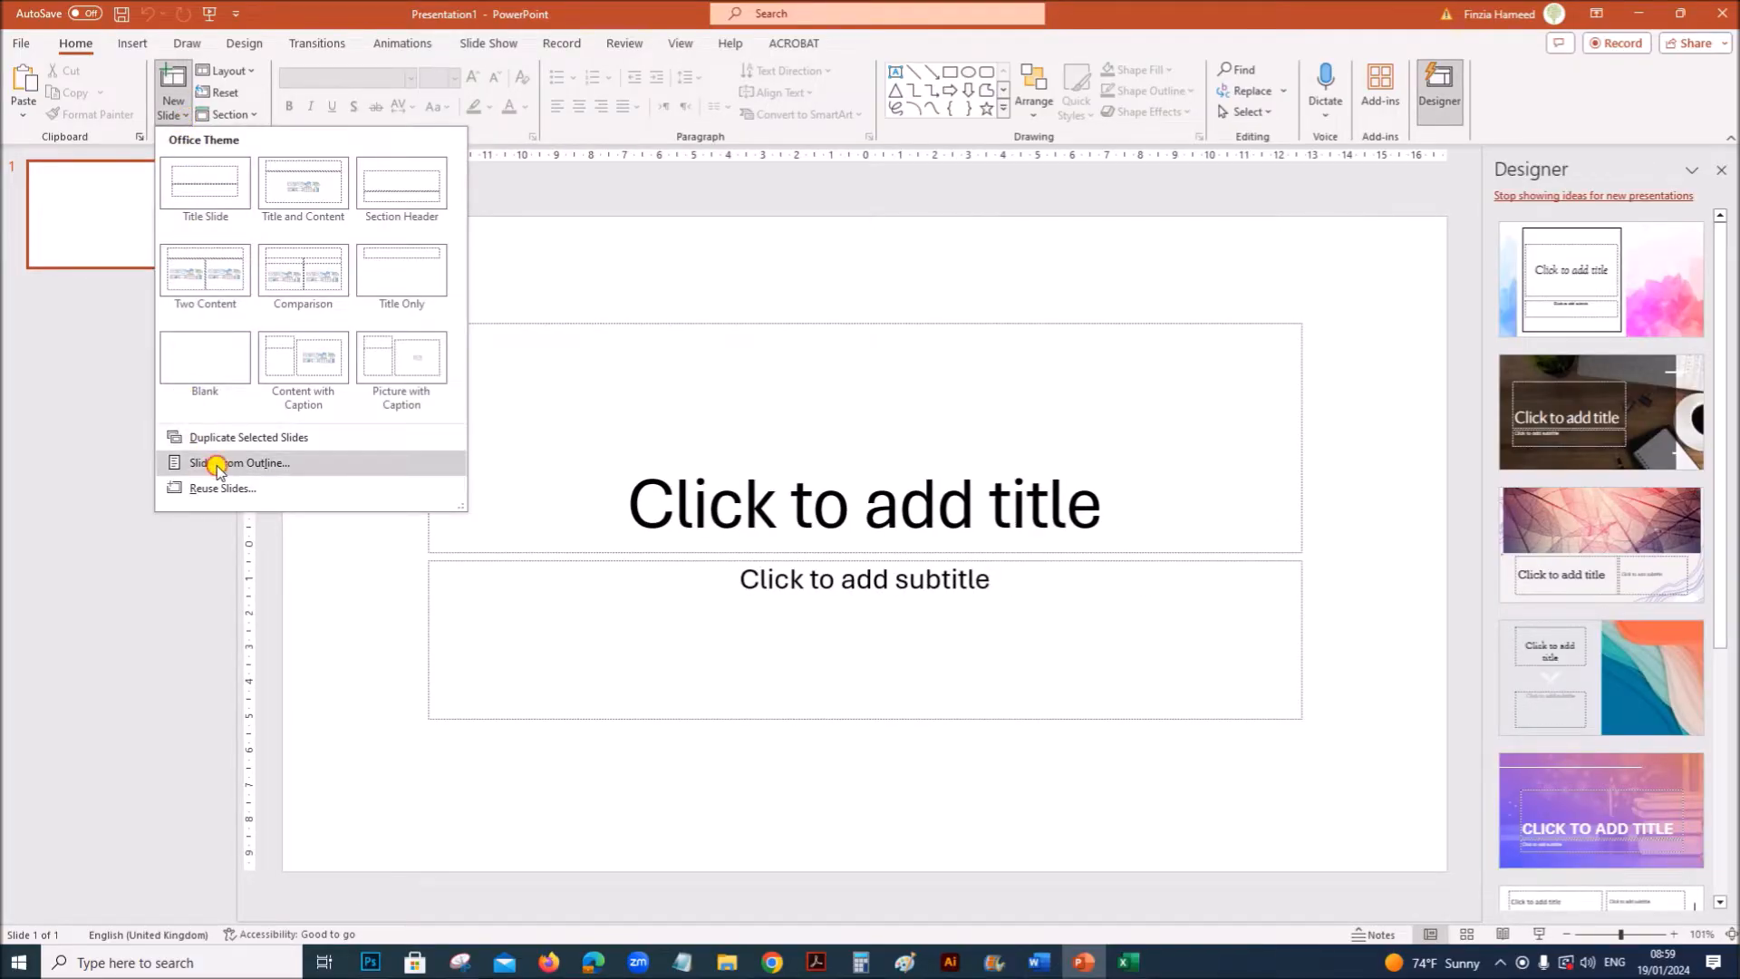
left_click(222, 464)
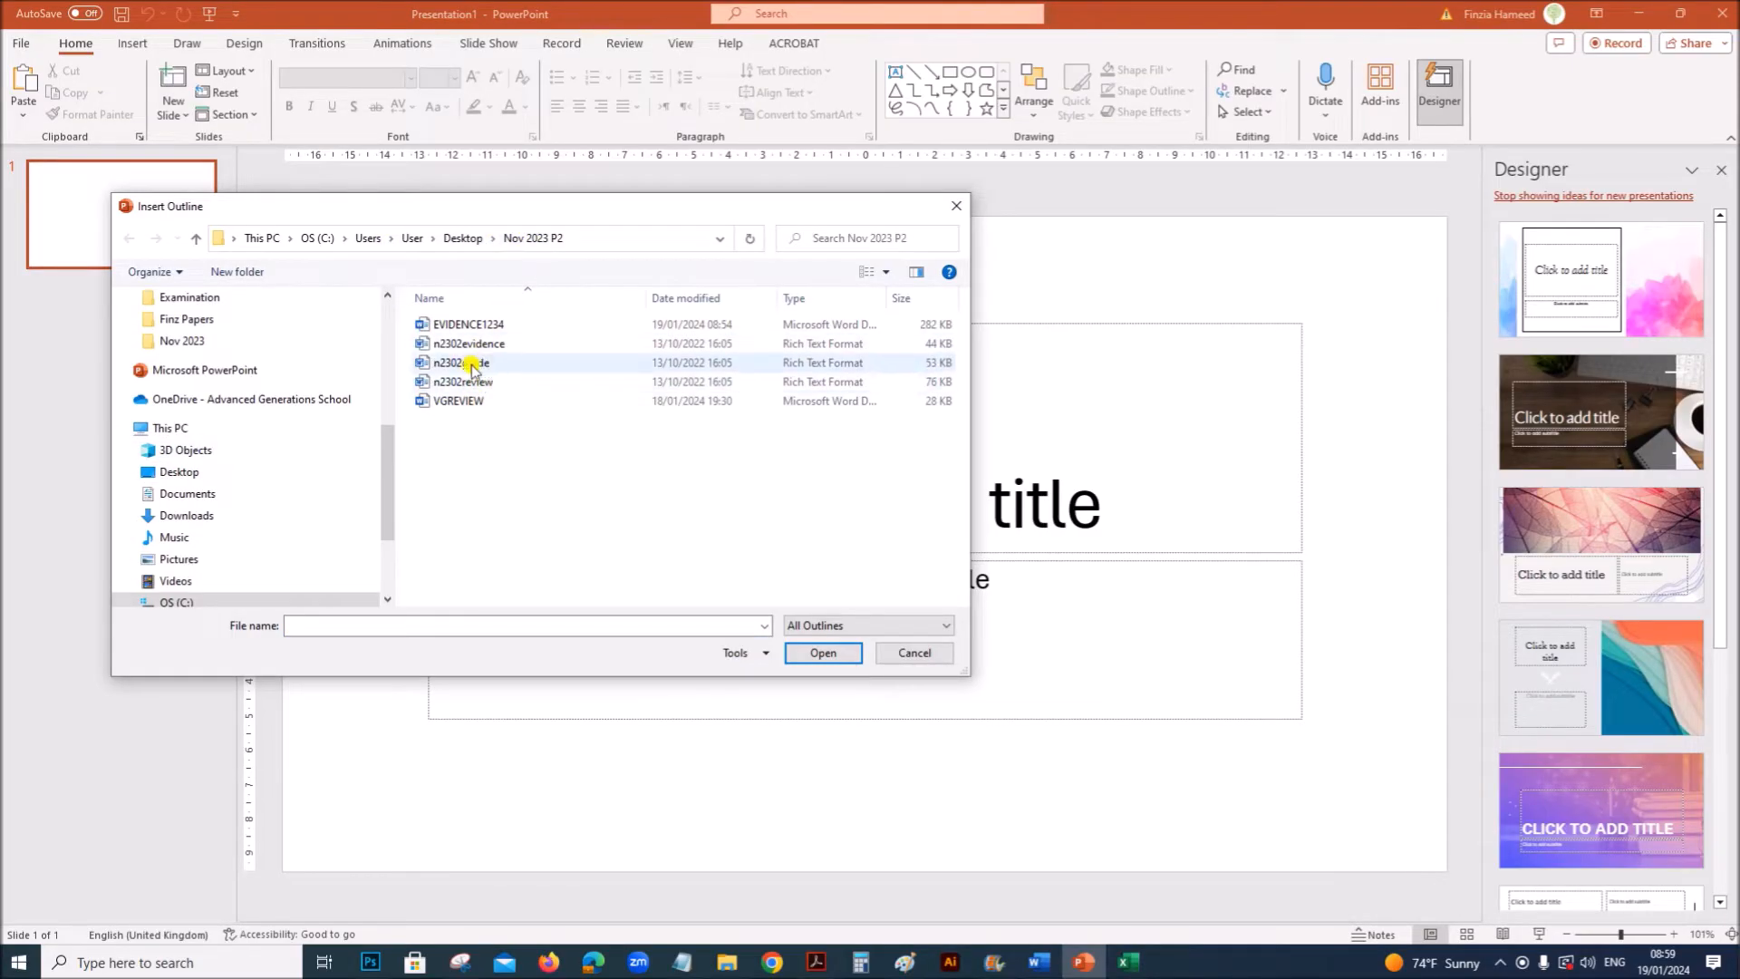
Insert slides from the n2302guide outline file, then return to the exam paper
left_click(460, 362)
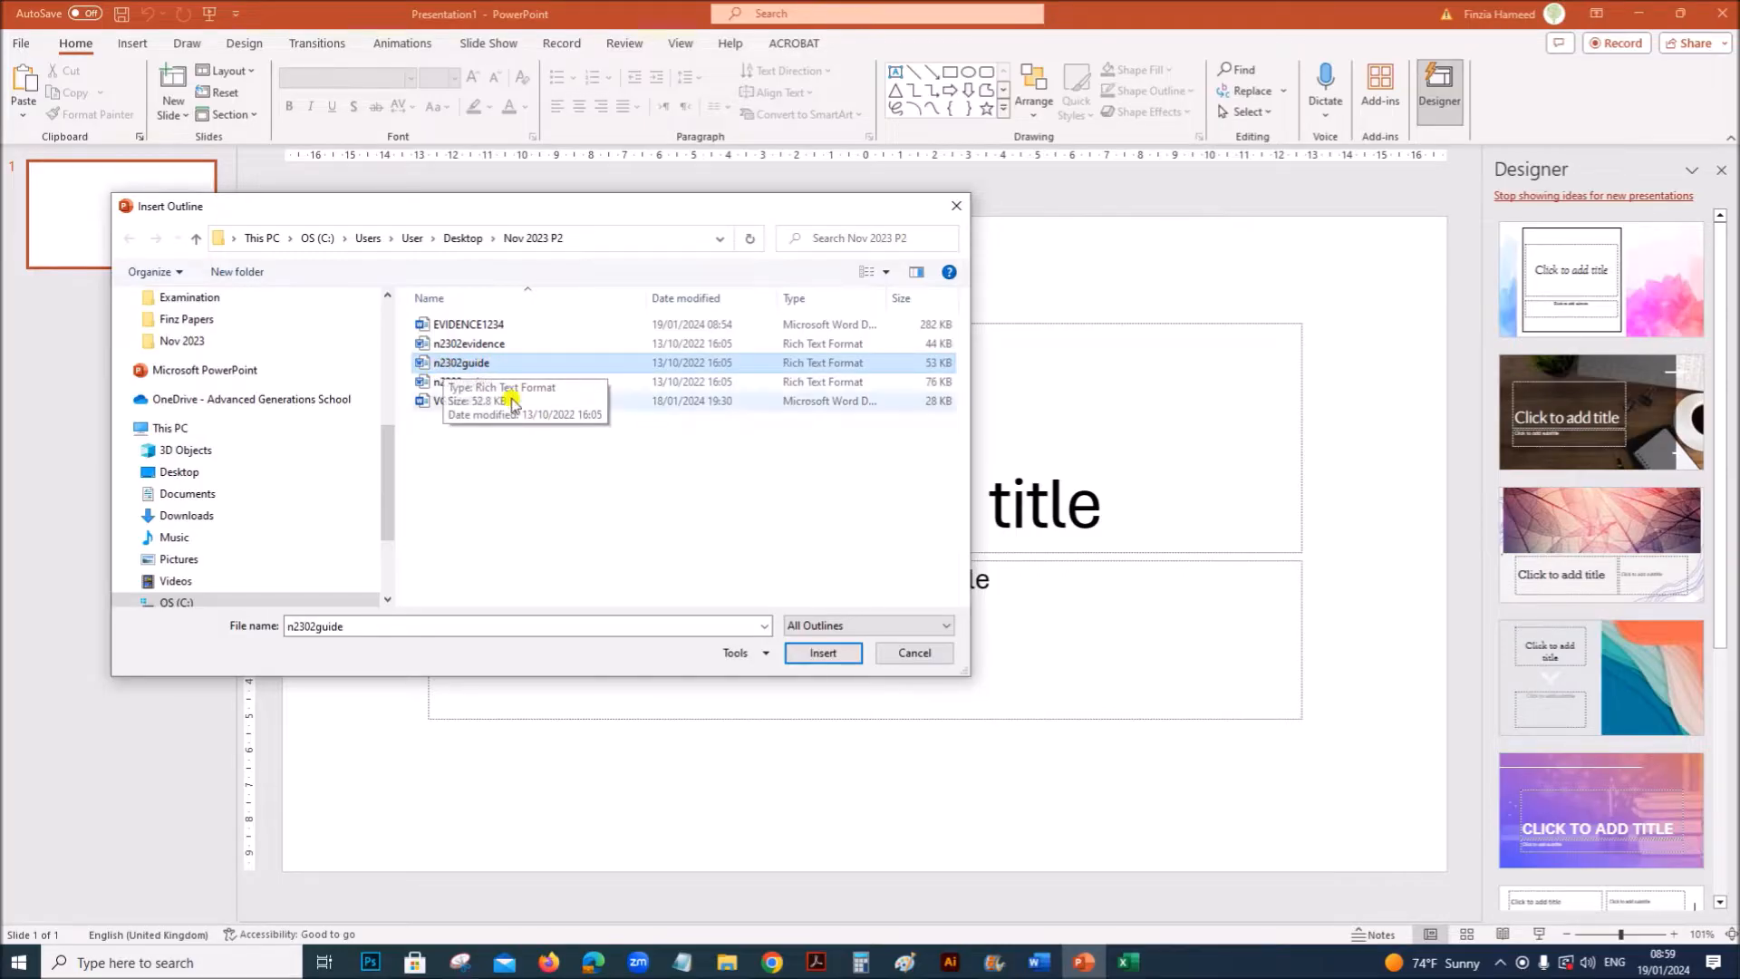
left_click(823, 653)
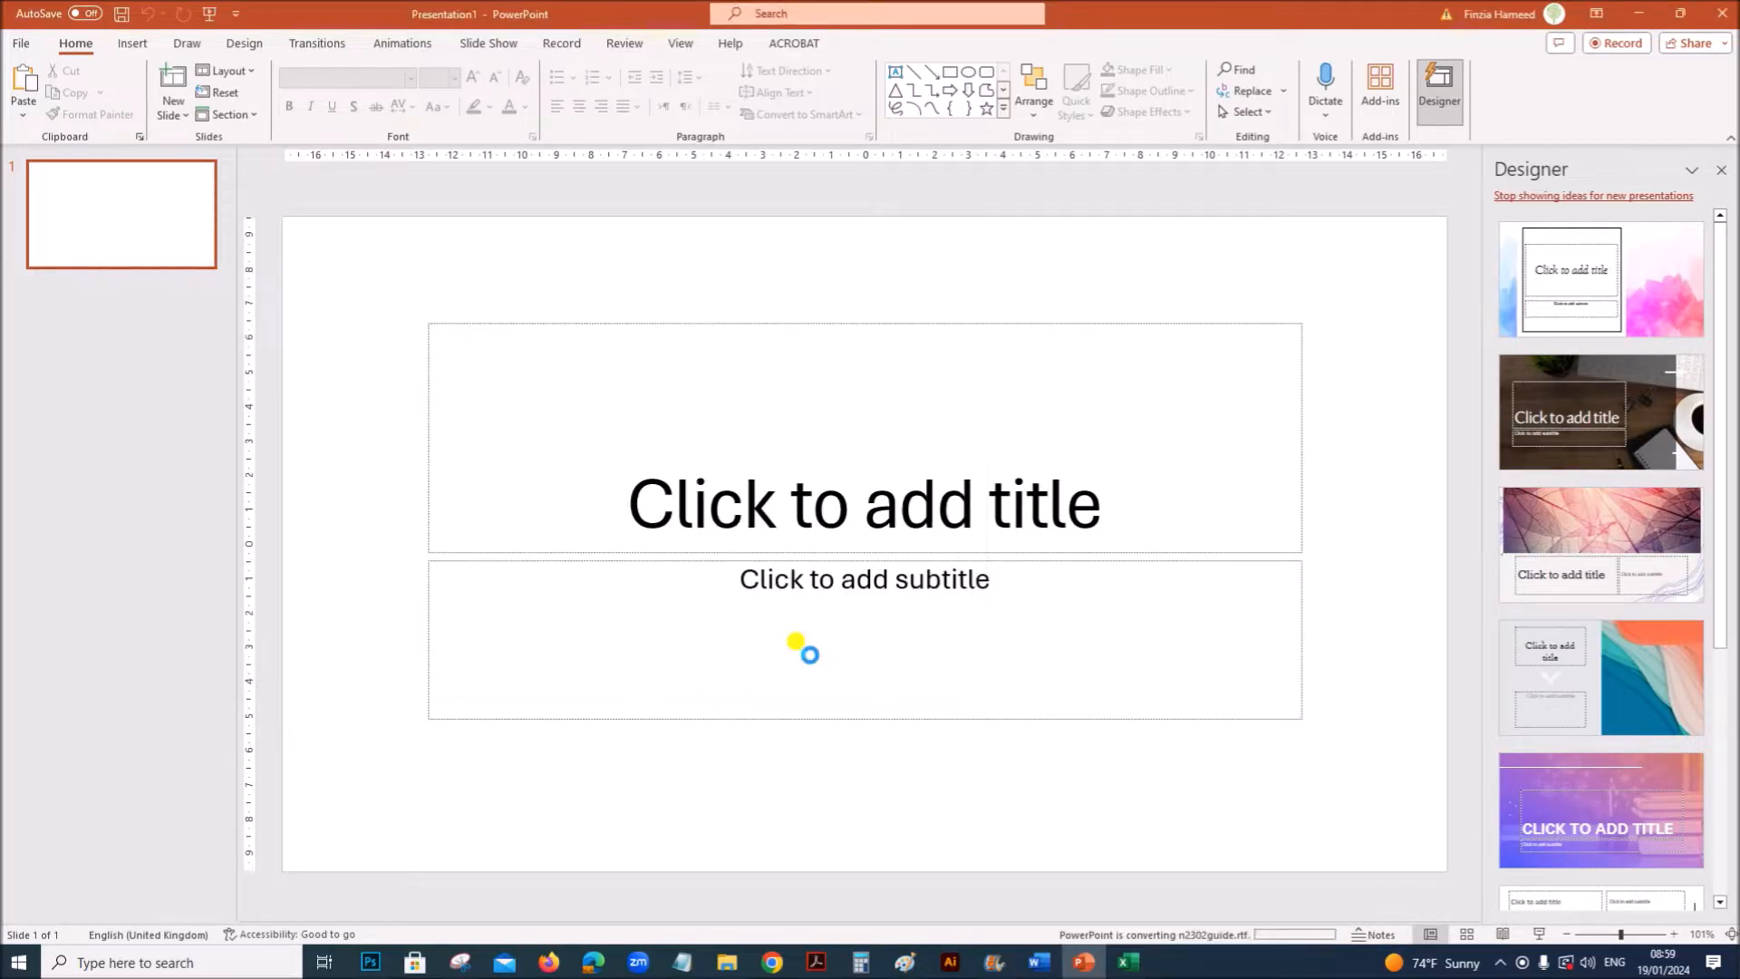
left_click(816, 960)
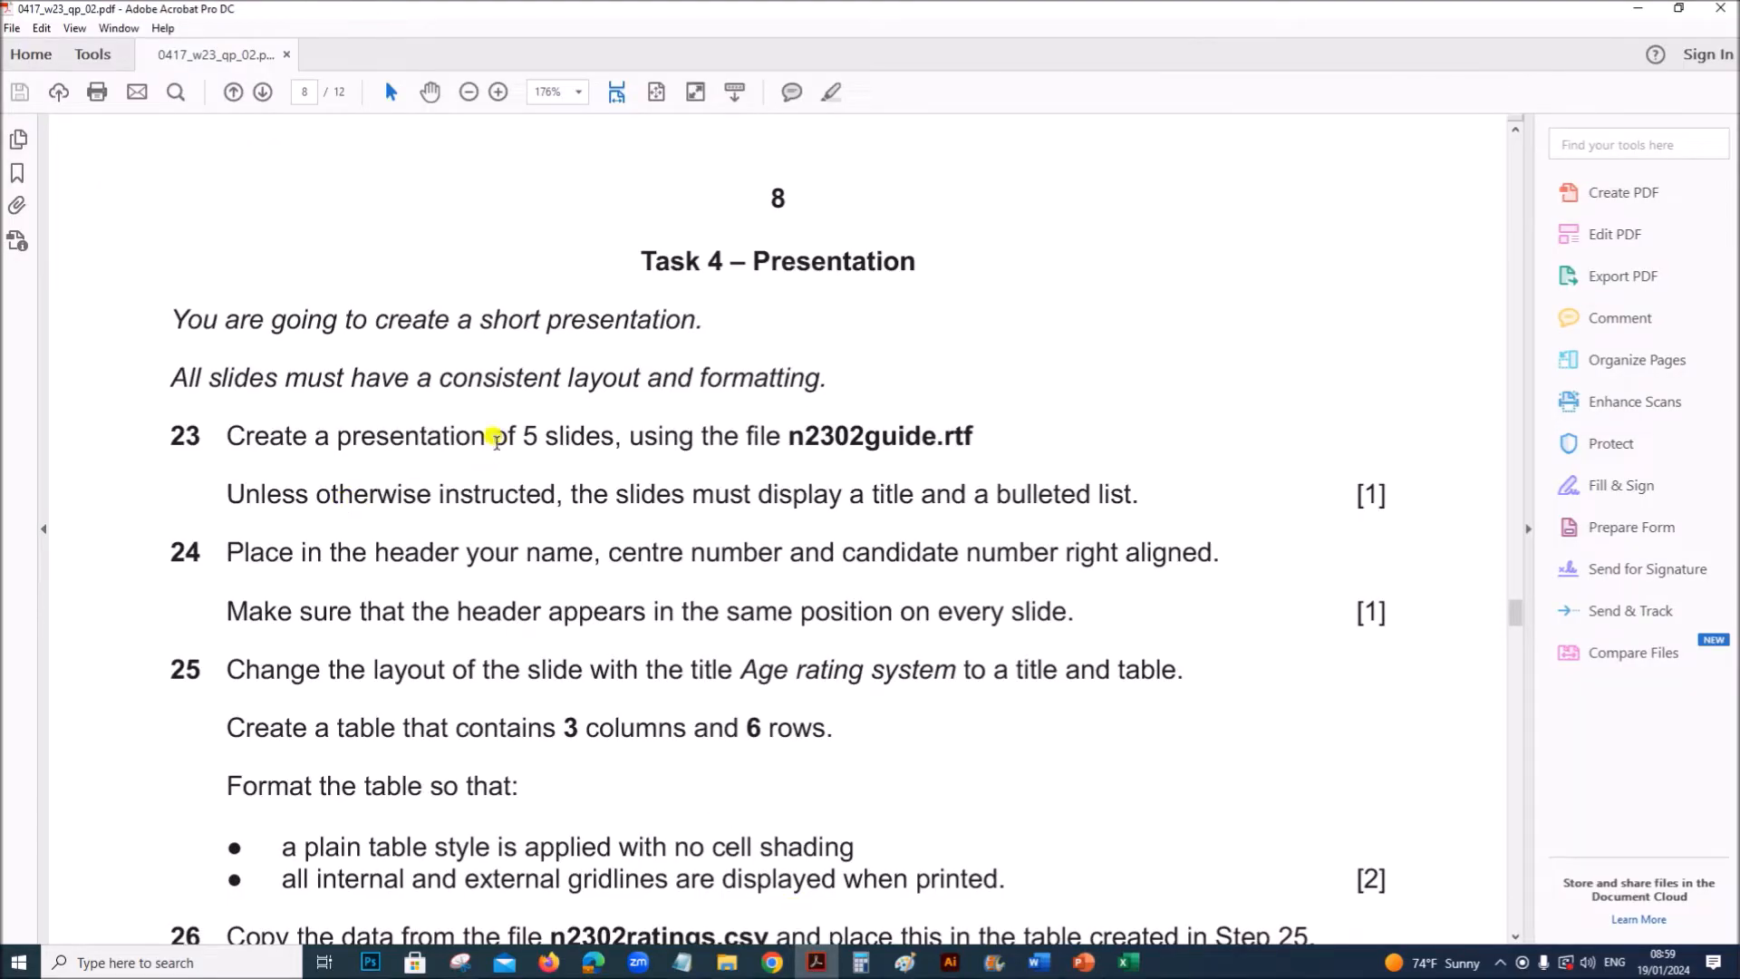
Highlight step 23's slide-count and title/bulleted-list requirements, then check the slides
left_click_drag(493, 435, 614, 435)
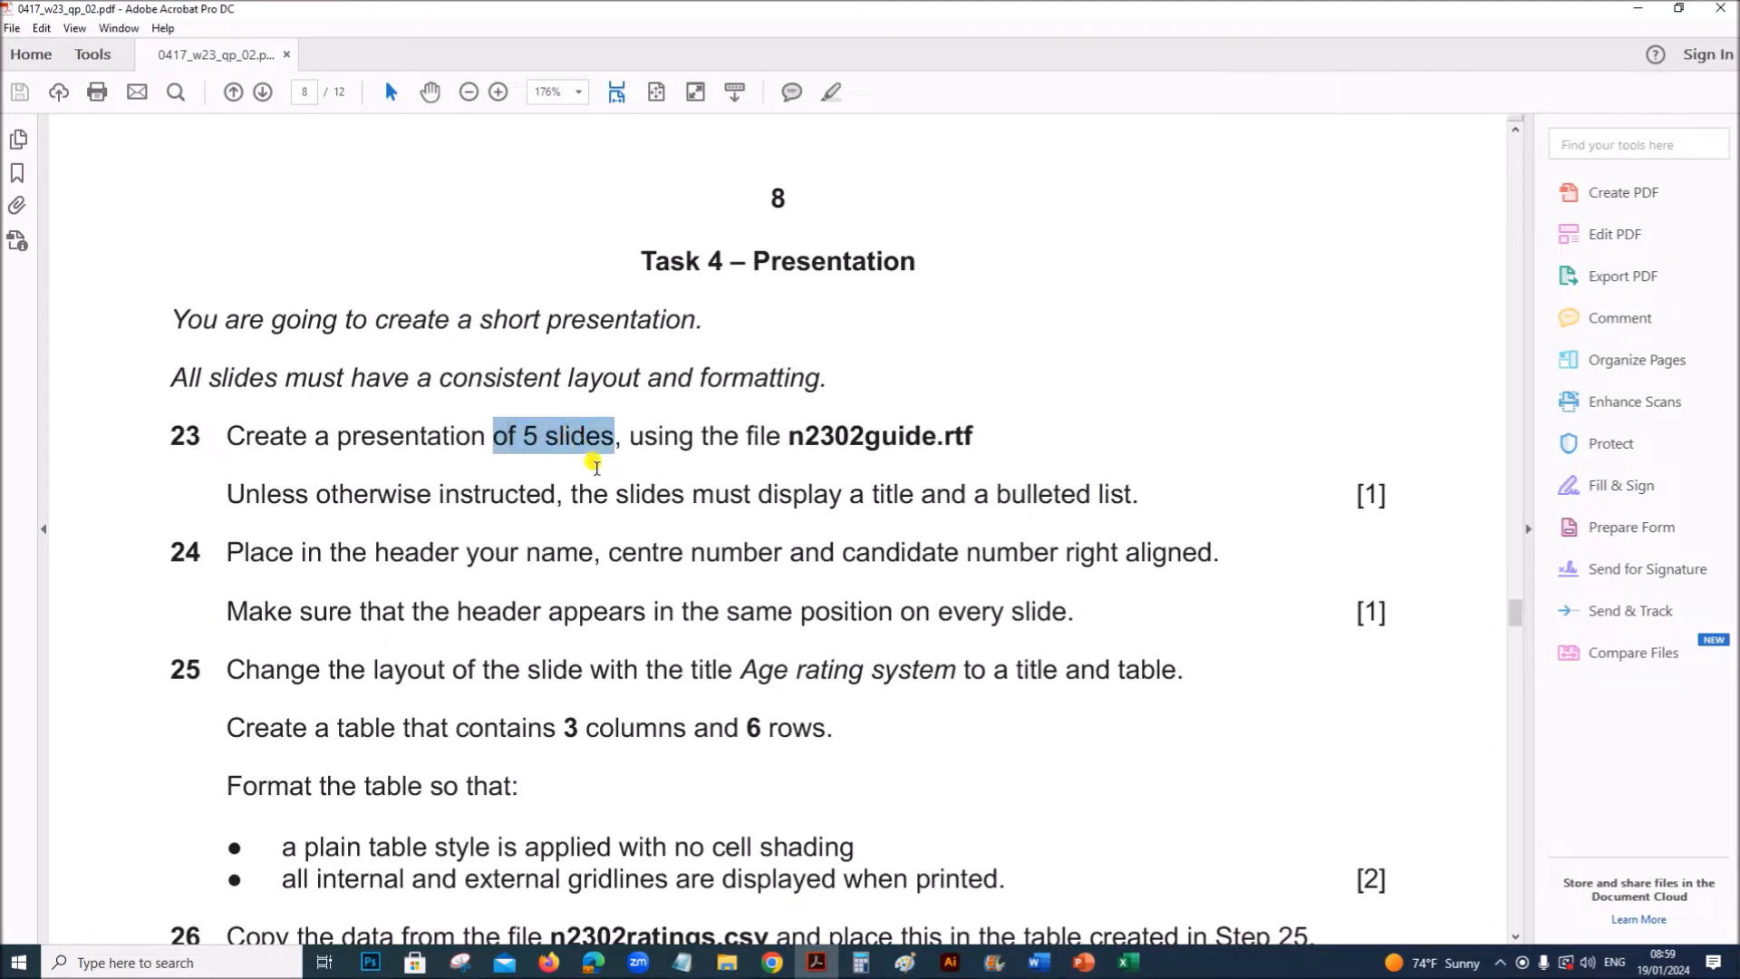
left_click_drag(754, 493, 1131, 493)
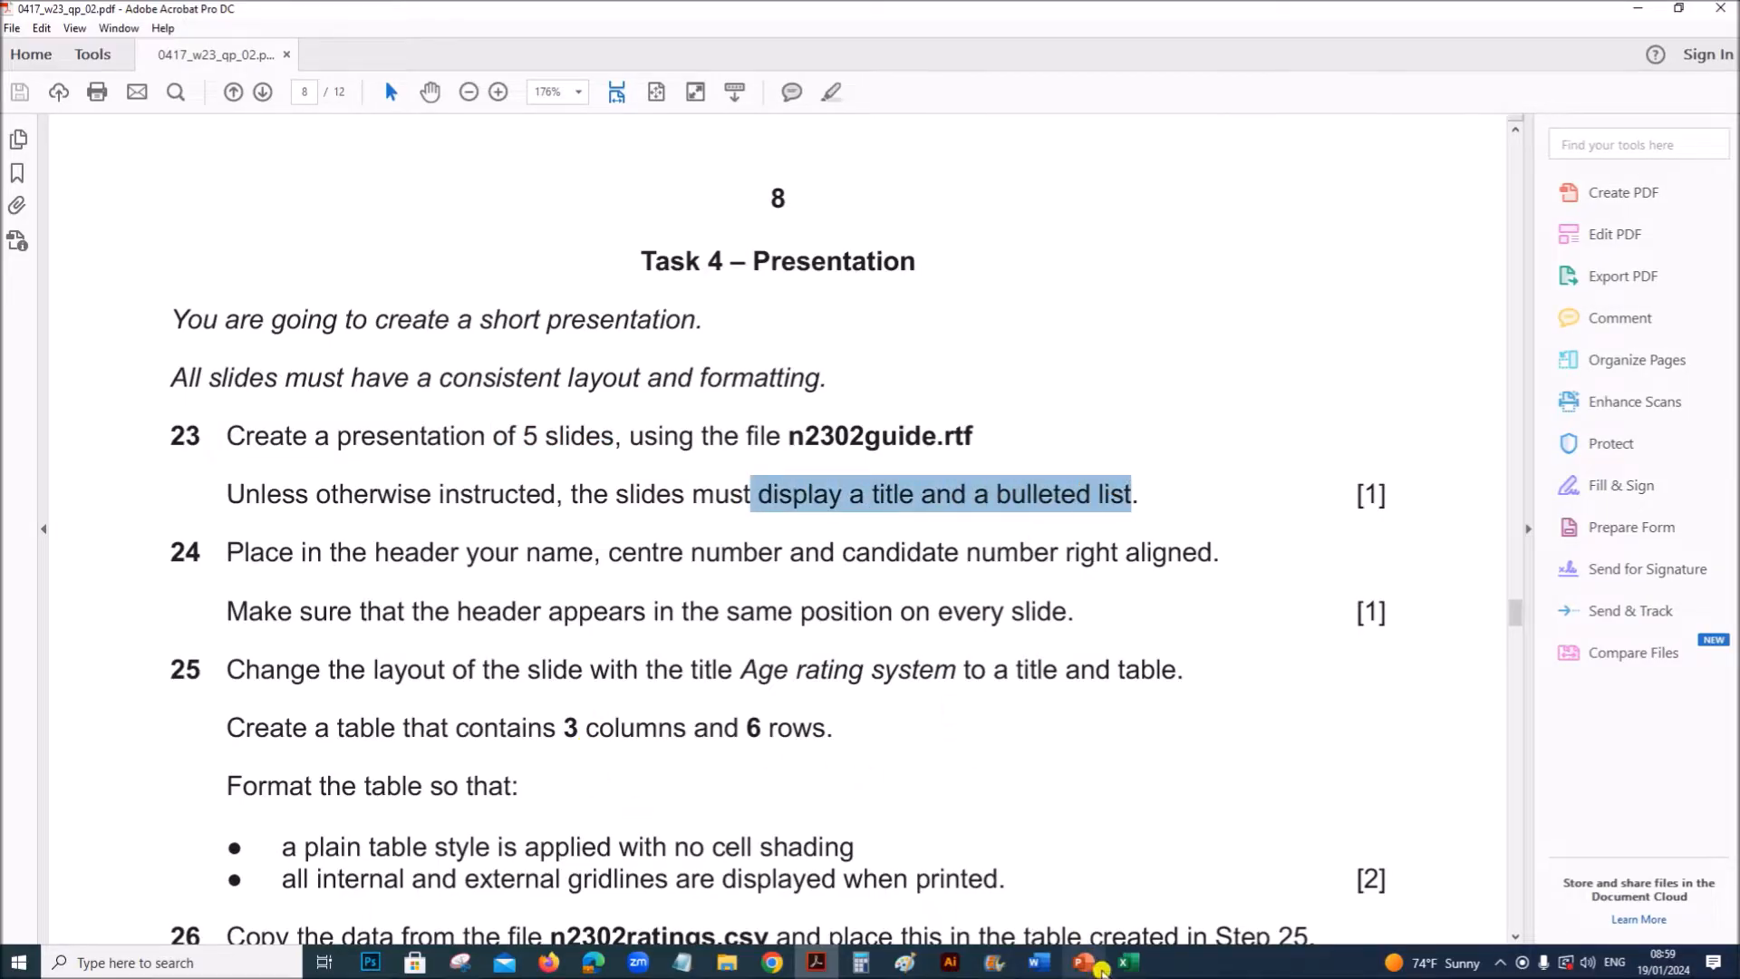
left_click(1080, 961)
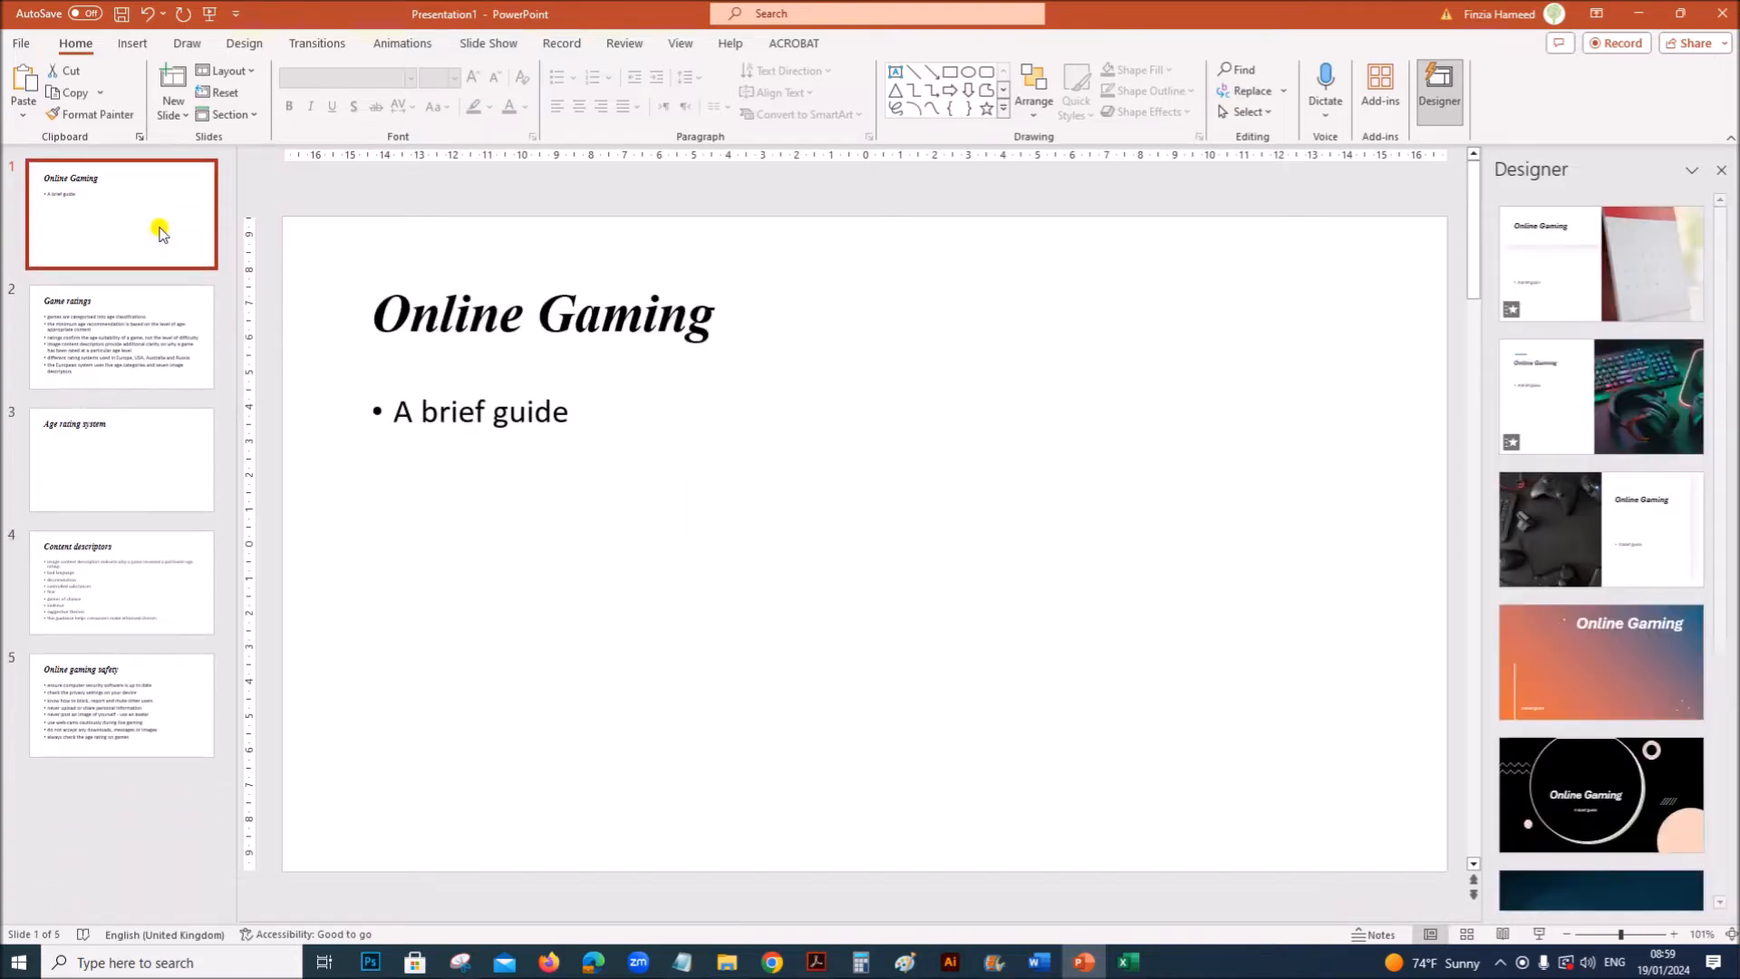
Highlight step 24's header requirement and return to the presentation
left_click(819, 960)
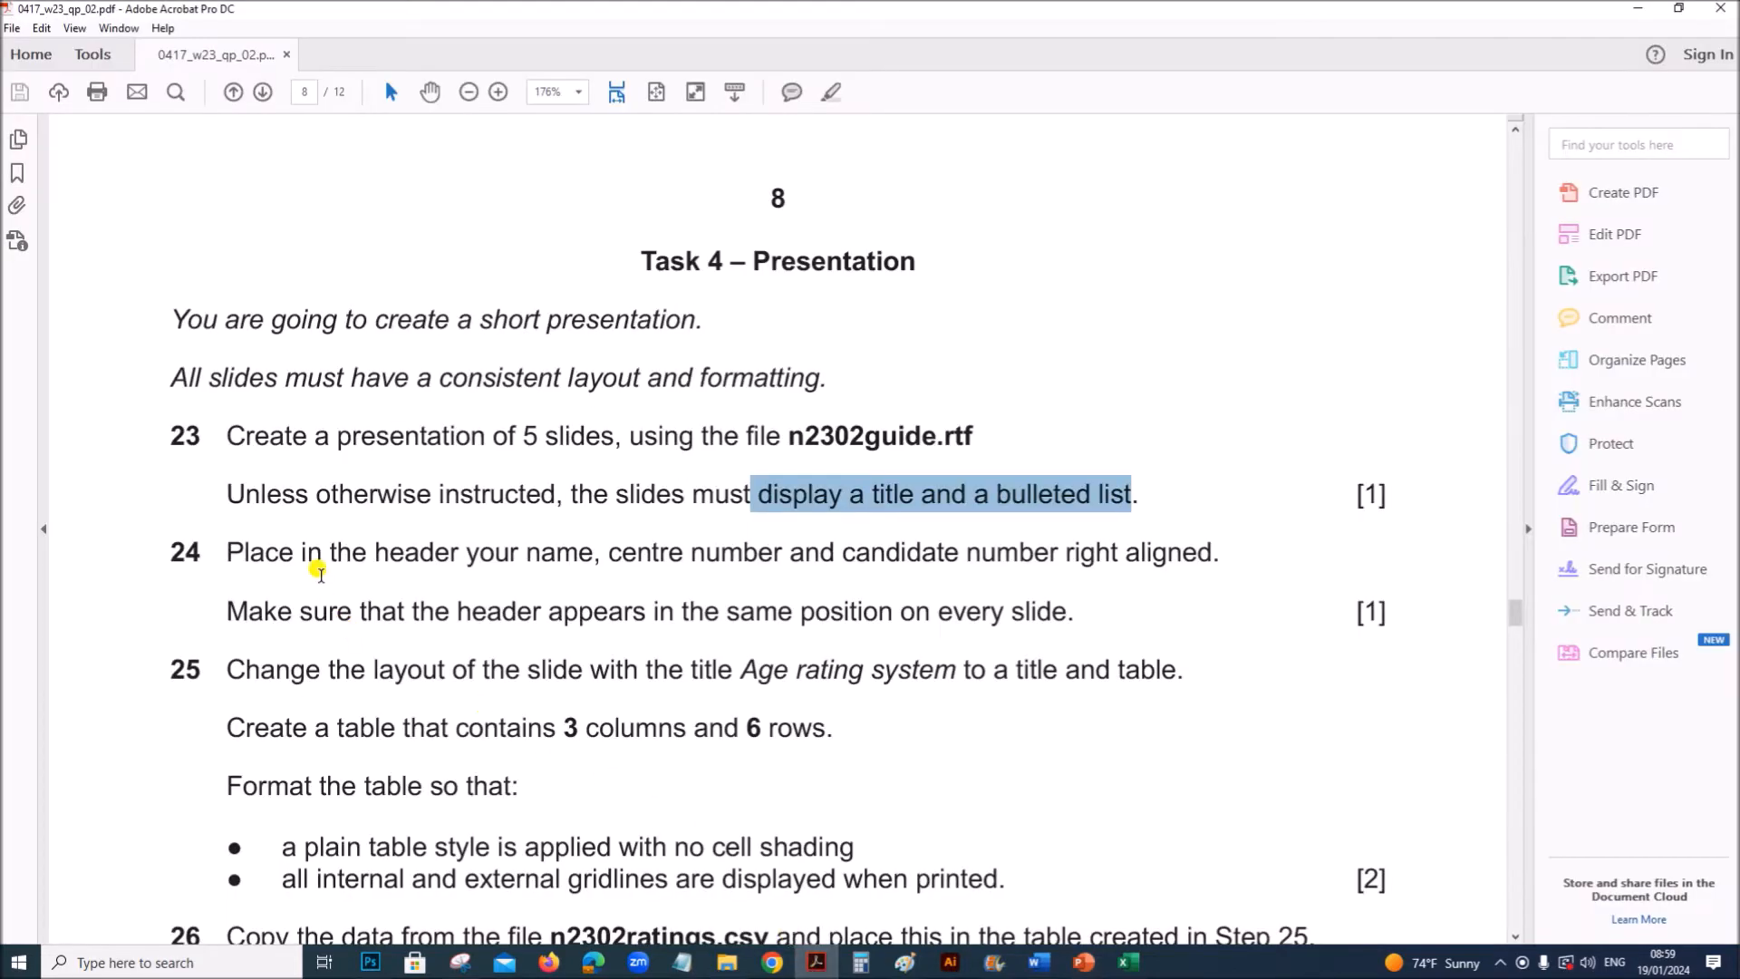
left_click_drag(323, 551, 595, 550)
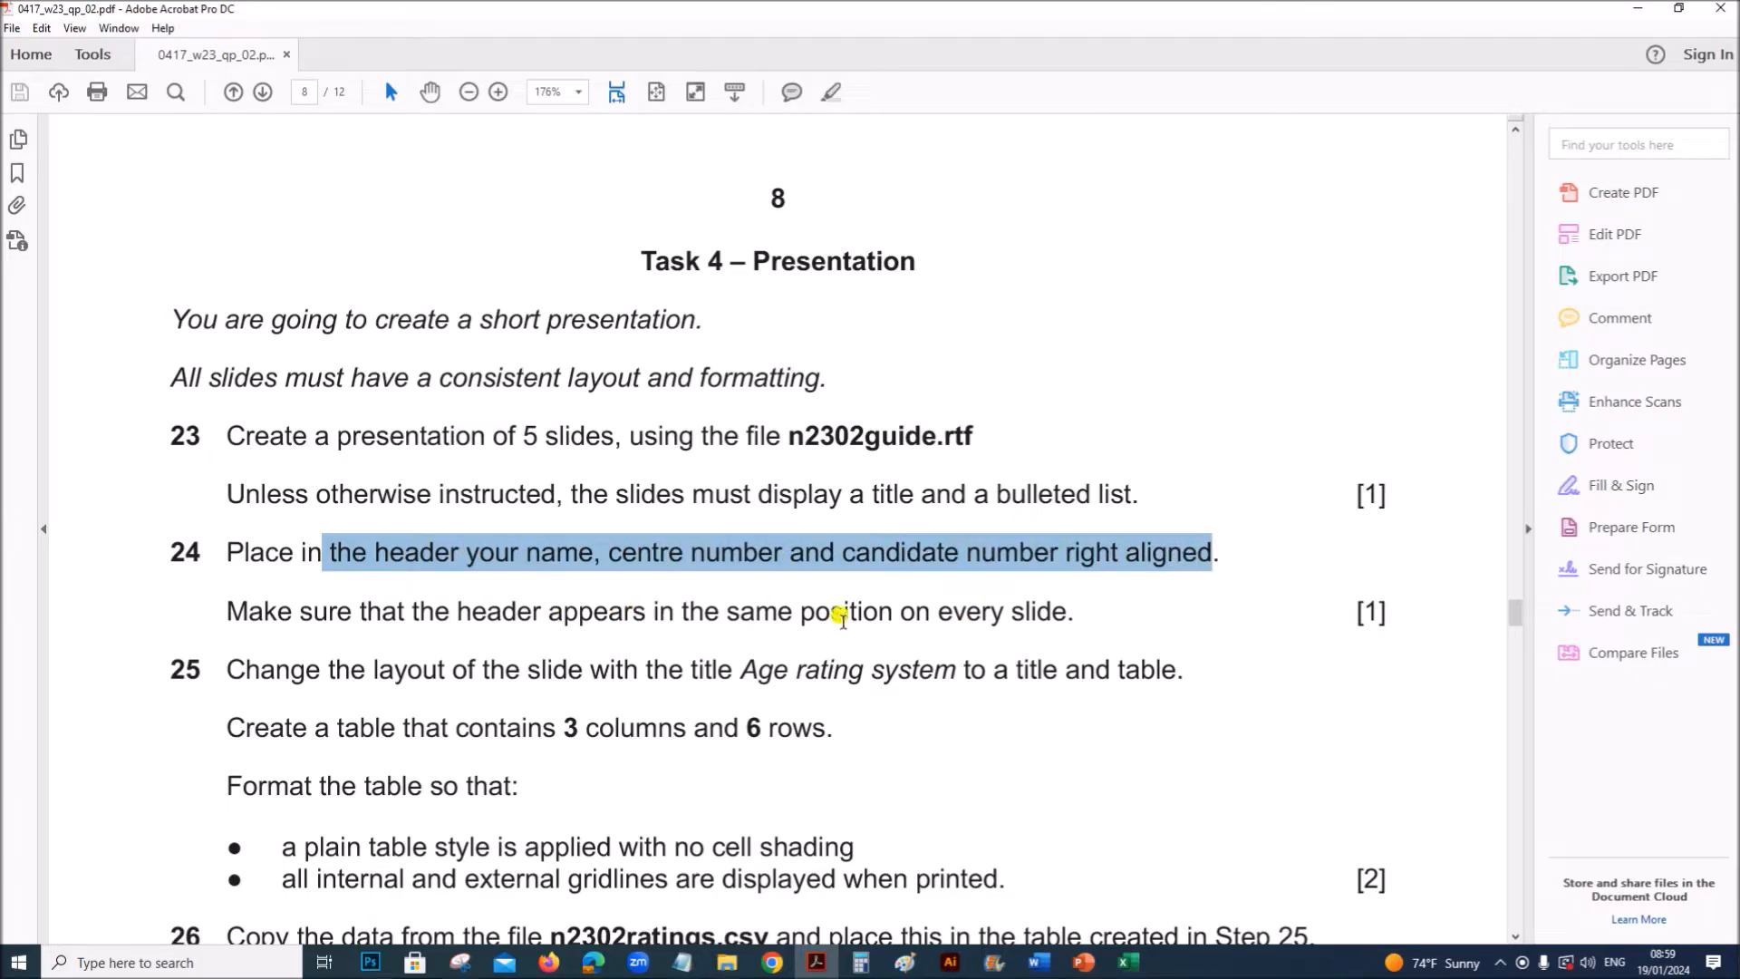
left_click(1078, 959)
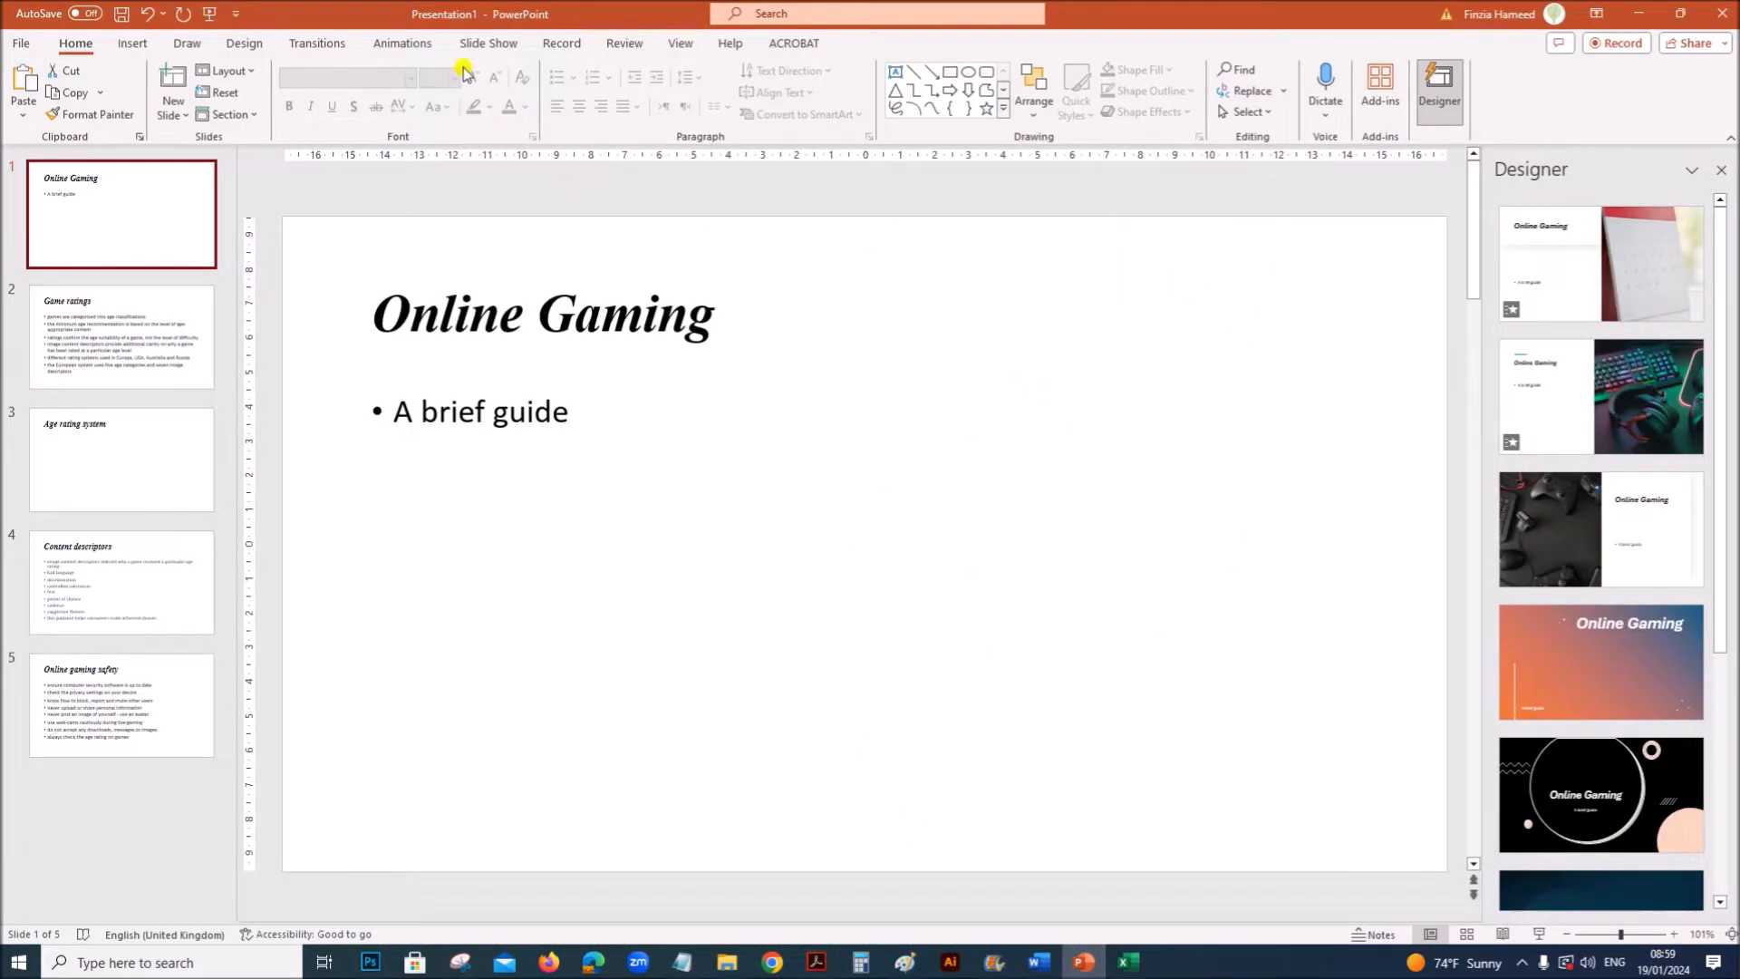
Add a slide-master header reading Name,ZZ123,1234 and align it right
left_click(680, 43)
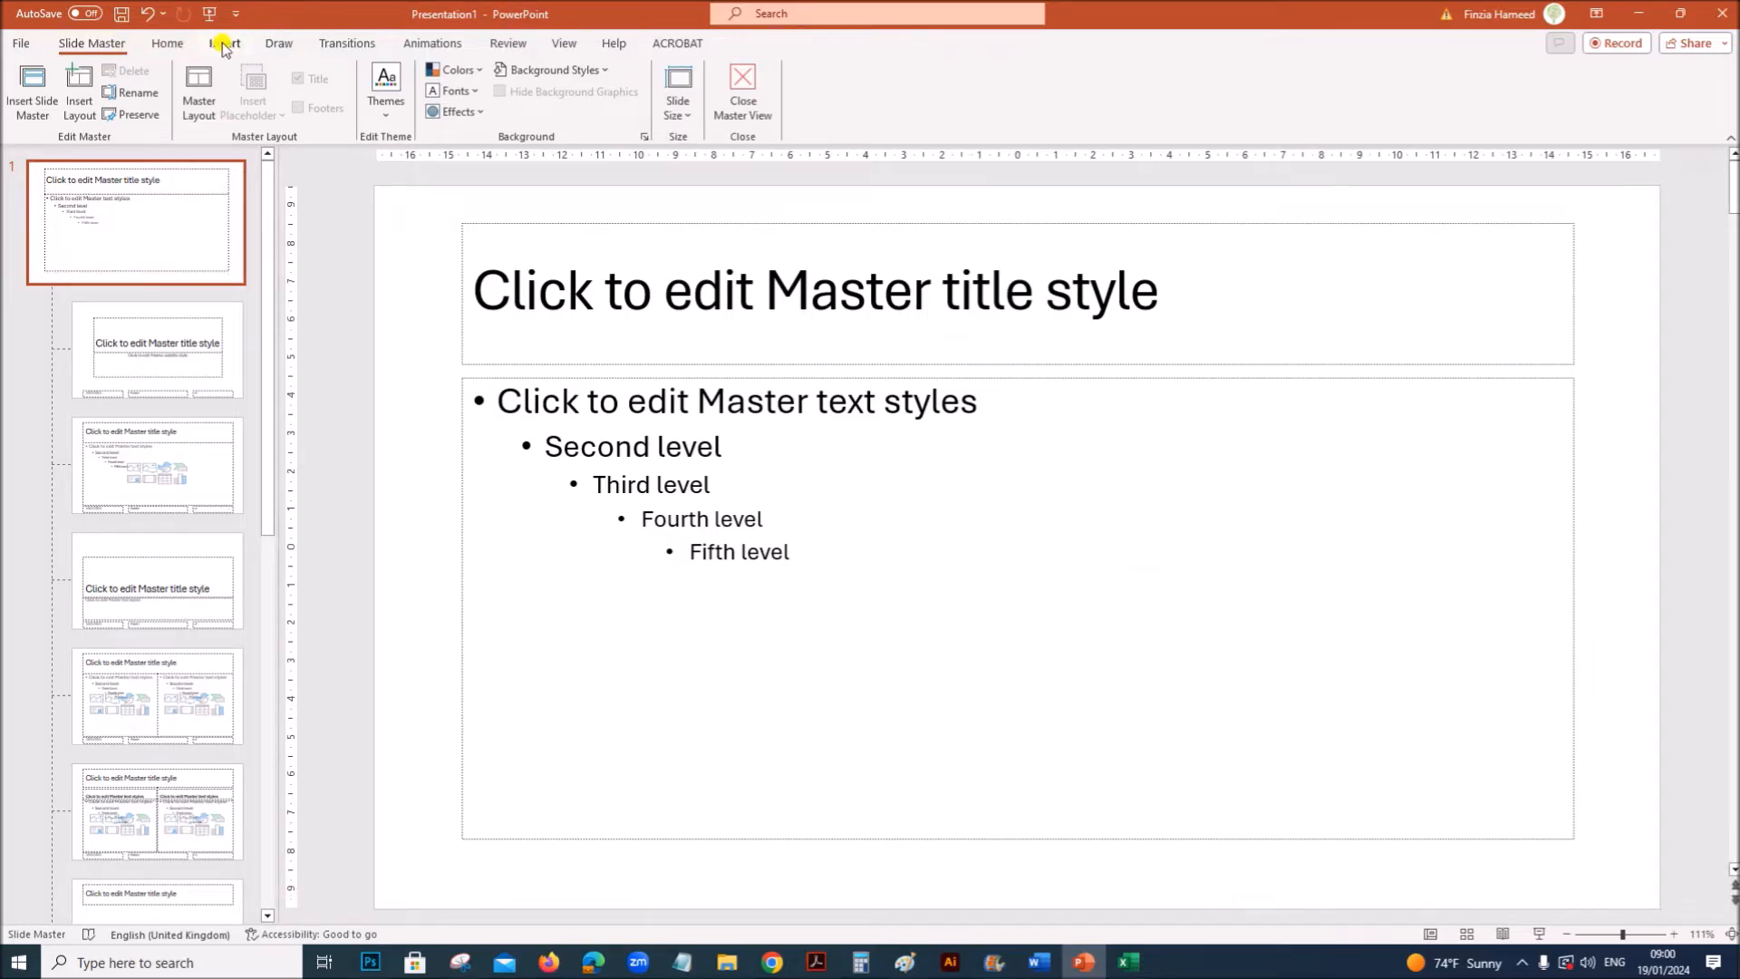
left_click(221, 44)
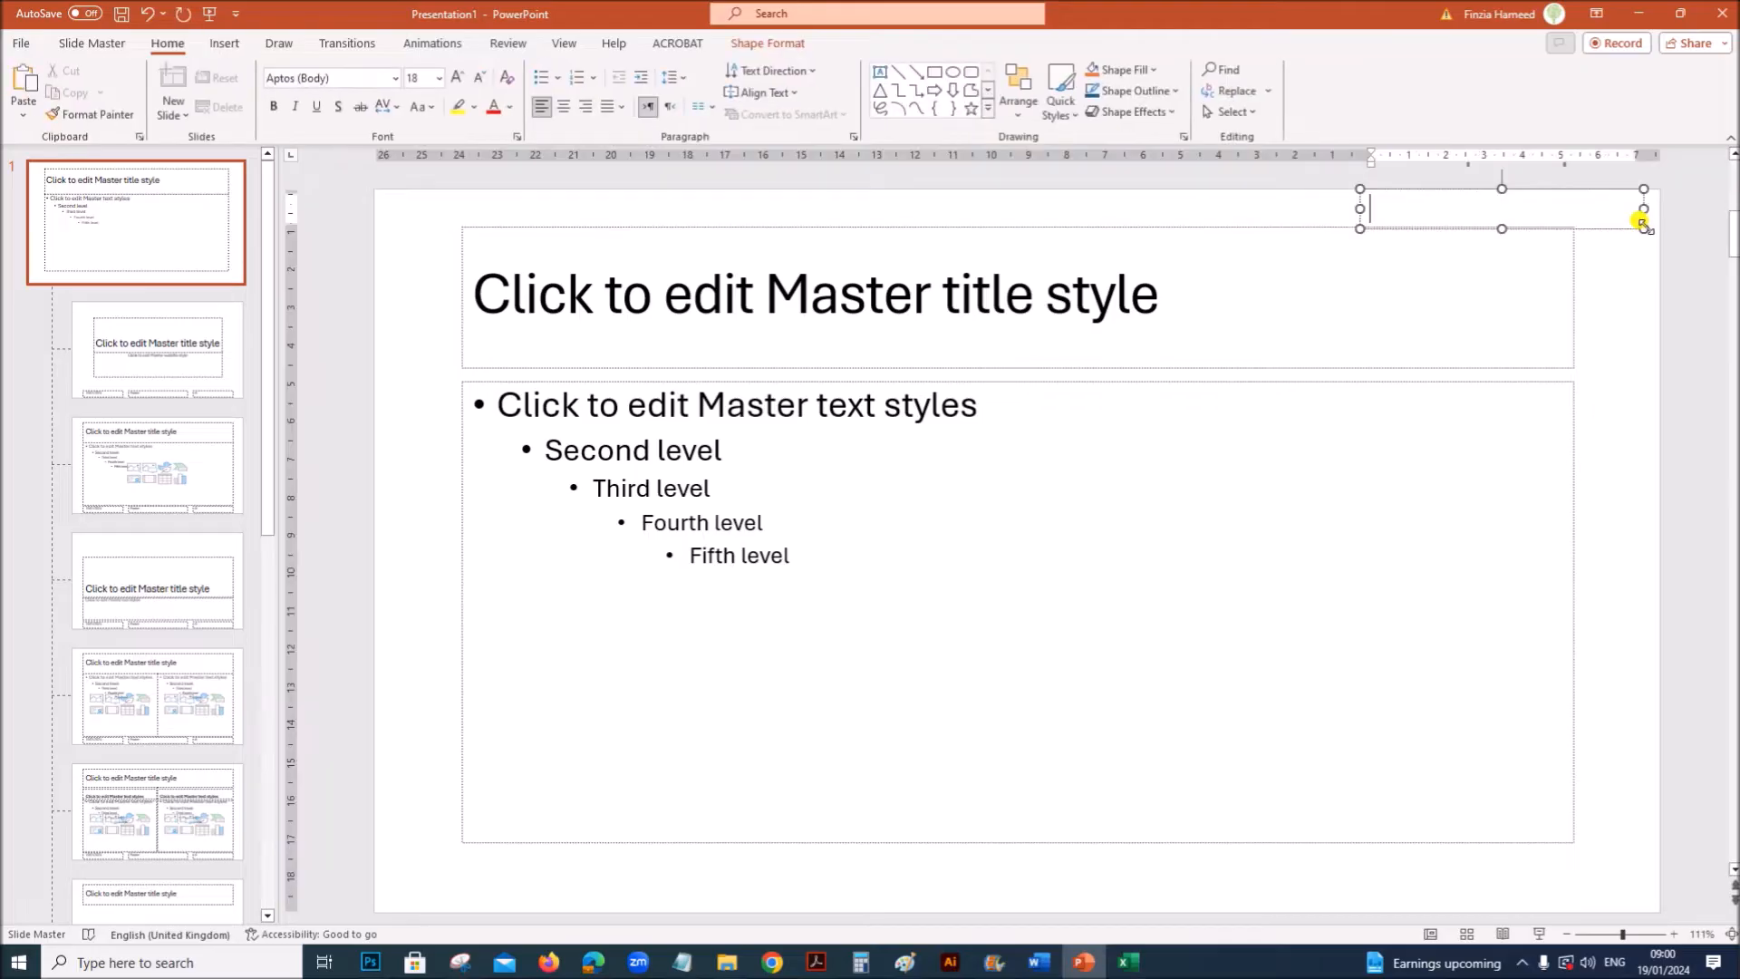
type("Name")
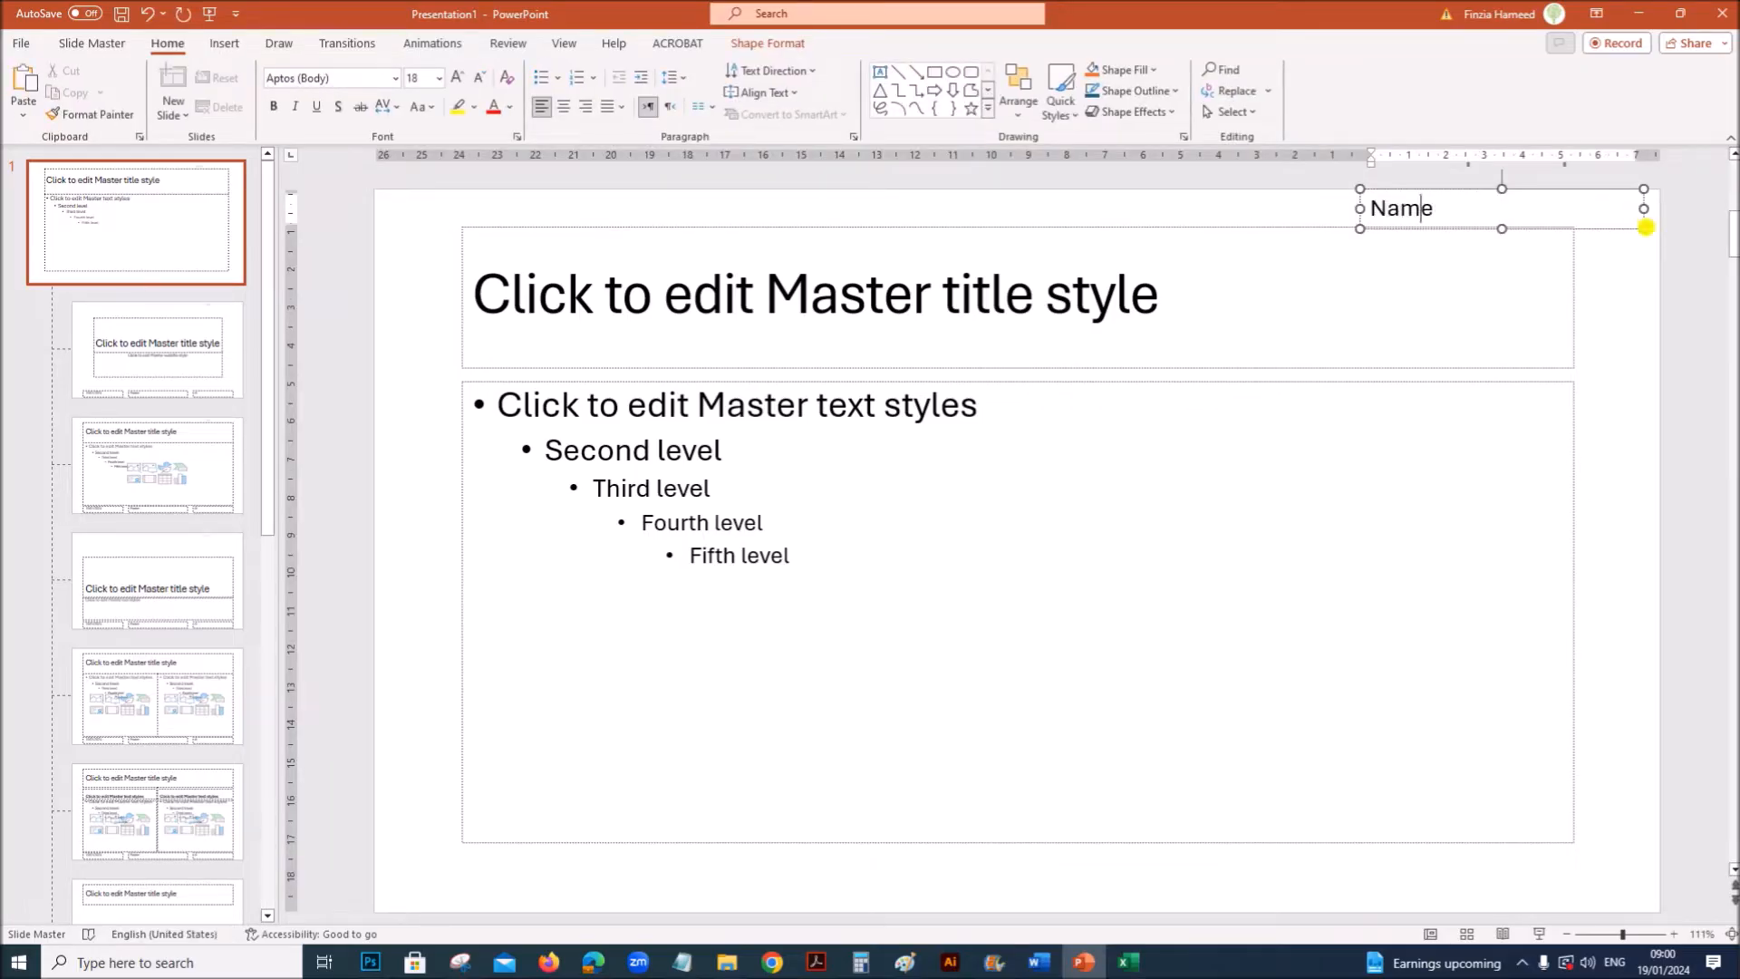
type(",")
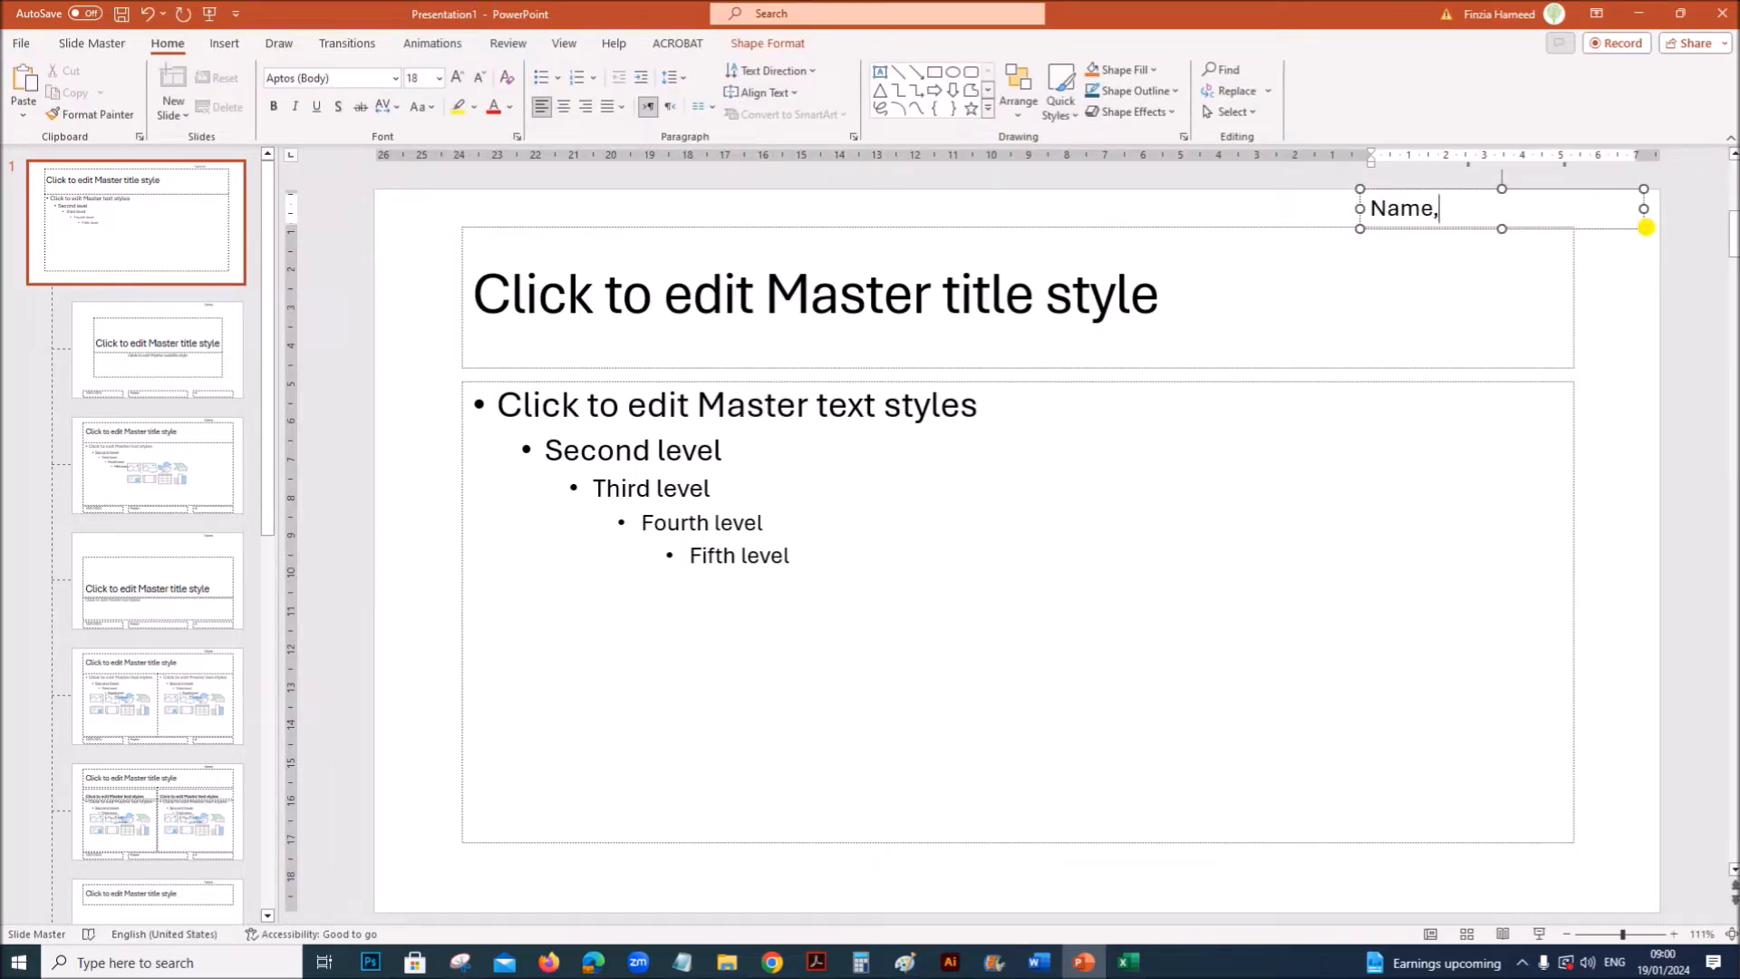
type("ZZ123,1")
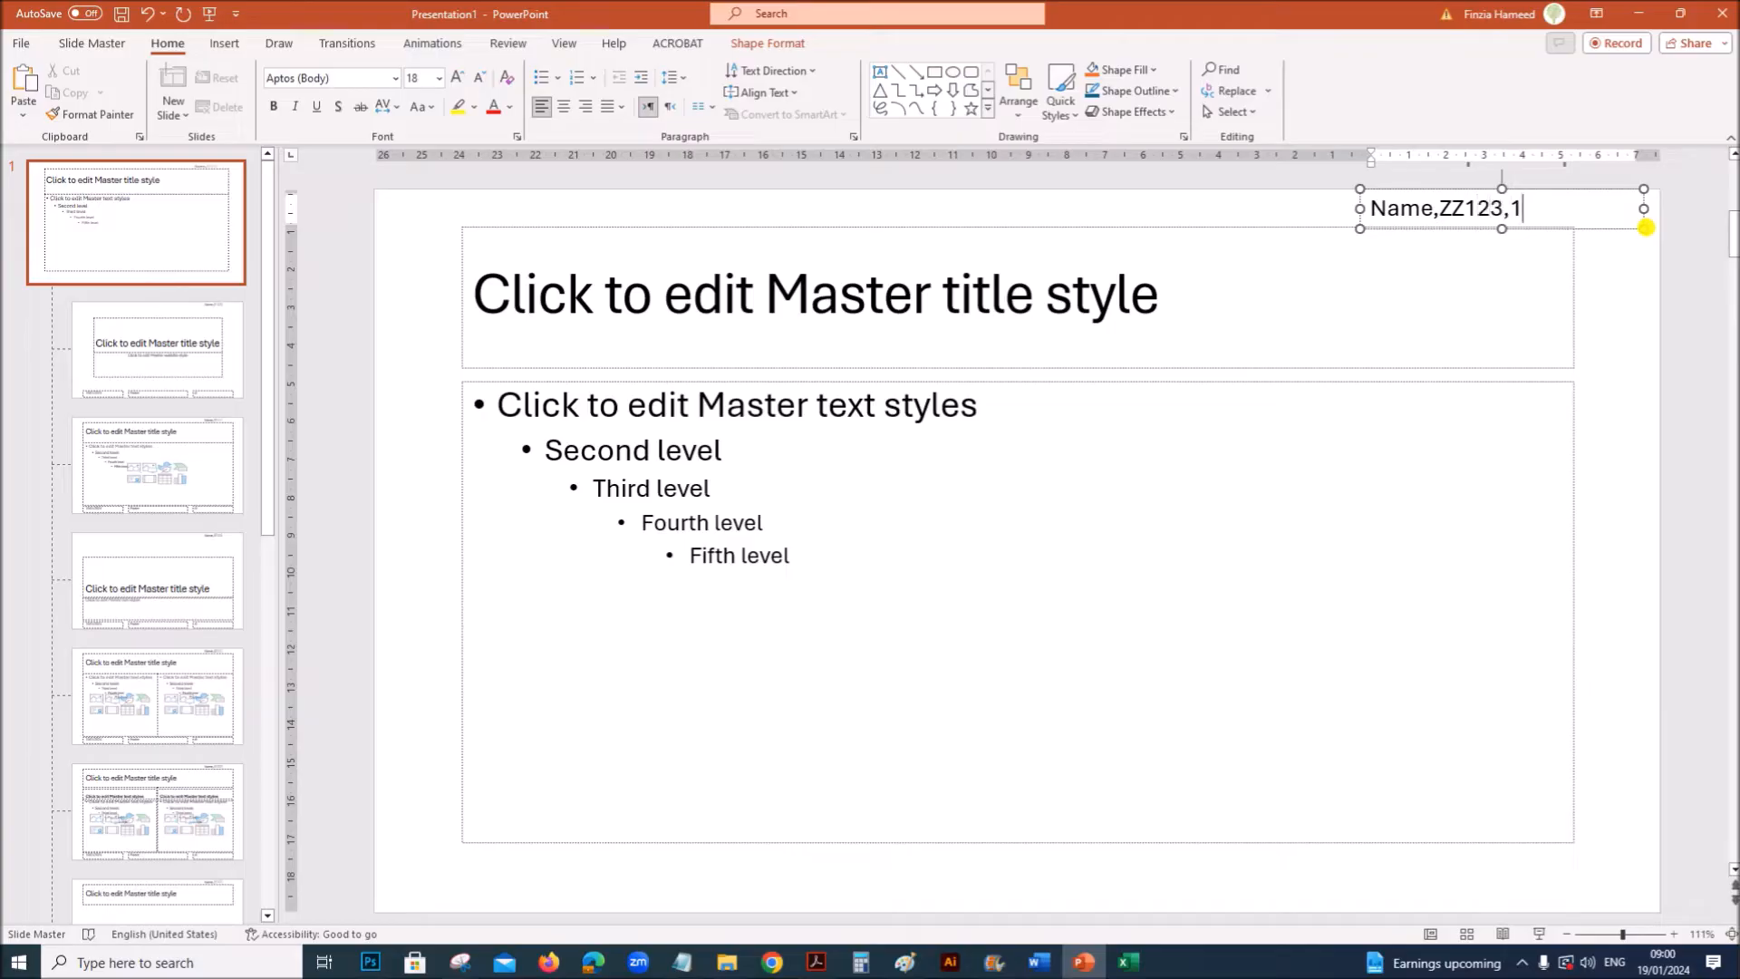
type("234")
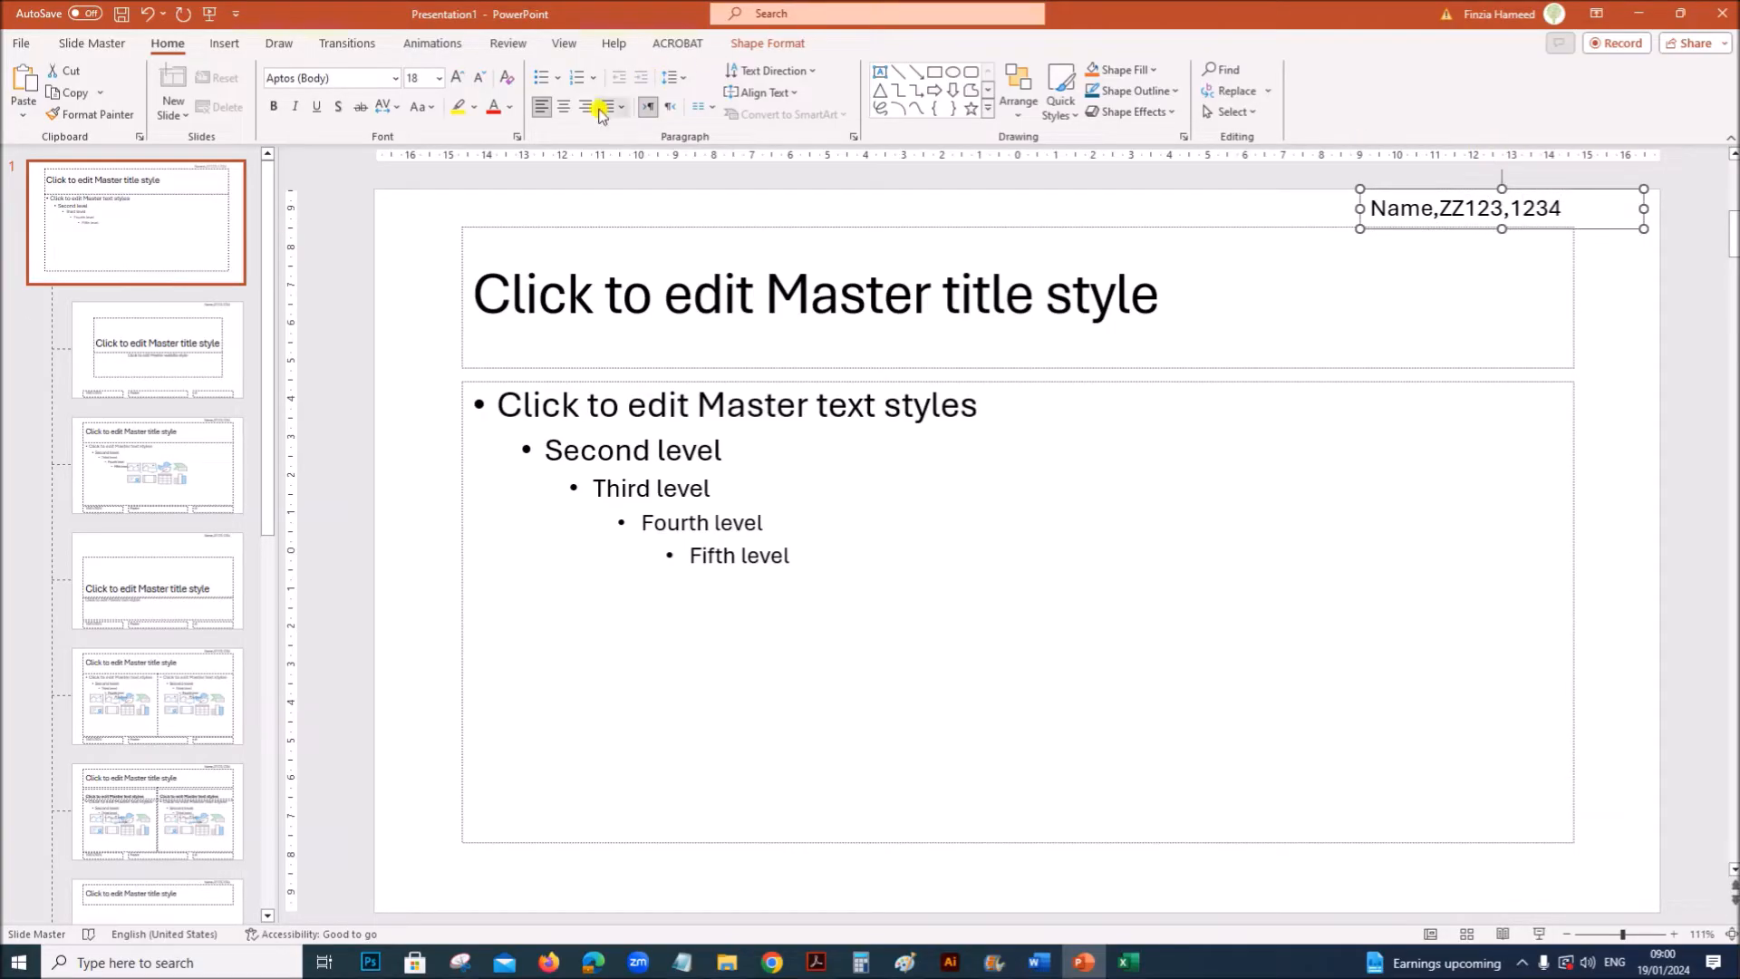
left_click(585, 105)
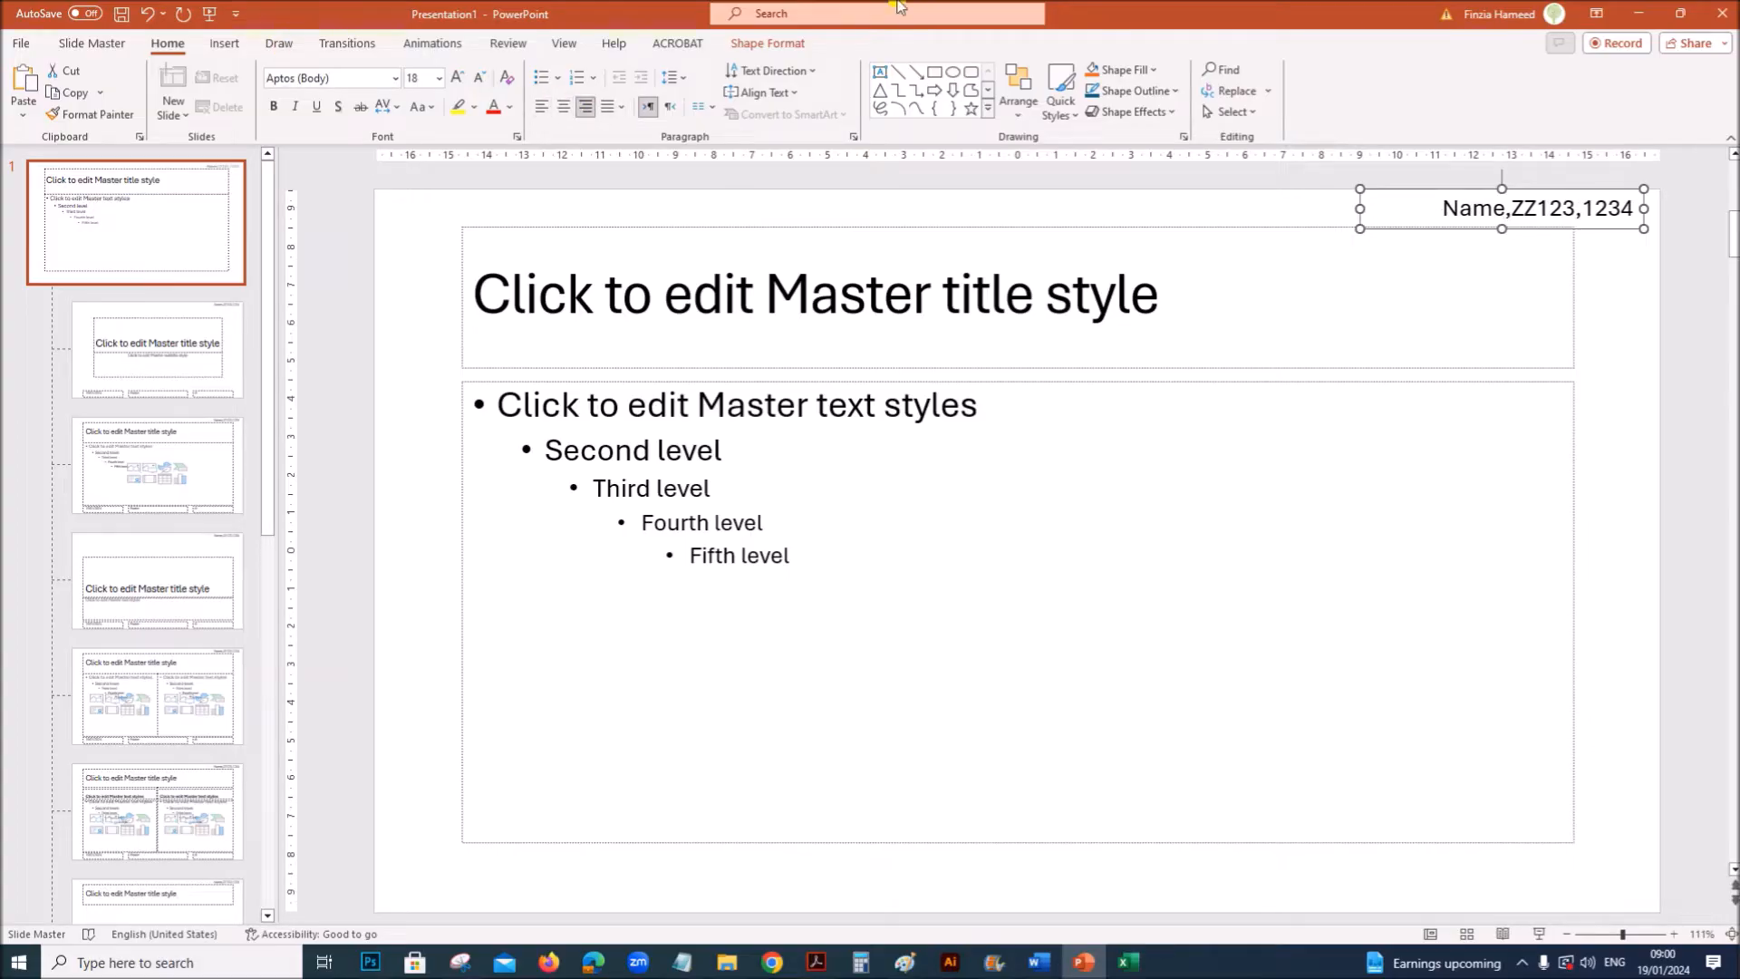
Check the header on the first slide, then mark step 25's layout-change instruction in the paper
left_click(822, 957)
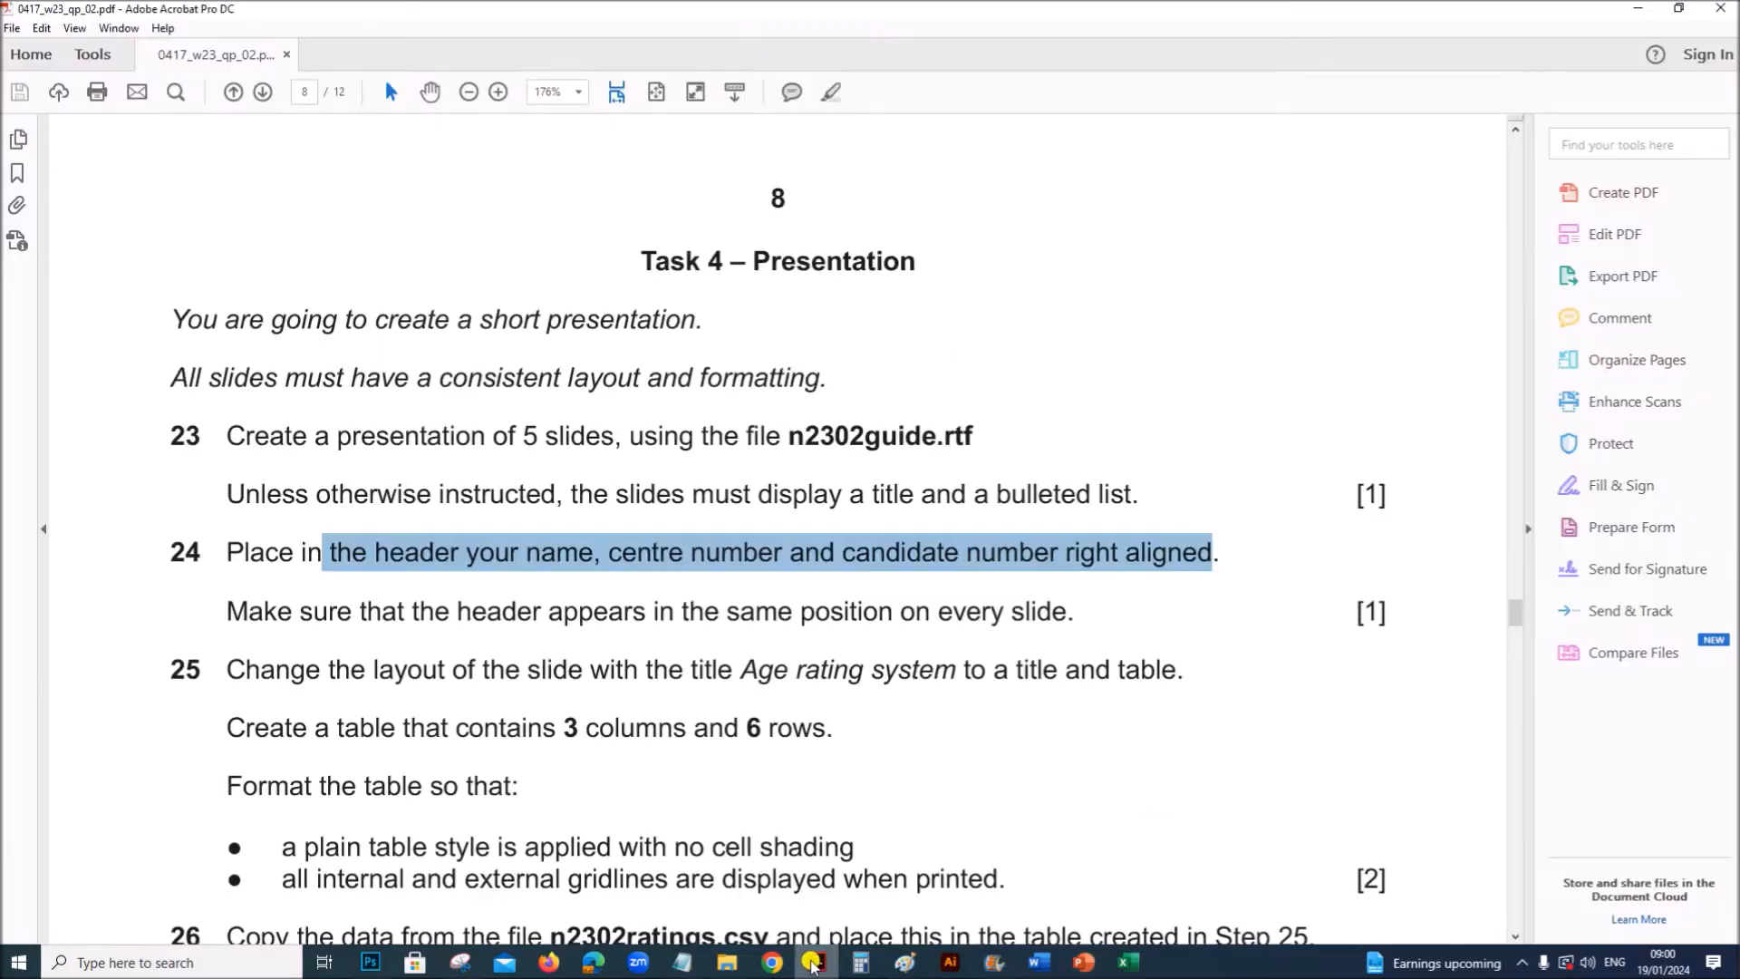
mouse_move(696, 594)
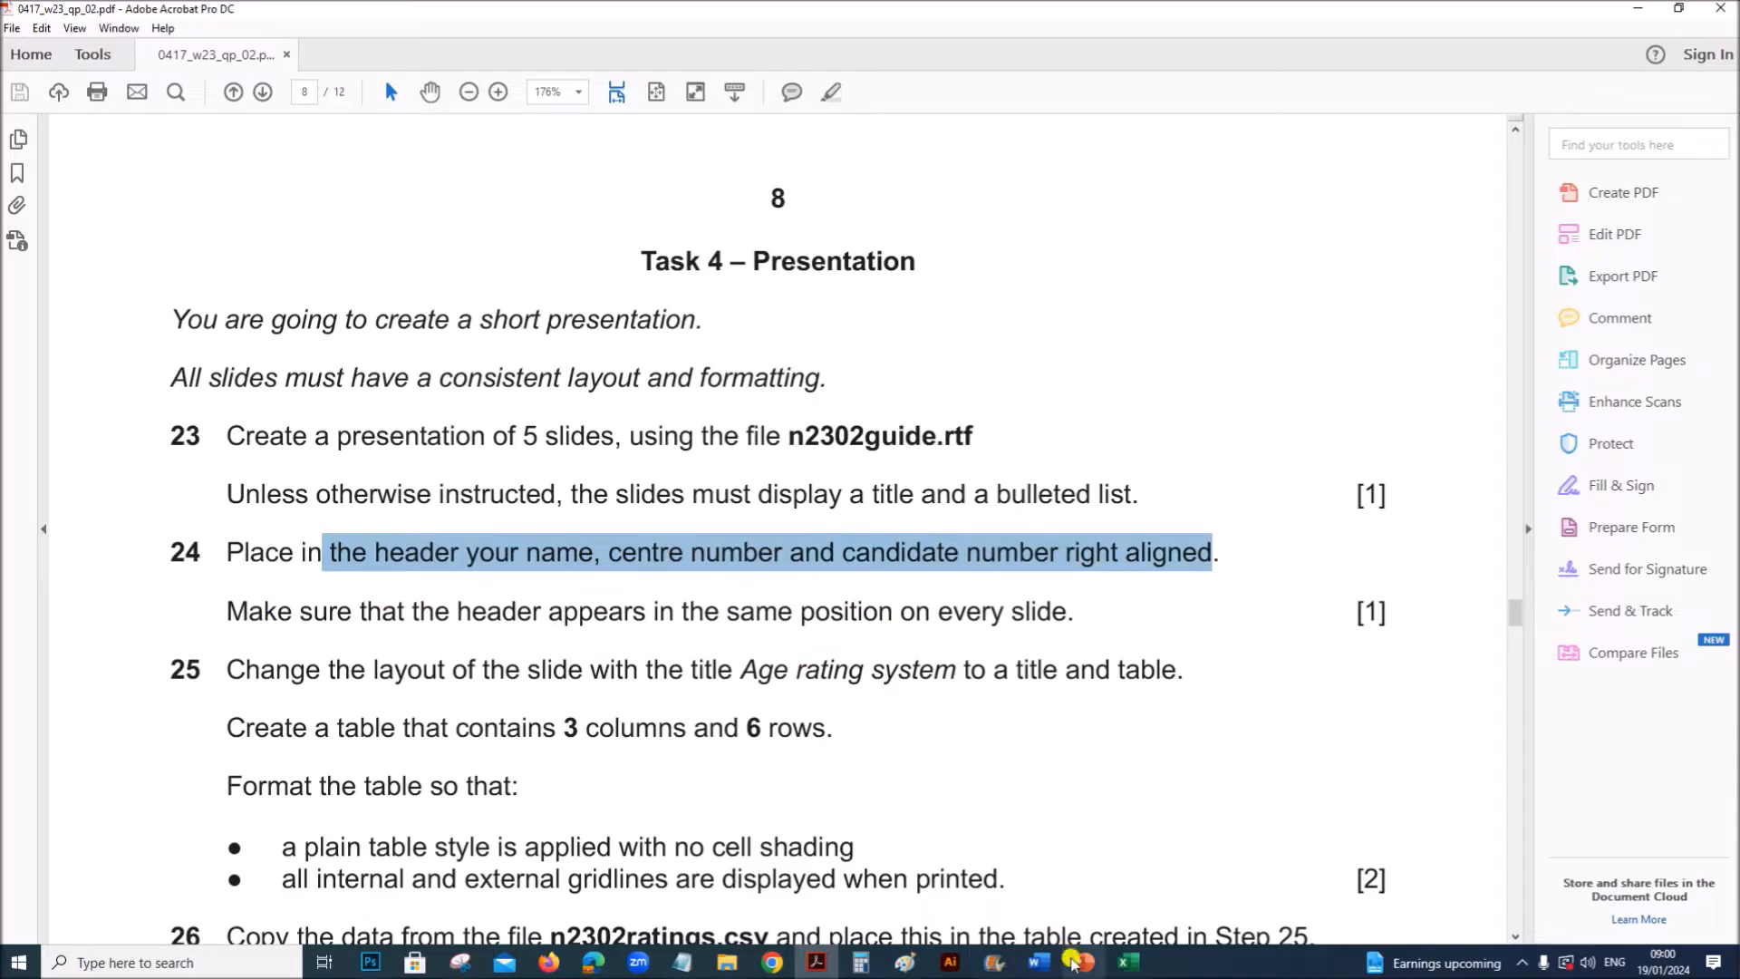
left_click(1078, 960)
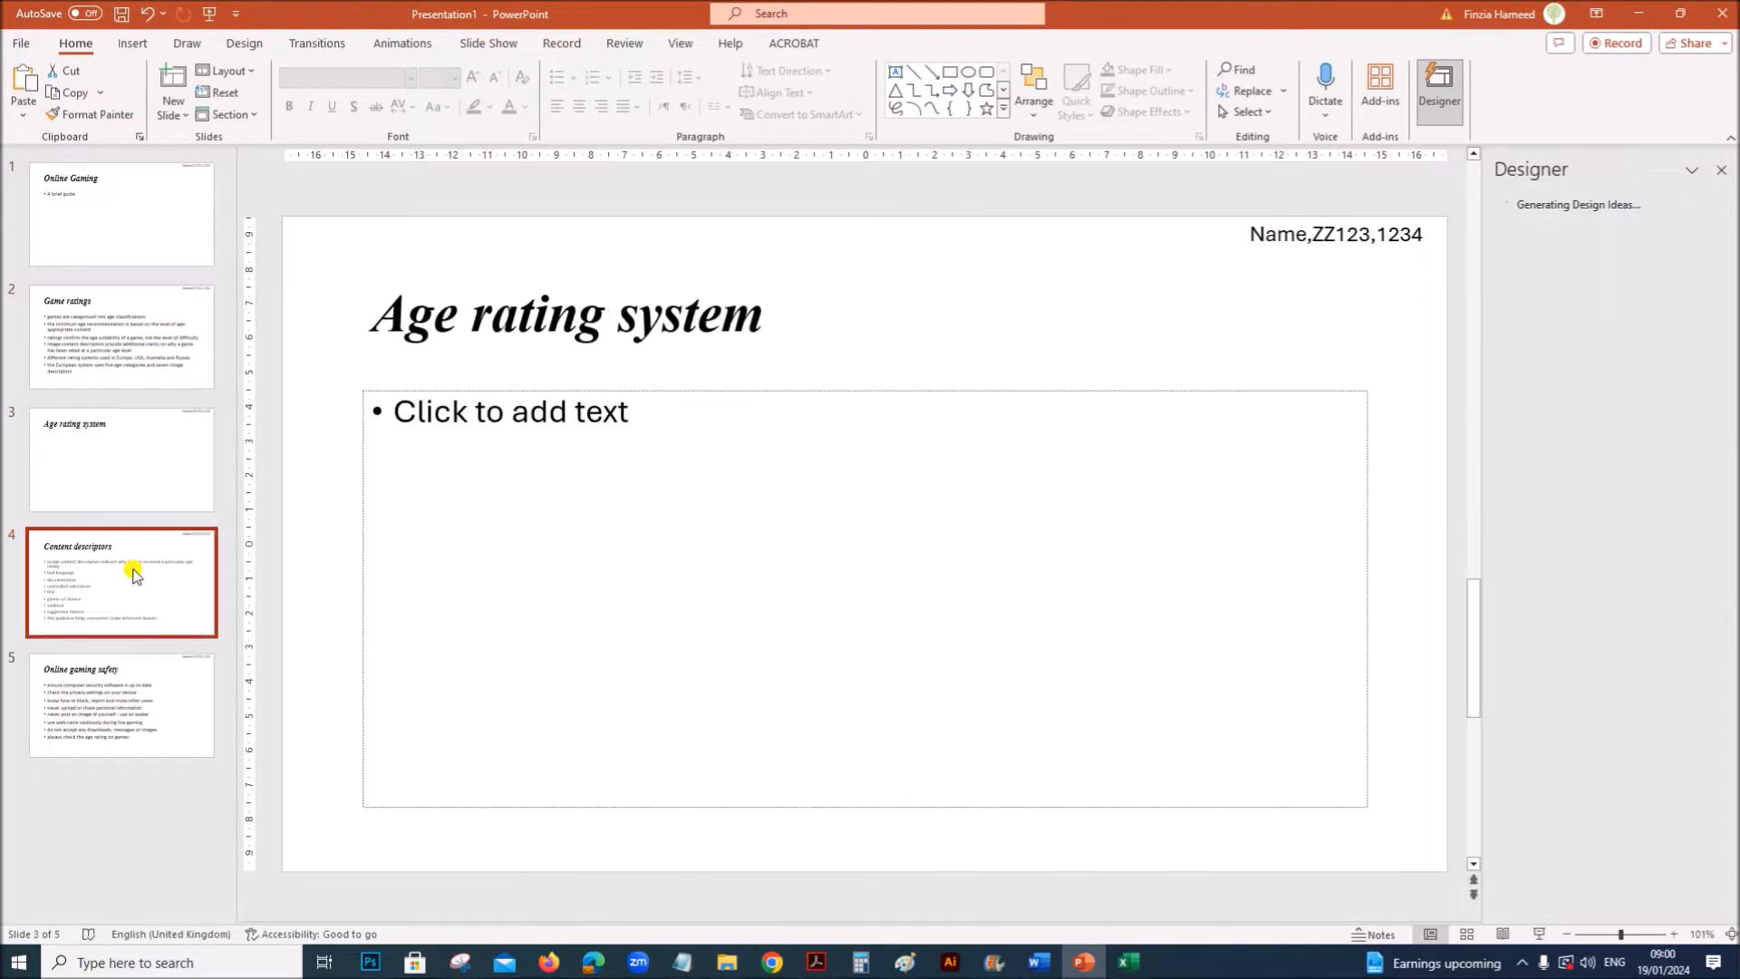
left_click(122, 214)
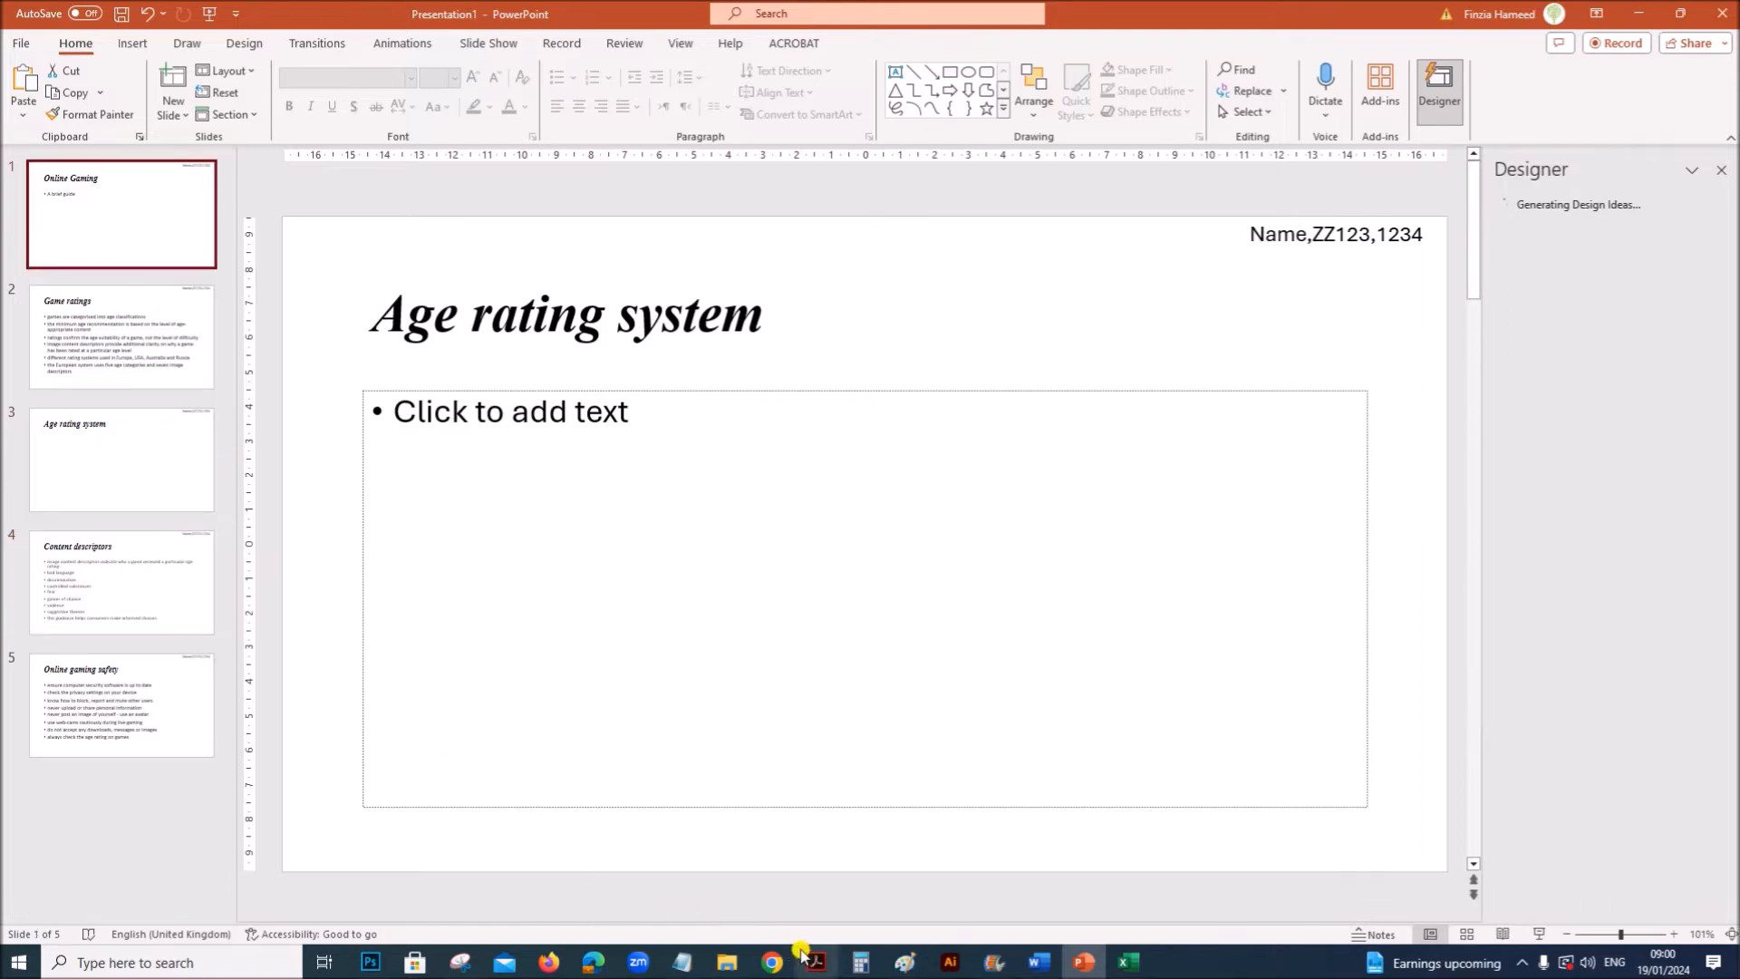
left_click(816, 960)
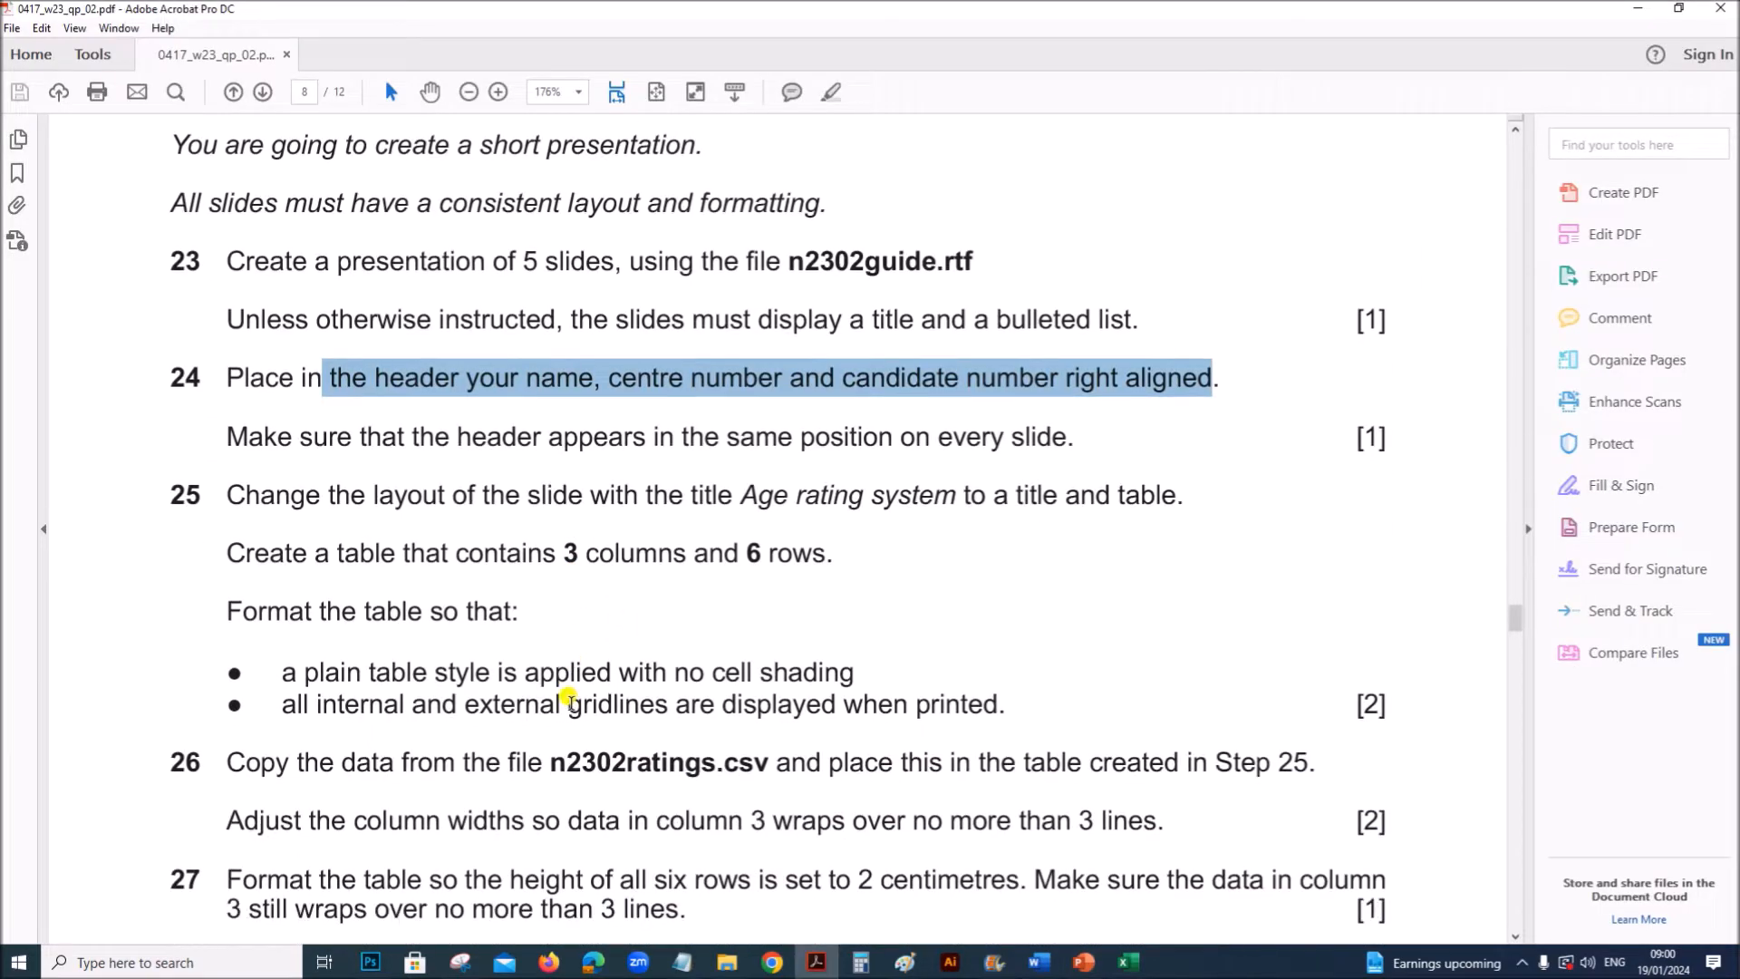
left_click(843, 436)
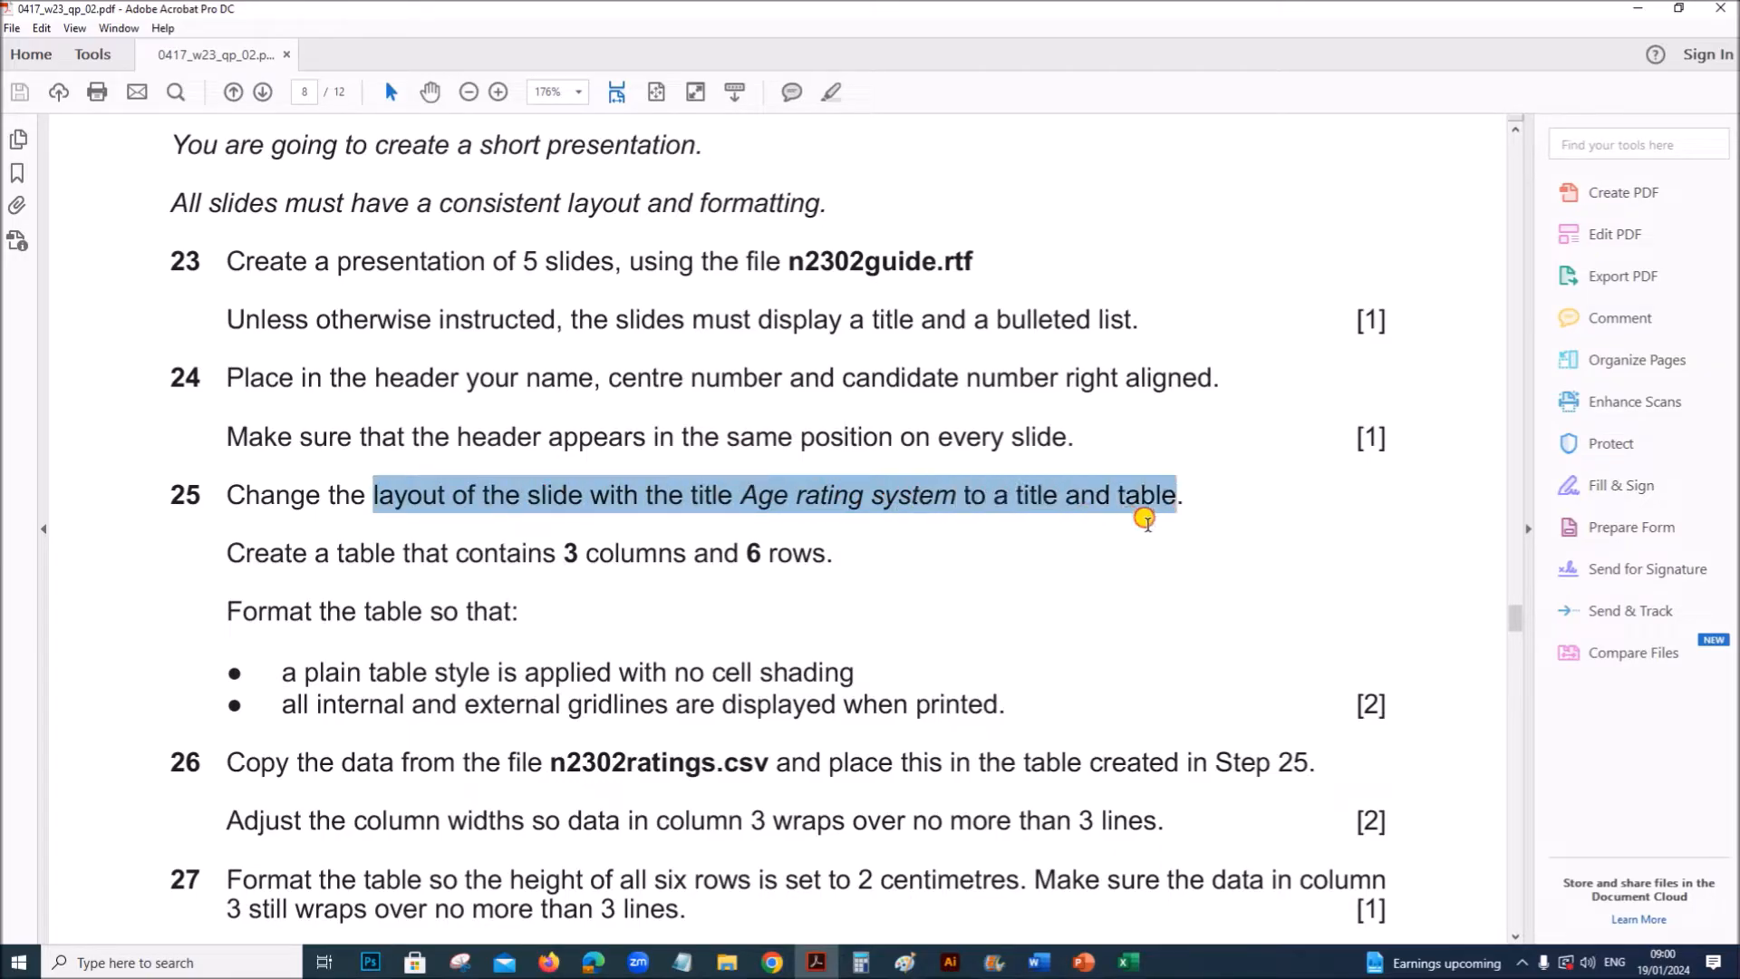
mouse_move(531, 931)
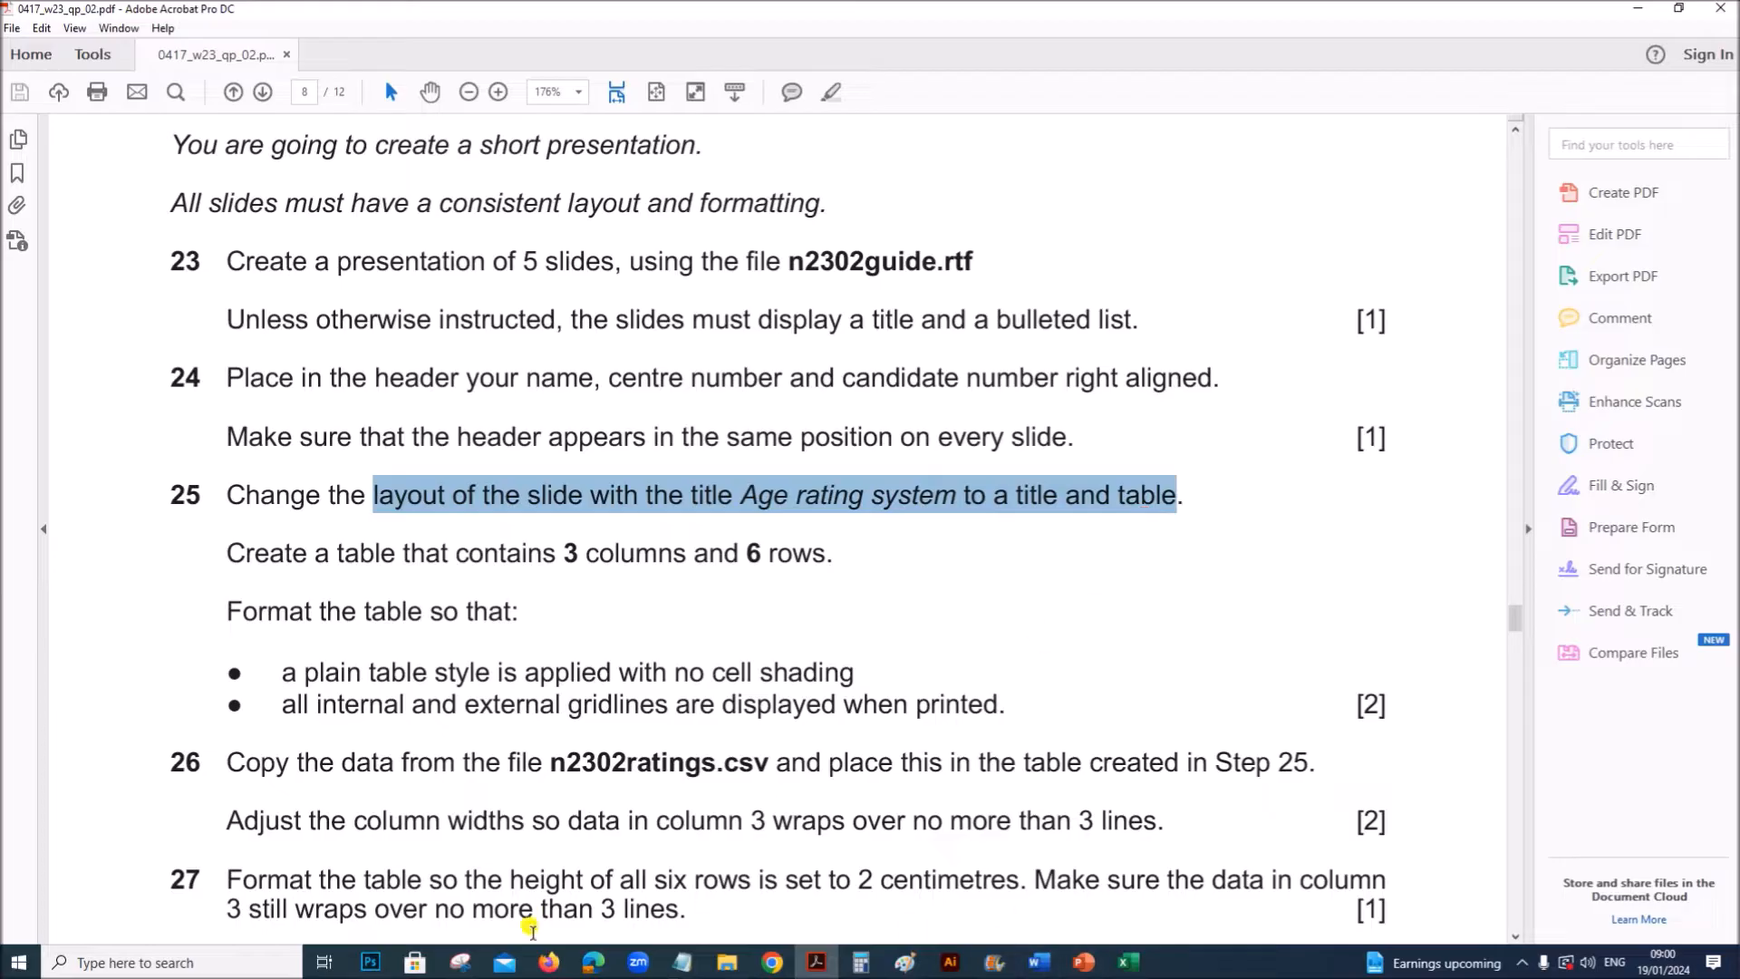
Apply the Title and Content layout to the Age rating system slide
left_click(1082, 960)
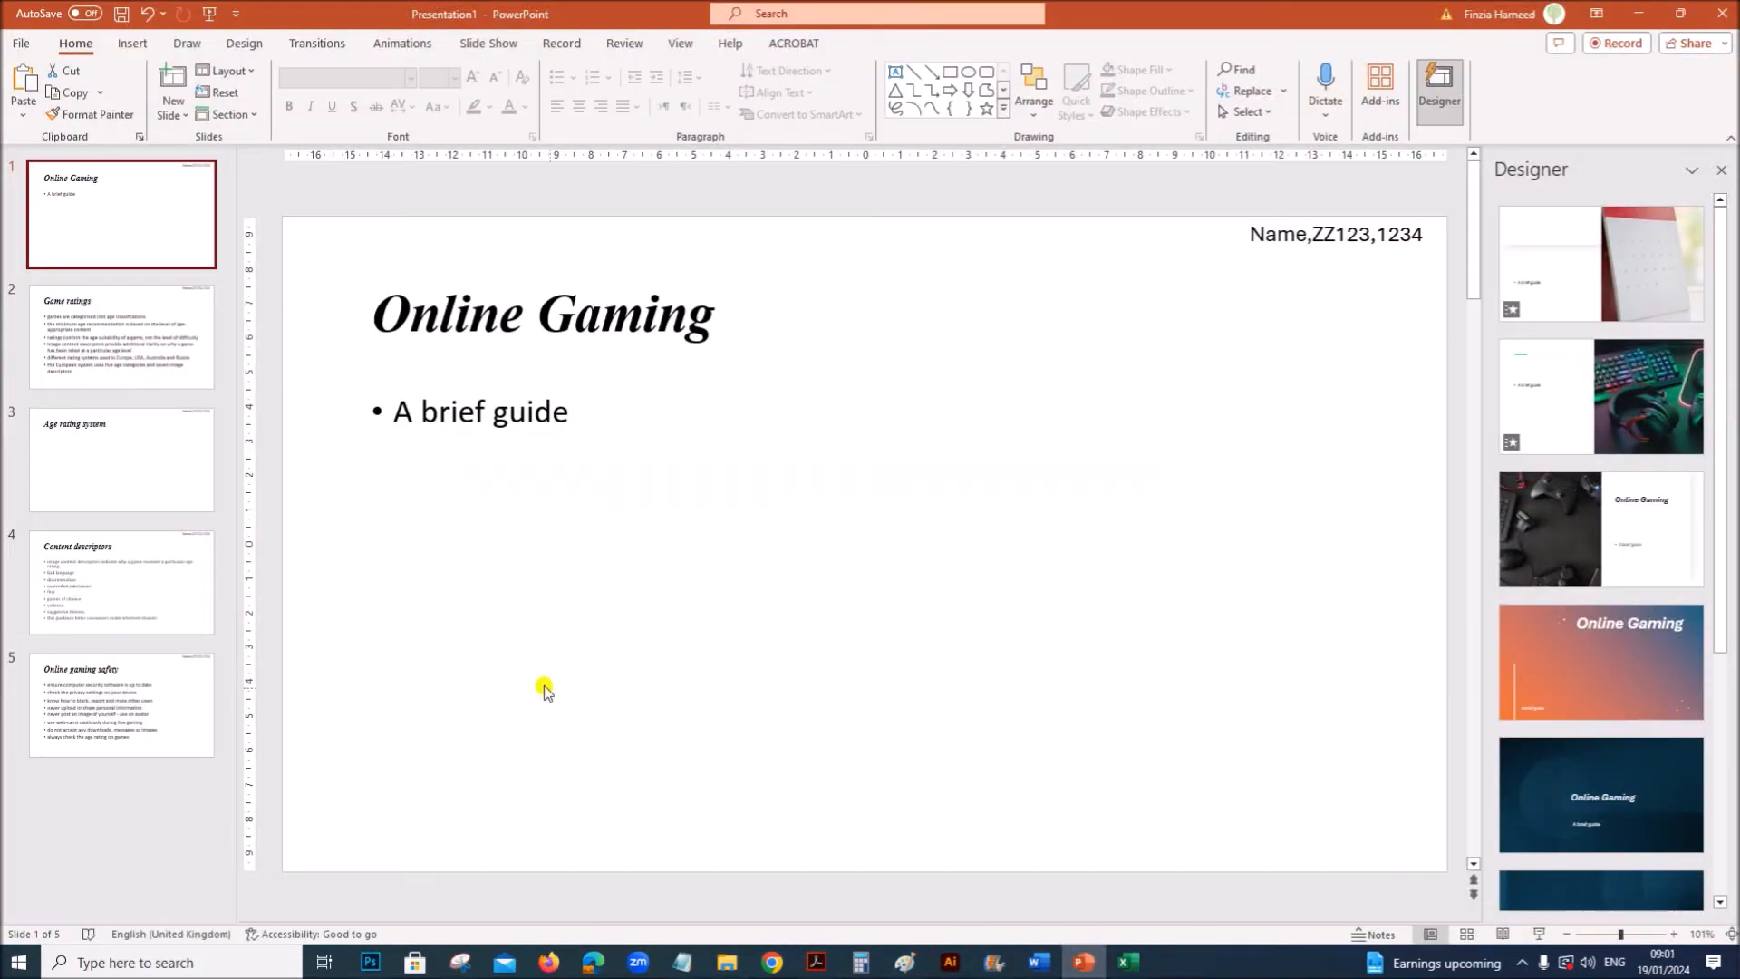
left_click(111, 485)
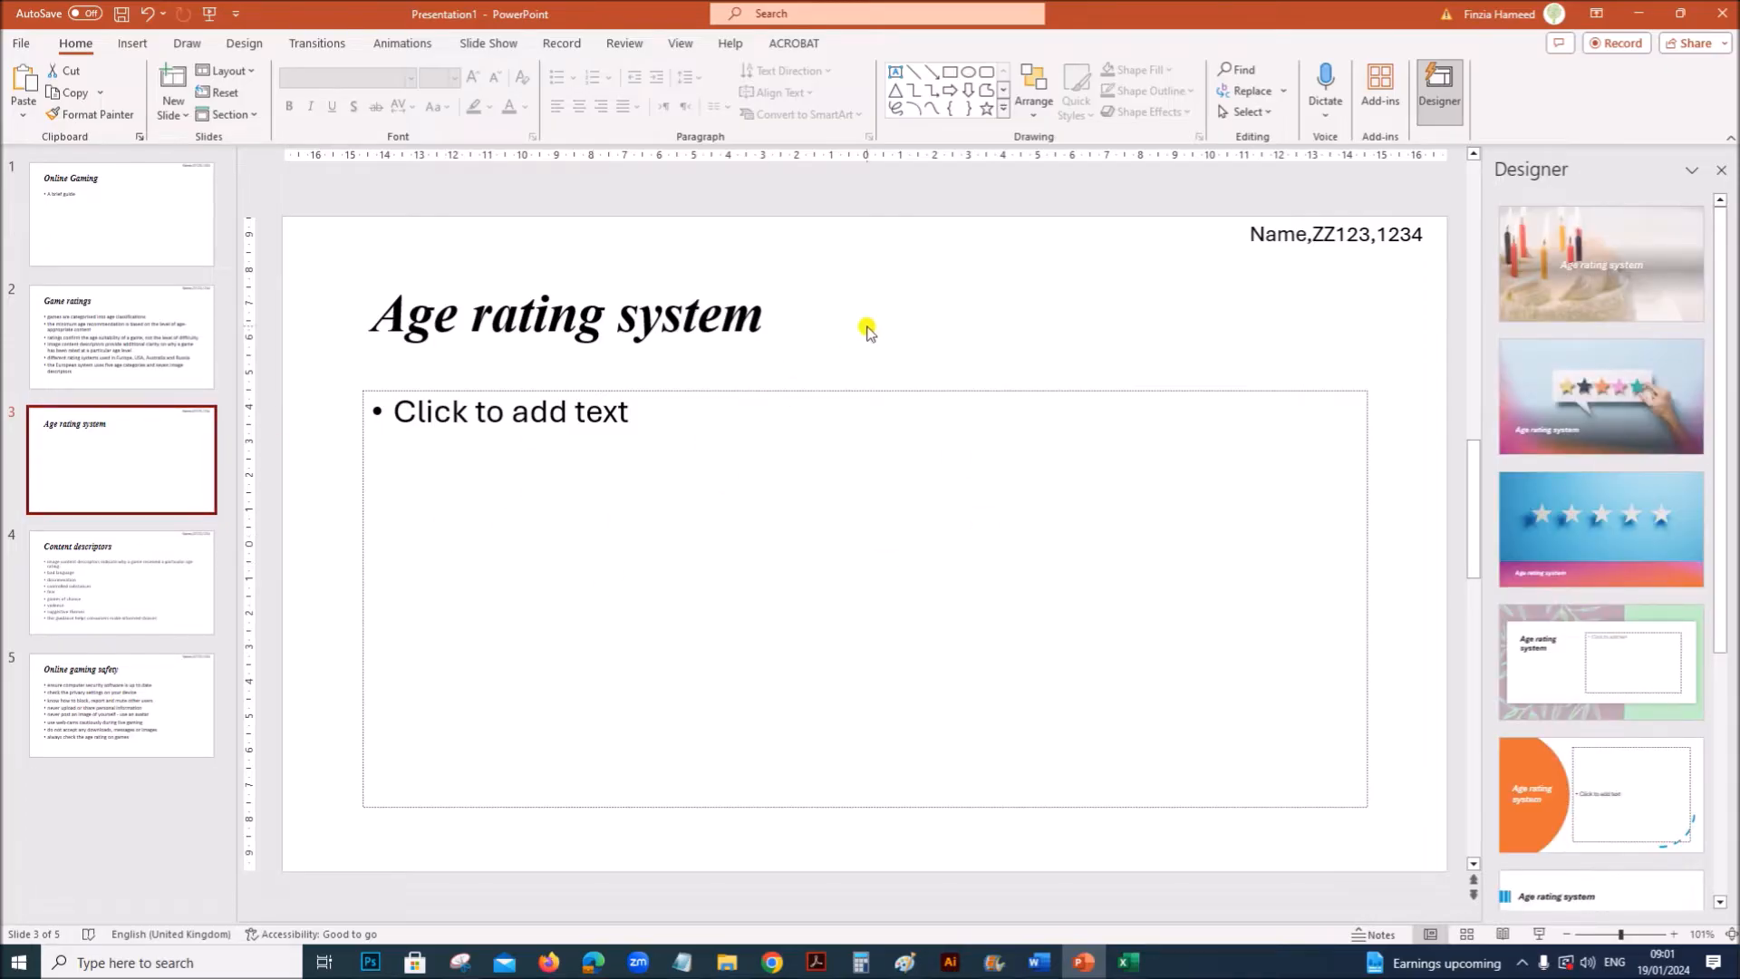
right_click(866, 329)
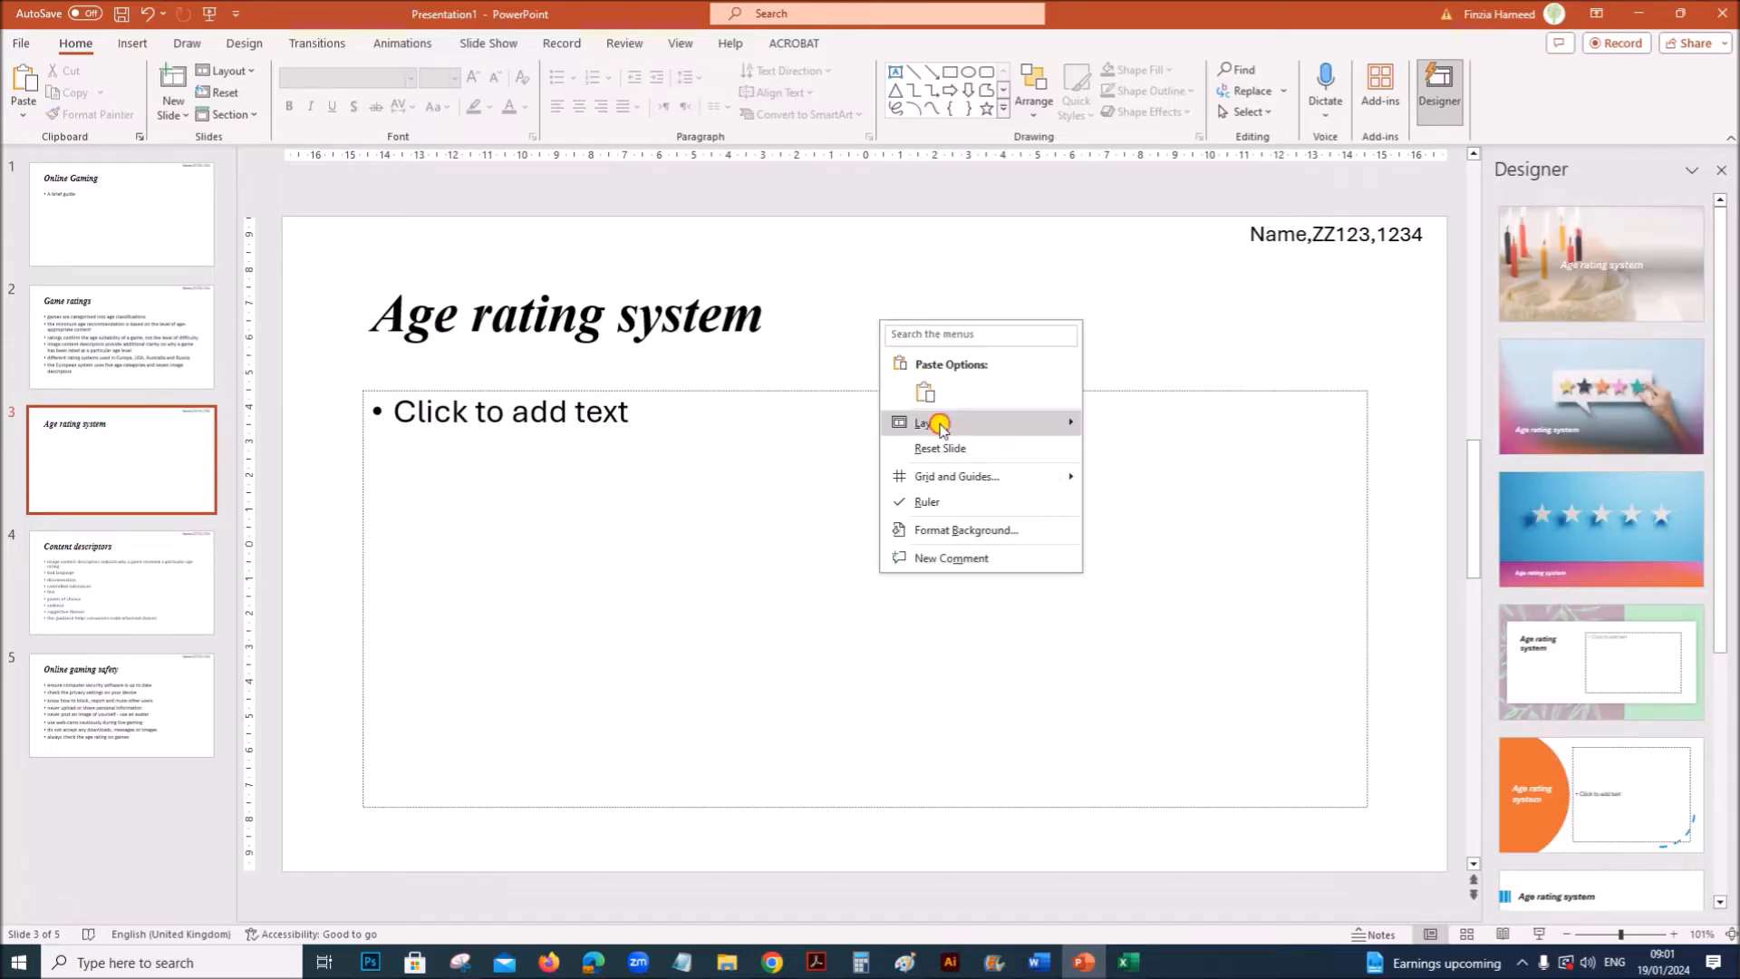
left_click(929, 422)
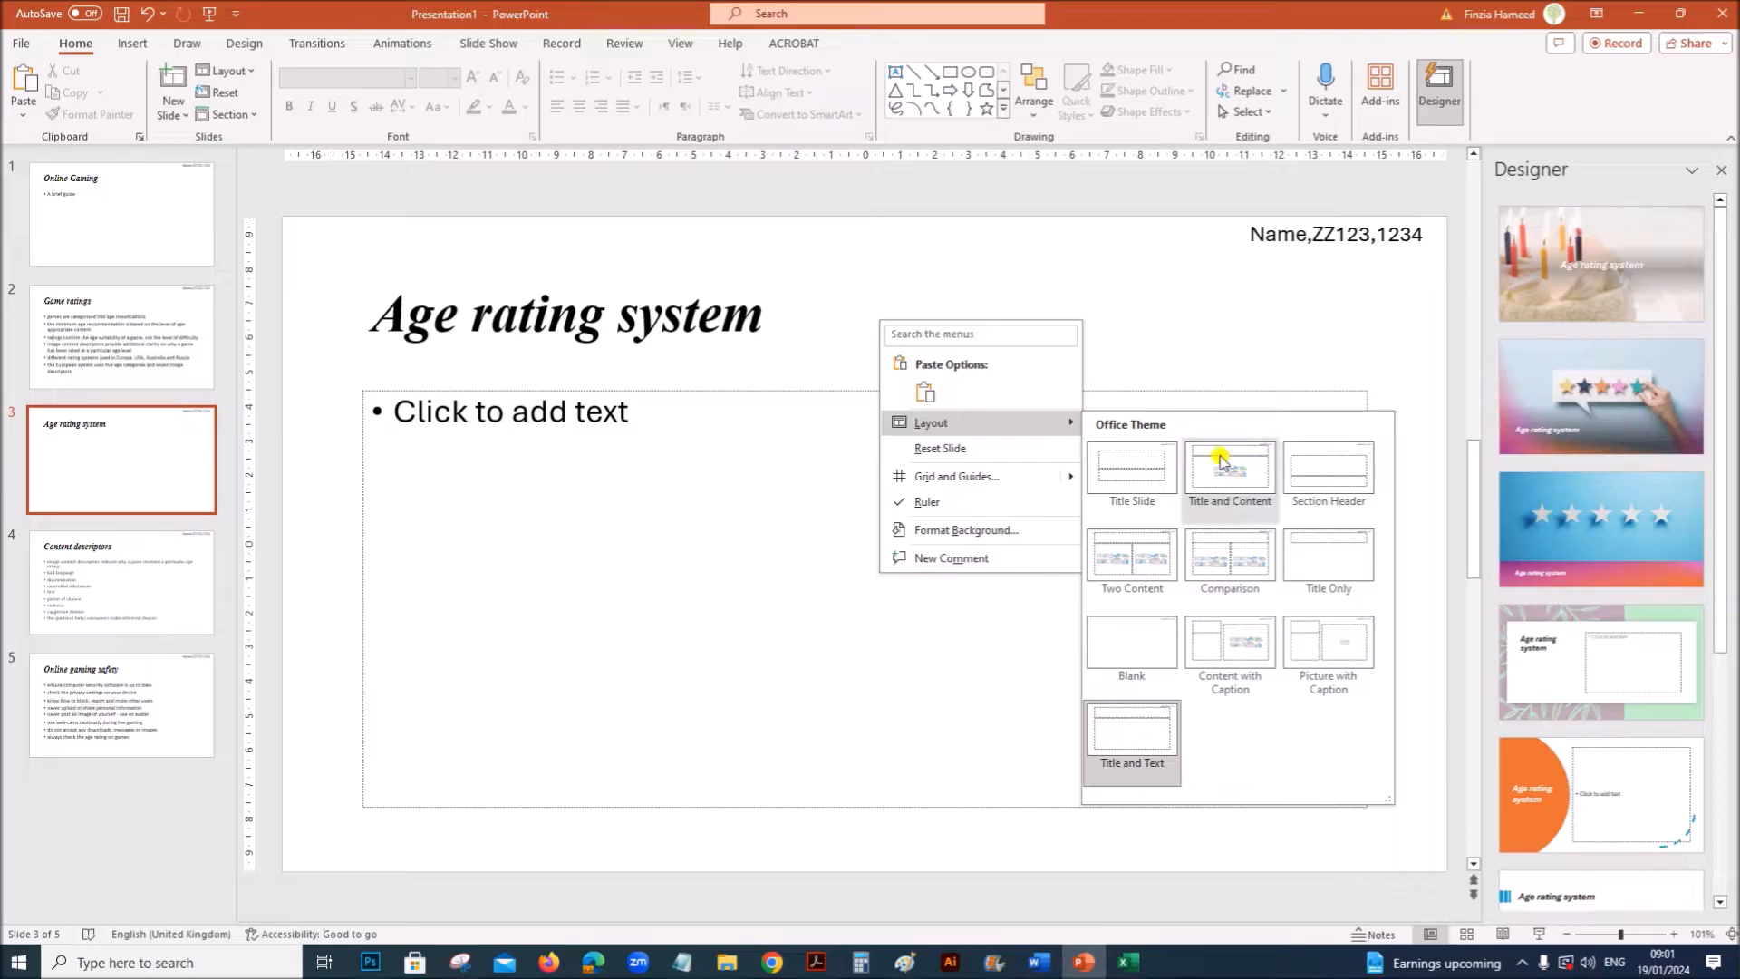
left_click(1229, 465)
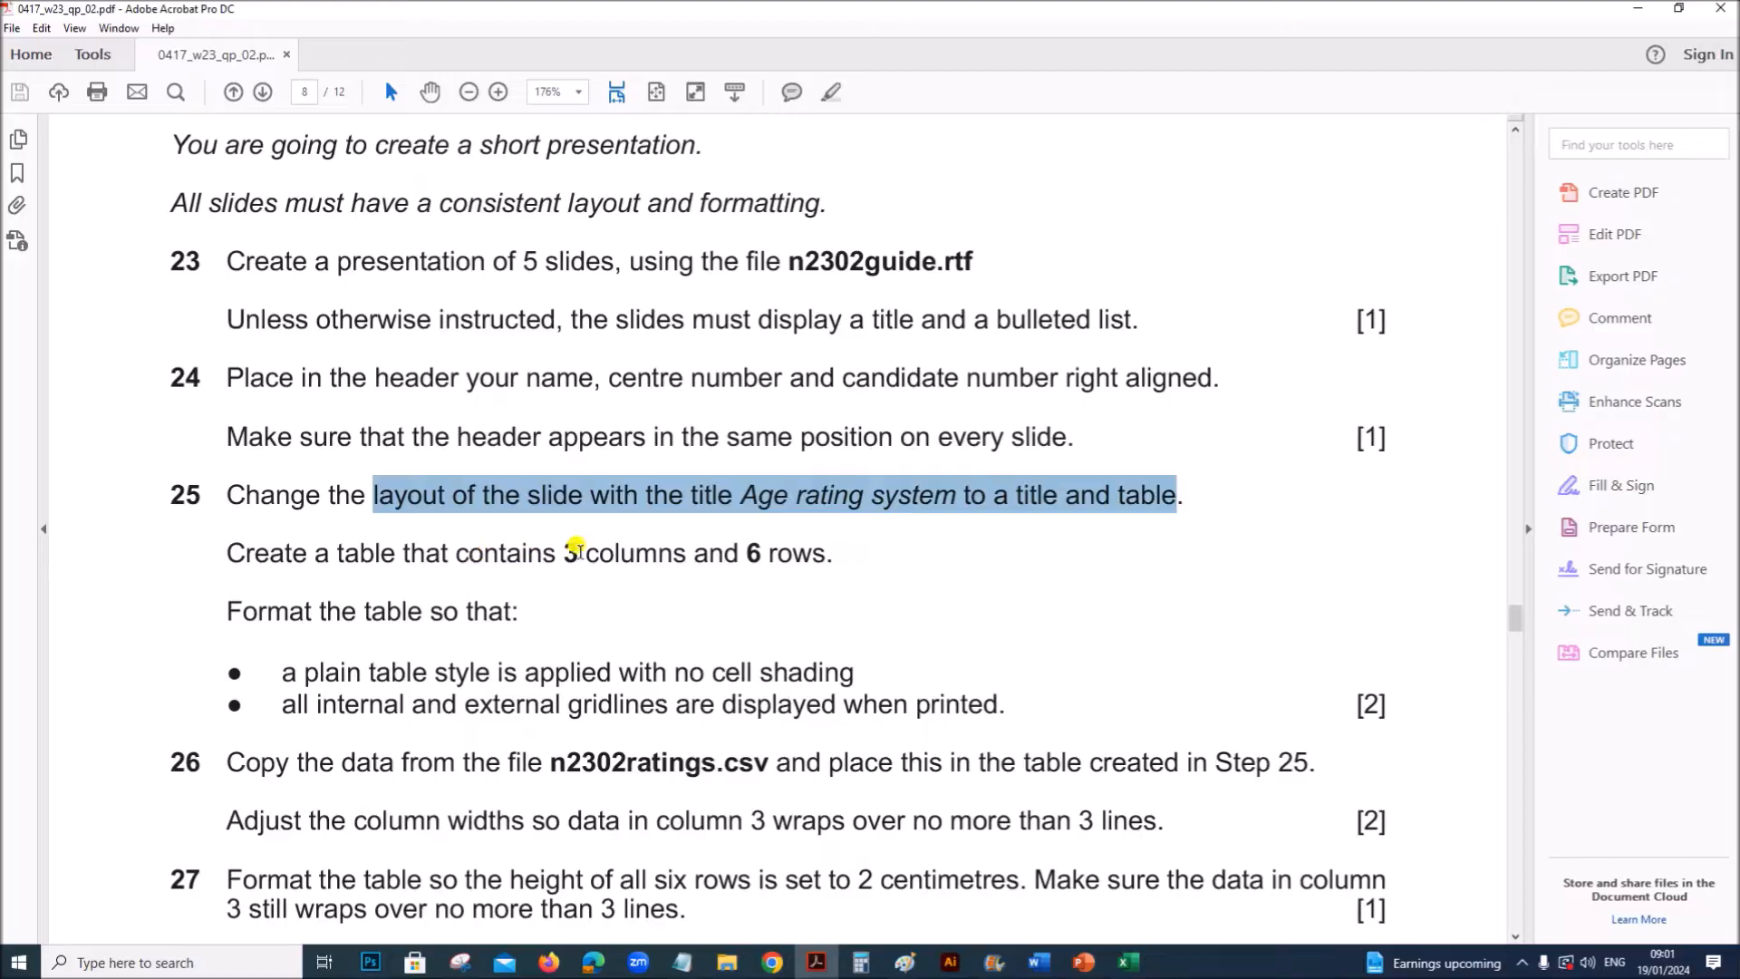
Insert a 3-column, 6-row table on the Age rating system slide, then check the paper
left_click(1080, 960)
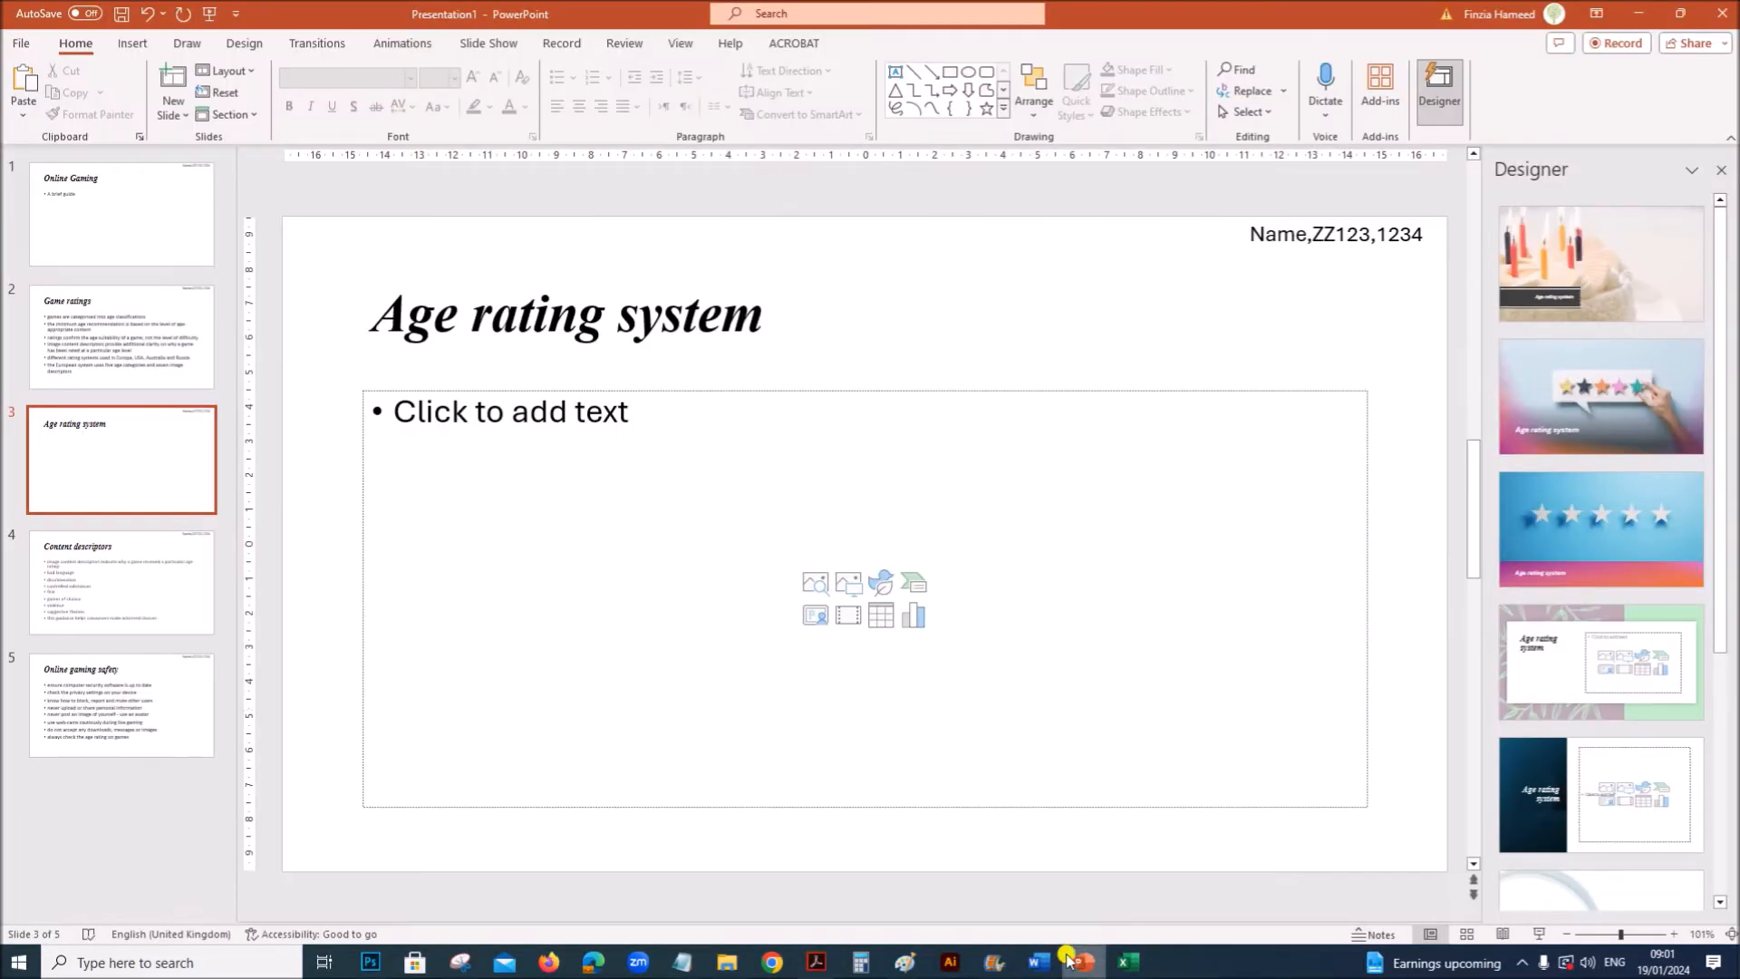
left_click(881, 616)
type("6")
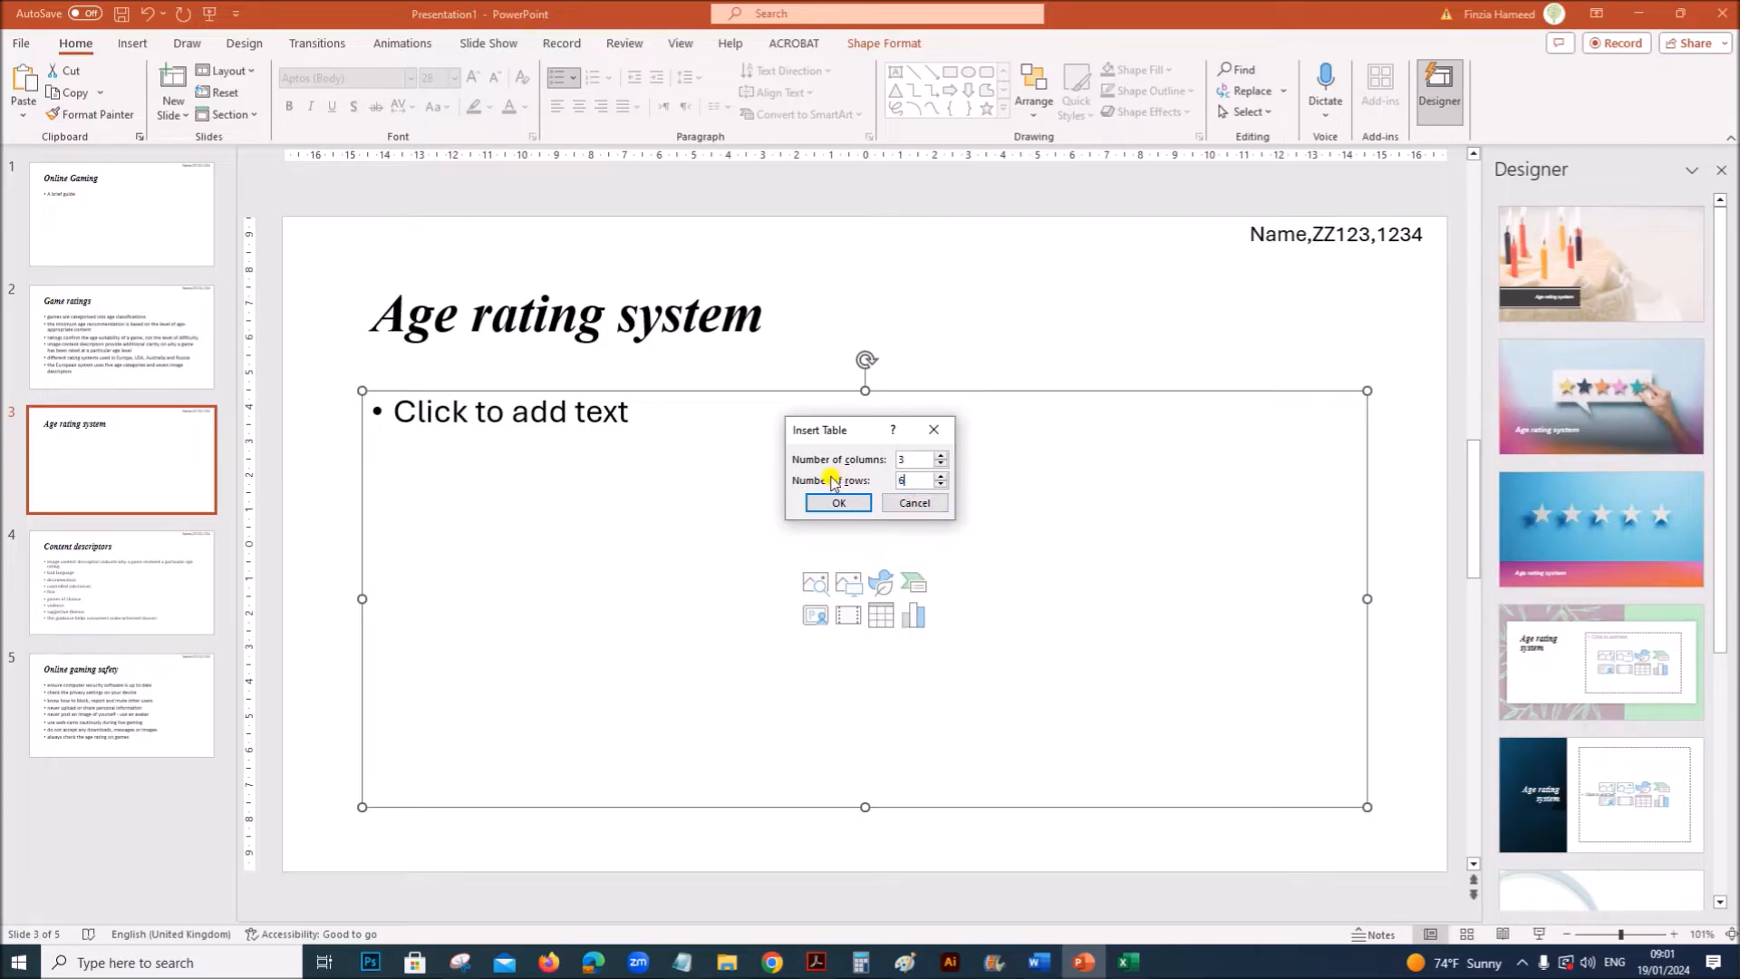
left_click(838, 502)
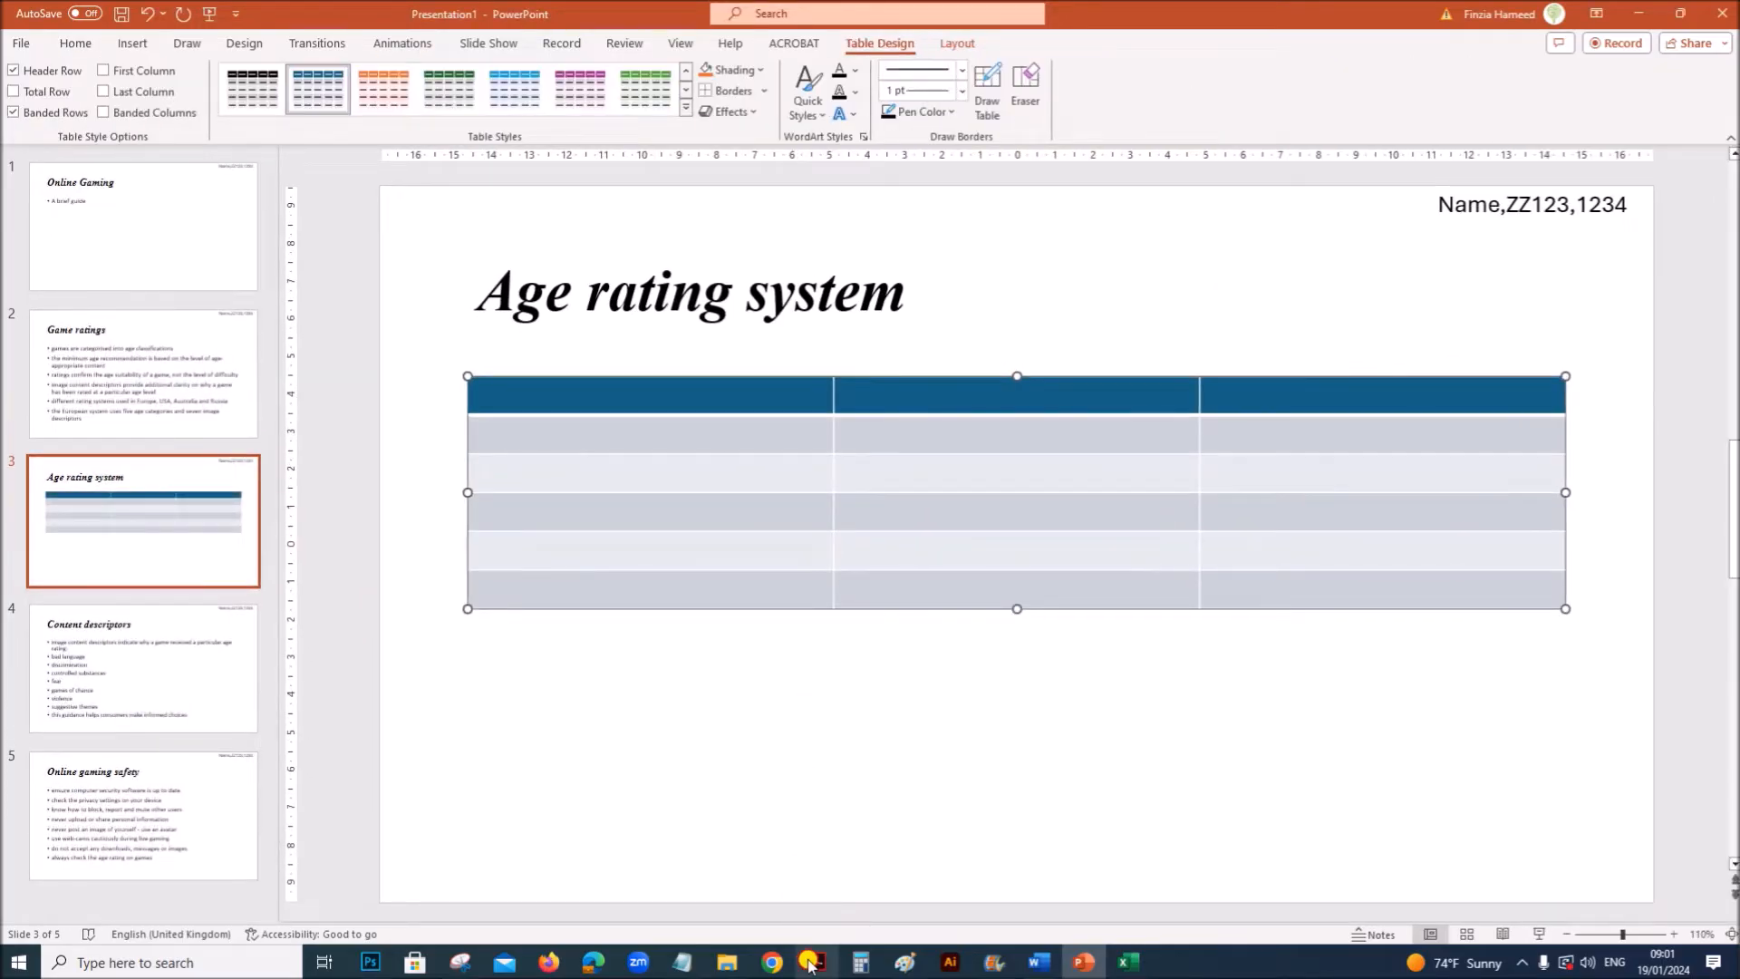
left_click(814, 960)
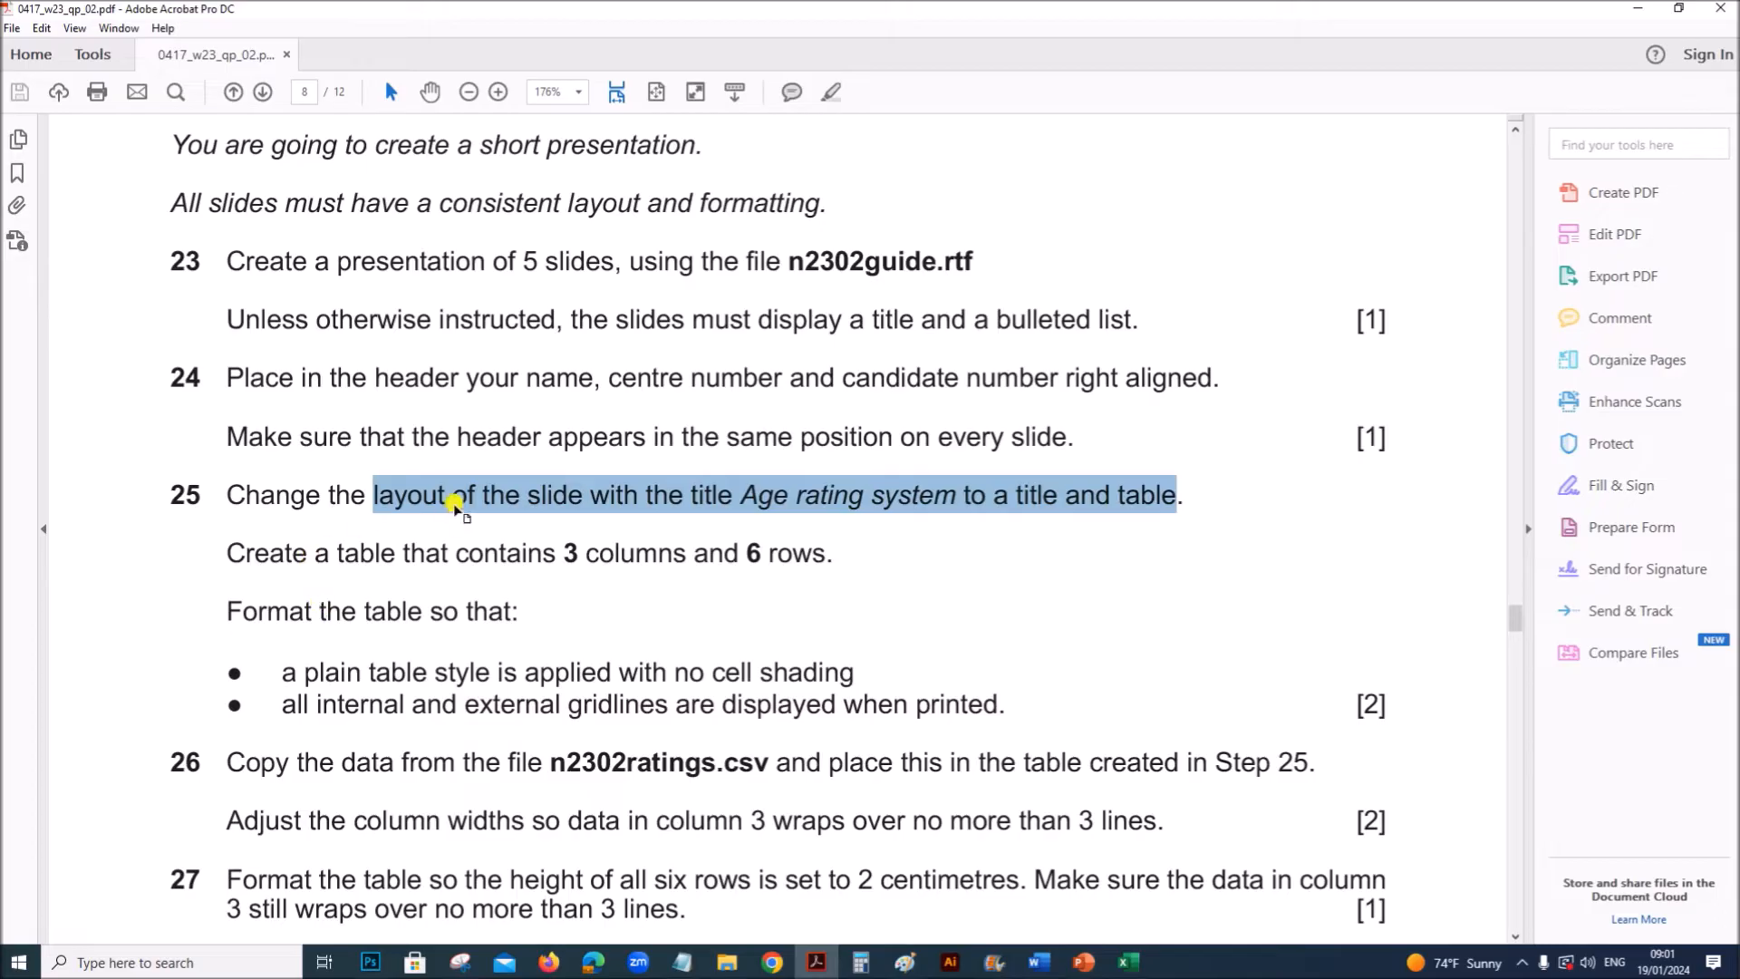
Mark the no-cell-shading requirement and apply the No Style, Table Grid table style
scroll("down", 3)
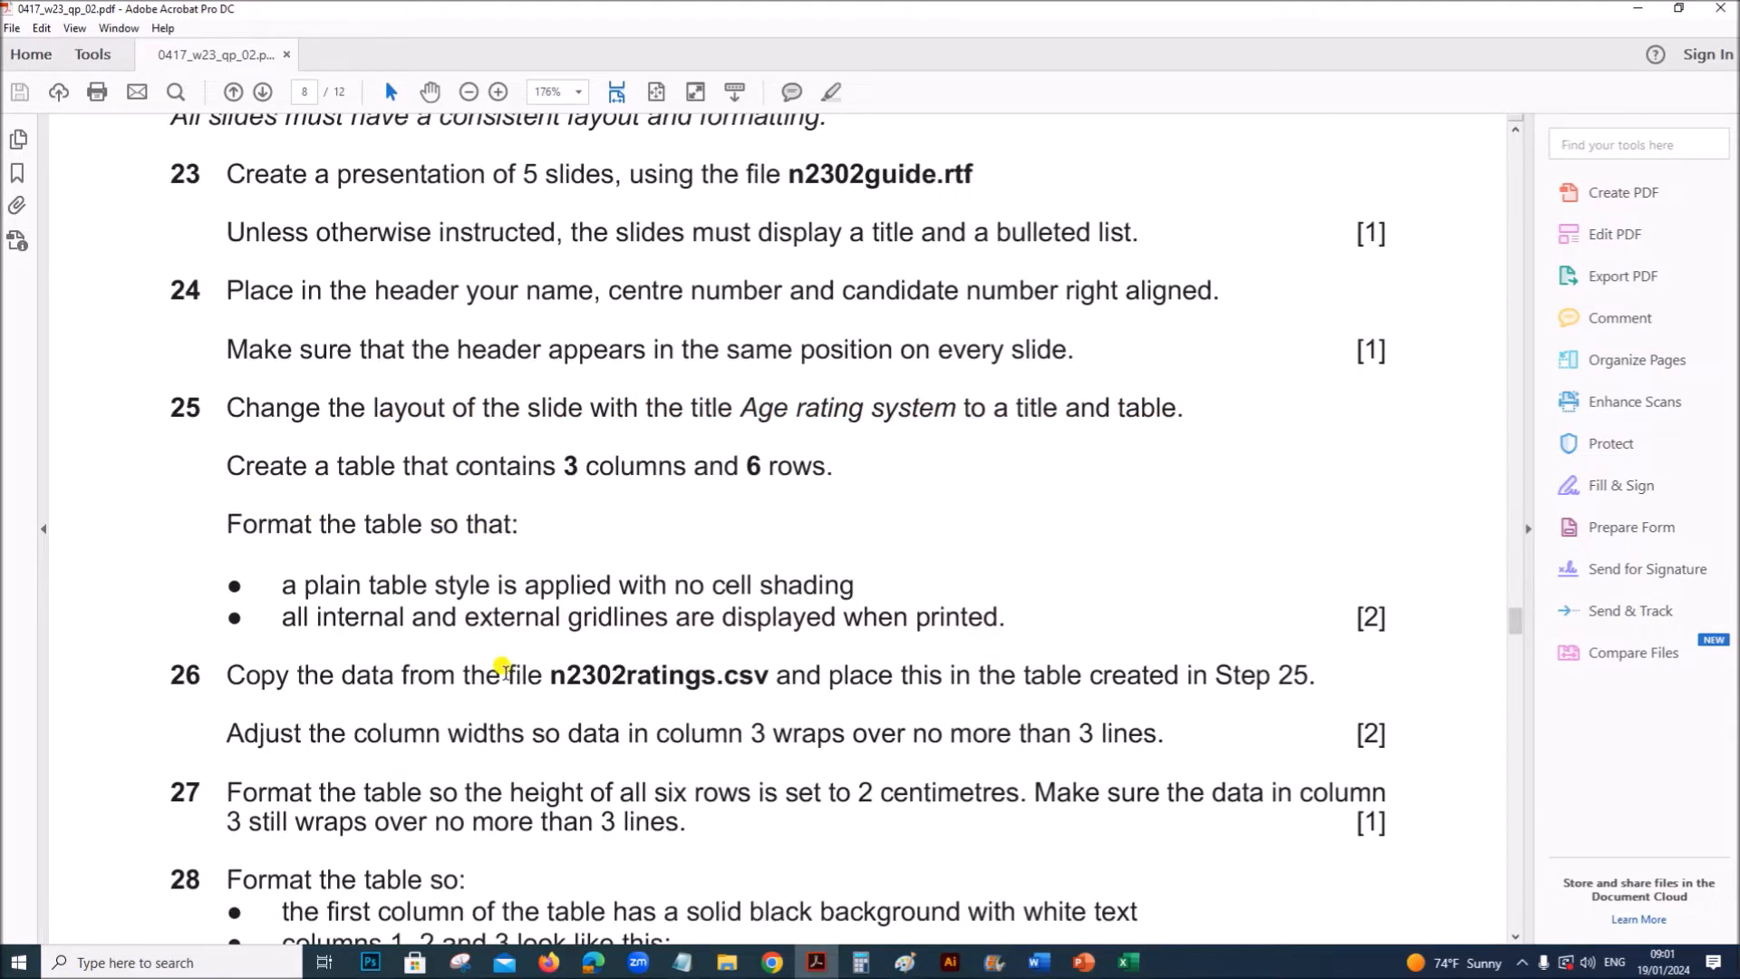
left_click_drag(493, 586, 854, 585)
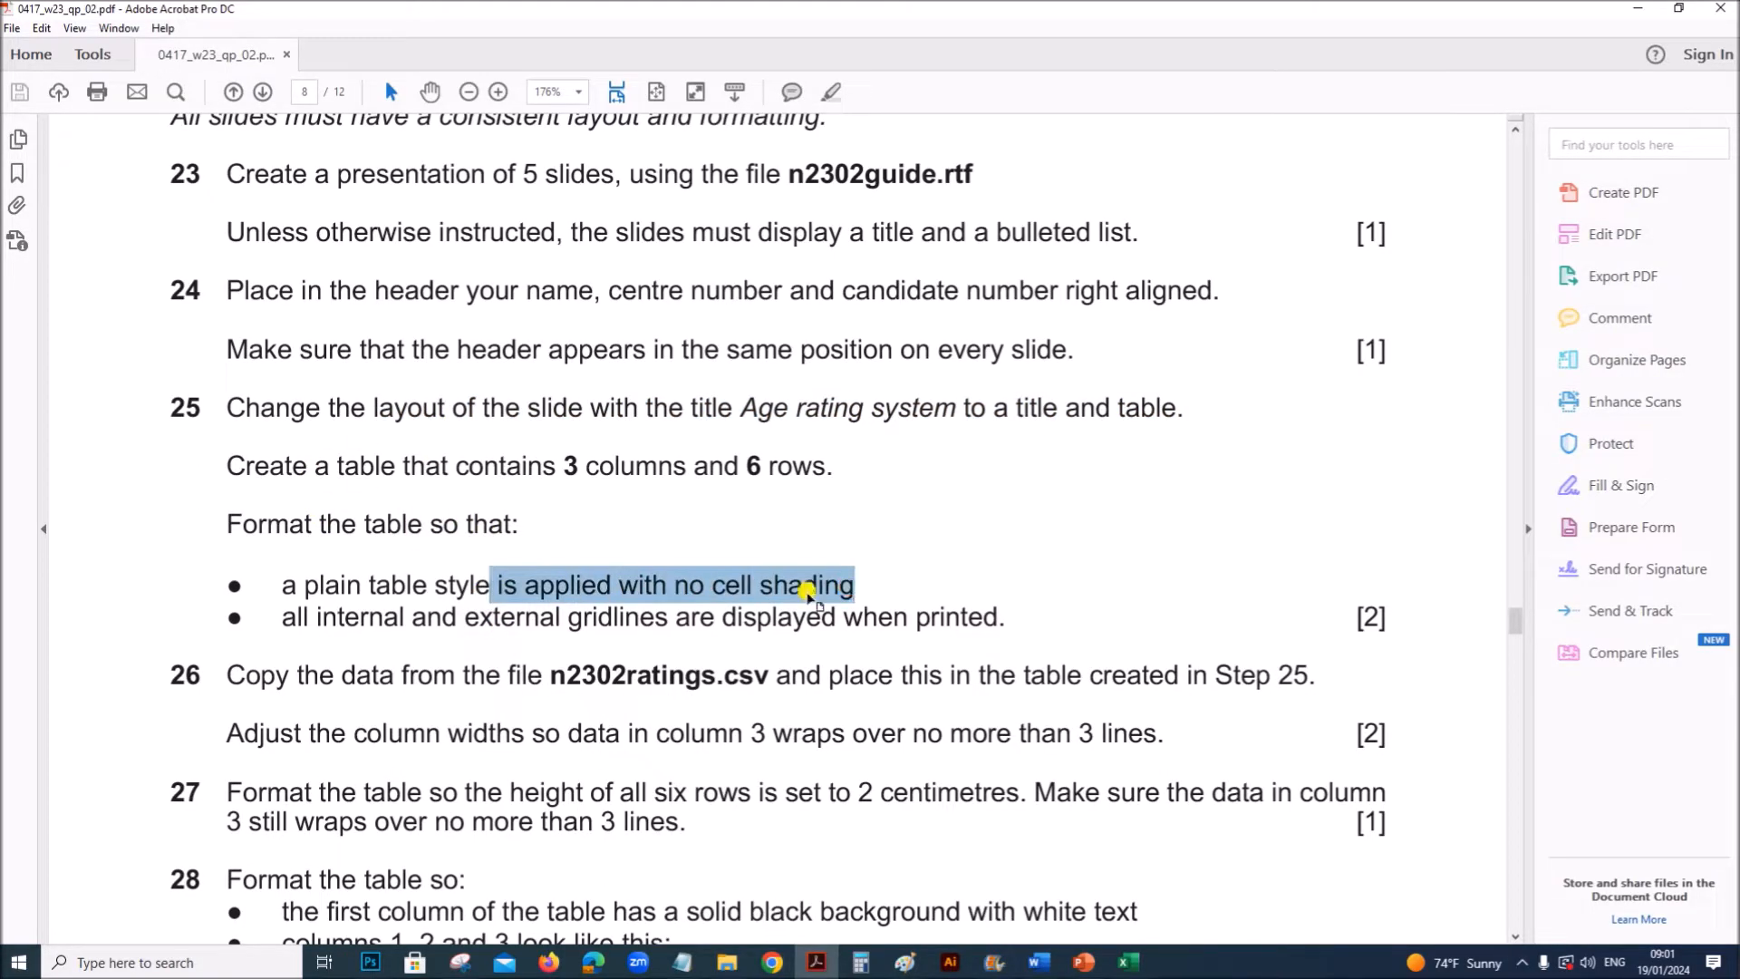
mouse_move(1359, 772)
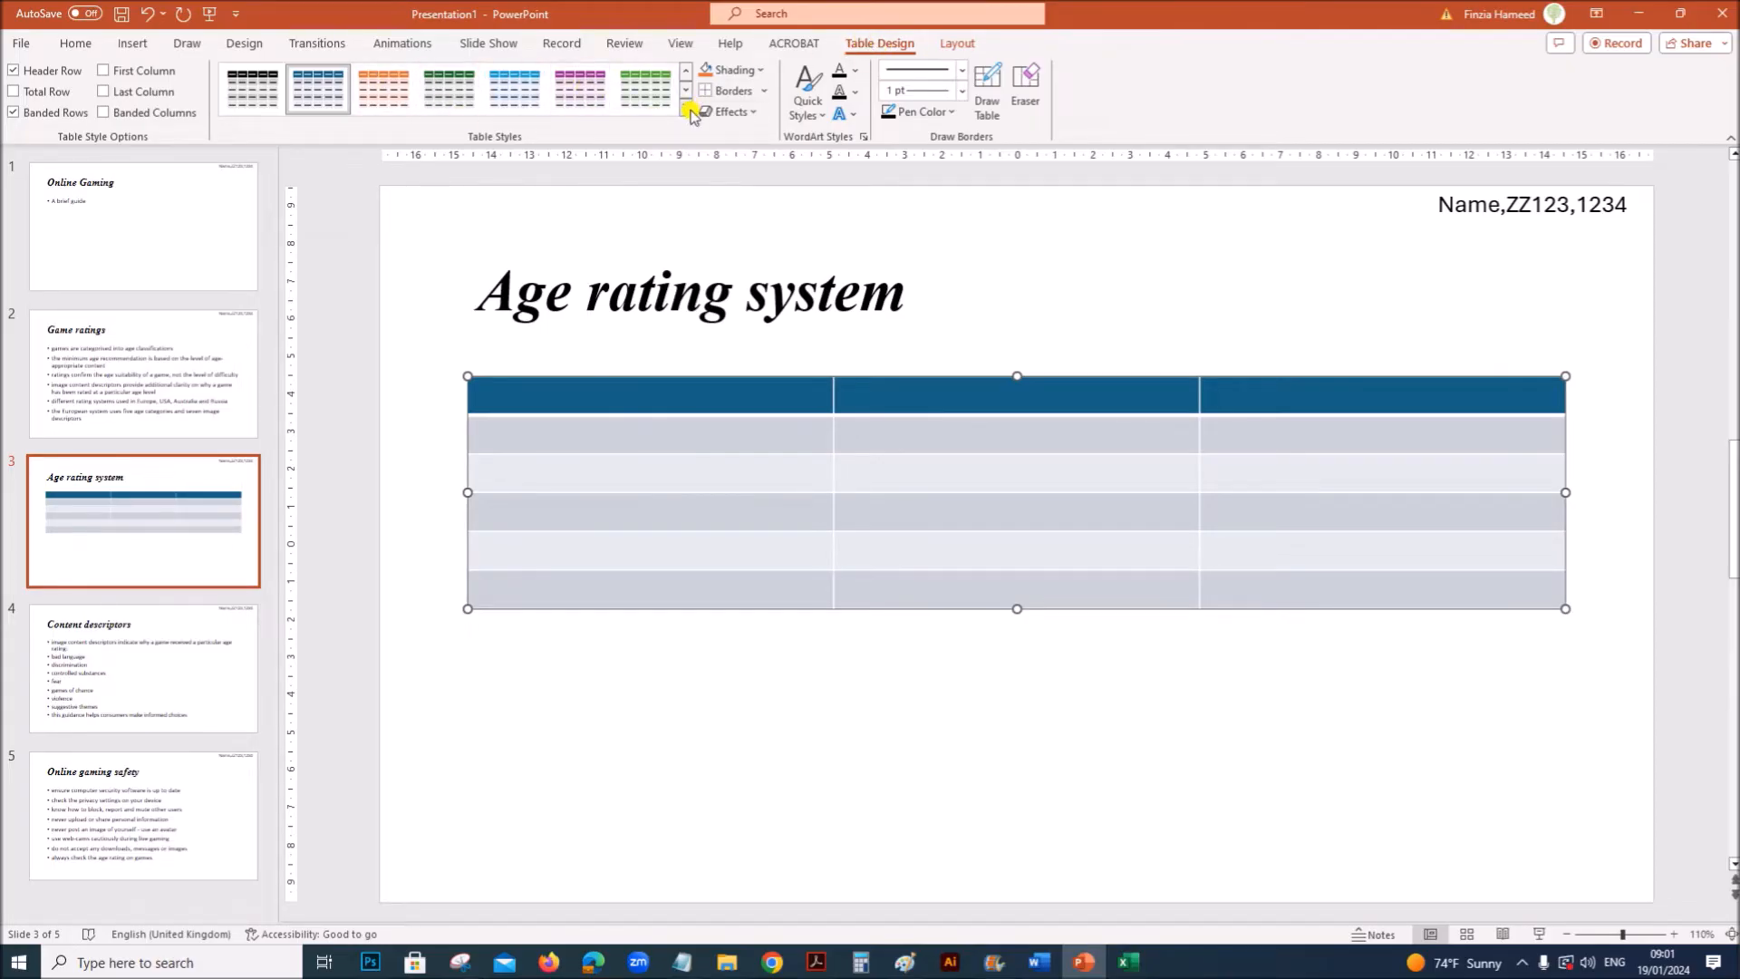
left_click(685, 108)
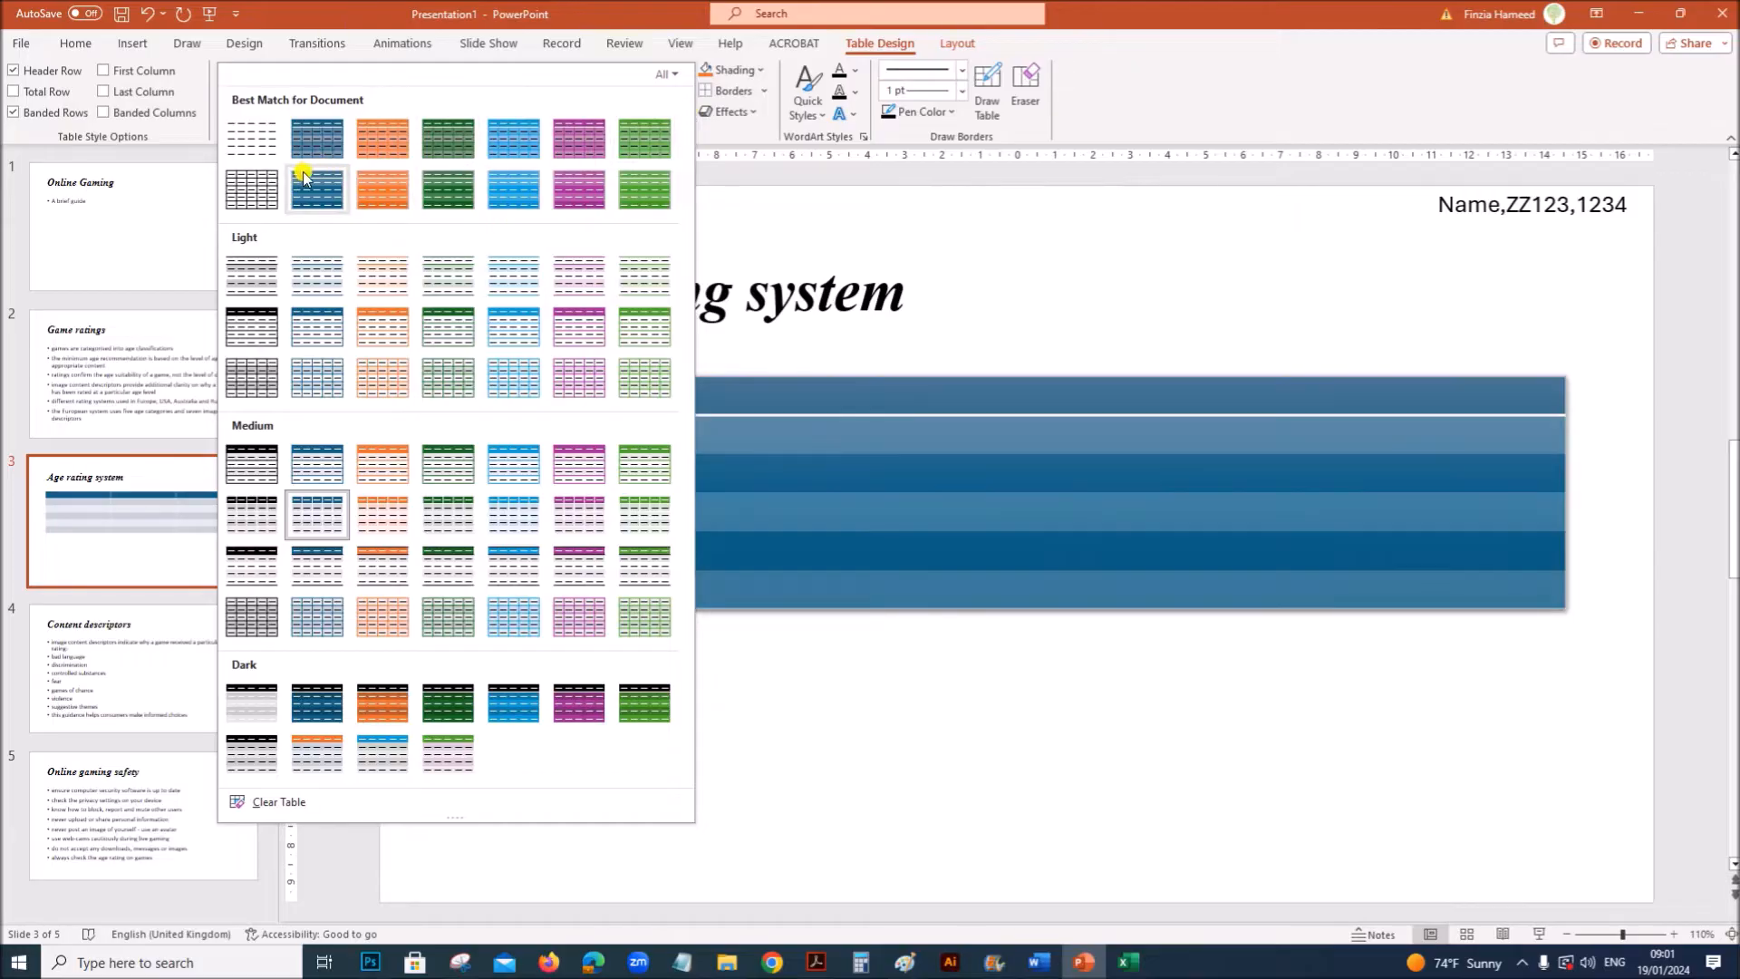
left_click(252, 188)
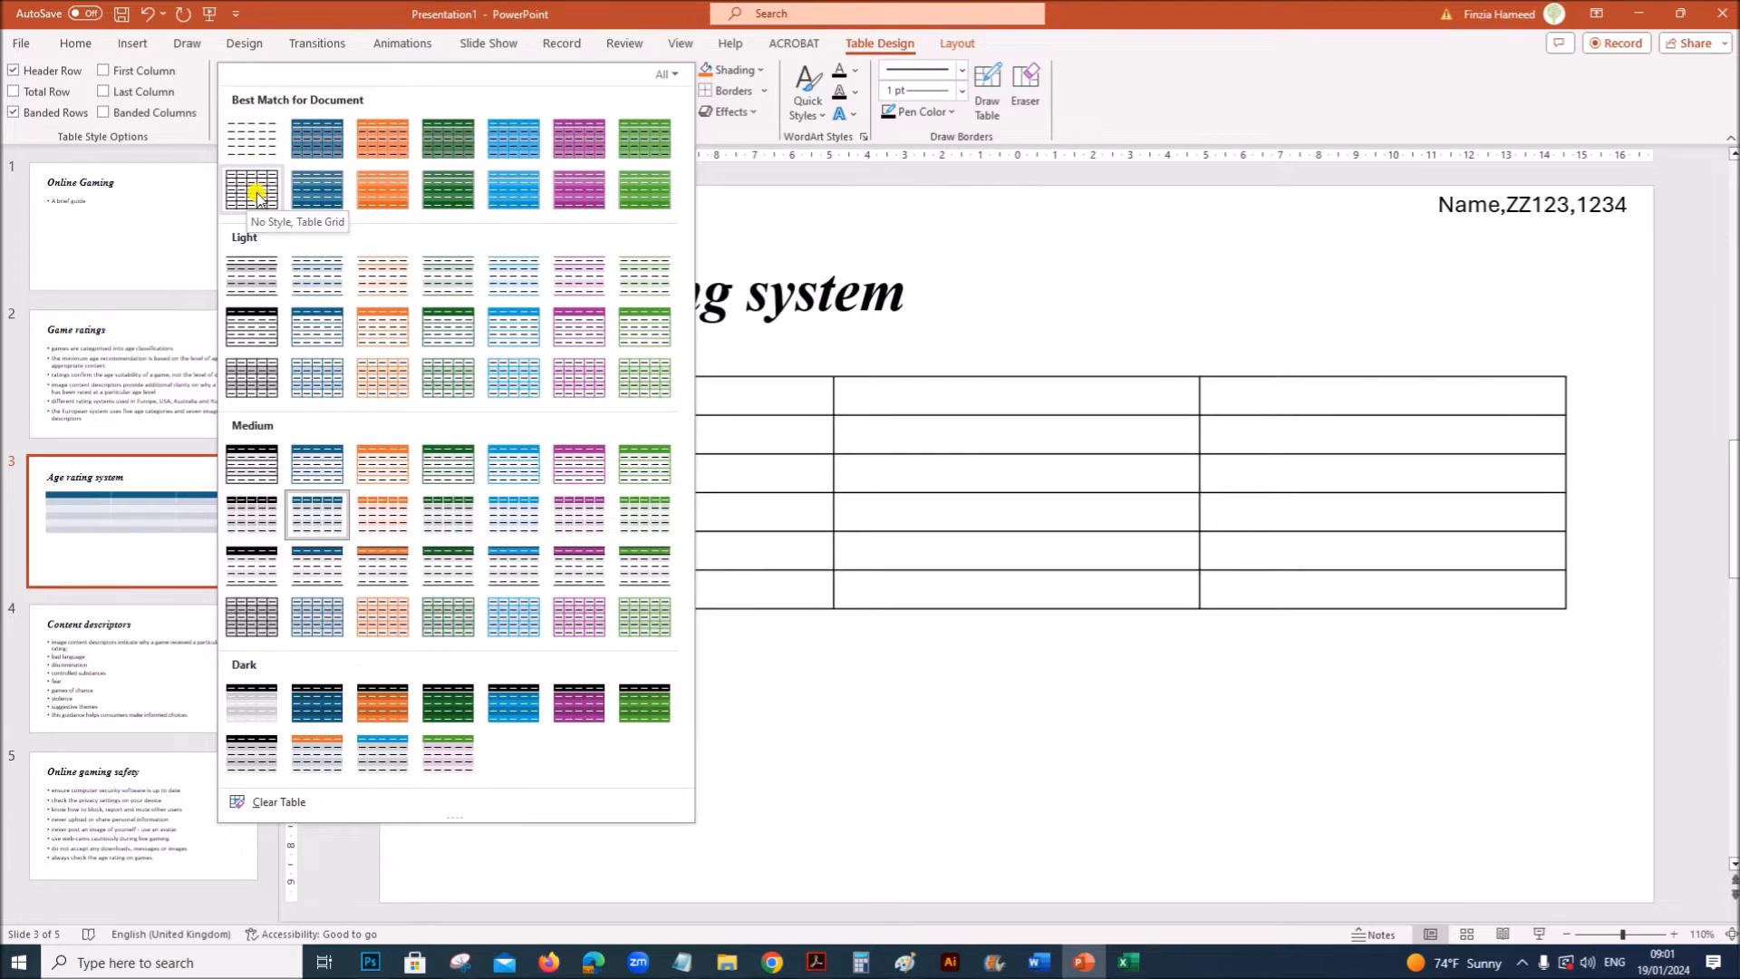
left_click(252, 187)
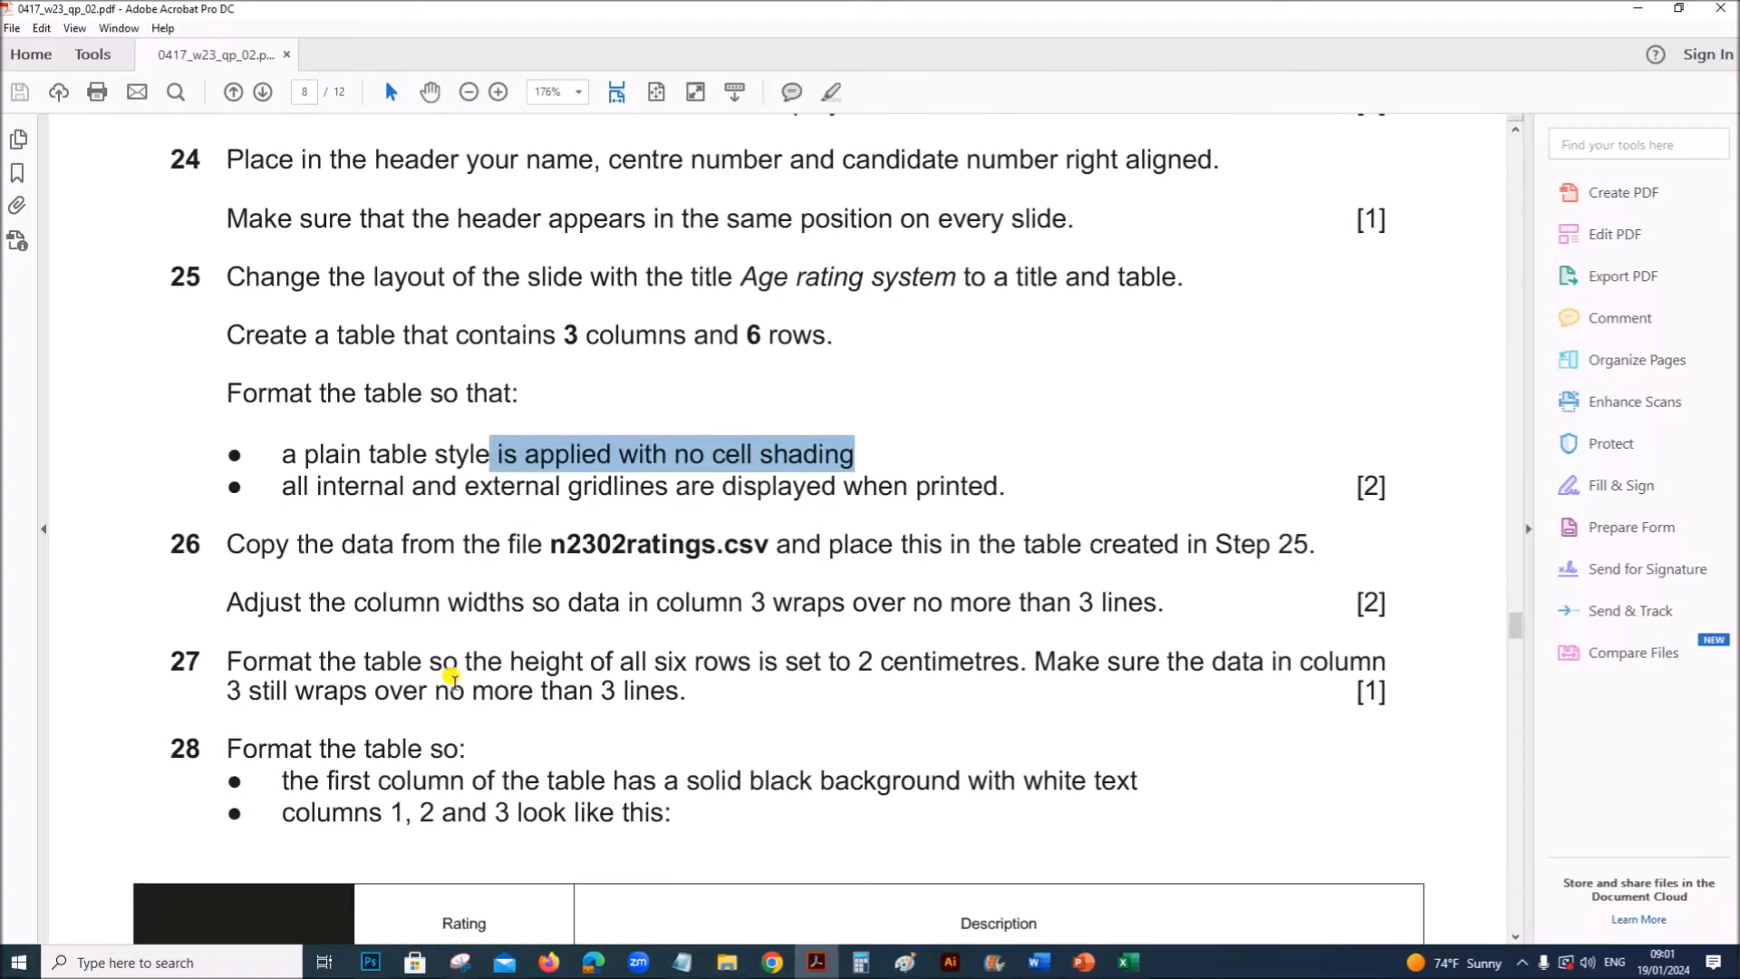
Copy the n2302ratings data from Excel into the Age rating system table
scroll("down", 3)
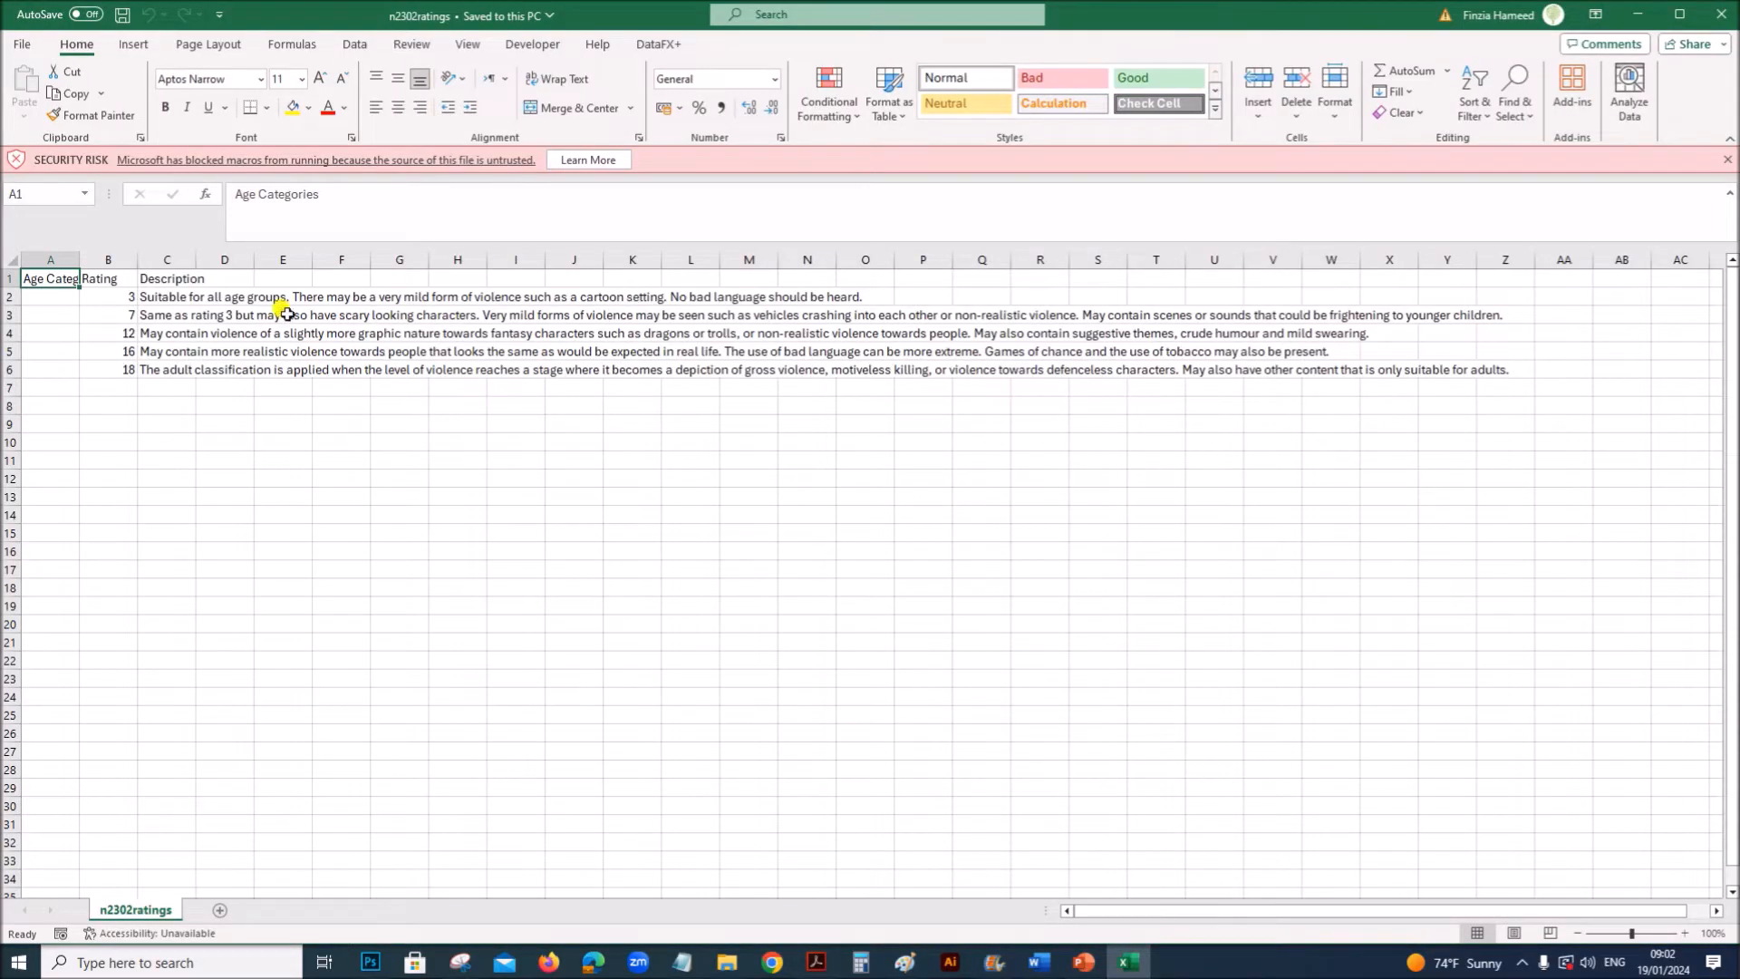
left_click(51, 259)
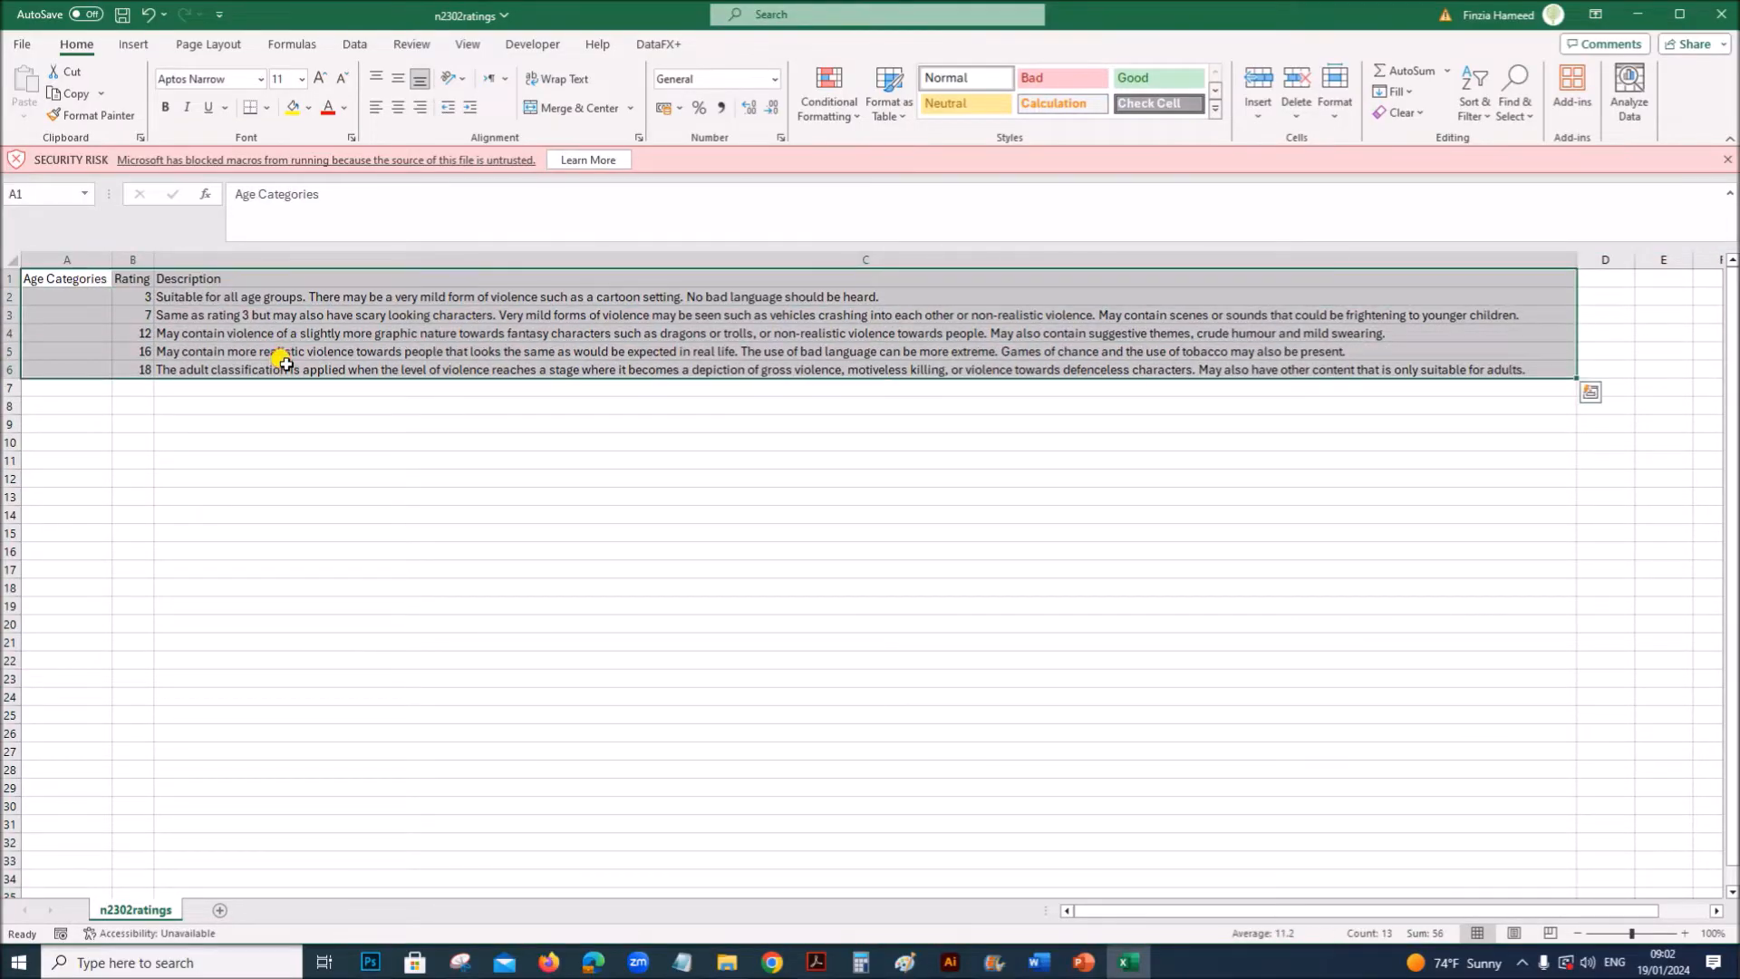
left_click(1082, 961)
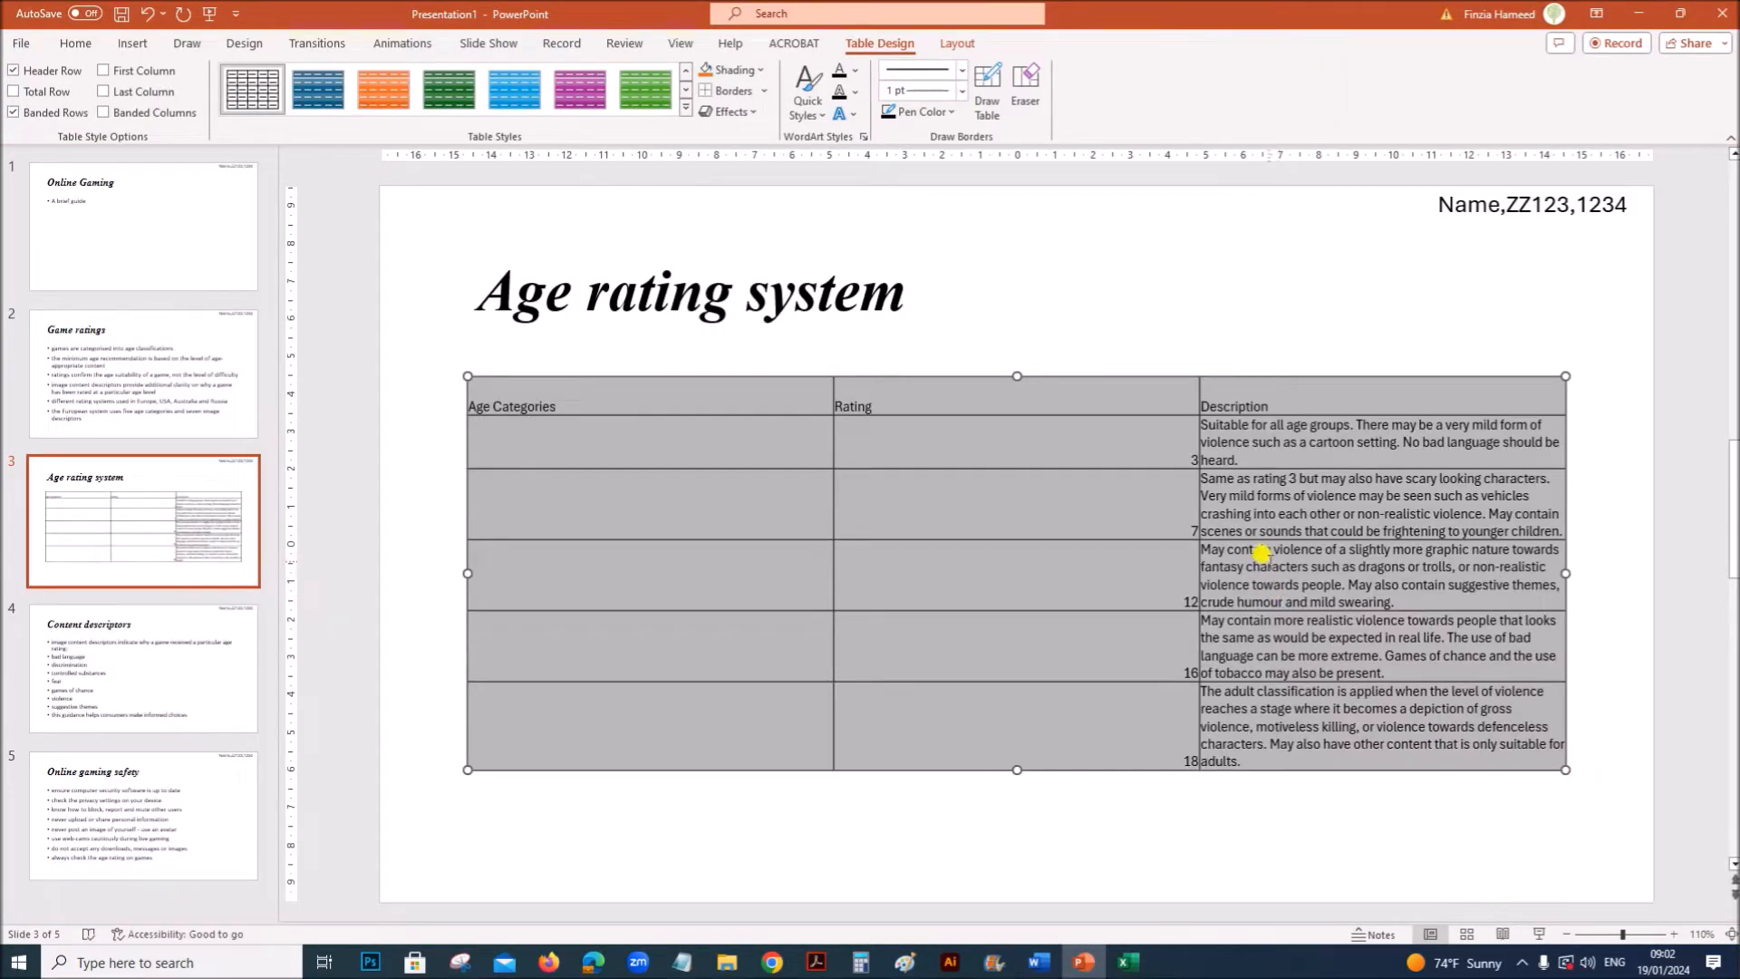
Scroll the paper to step 26 and mark the three-line wrapping requirement
left_click(772, 964)
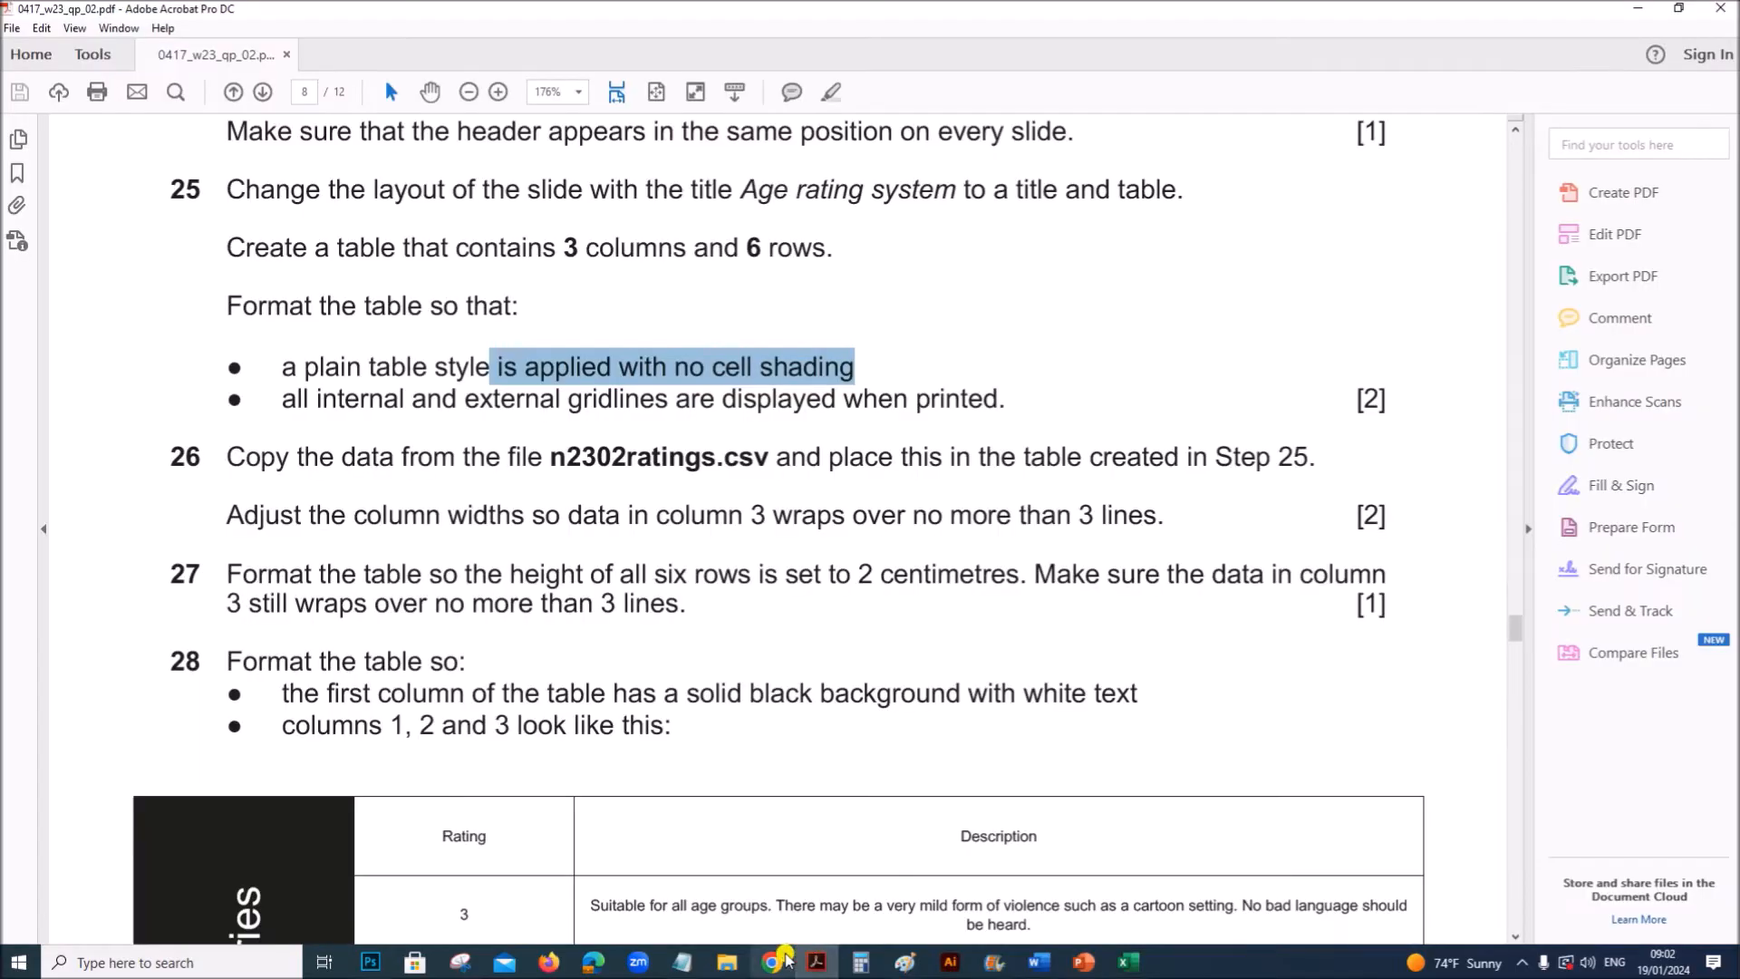
scroll("down", 3)
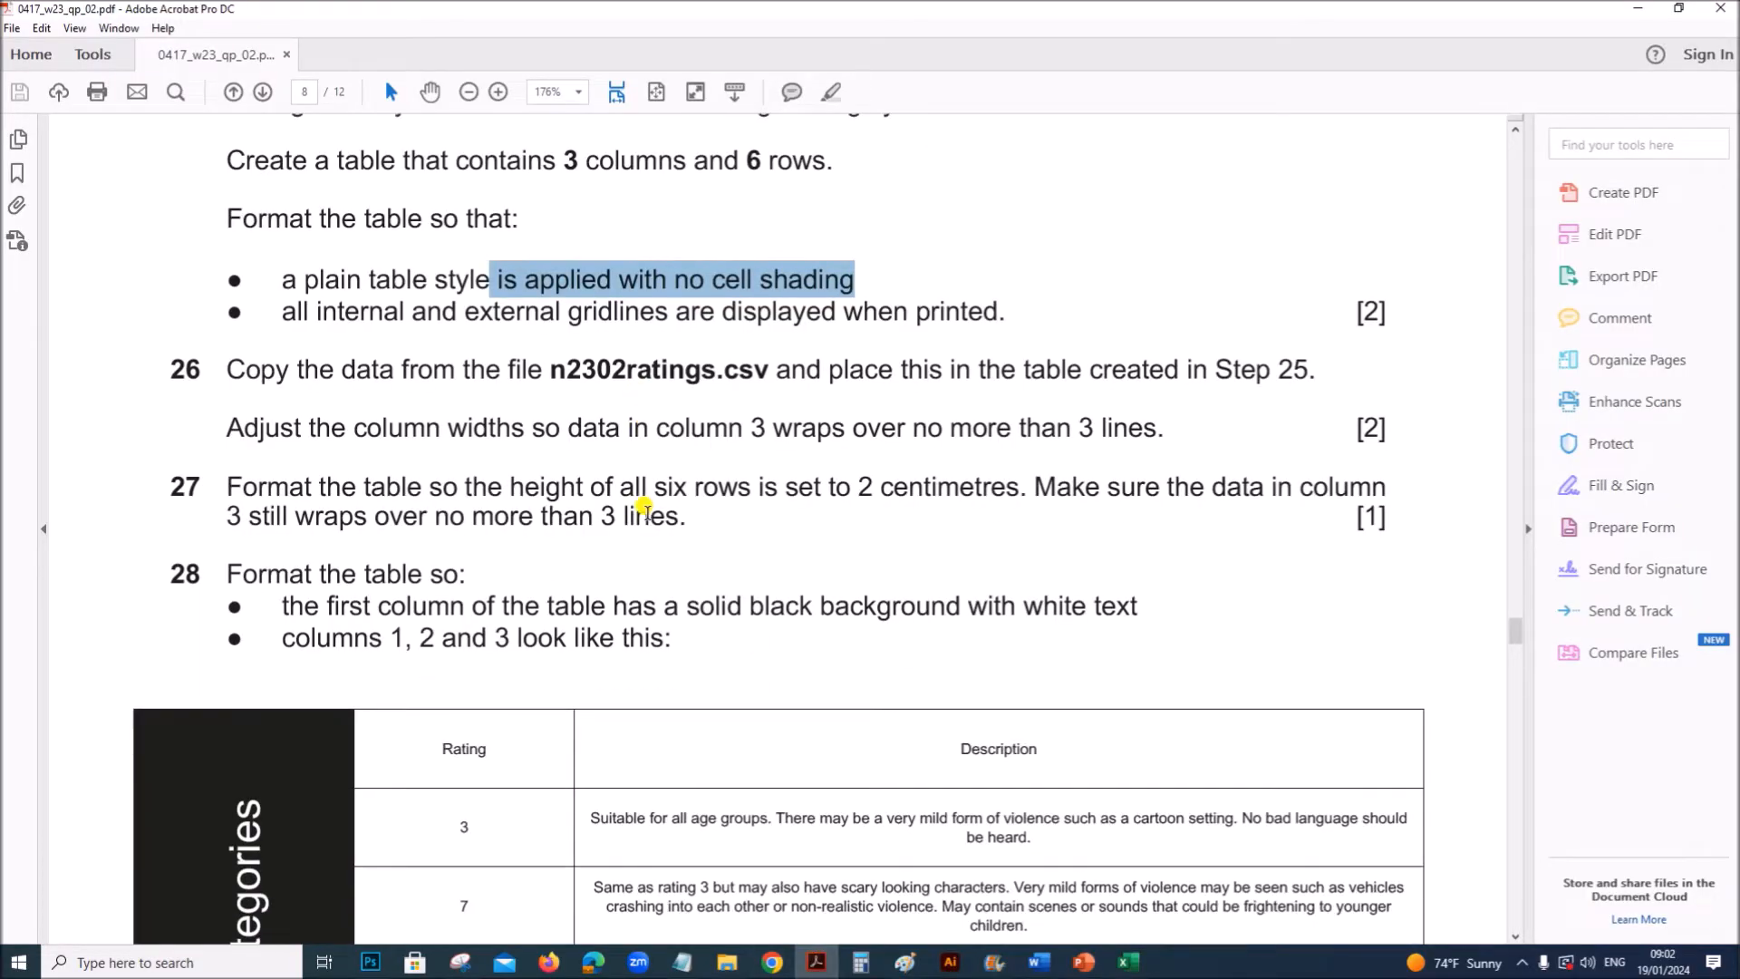
scroll("down", 3)
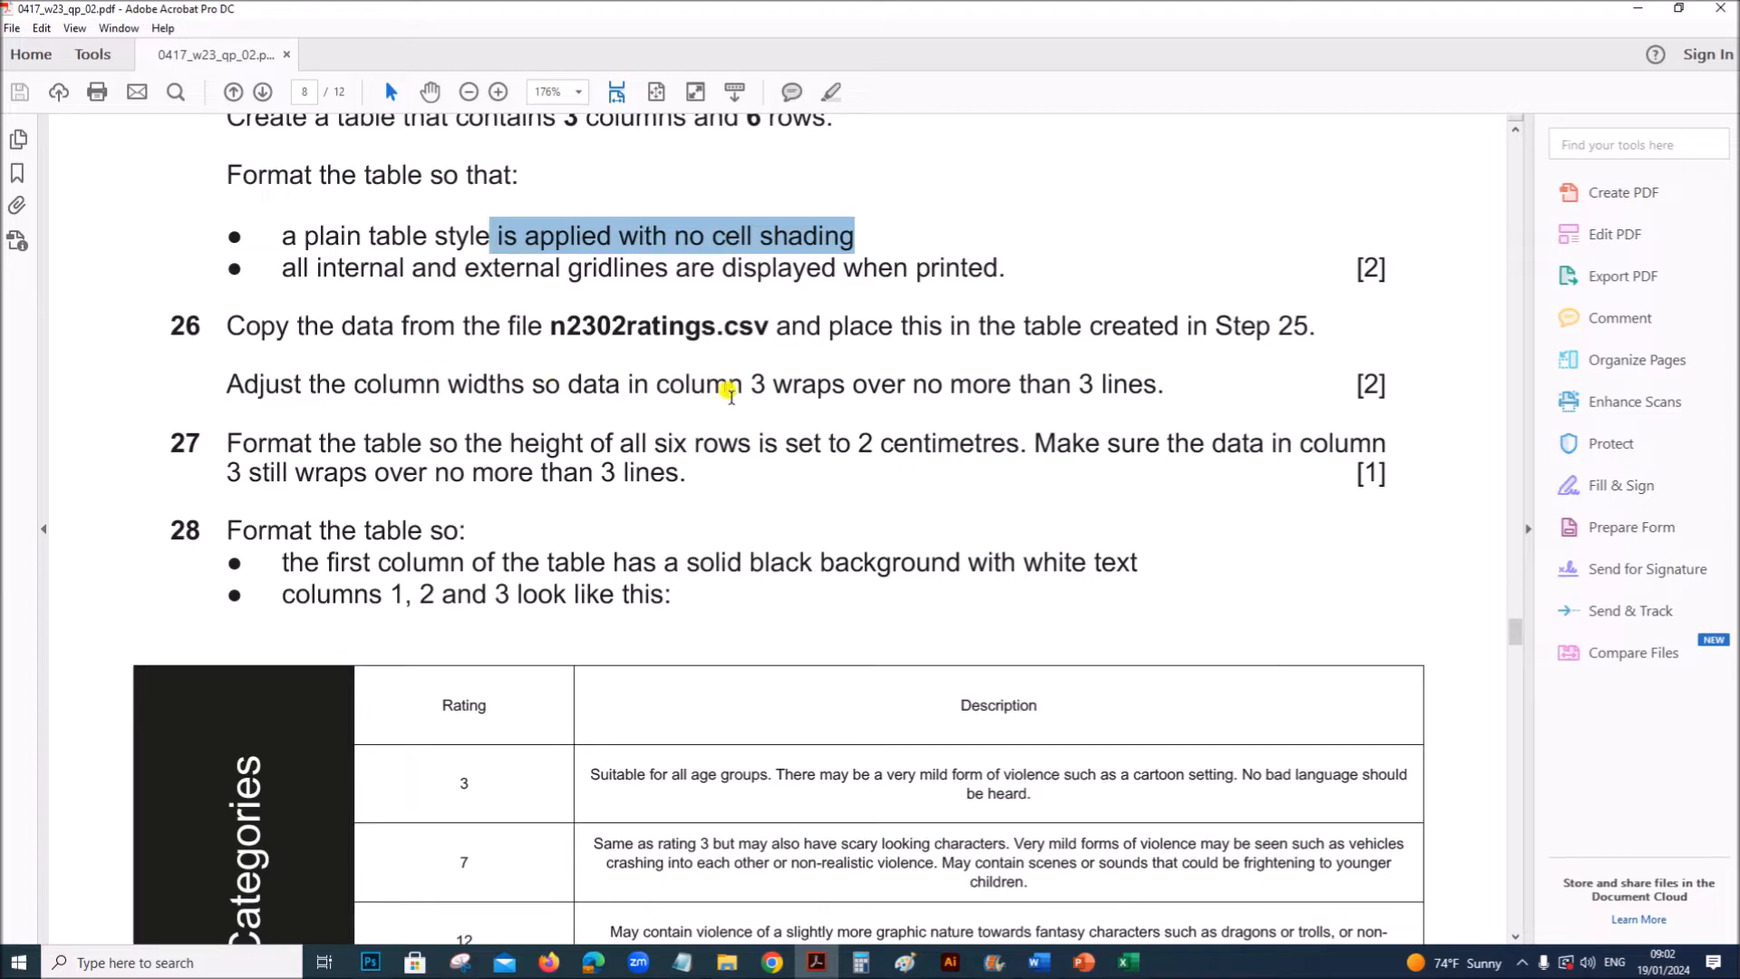
left_click_drag(774, 385, 1162, 384)
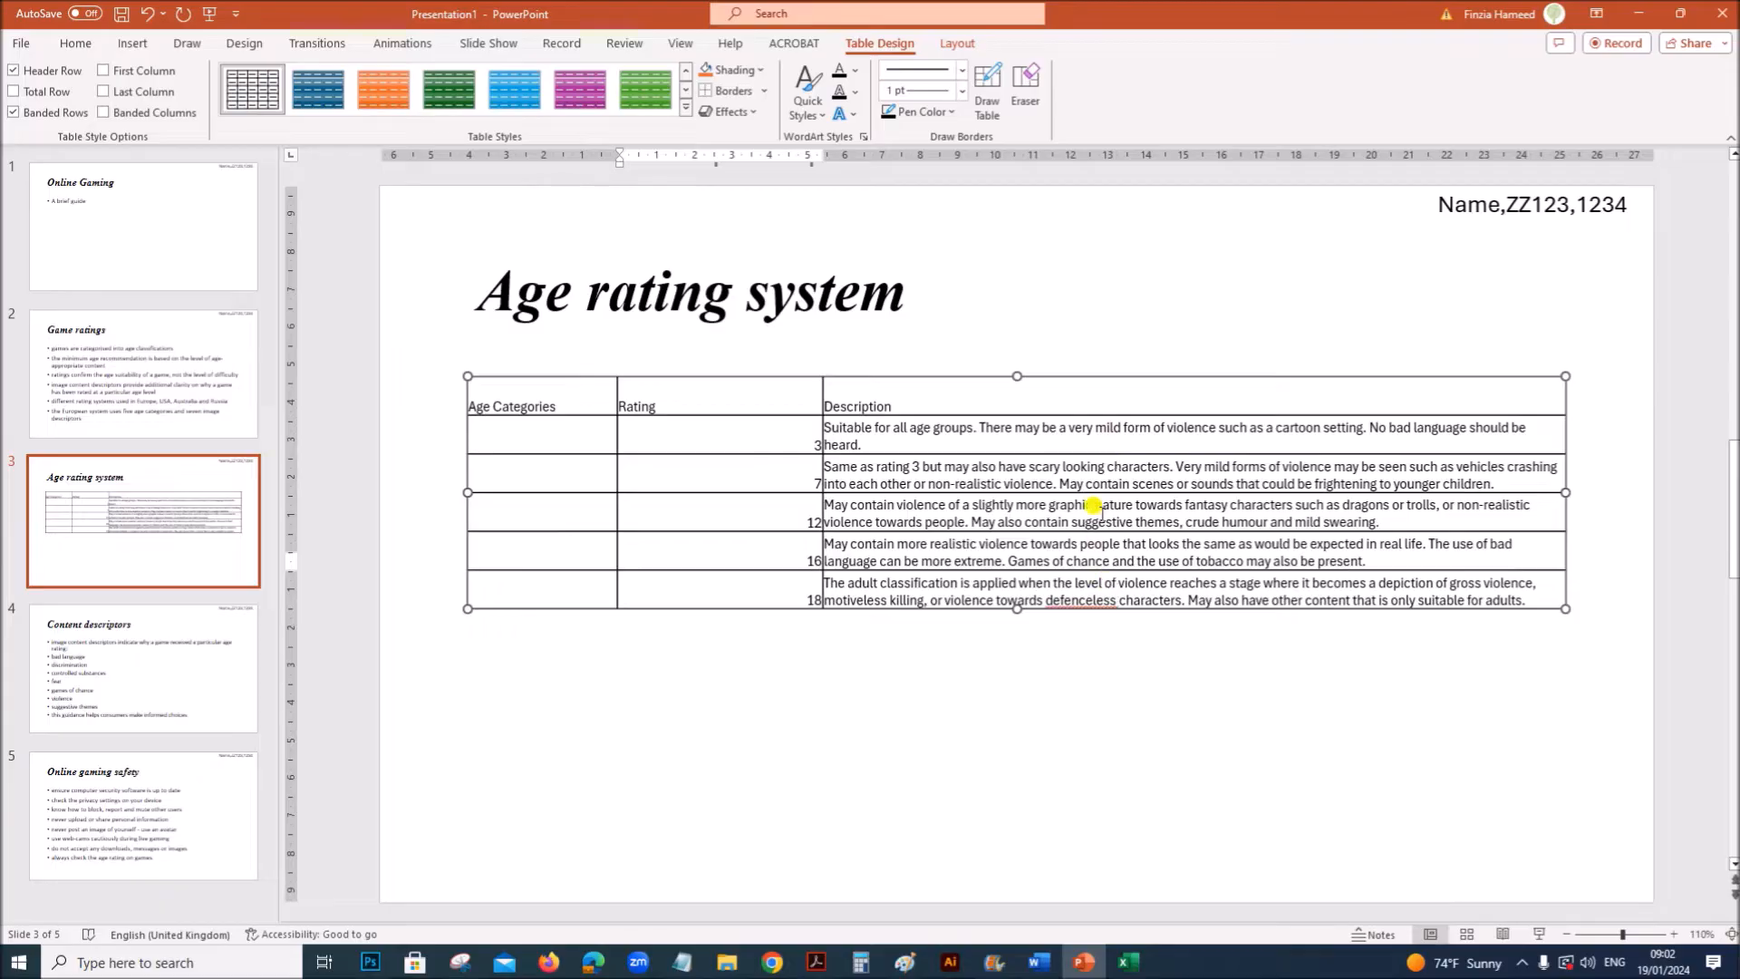
mouse_move(884, 919)
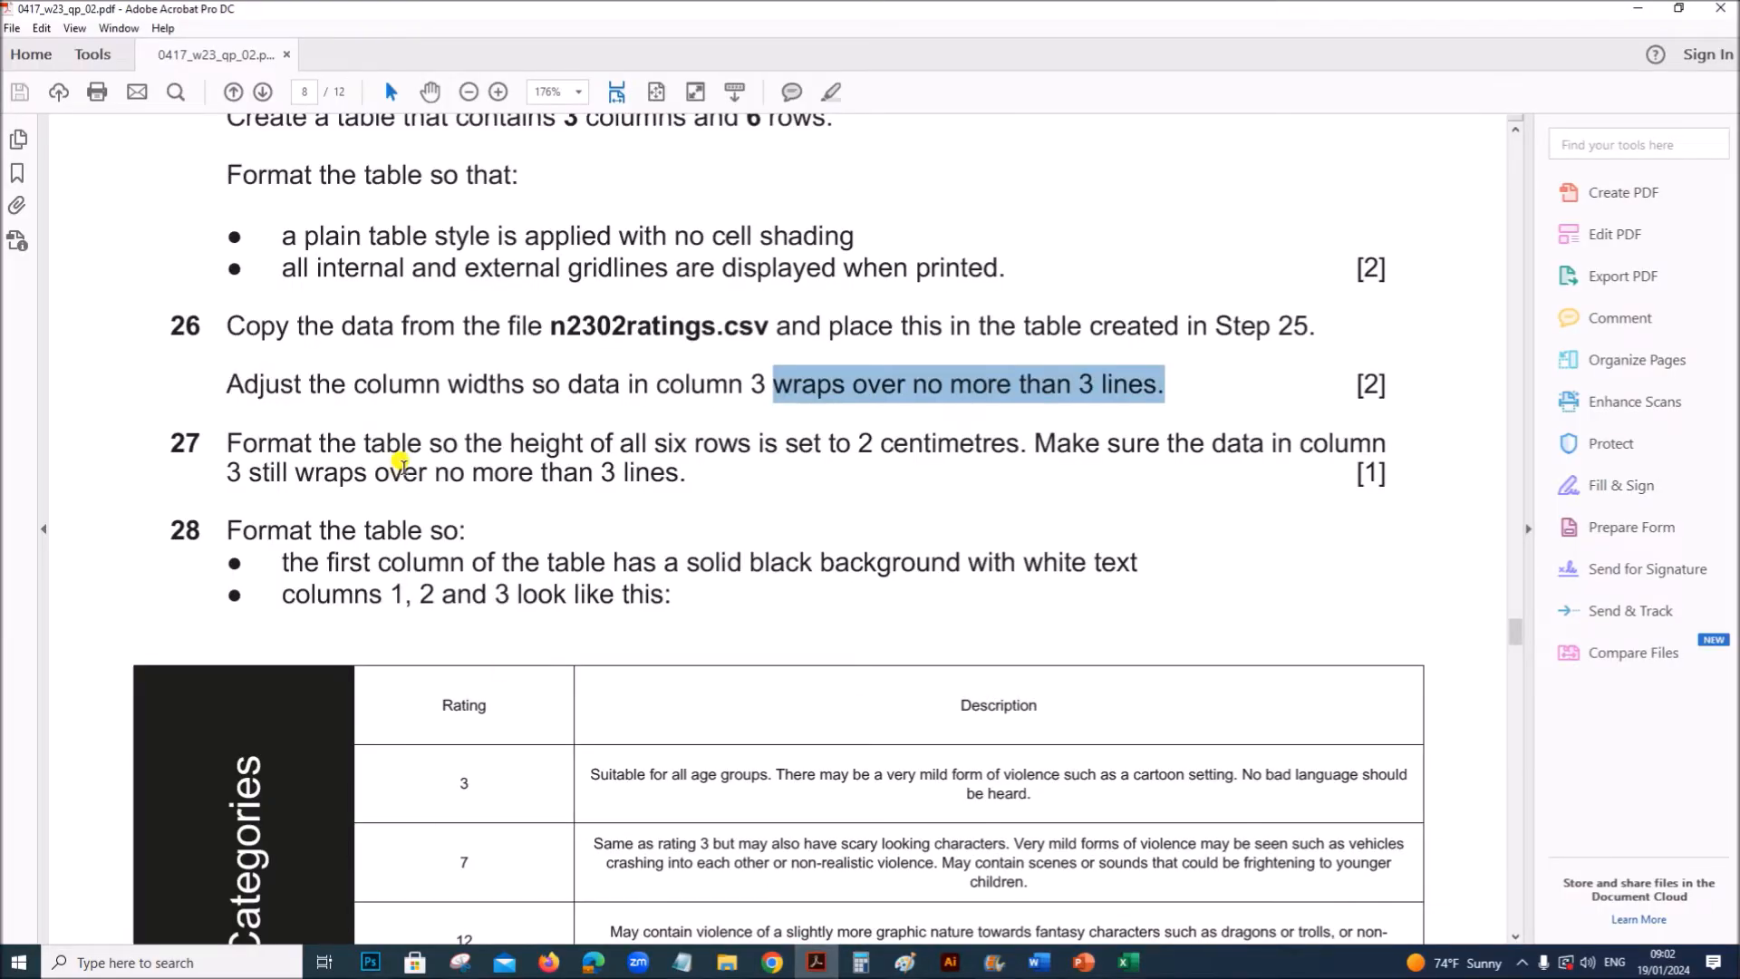
Set all six rows of the Age rating system table to 2 cm height via Cell Size, then check the question paper
scroll("down", 3)
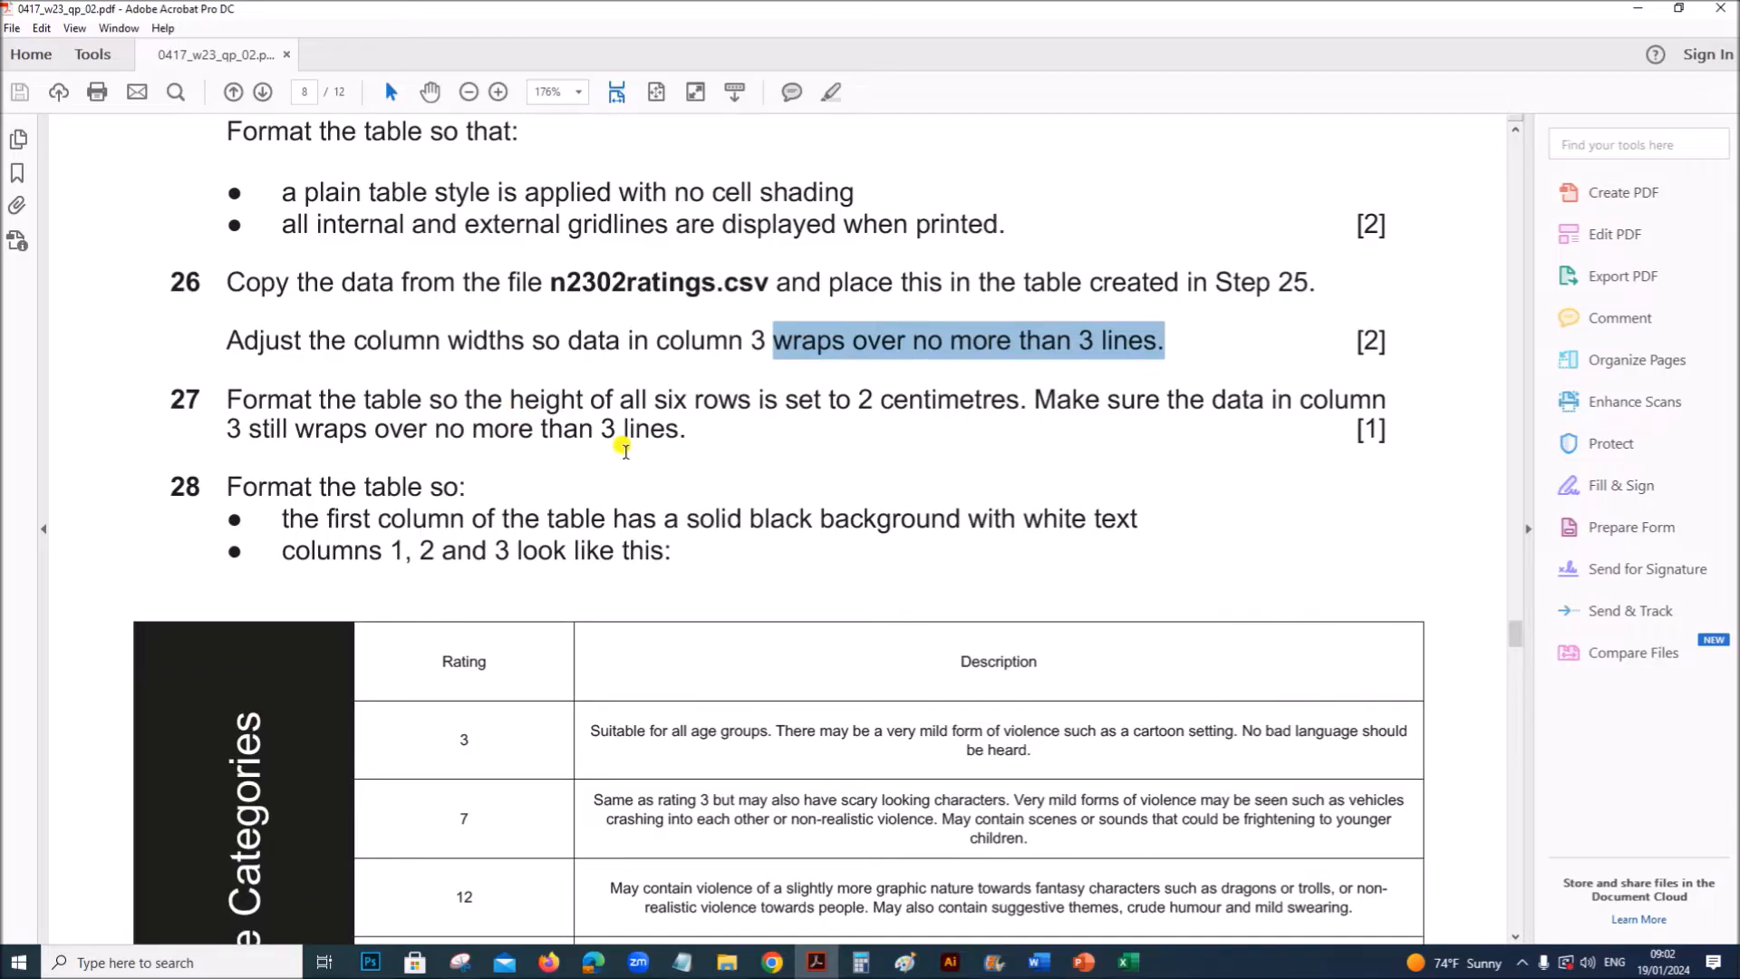
mouse_move(944, 413)
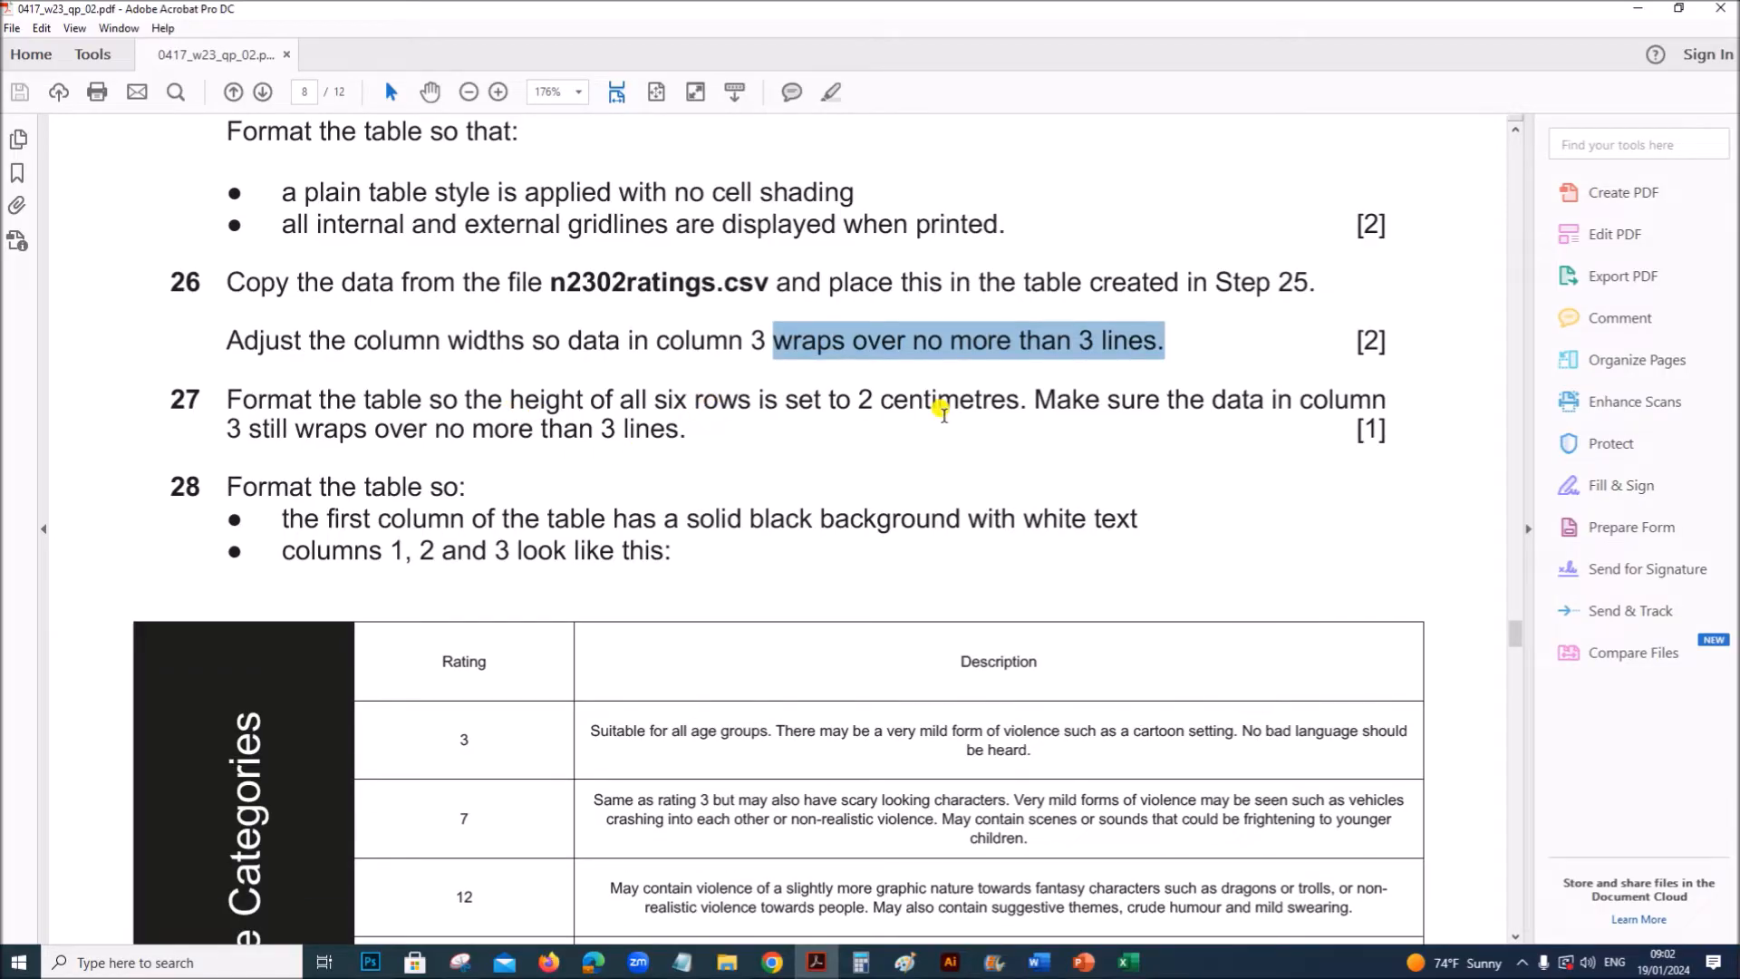
mouse_move(1243, 413)
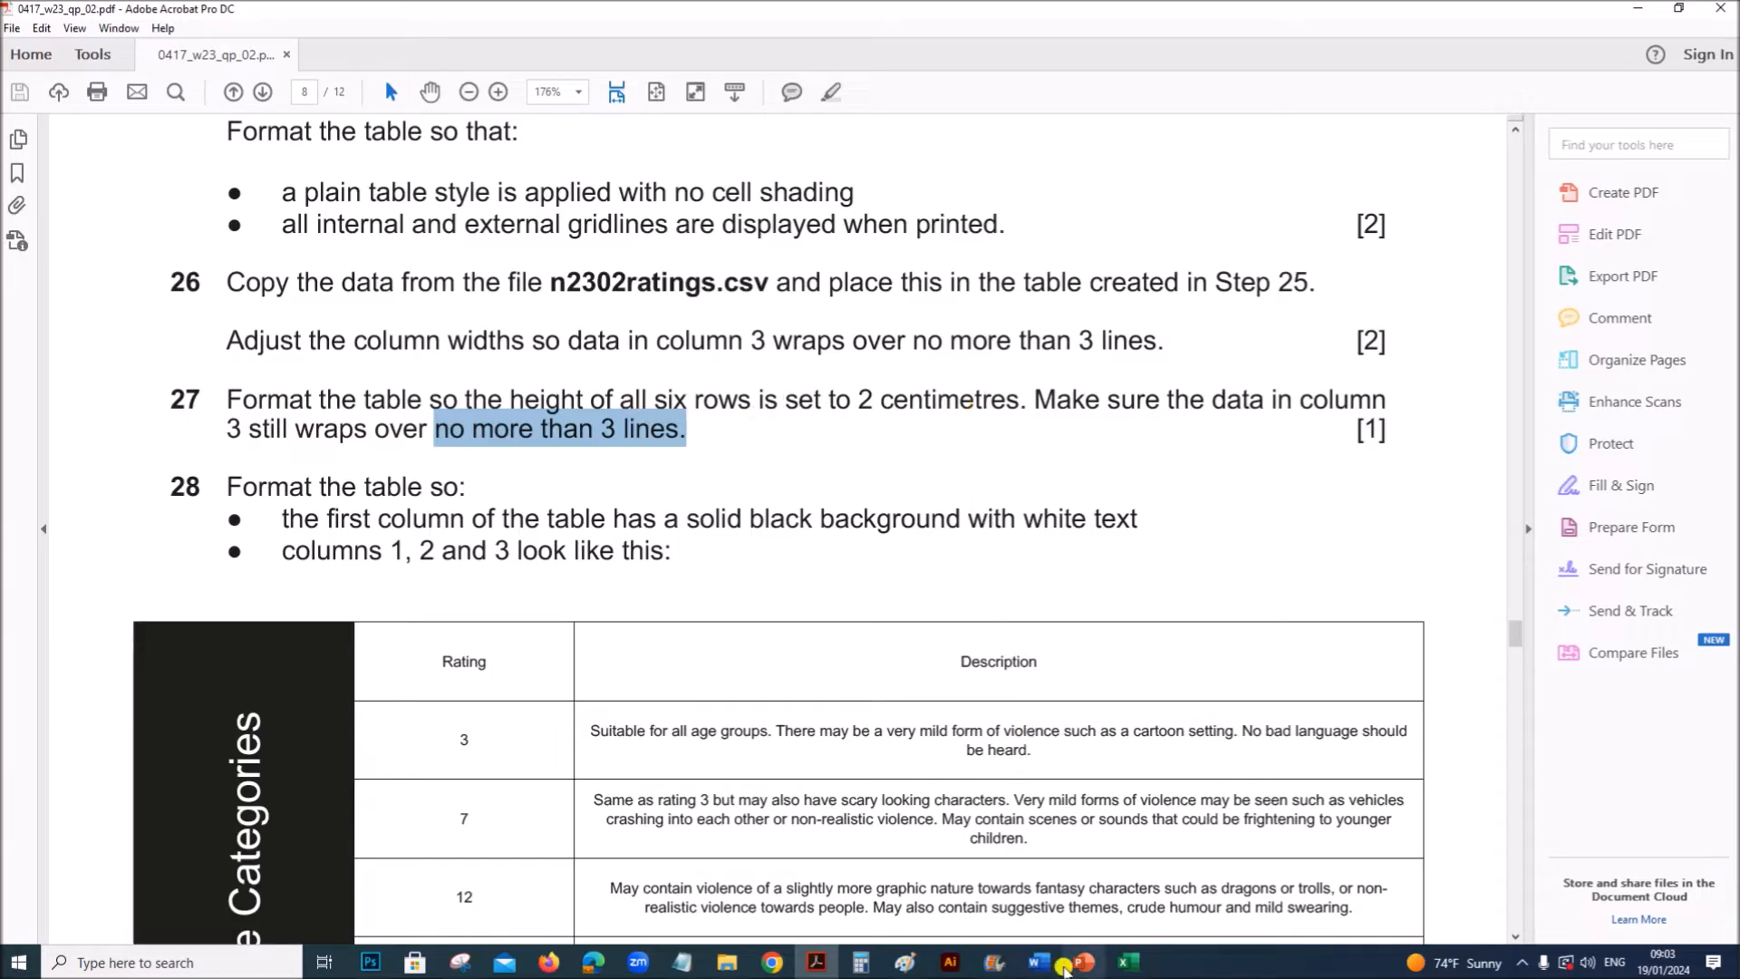
left_click(1077, 960)
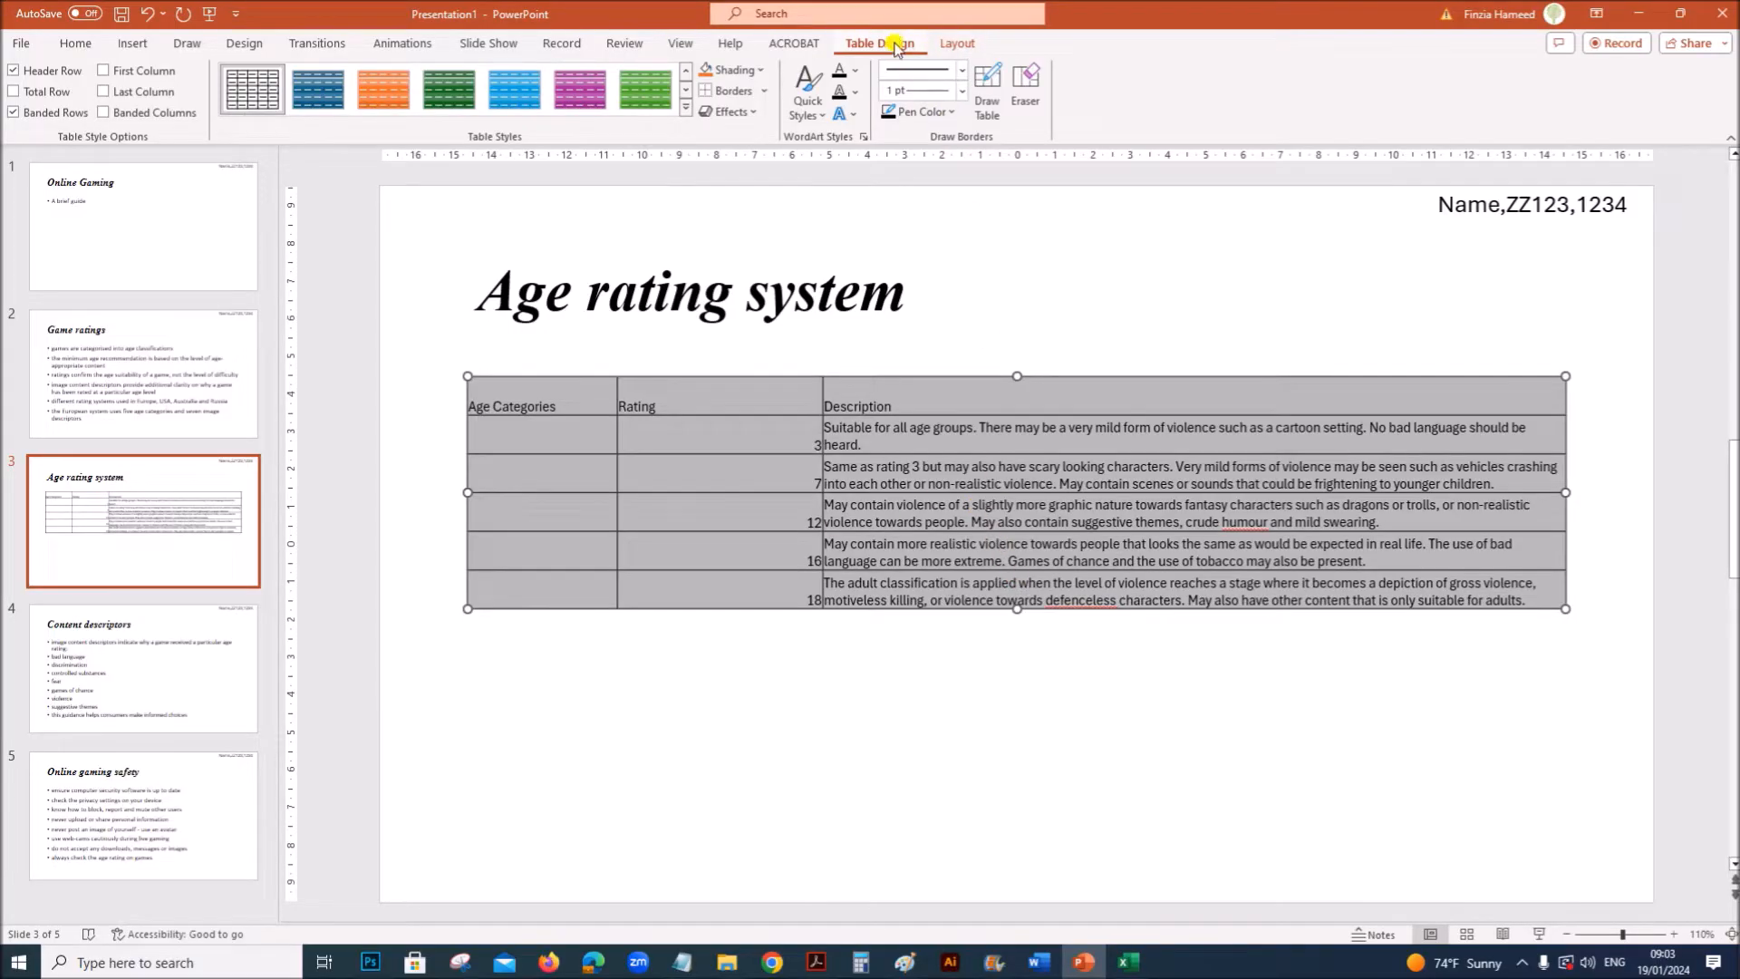
left_click(957, 44)
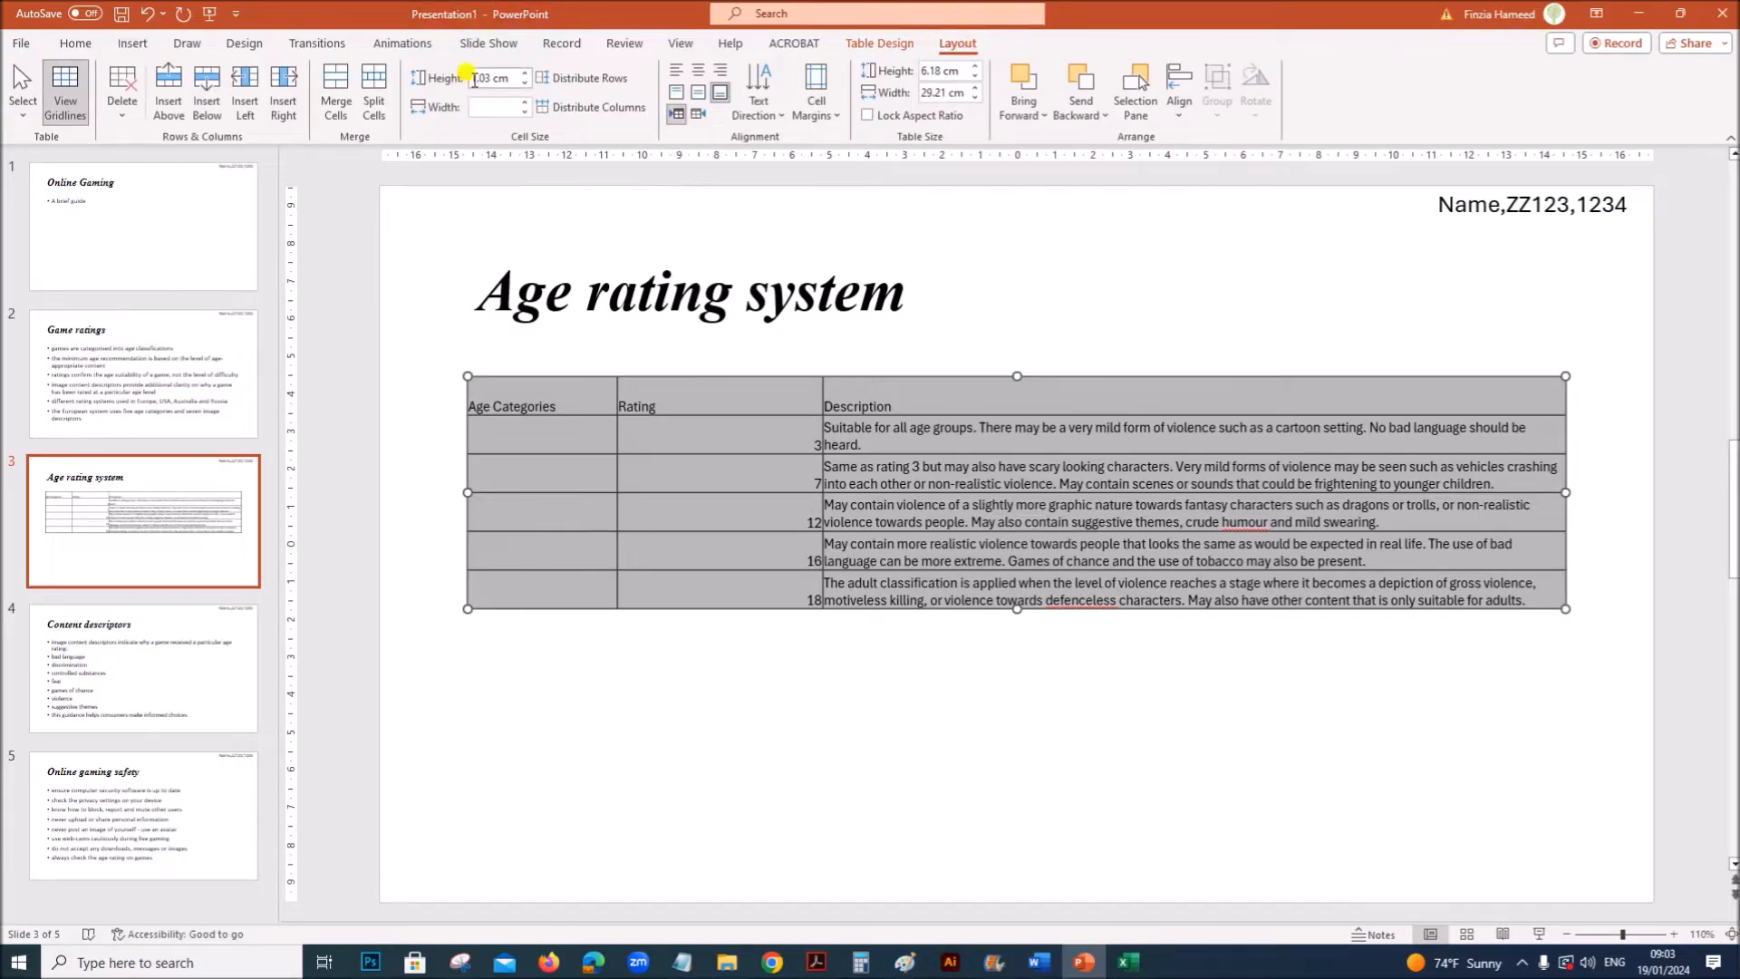
mouse_move(439, 79)
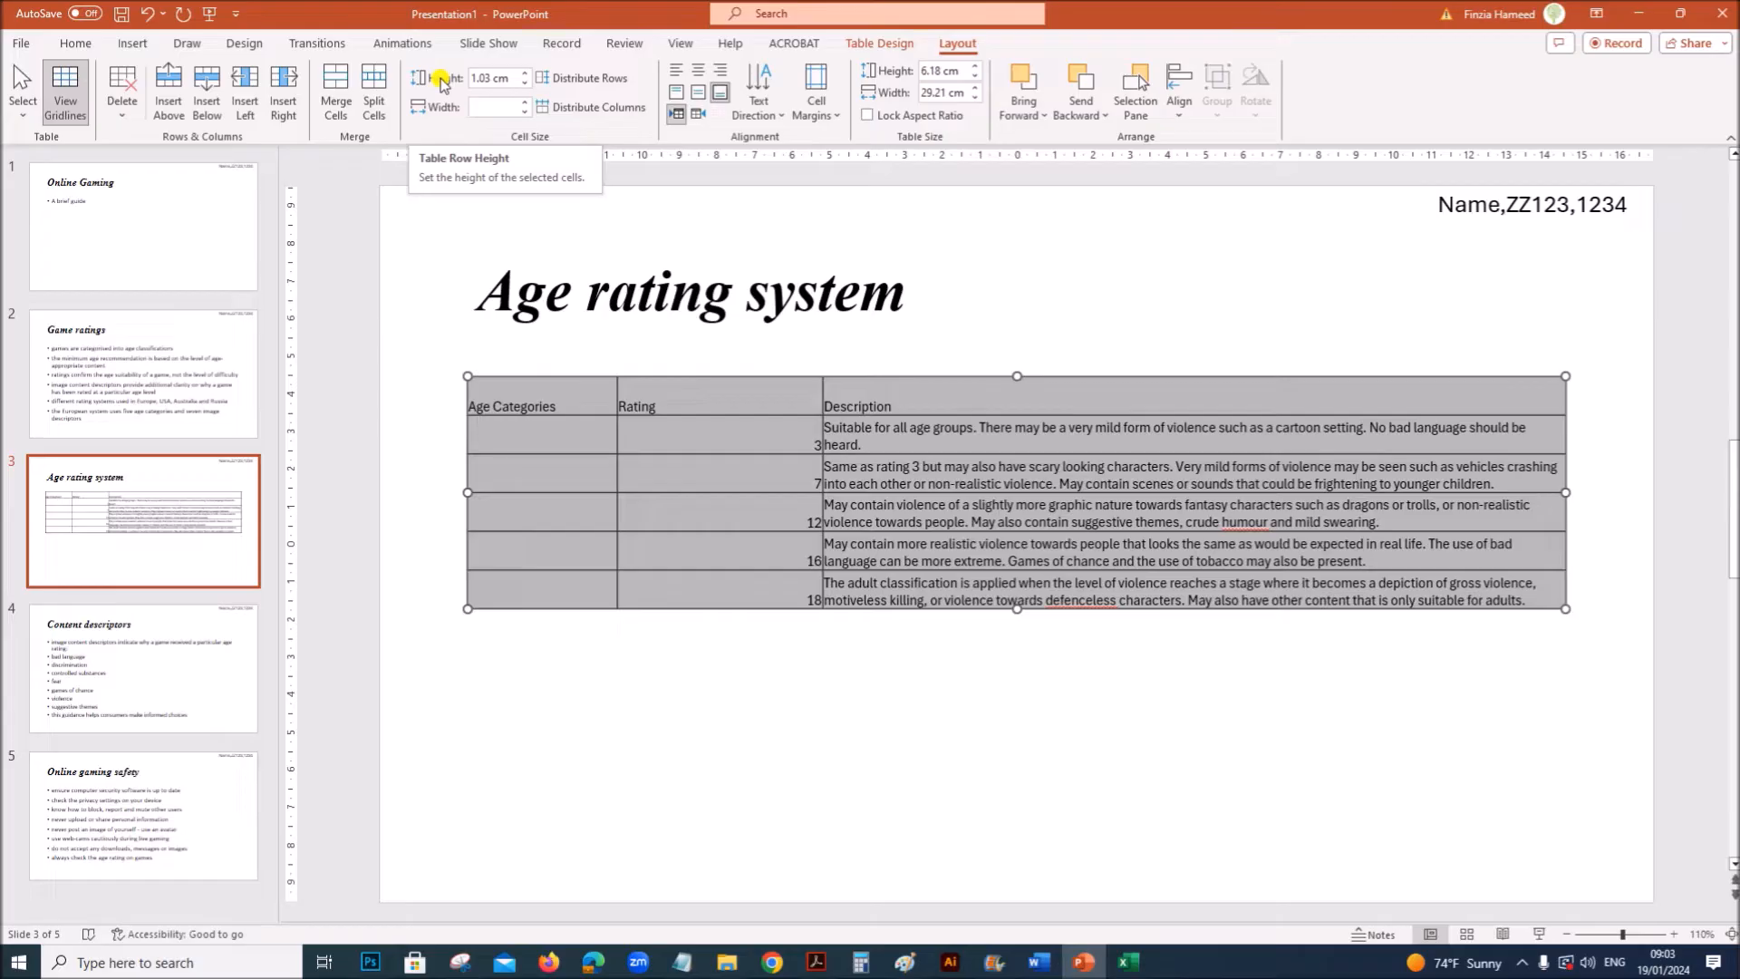
left_click(490, 78)
type("2")
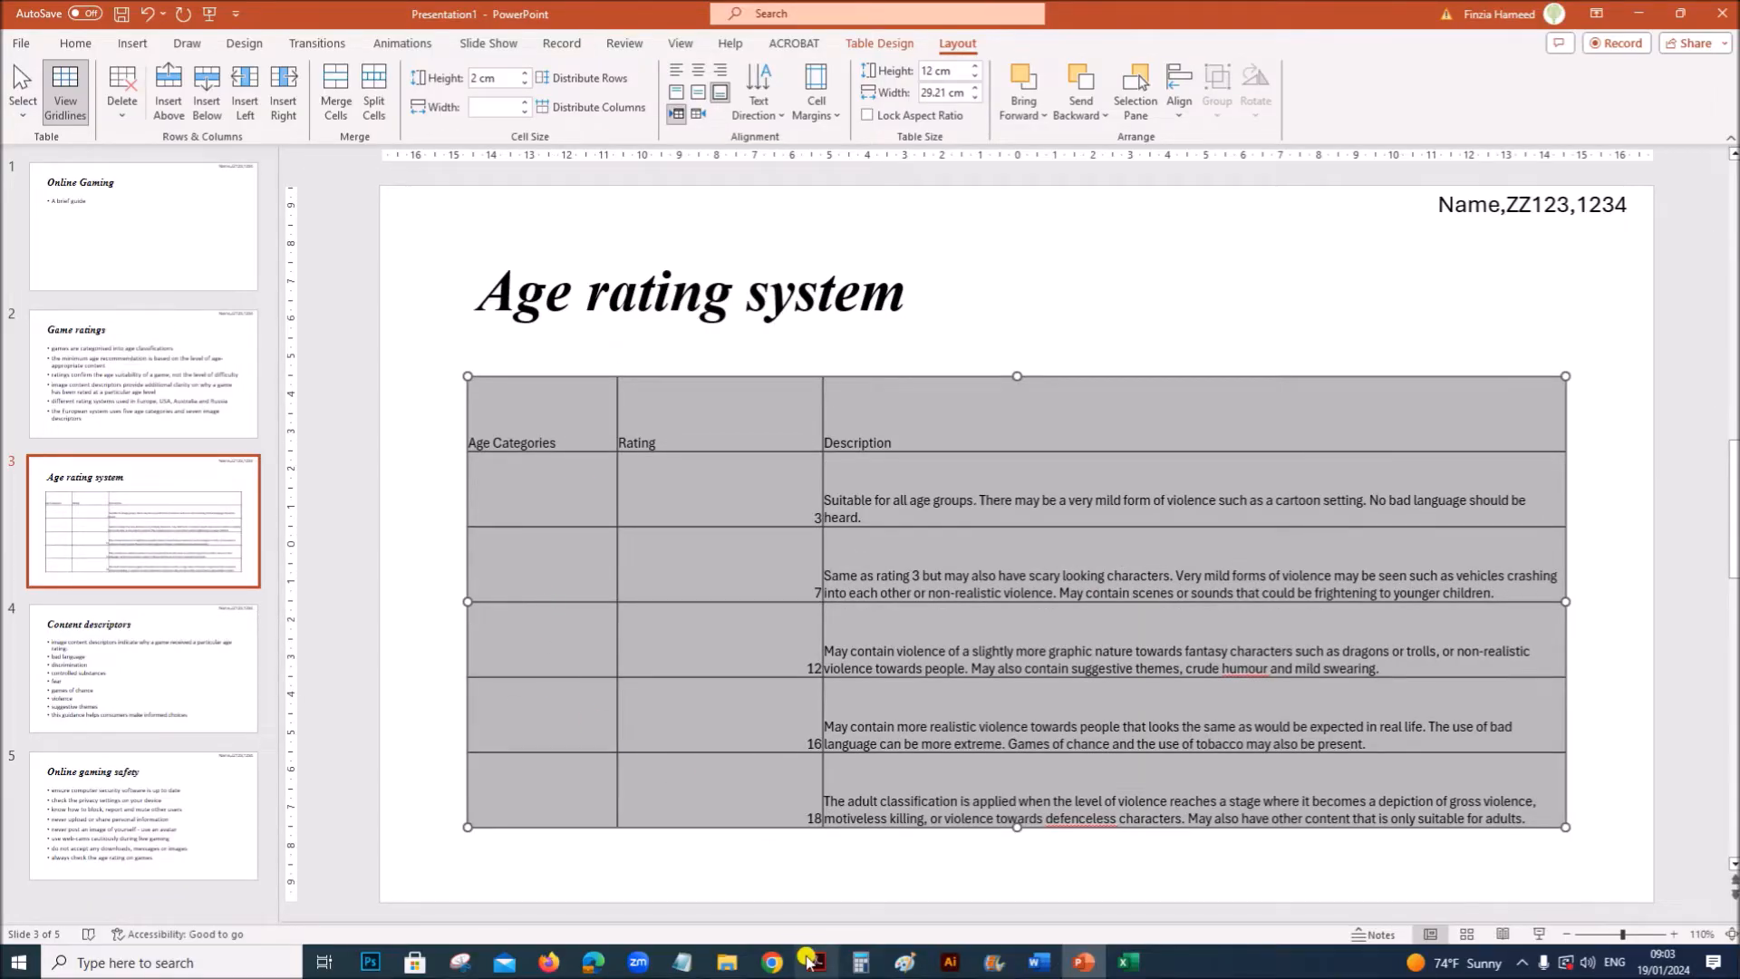
left_click(812, 960)
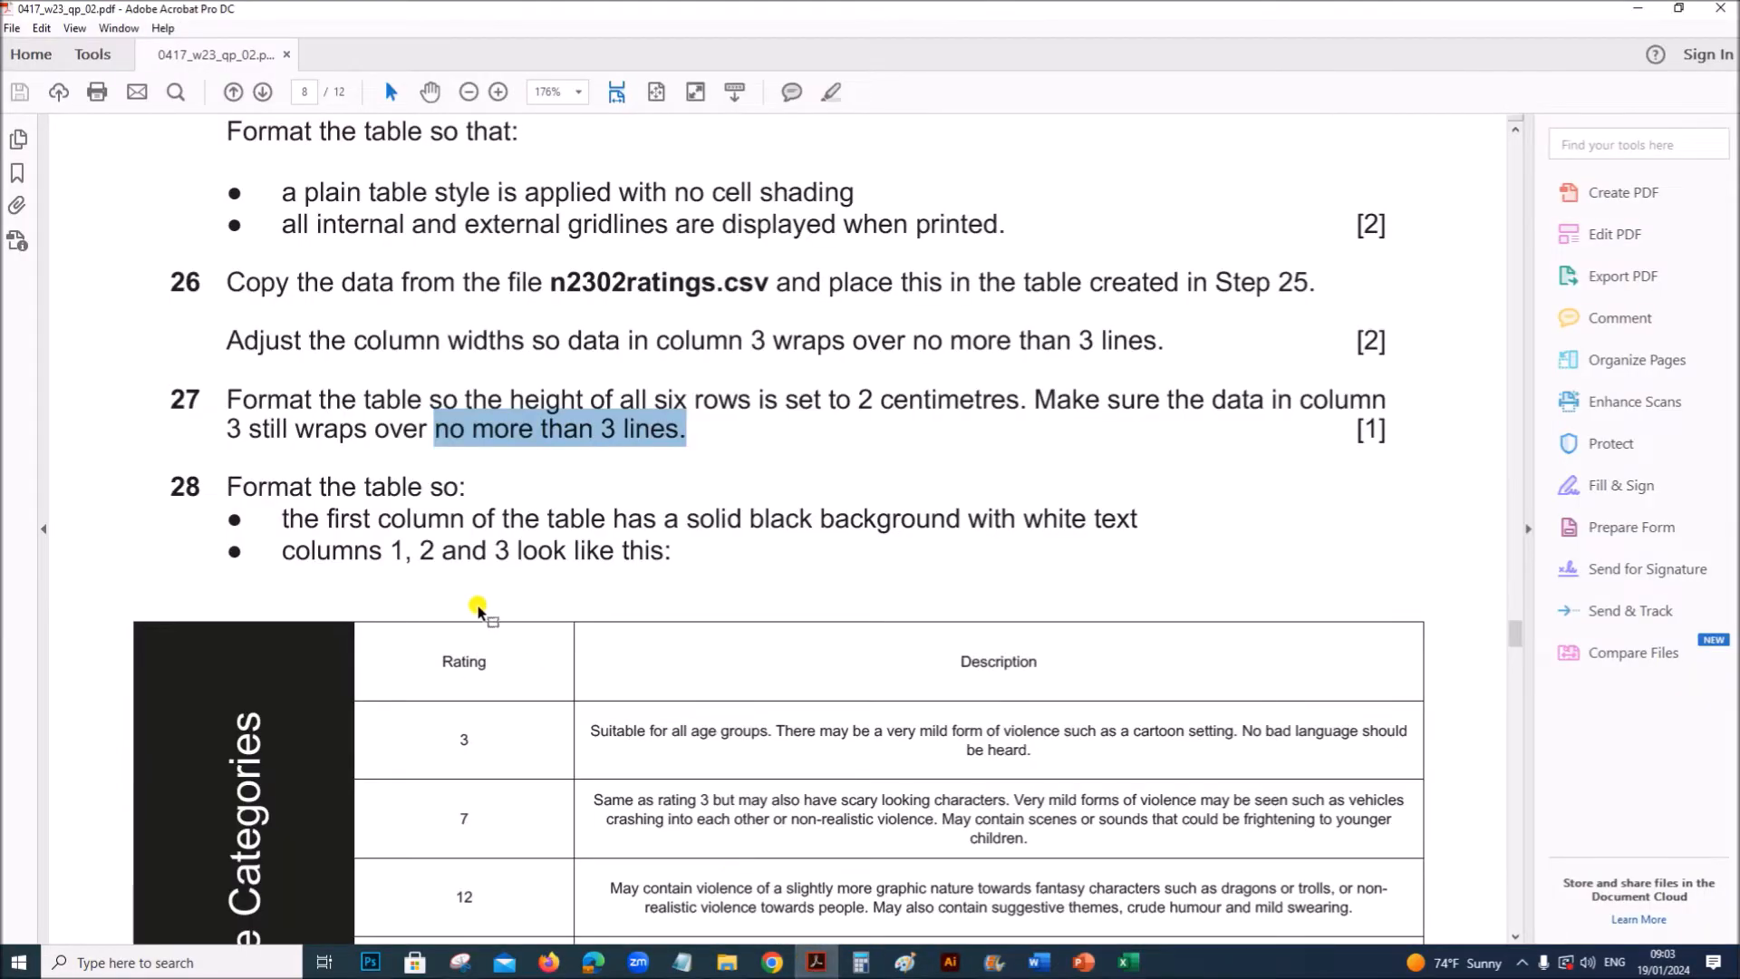
mouse_move(1095, 960)
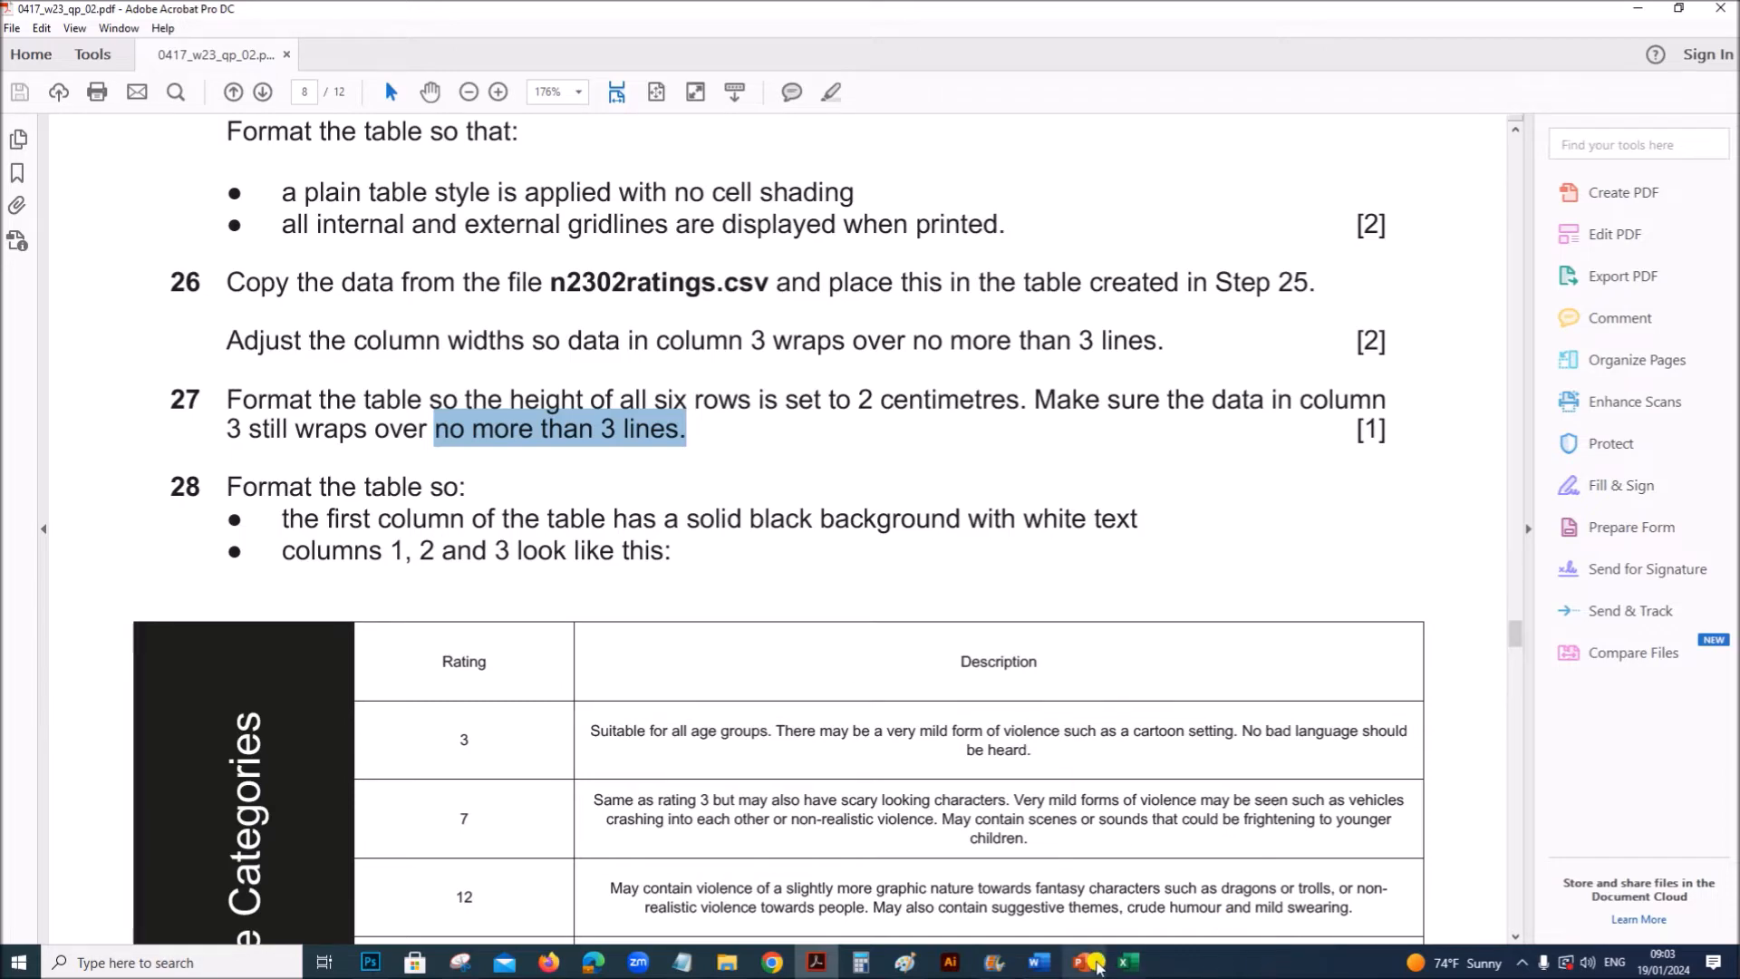
Review the presentation table, then scroll the question paper to step 28's black first-column design
left_click(1078, 961)
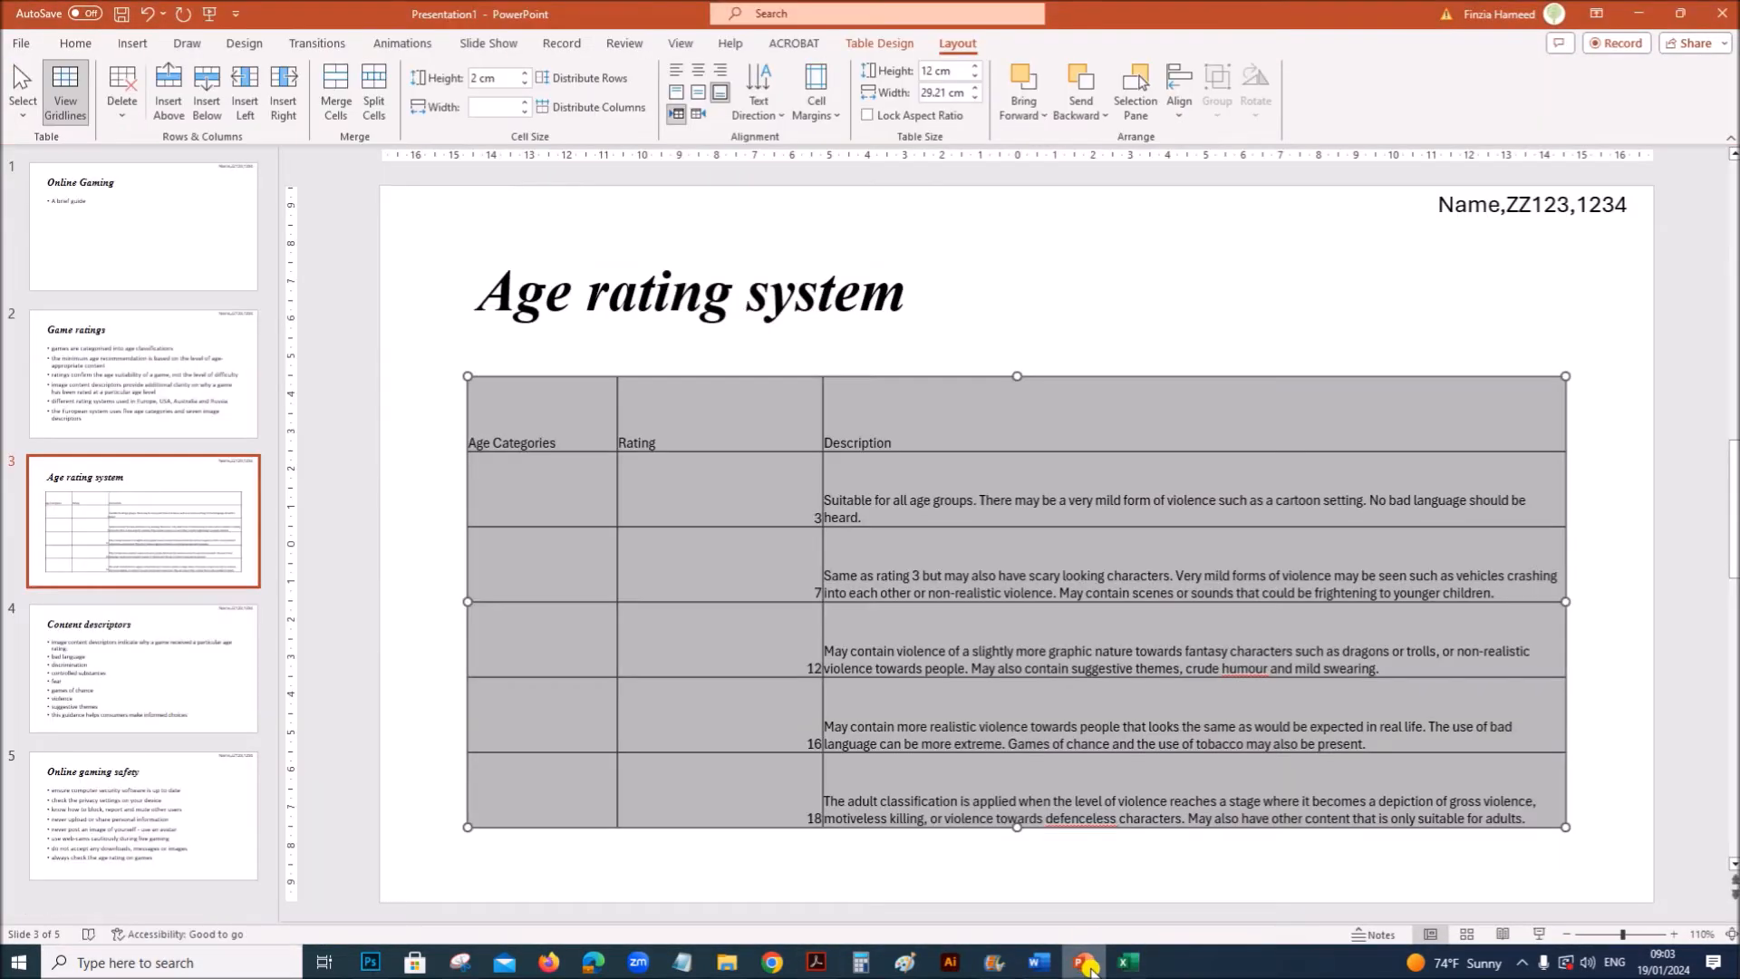
mouse_move(946, 609)
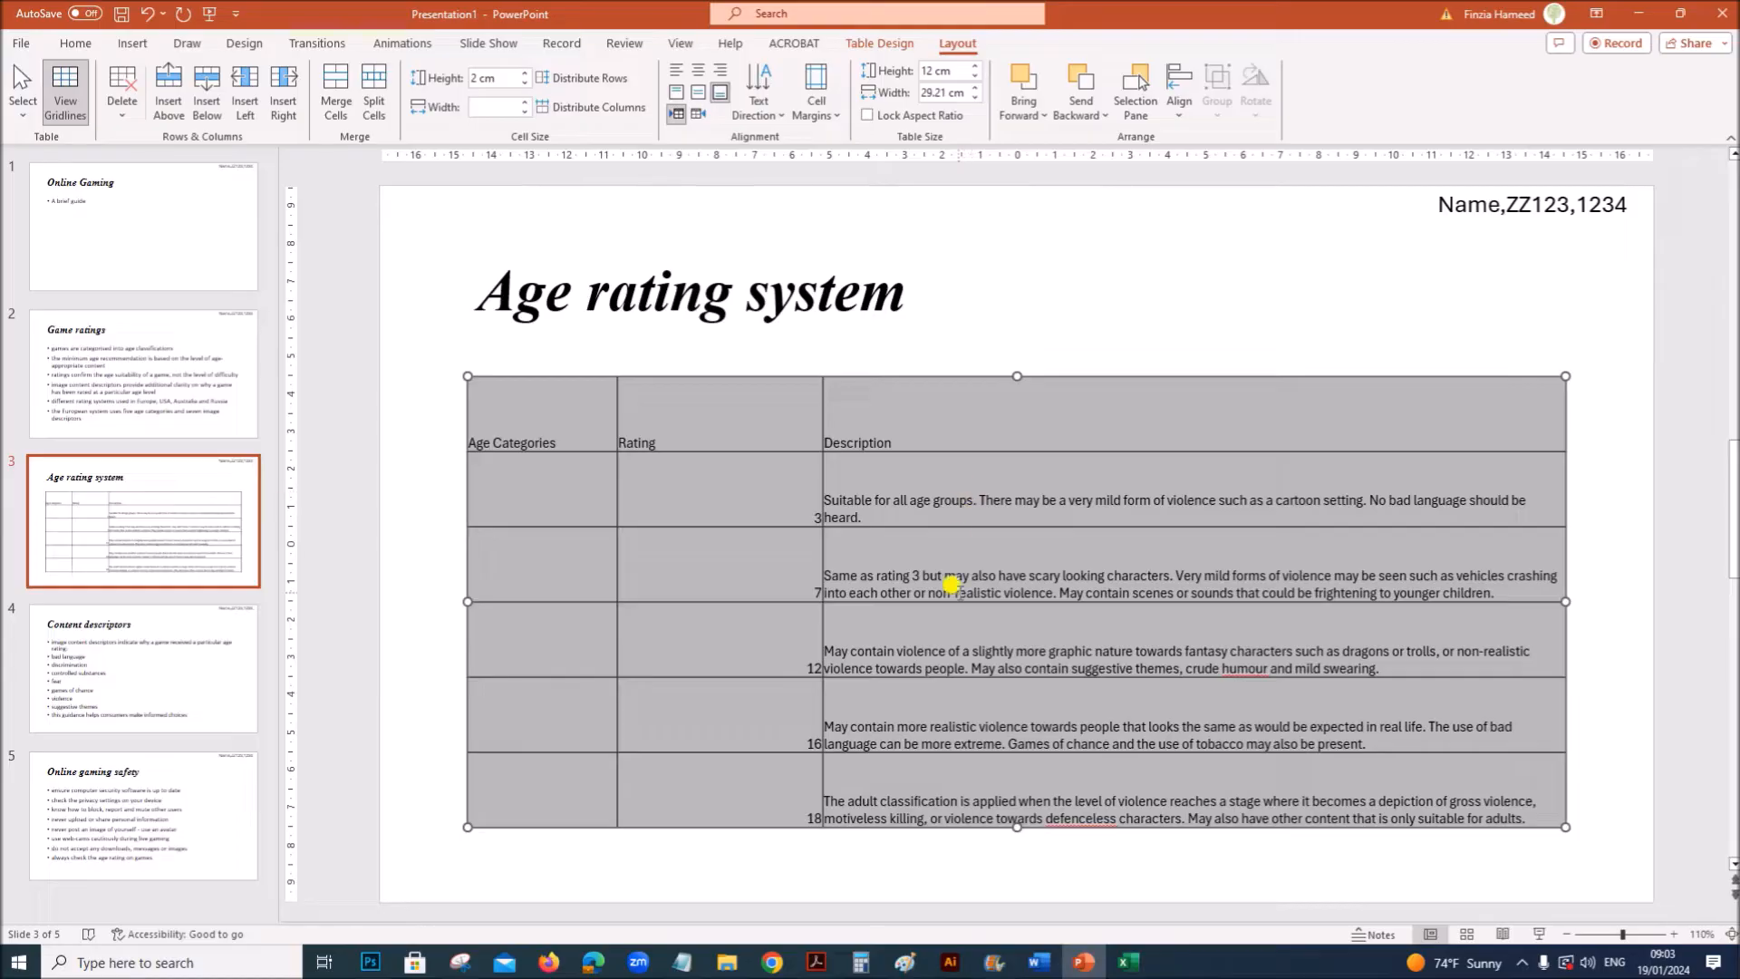
mouse_move(1047, 921)
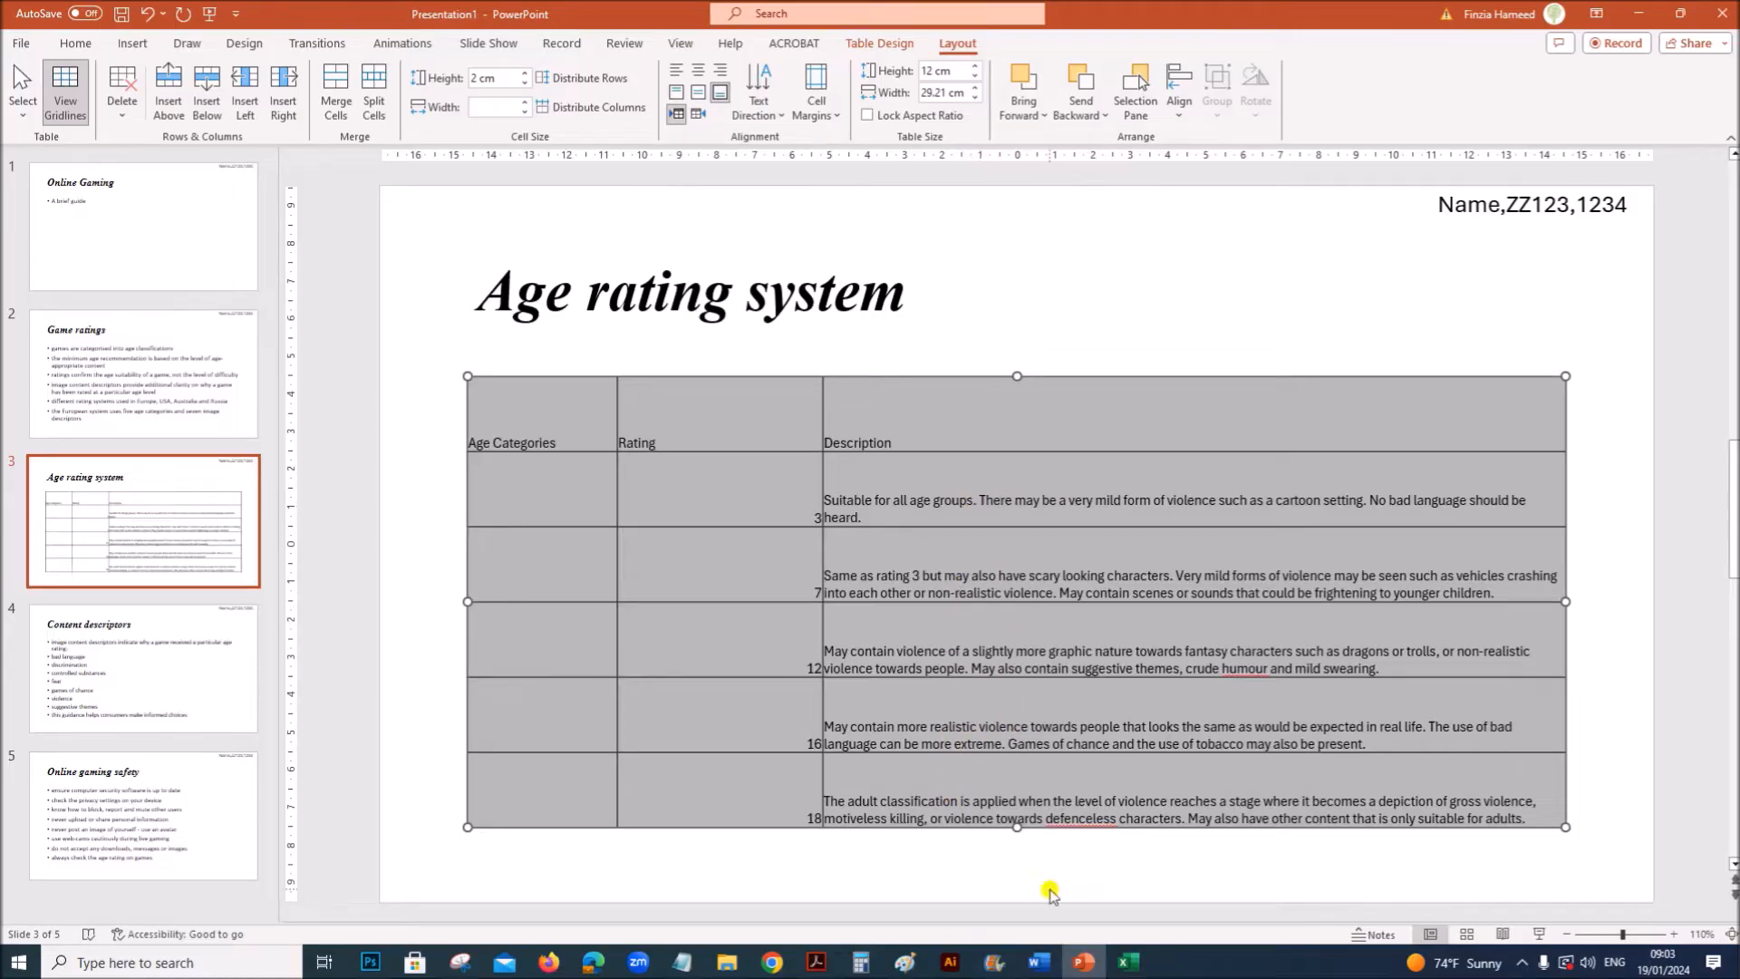
left_click(823, 961)
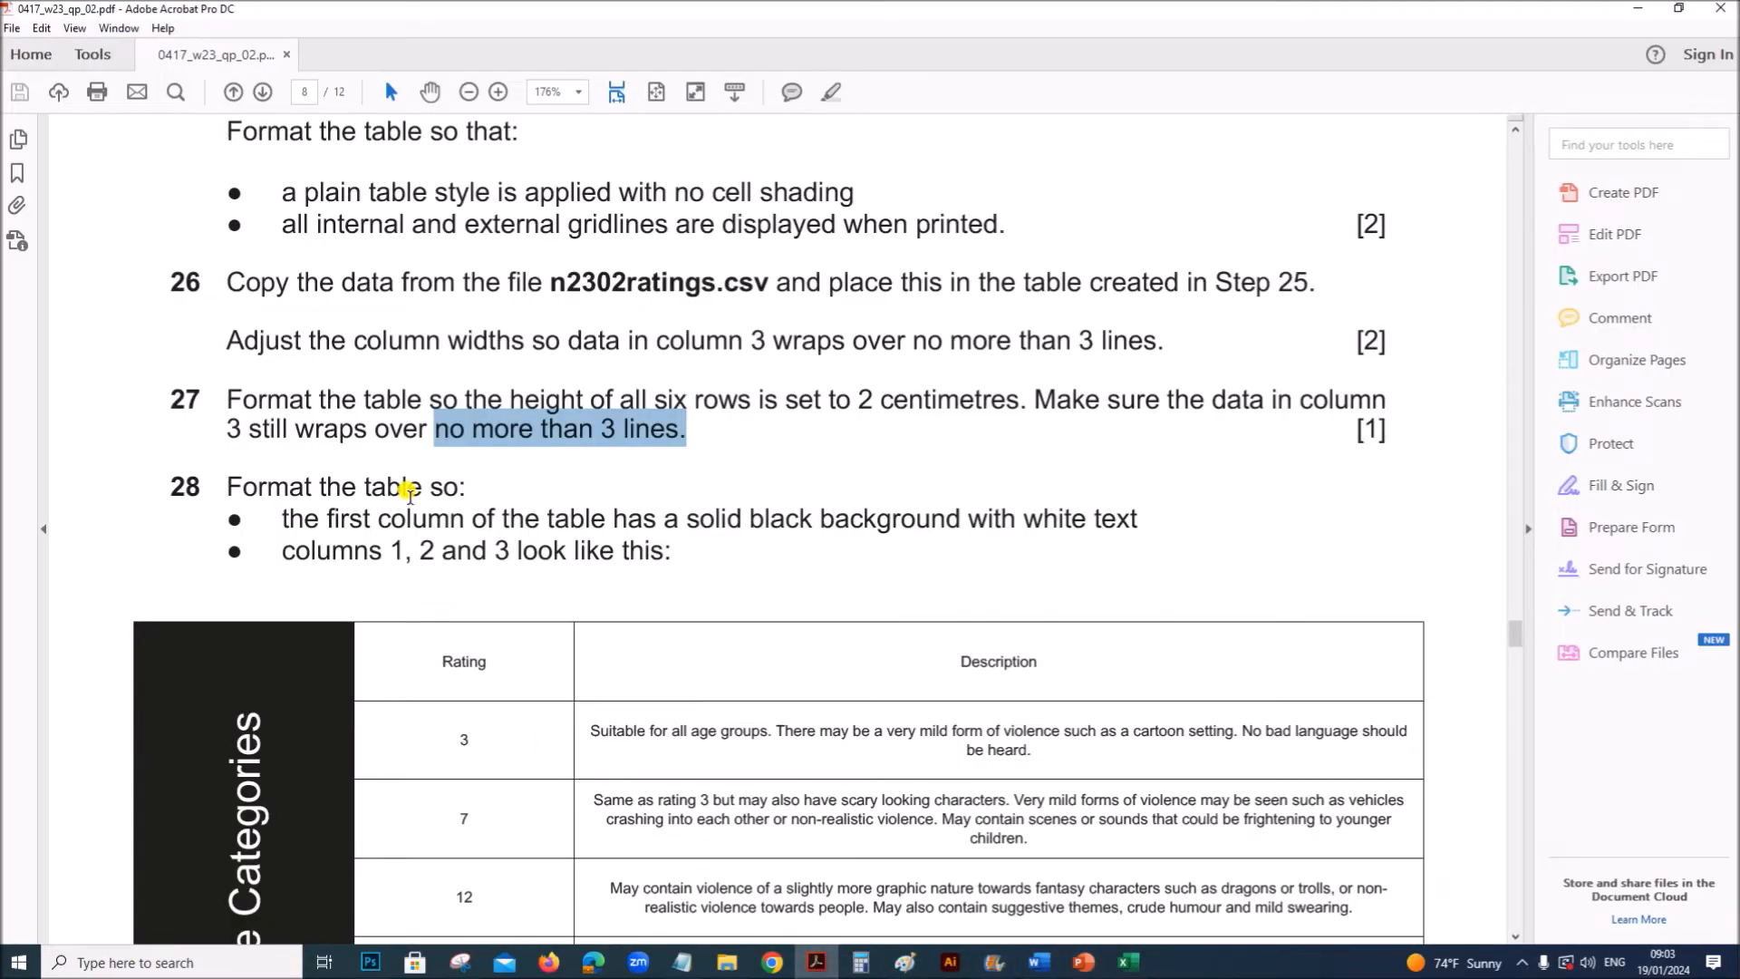
scroll("down", 3)
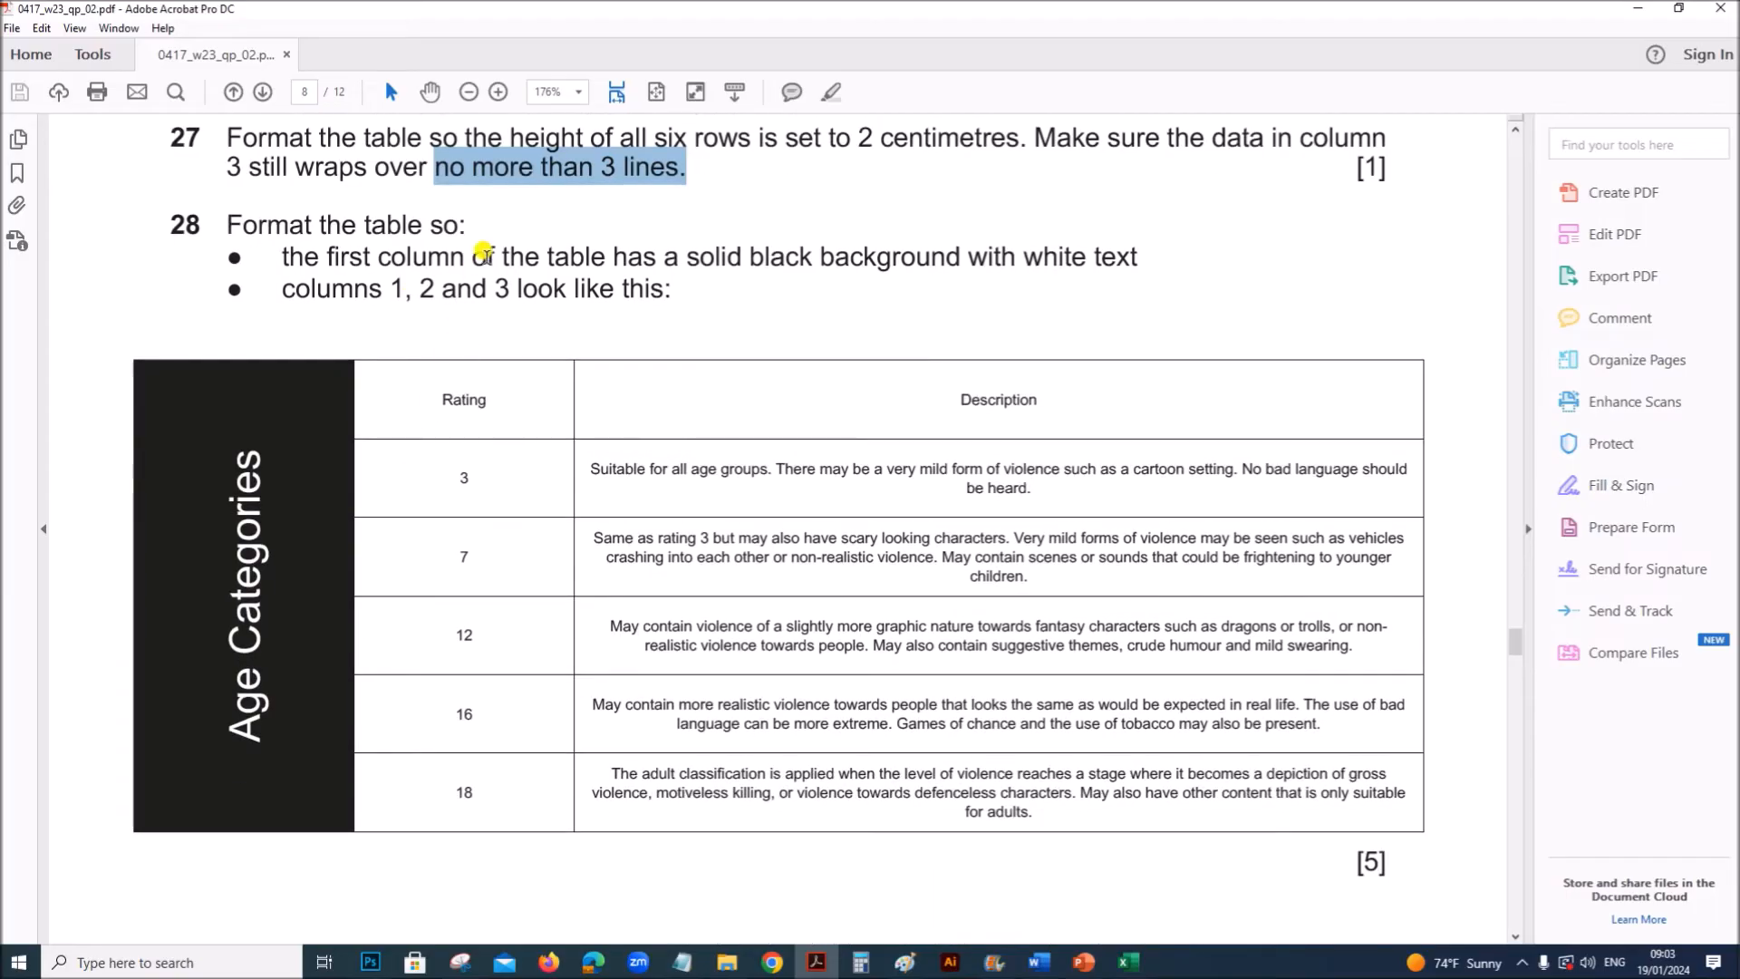
mouse_move(937, 264)
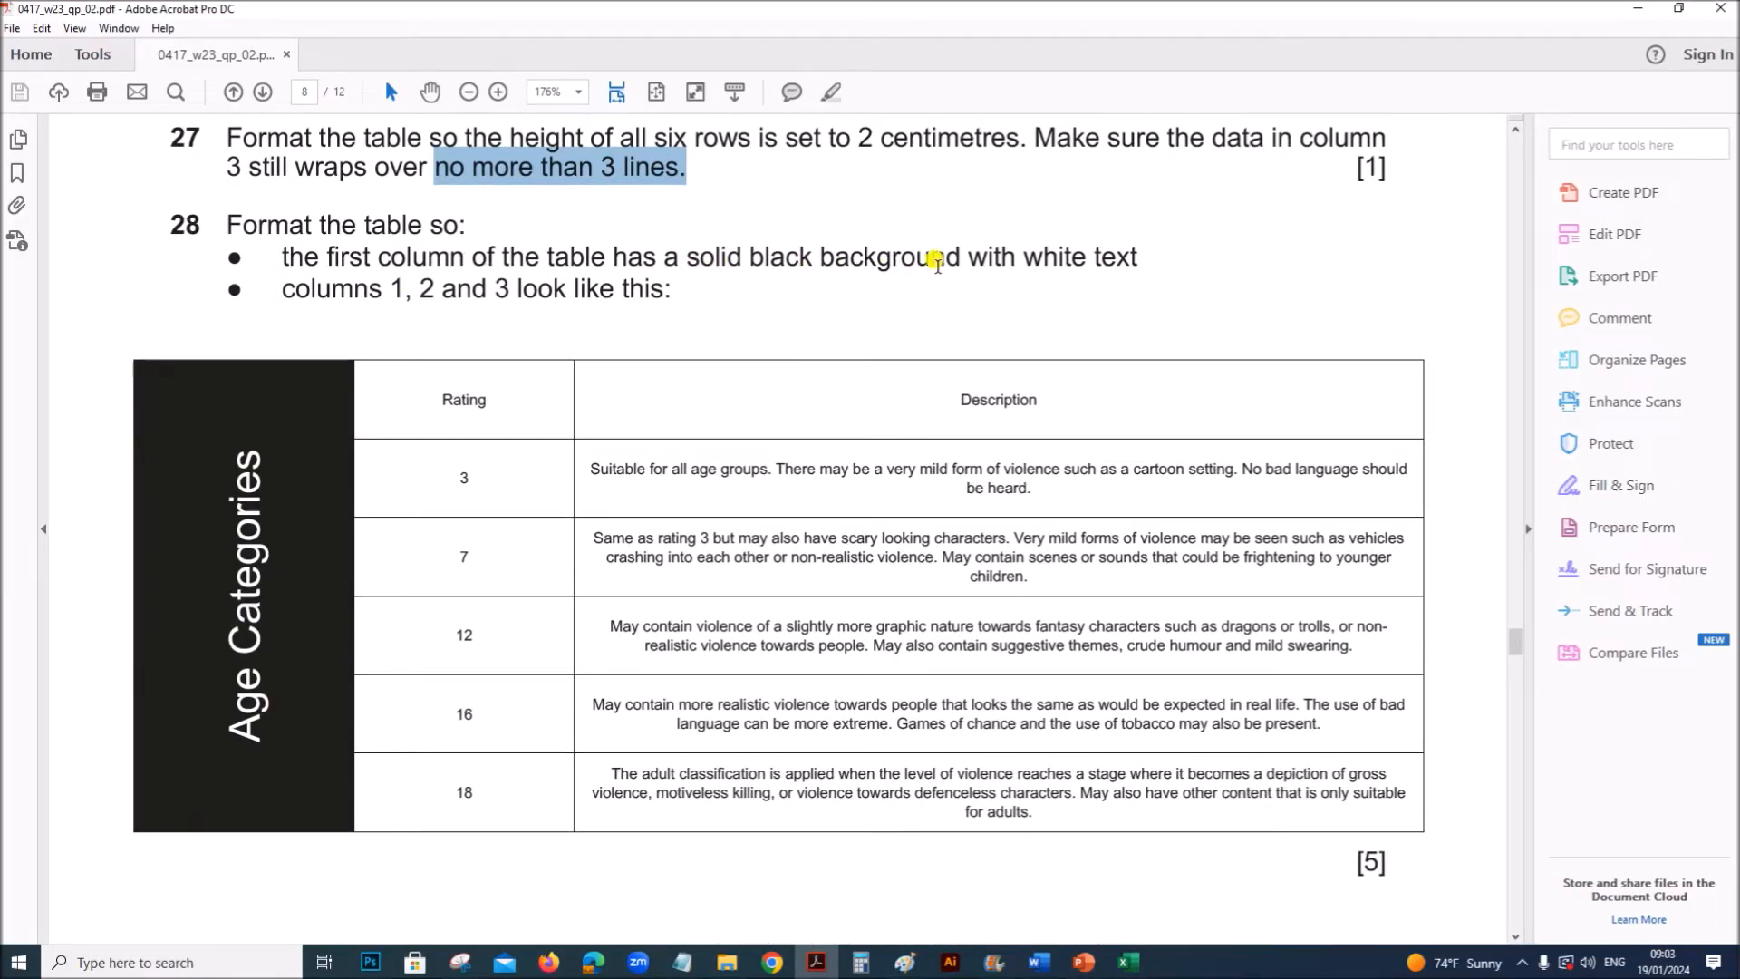
mouse_move(392, 294)
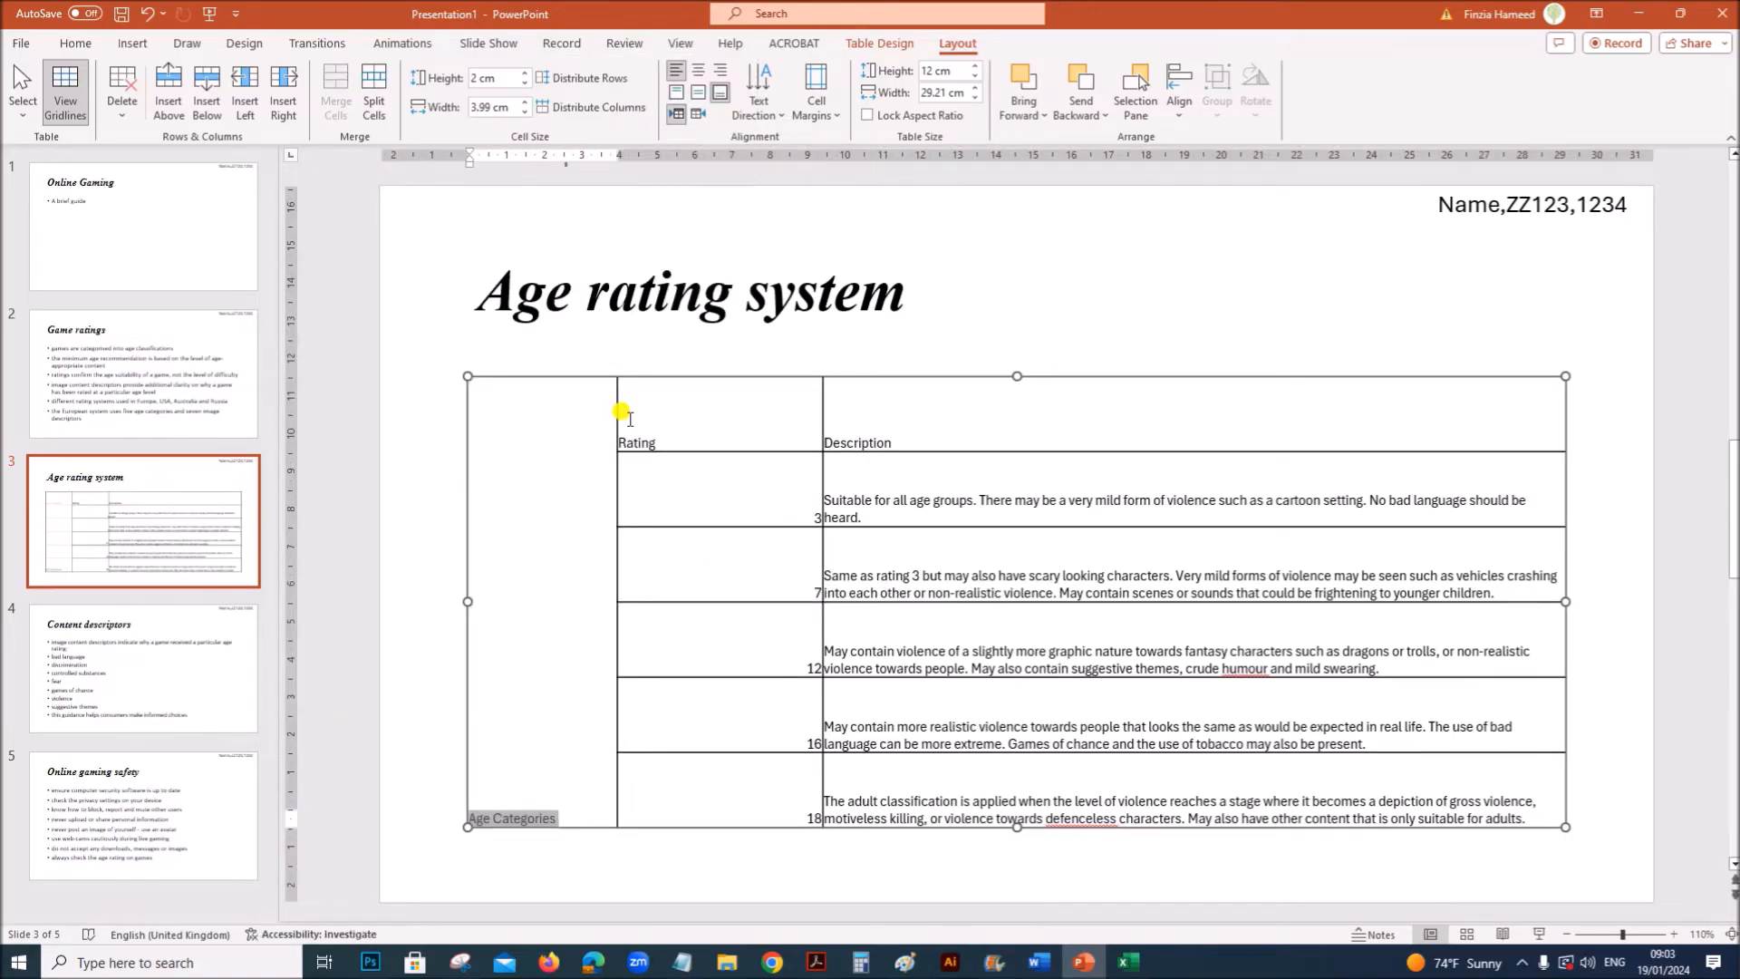
mouse_move(820, 614)
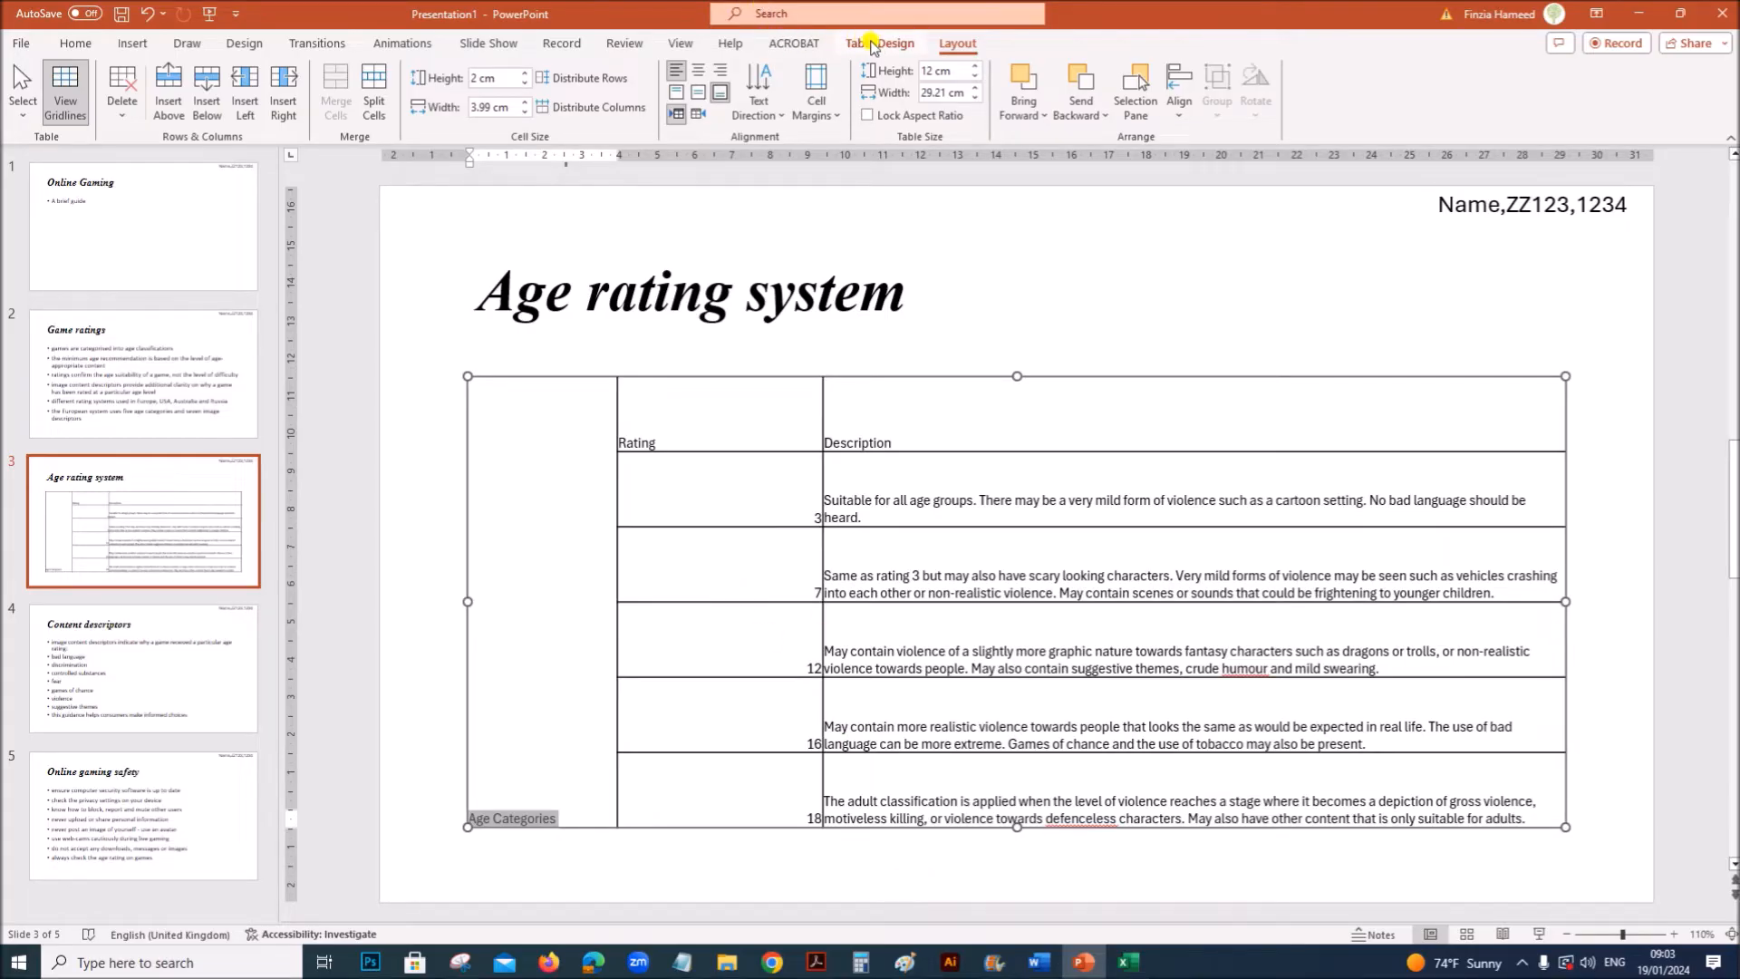
Fill the merged first column solid black and rotate the Age Categories text direction
left_click(879, 44)
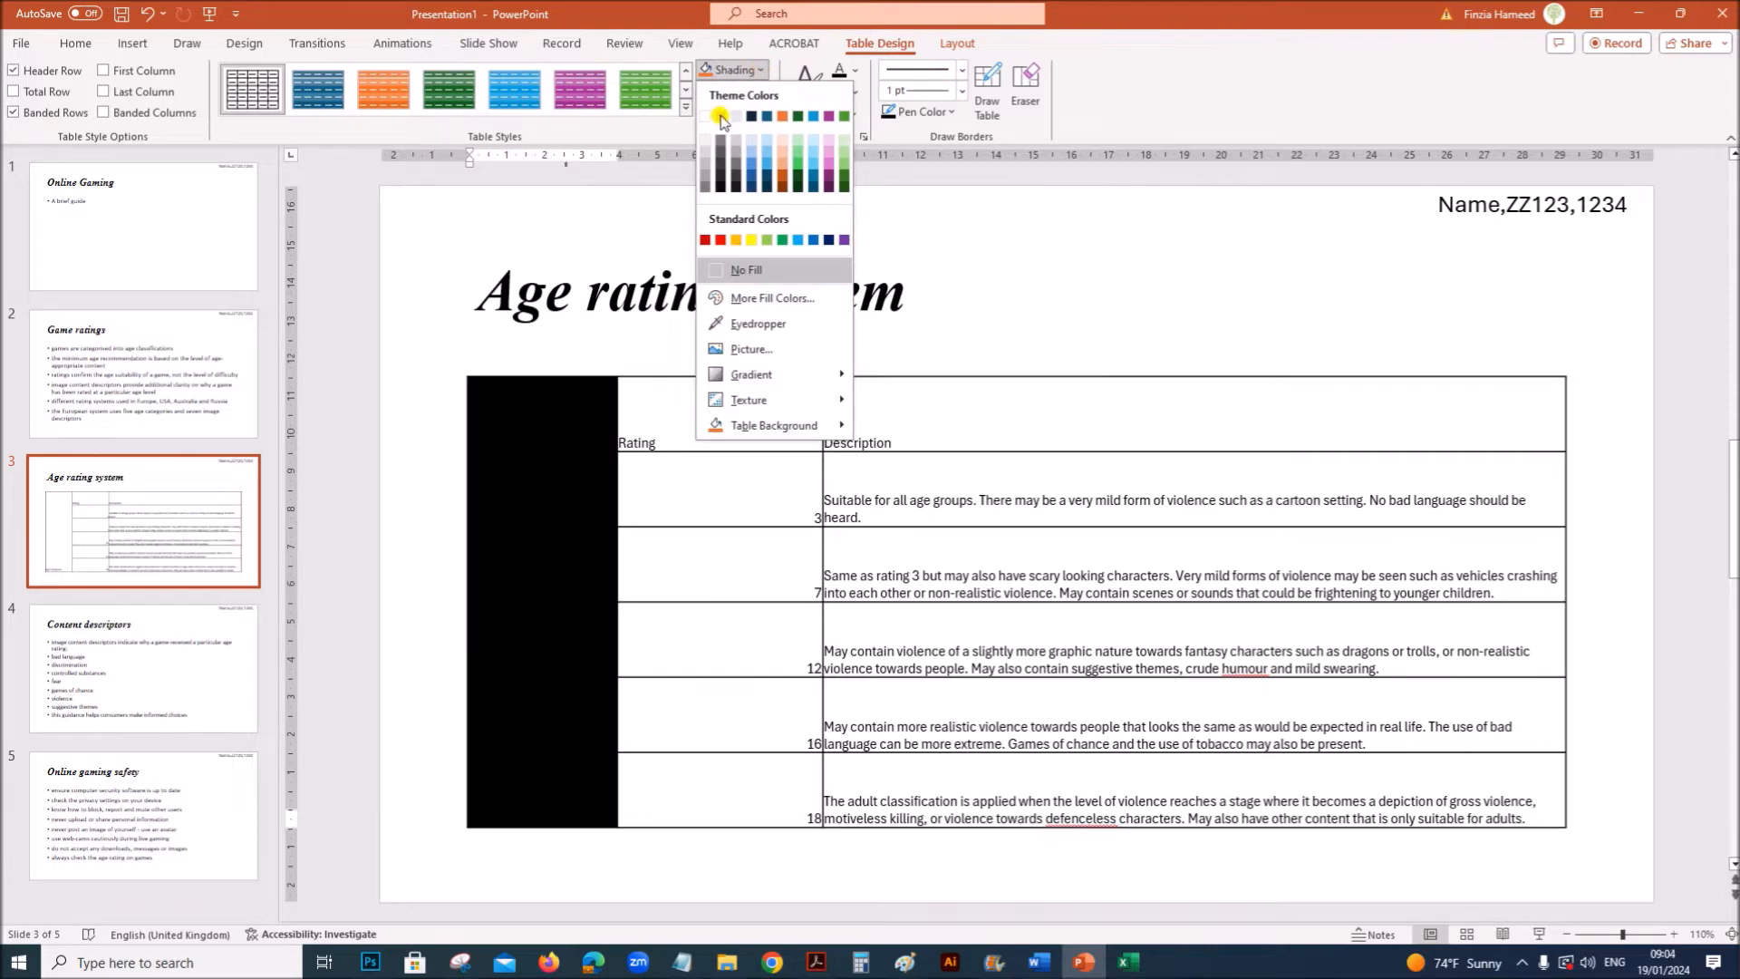
left_click(721, 112)
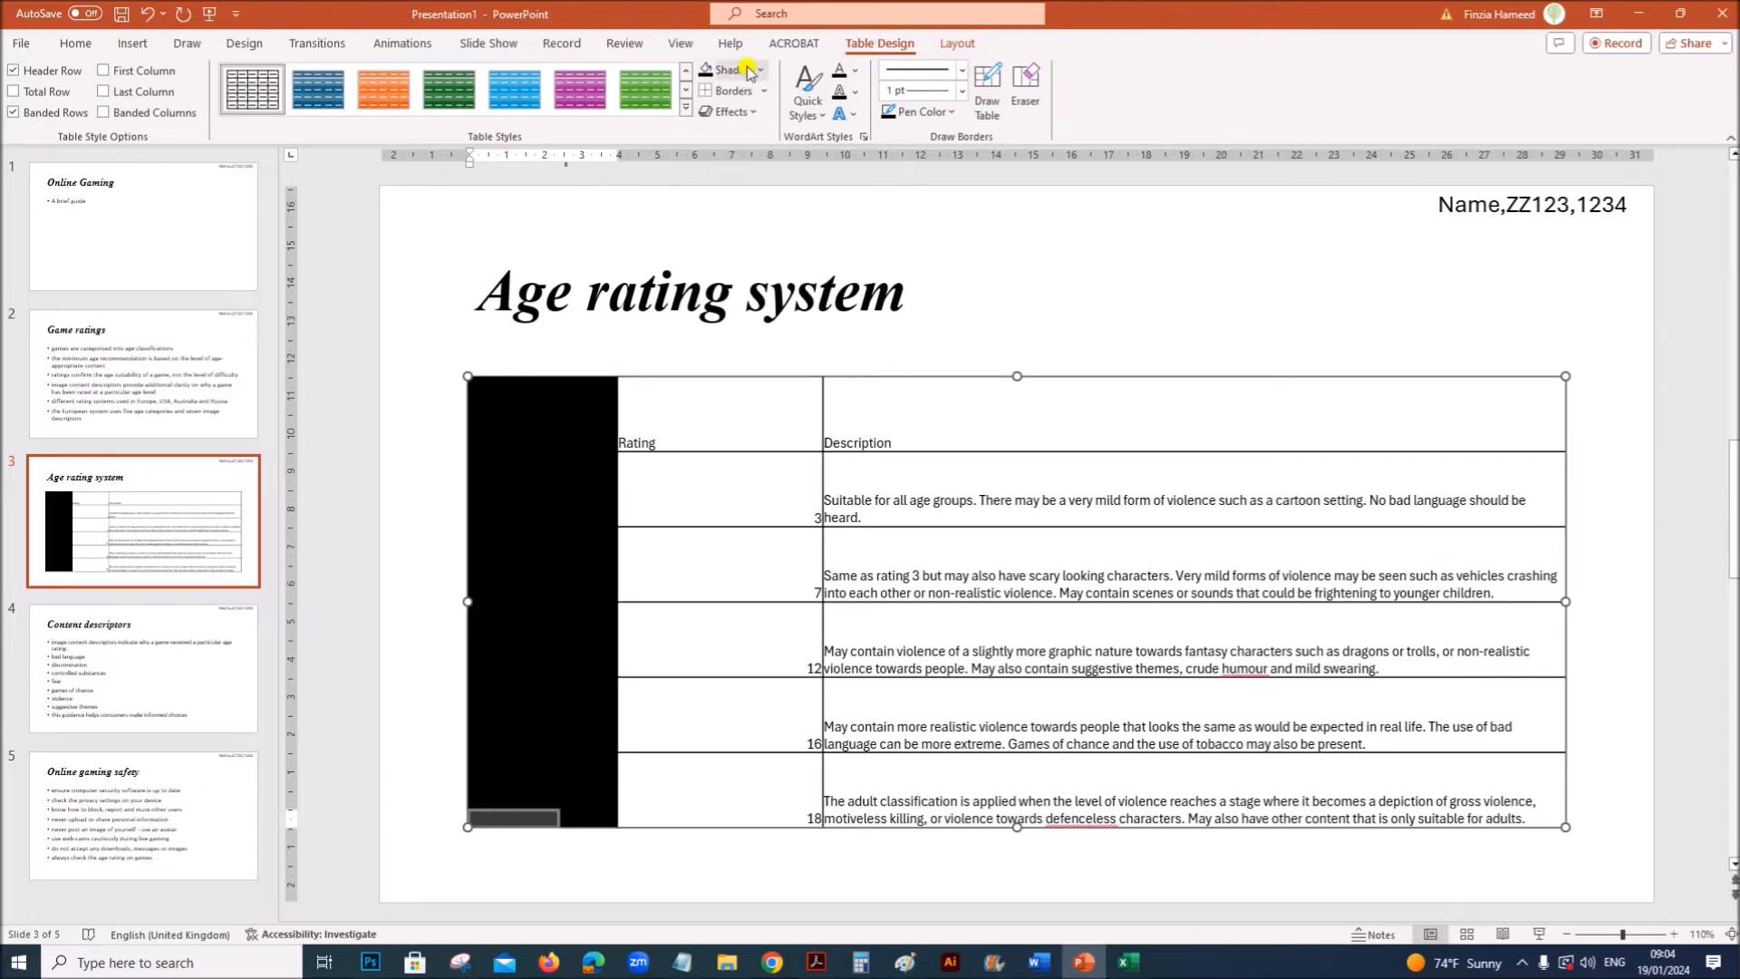
left_click(853, 73)
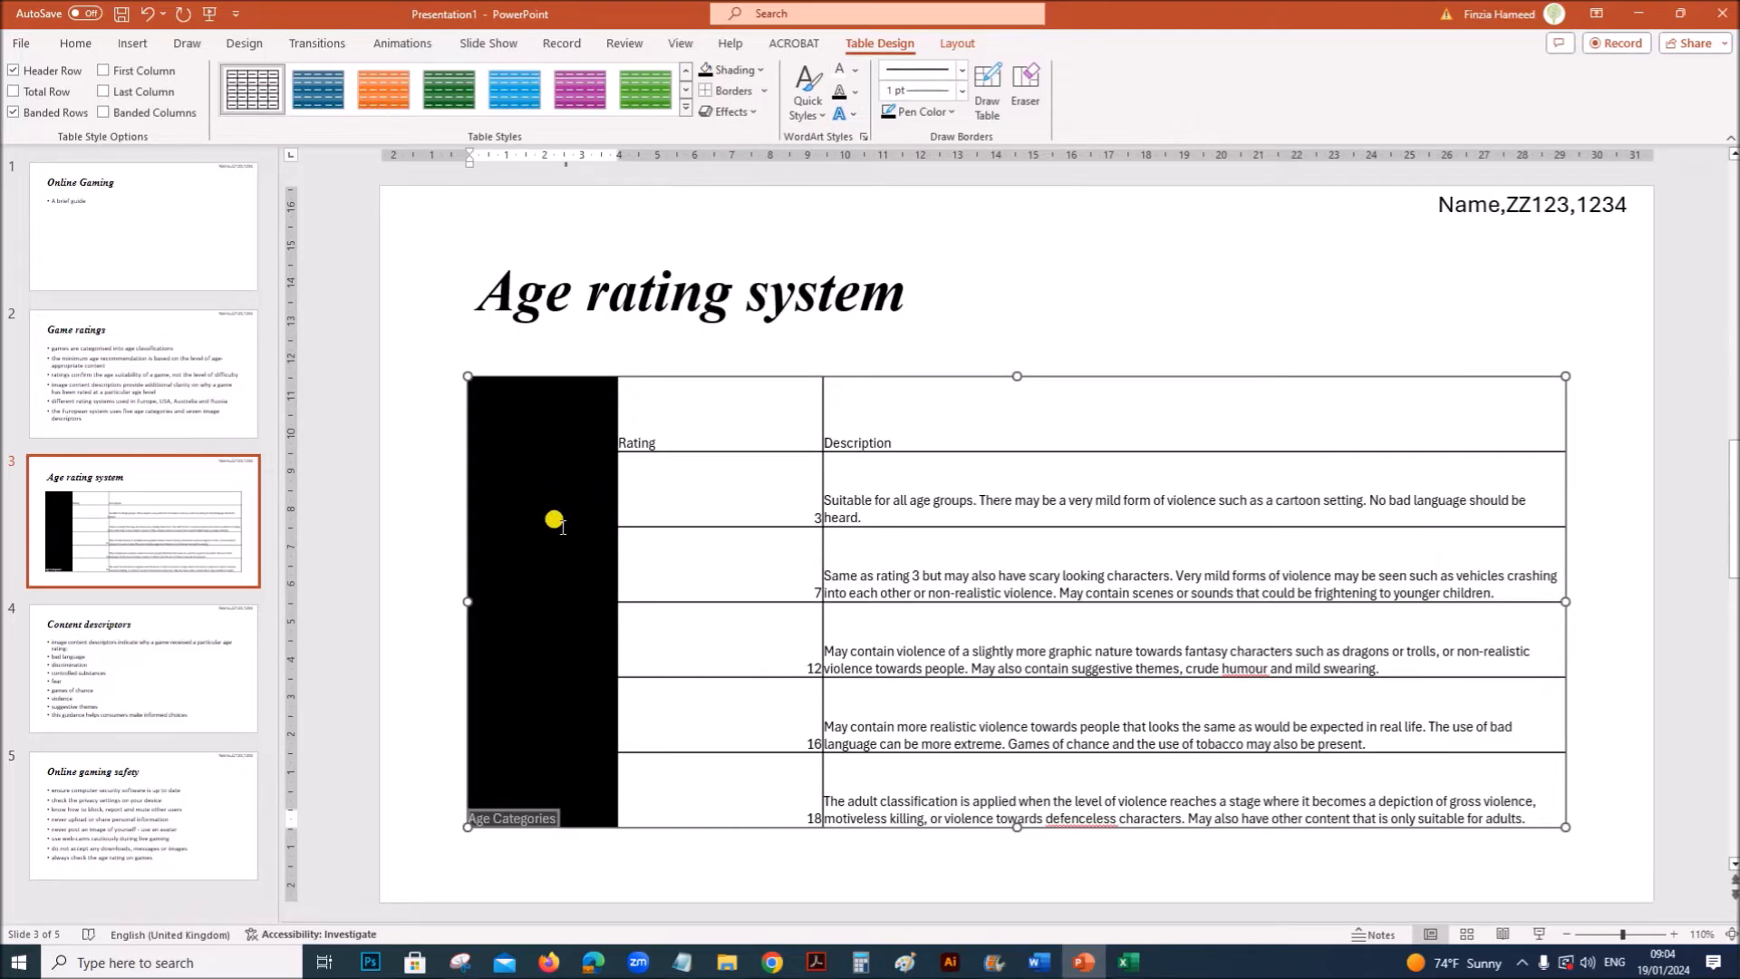
left_click(957, 44)
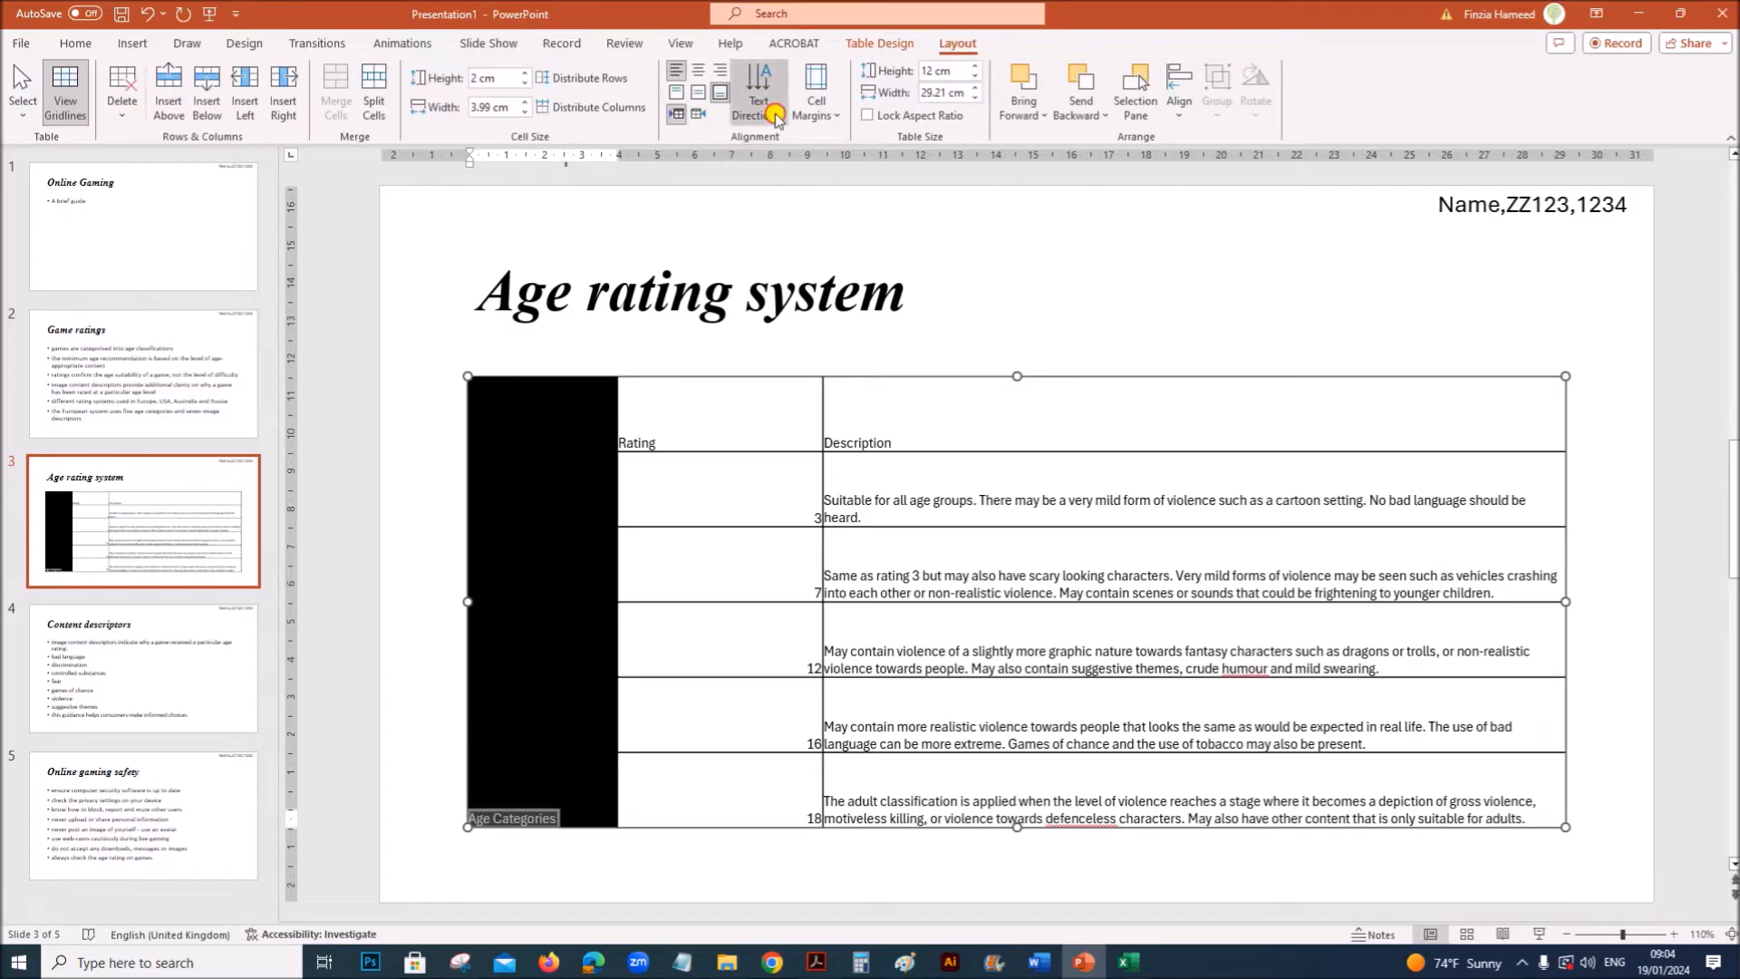
left_click(757, 95)
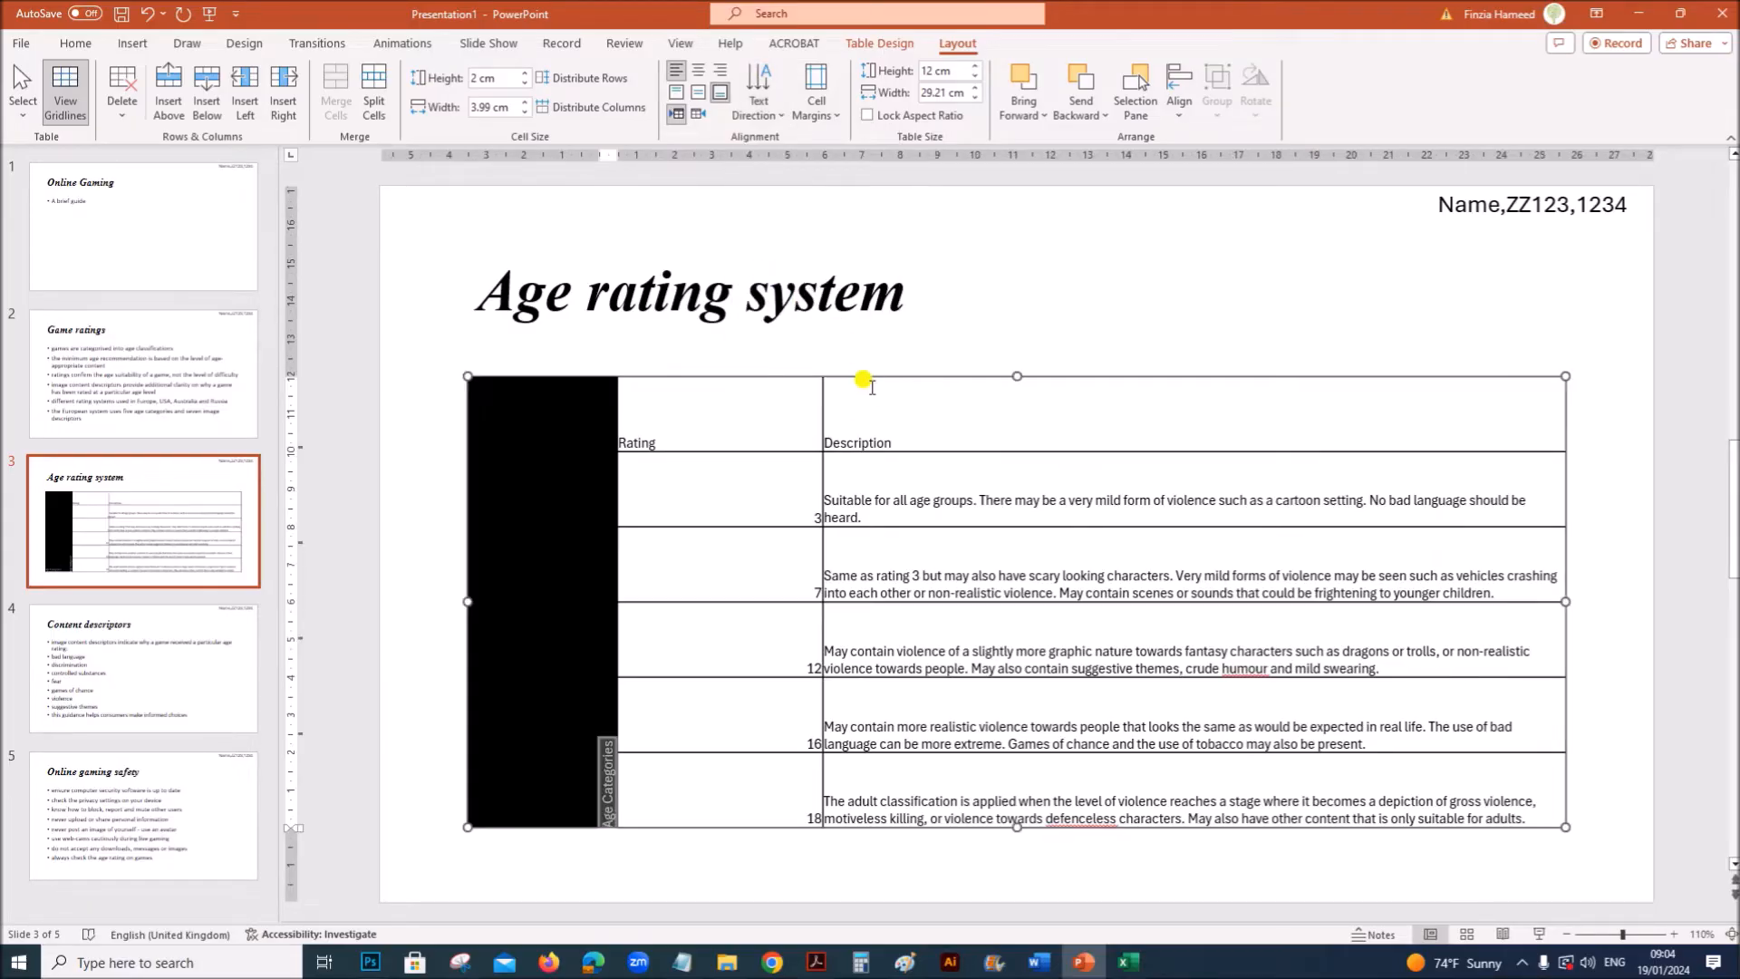
mouse_move(551, 597)
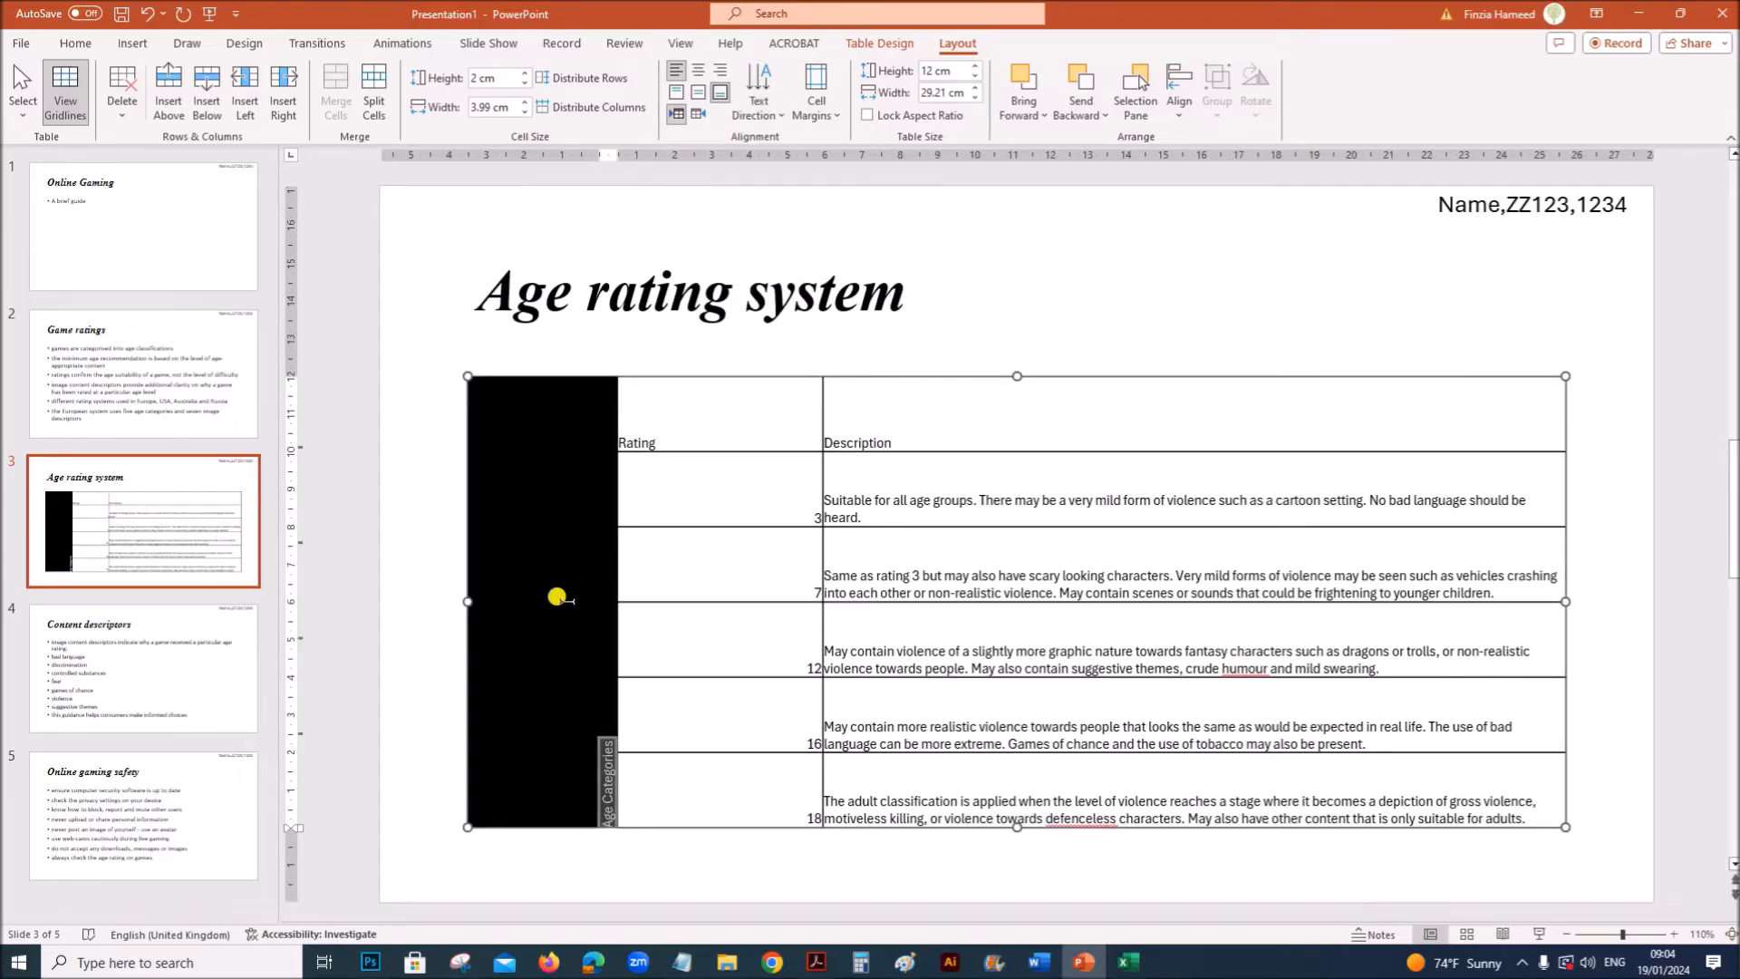
mouse_move(663, 250)
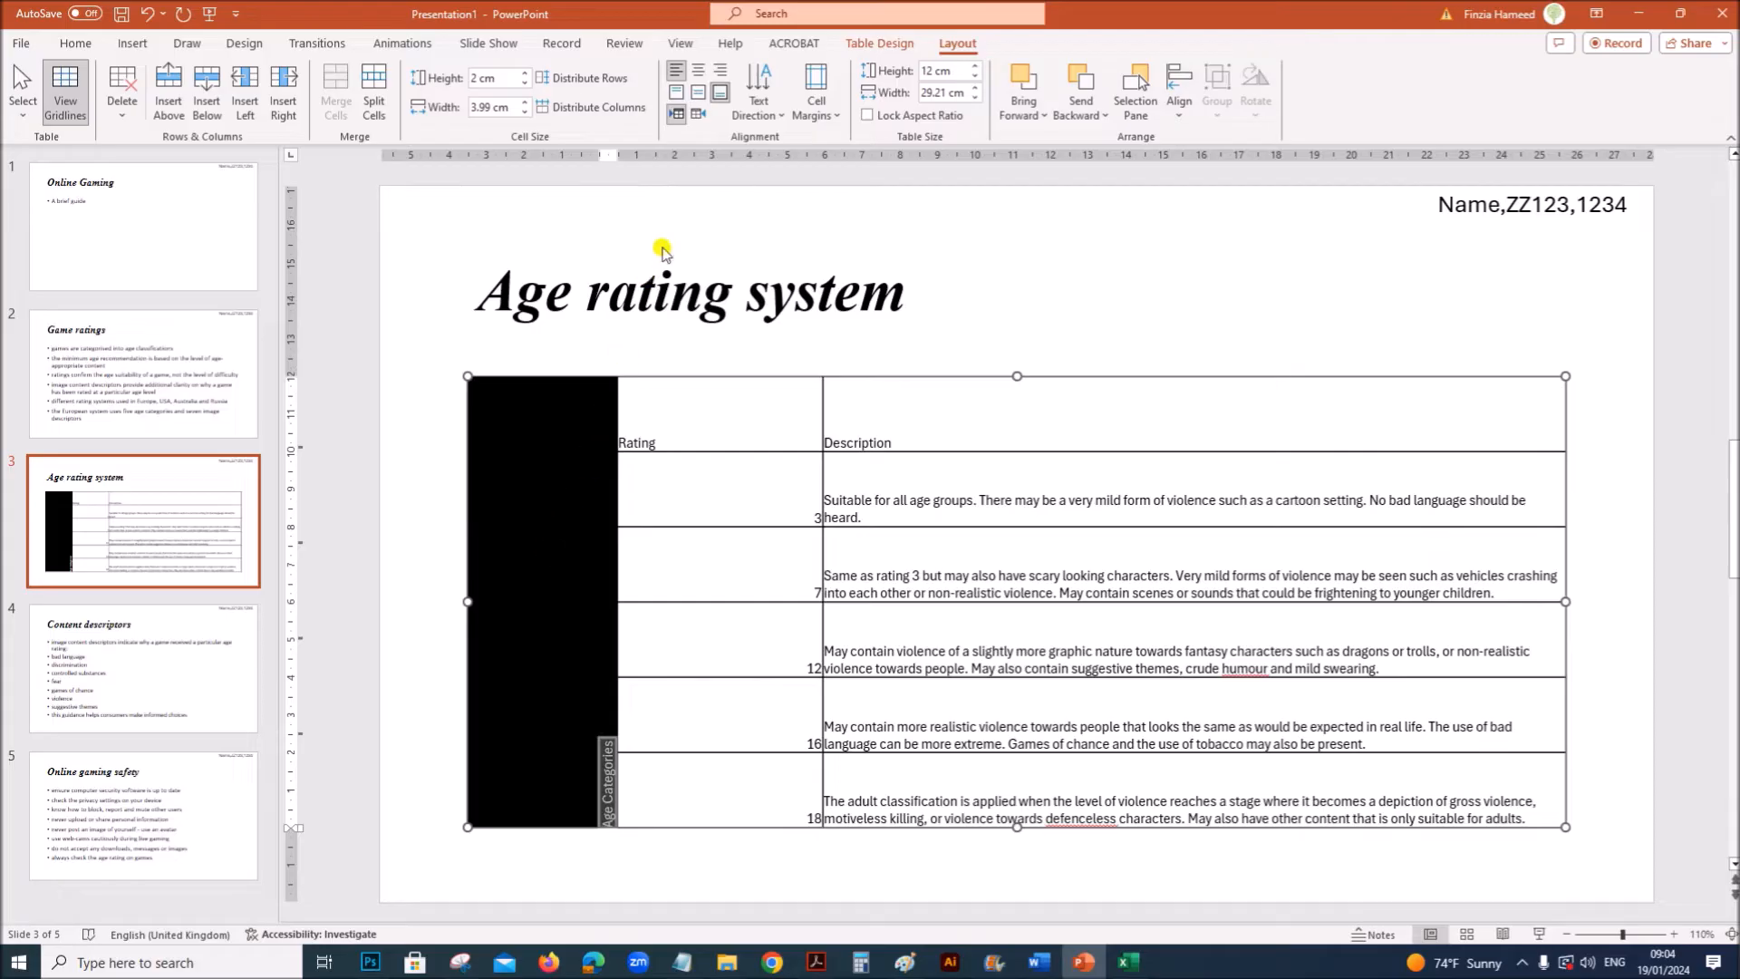
mouse_move(696, 92)
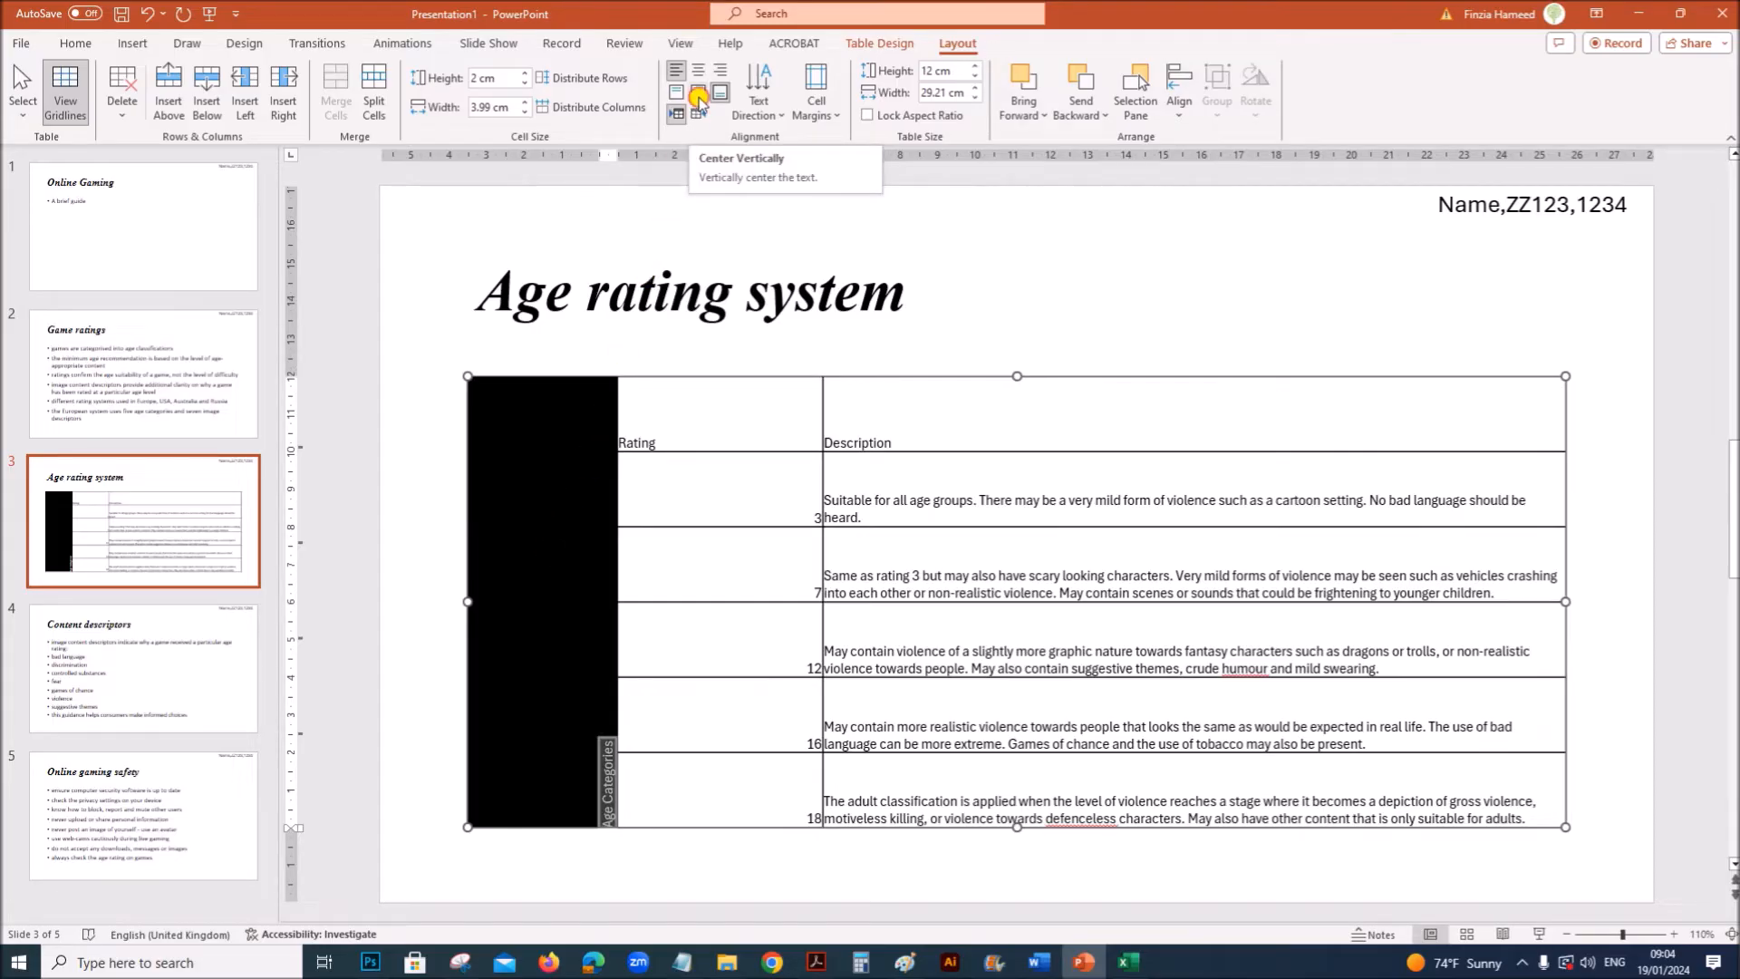
Centre the Age Categories label vertically and enlarge it to 32 pt, then view step 28's target
left_click(696, 93)
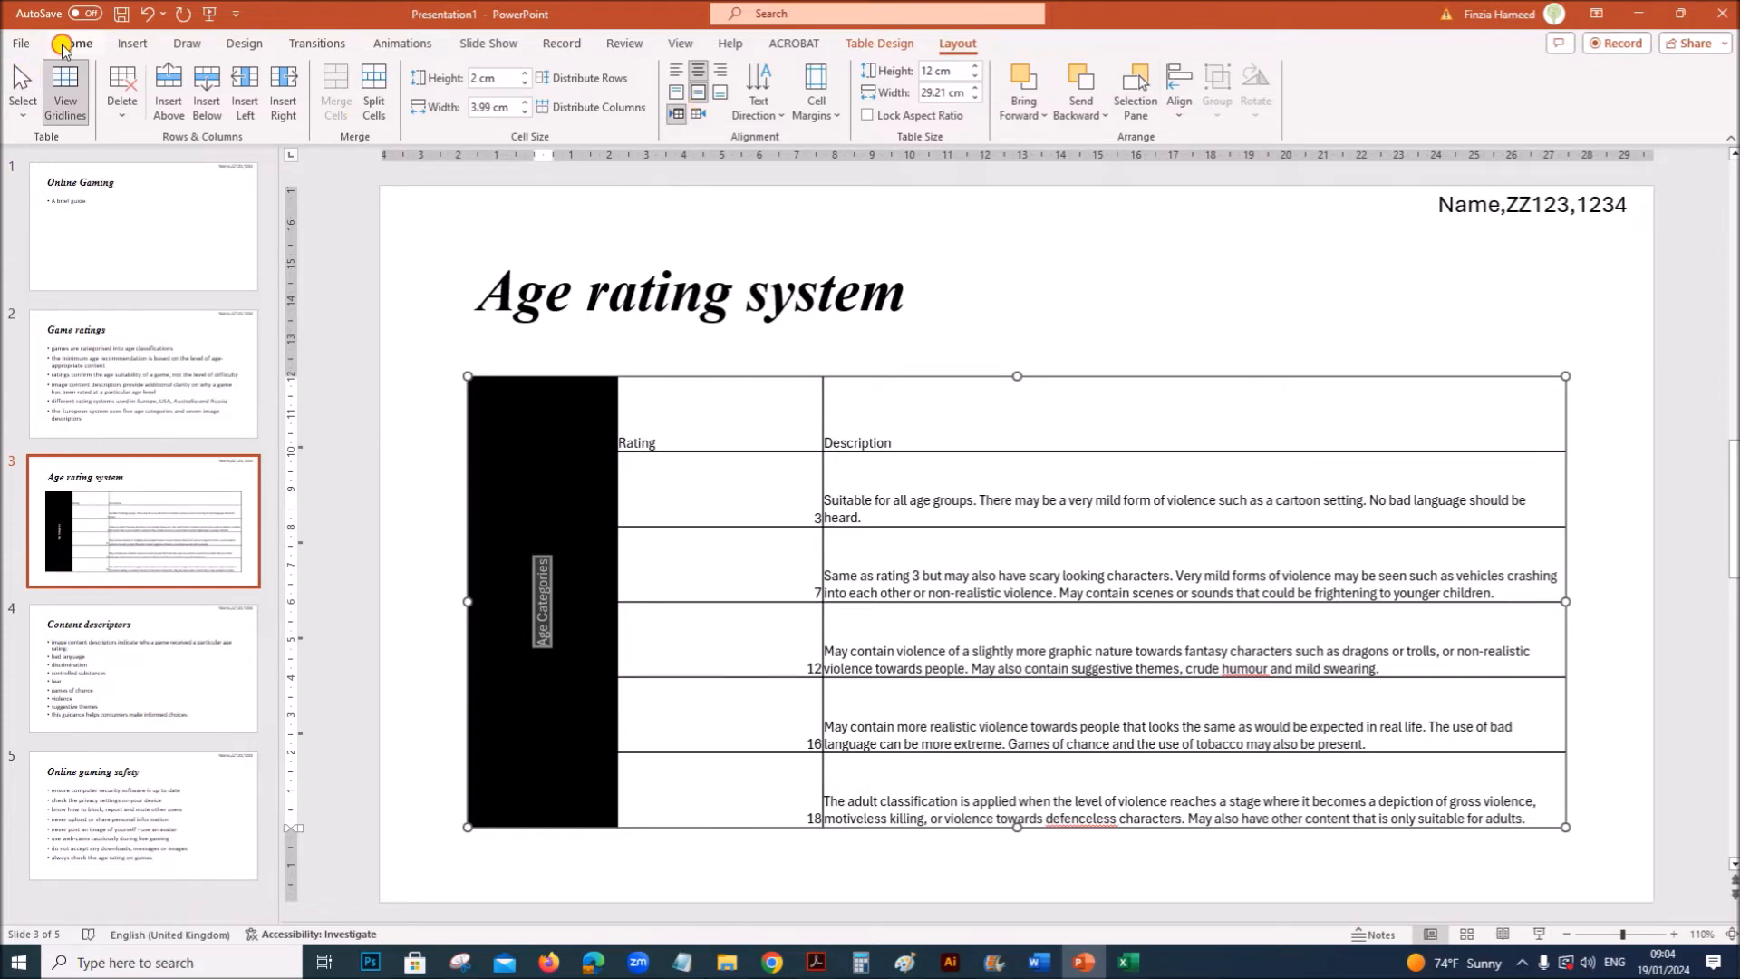
left_click(453, 78)
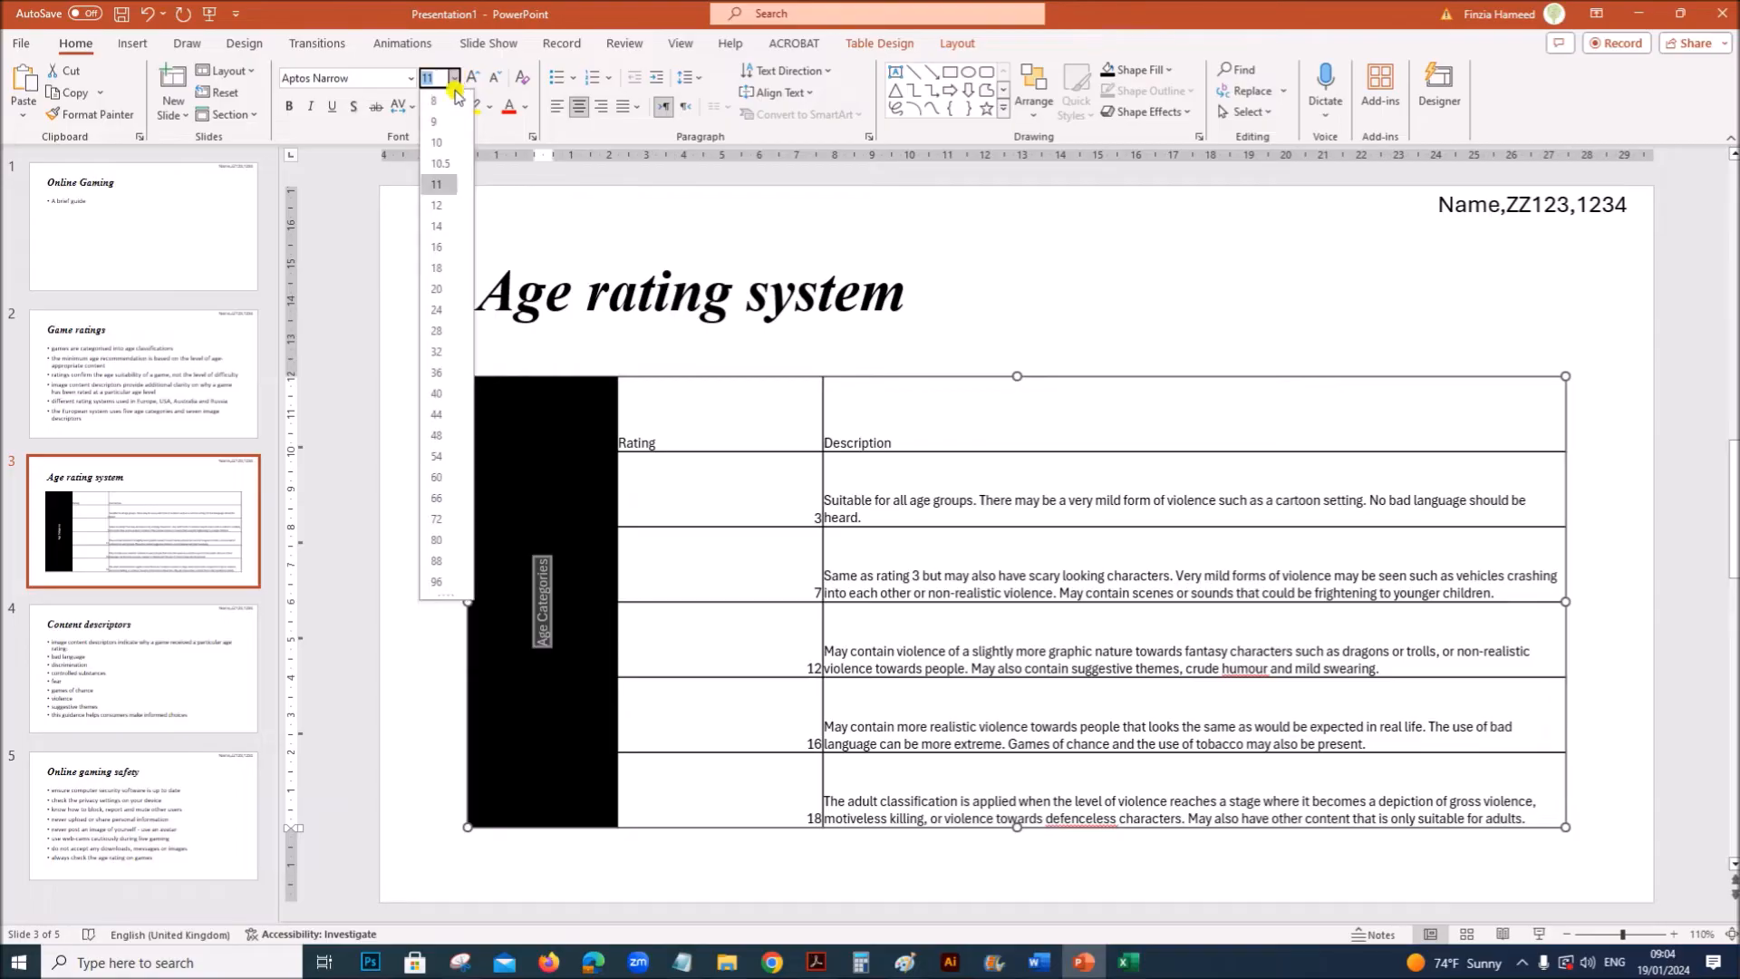
left_click(435, 351)
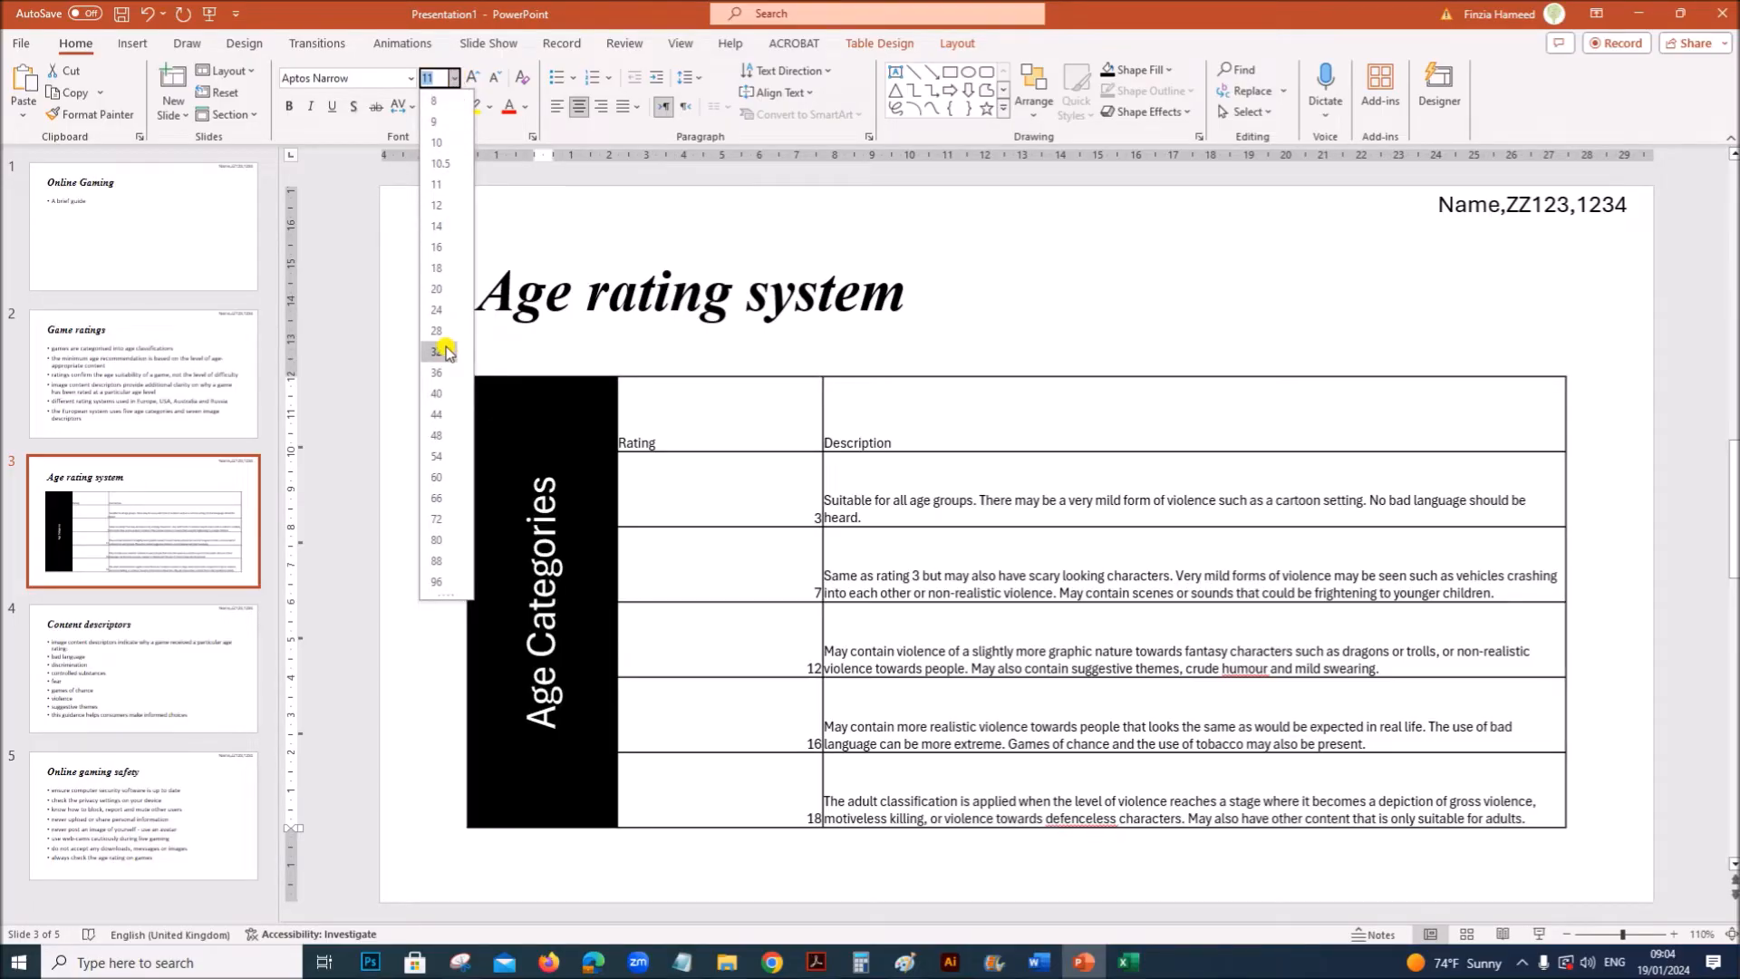
left_click(433, 352)
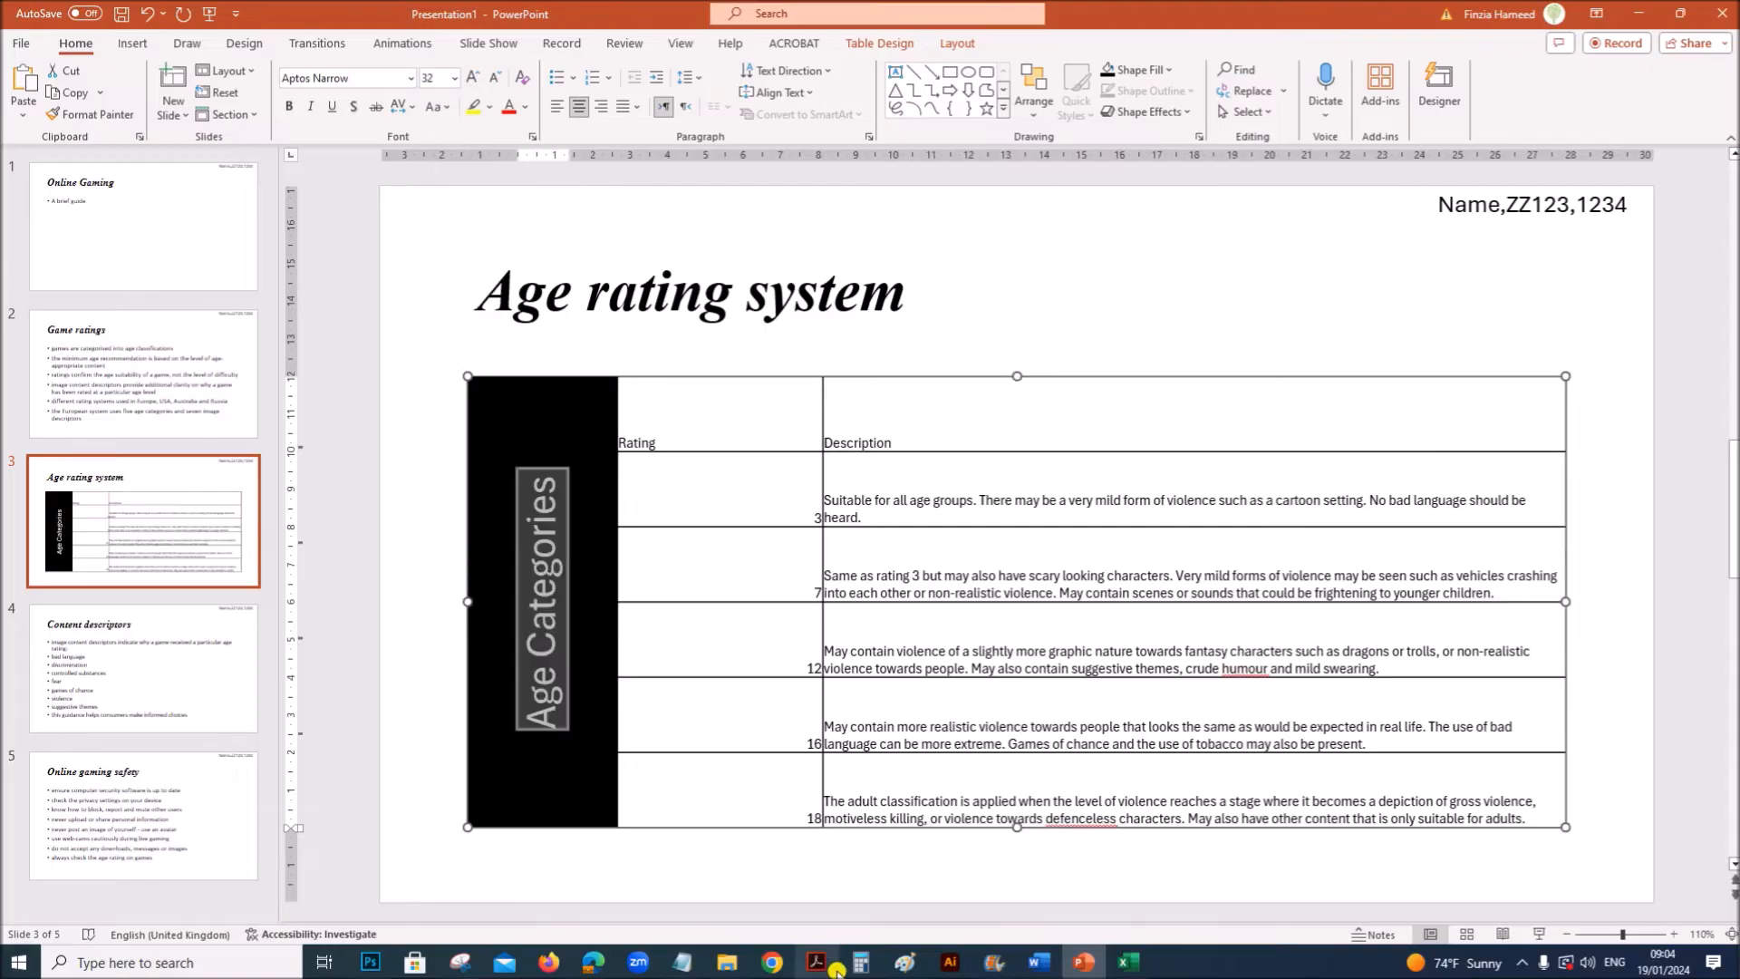
left_click(817, 960)
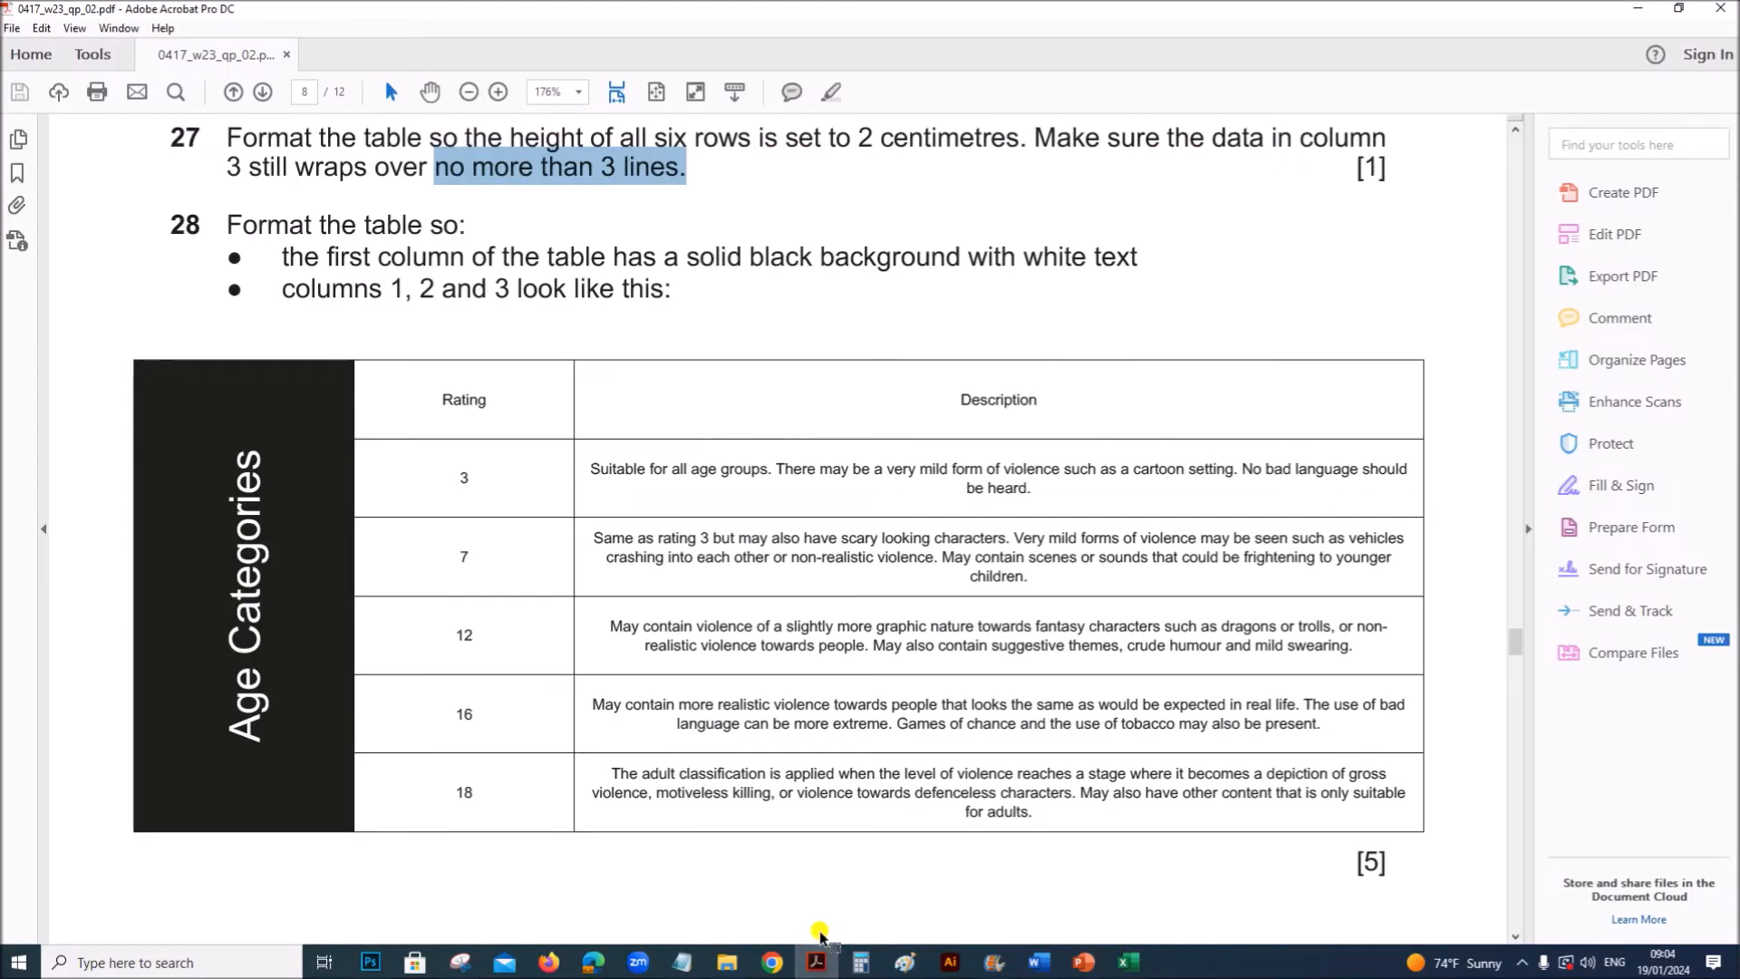
mouse_move(884, 569)
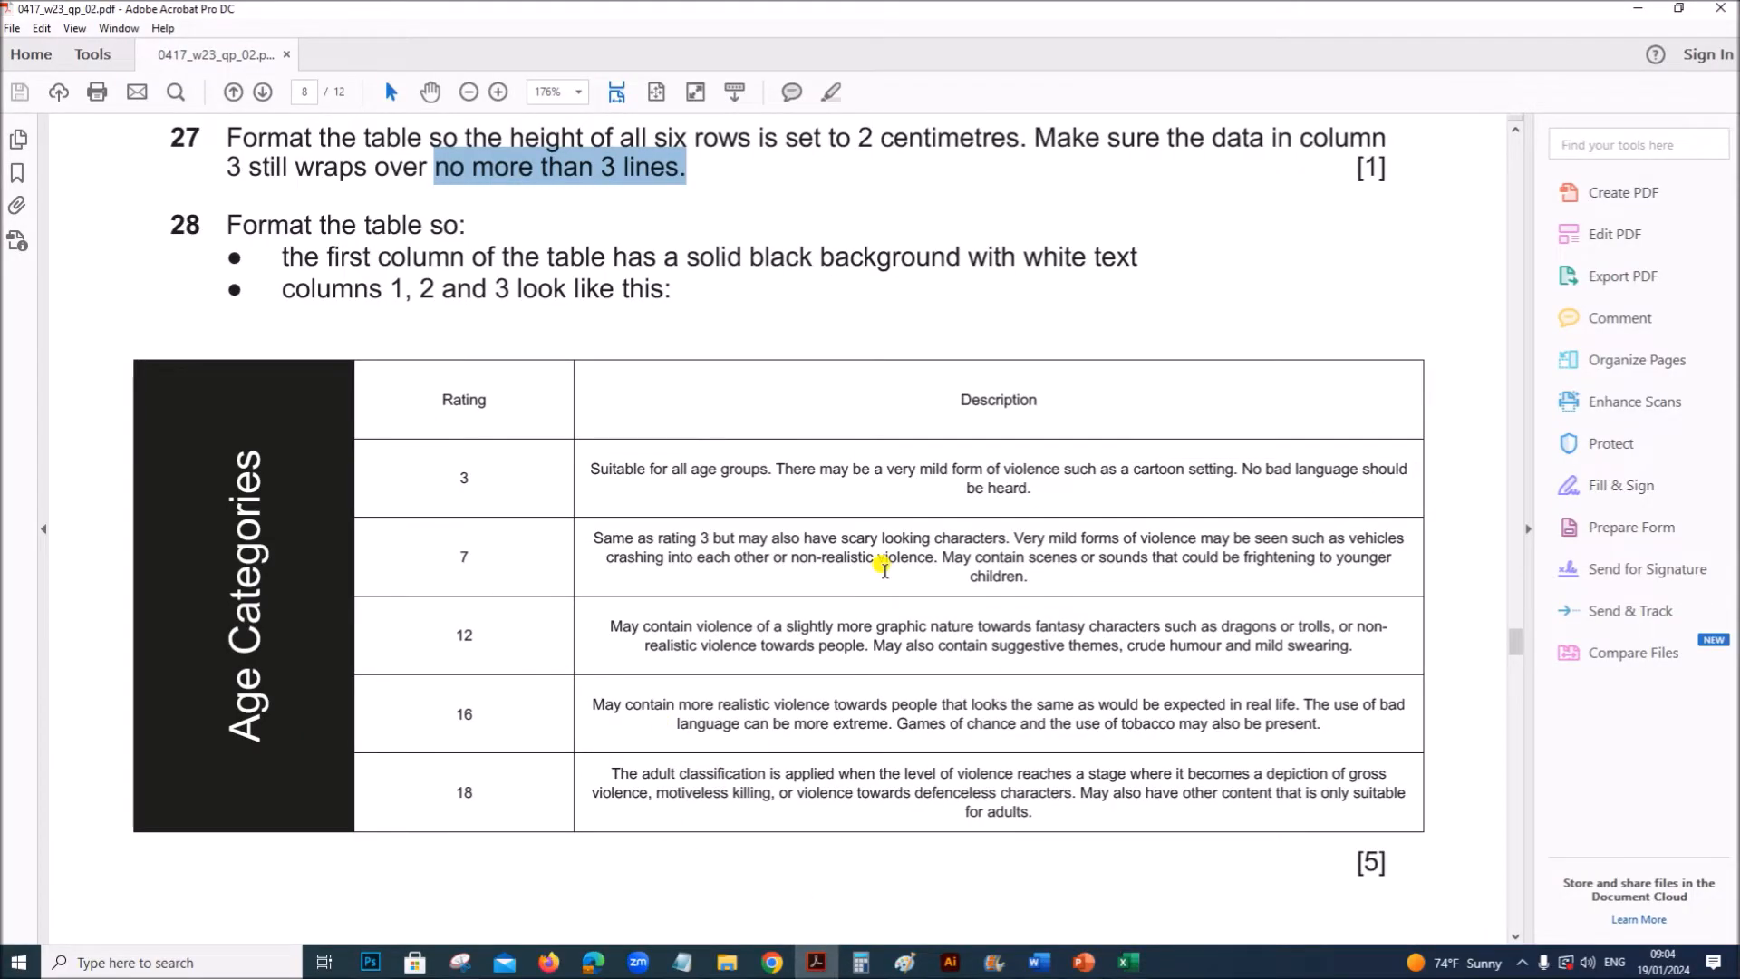
mouse_move(721, 785)
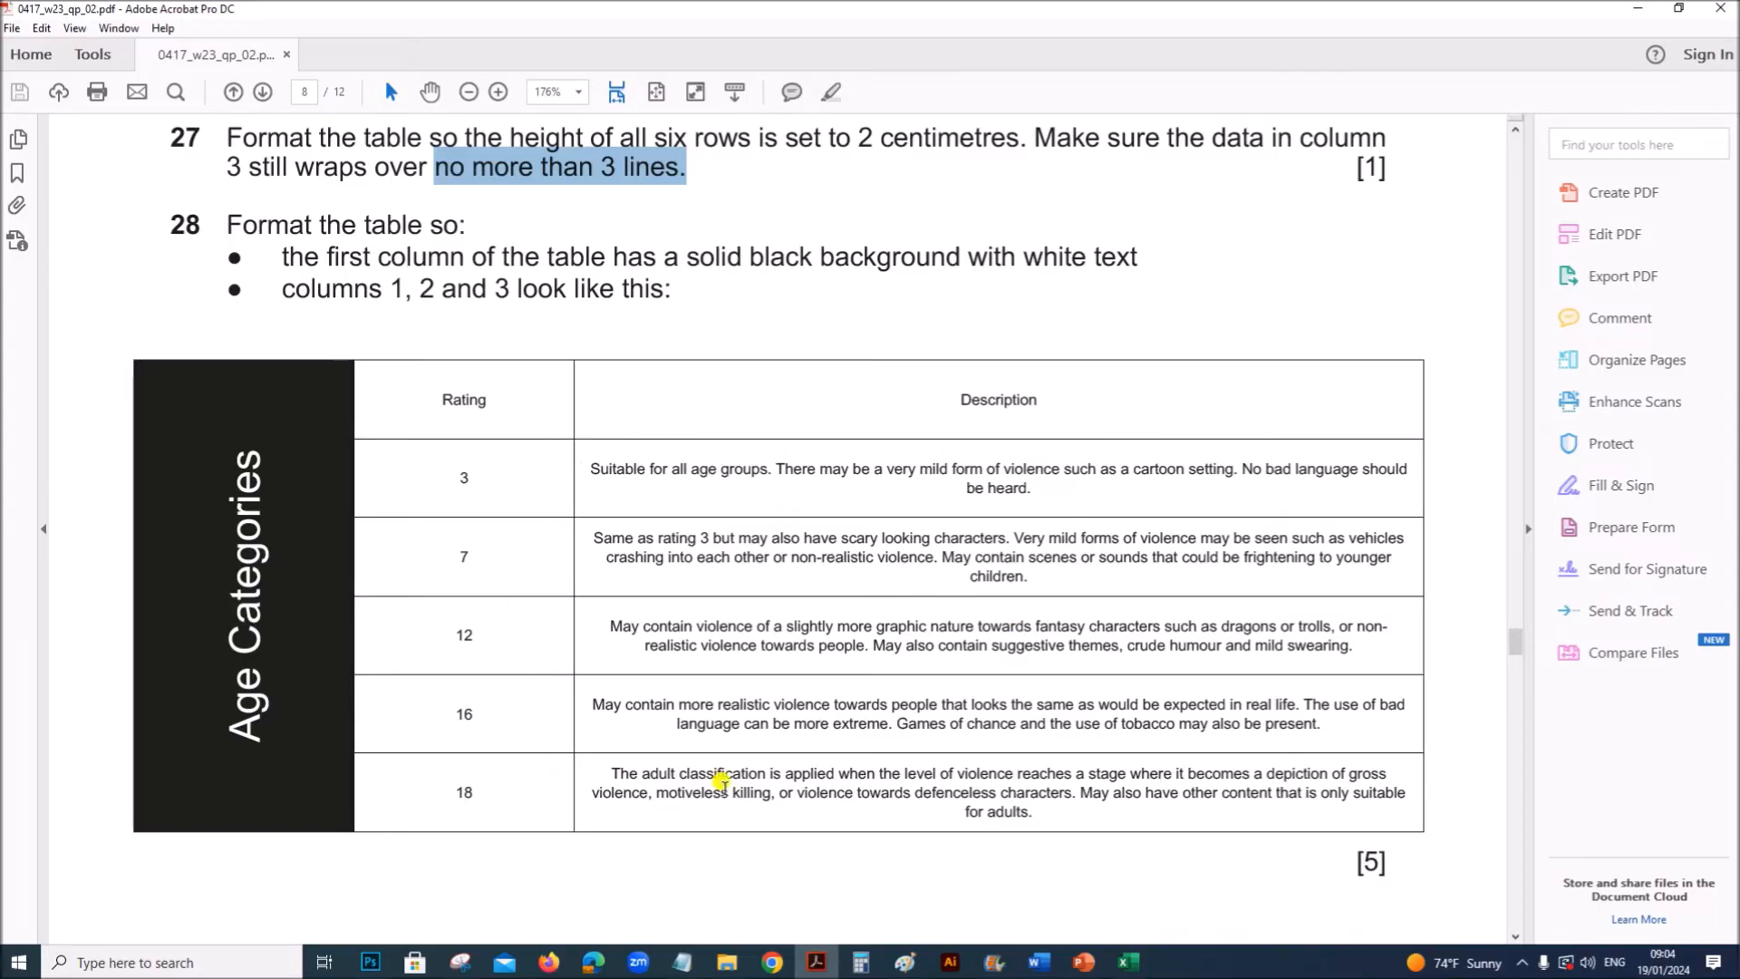
mouse_move(722, 783)
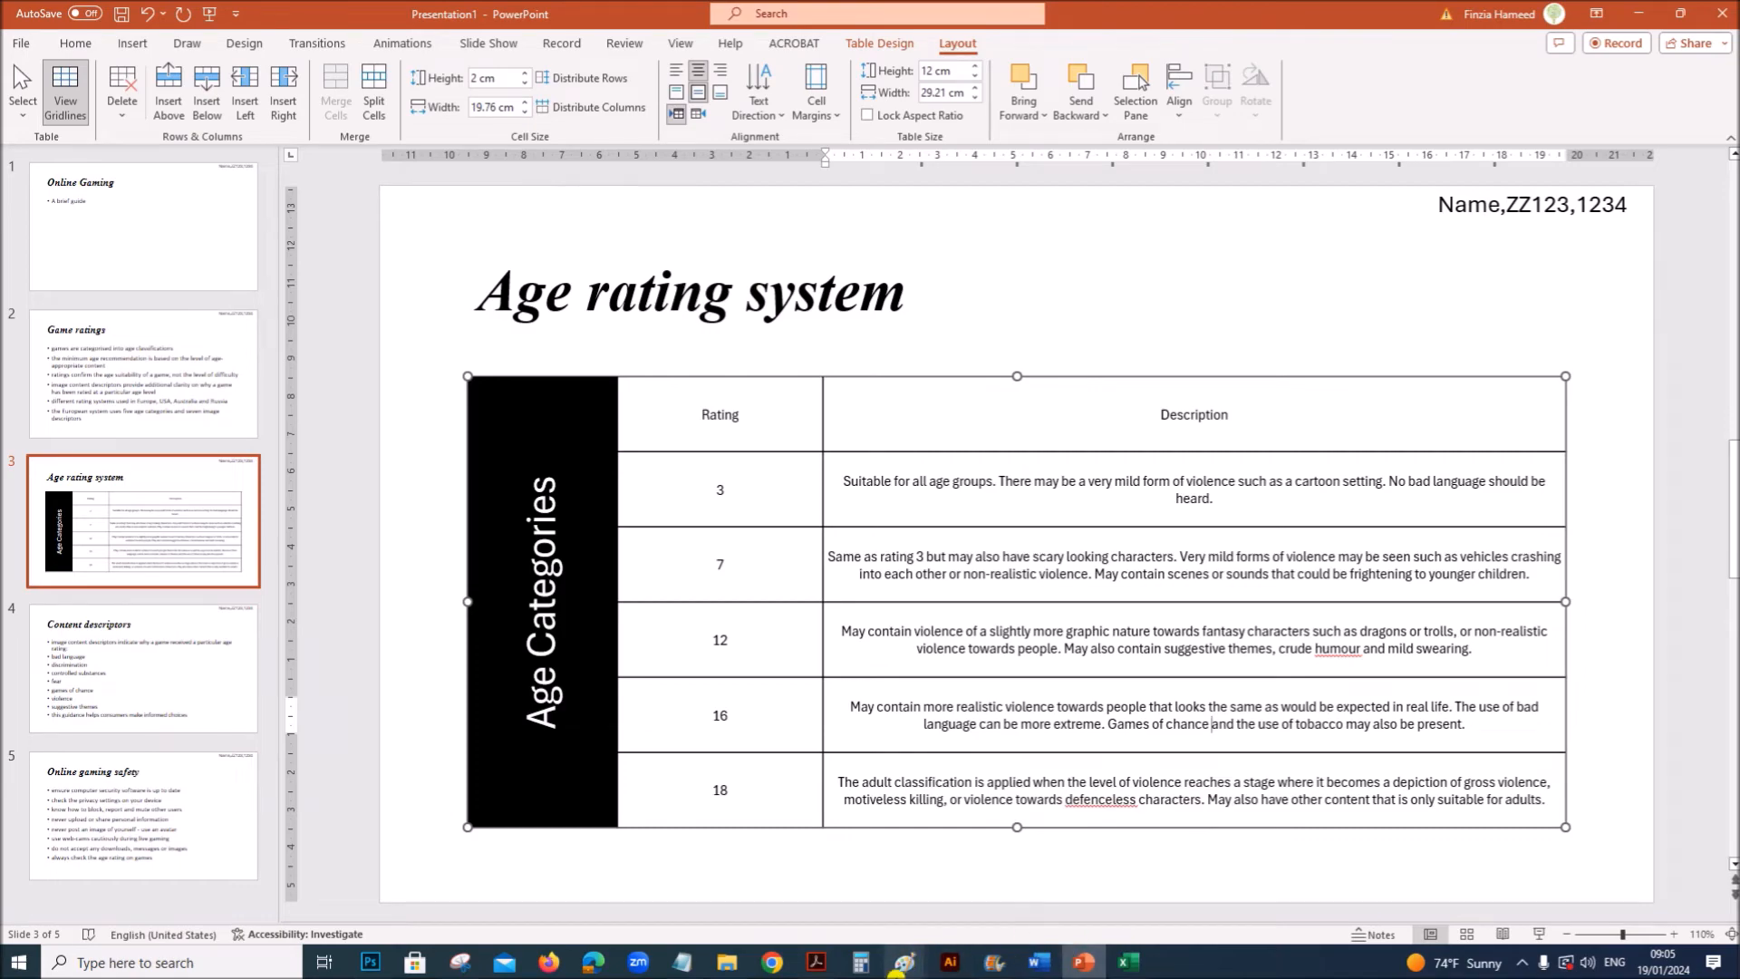
Return to the question paper PDF to view step 28's reference table again
left_click(813, 962)
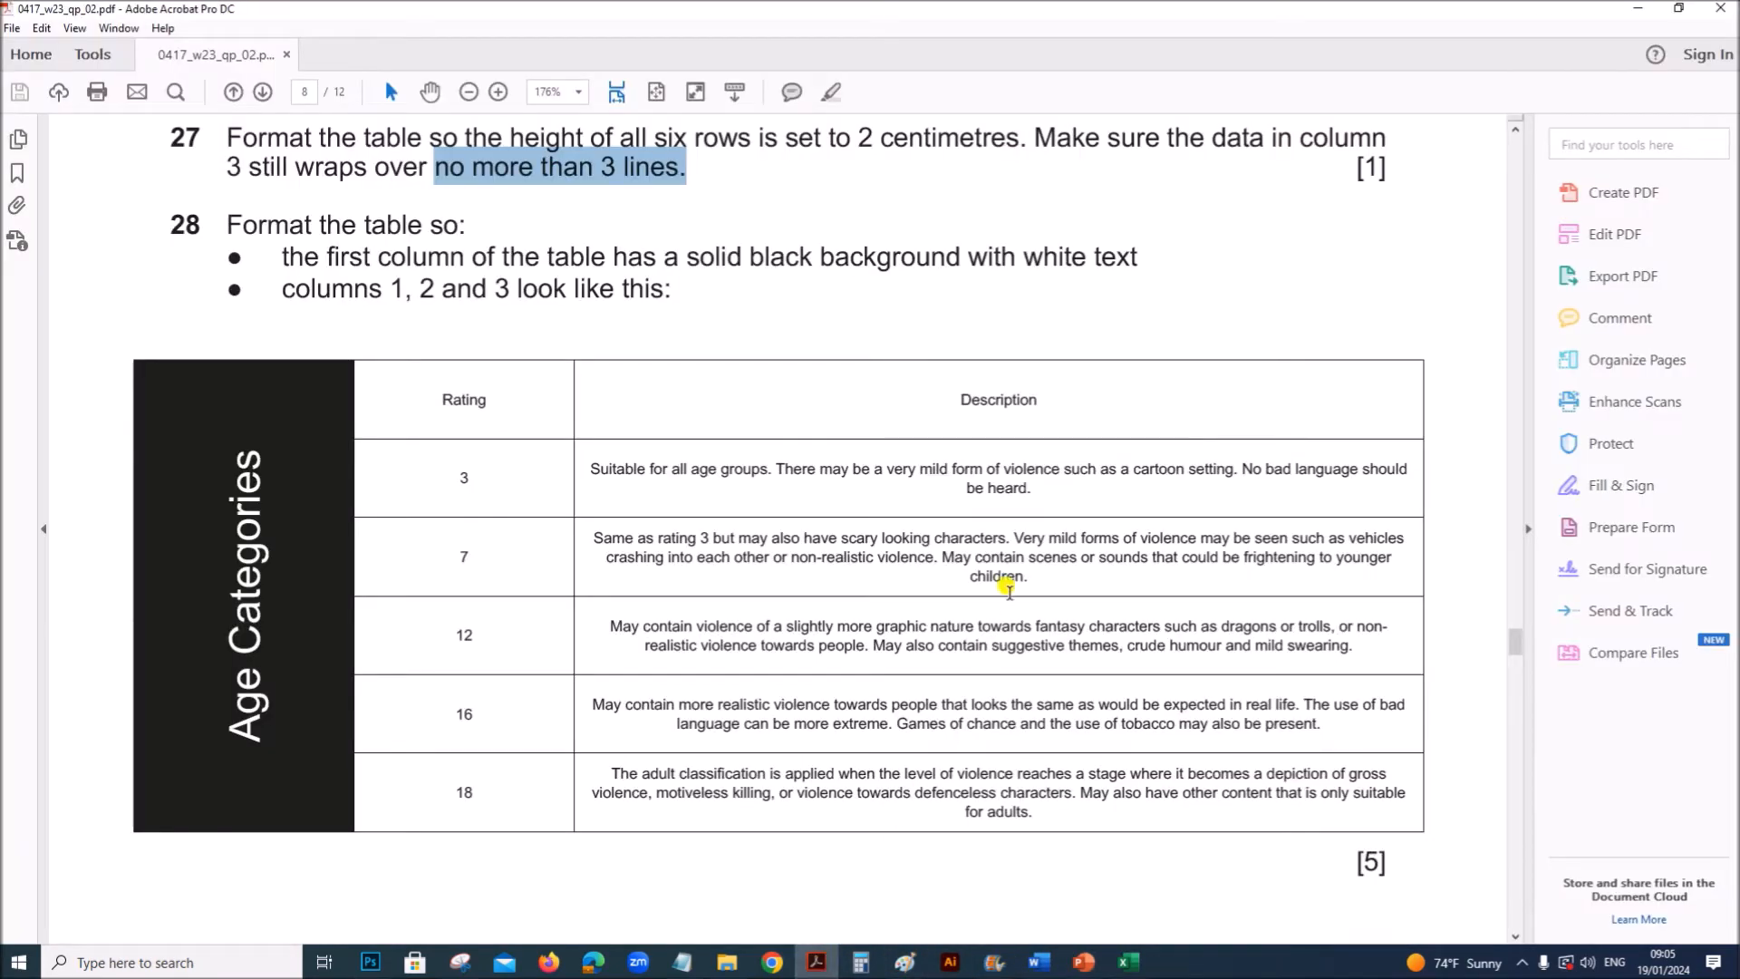
mouse_move(1073, 957)
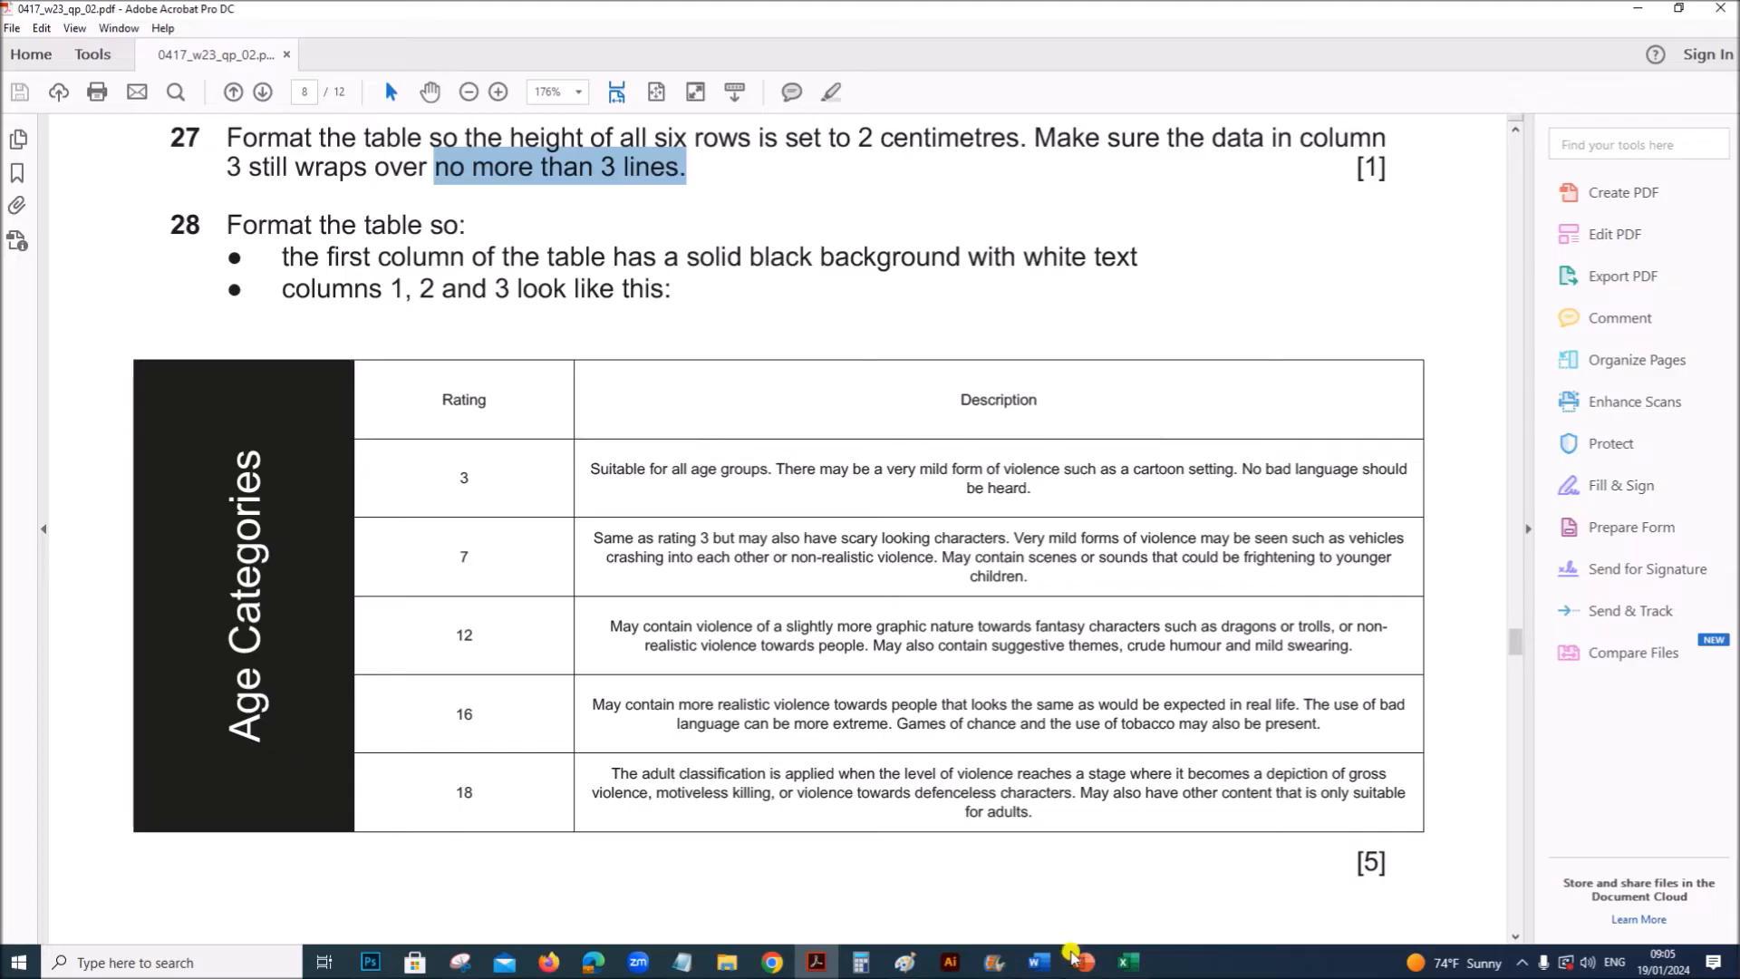
Scroll the PDF to question 29 about Content descriptors bullets, then return to the presentation
left_click(1081, 959)
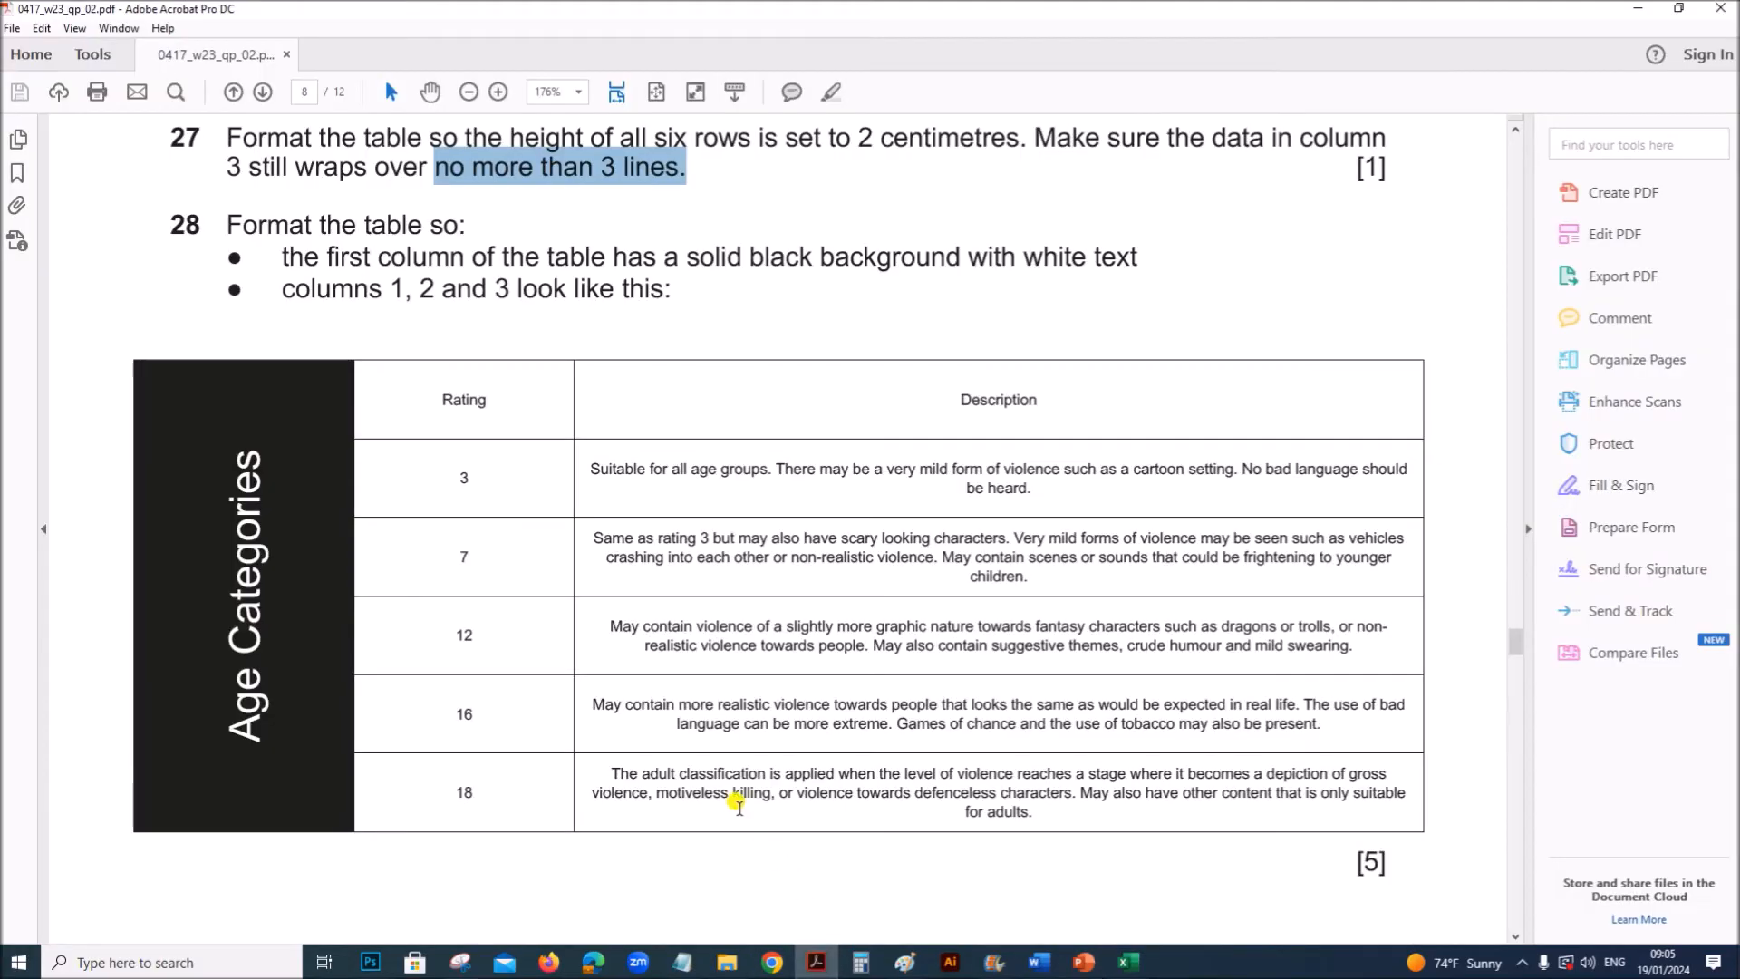
scroll("down", 3)
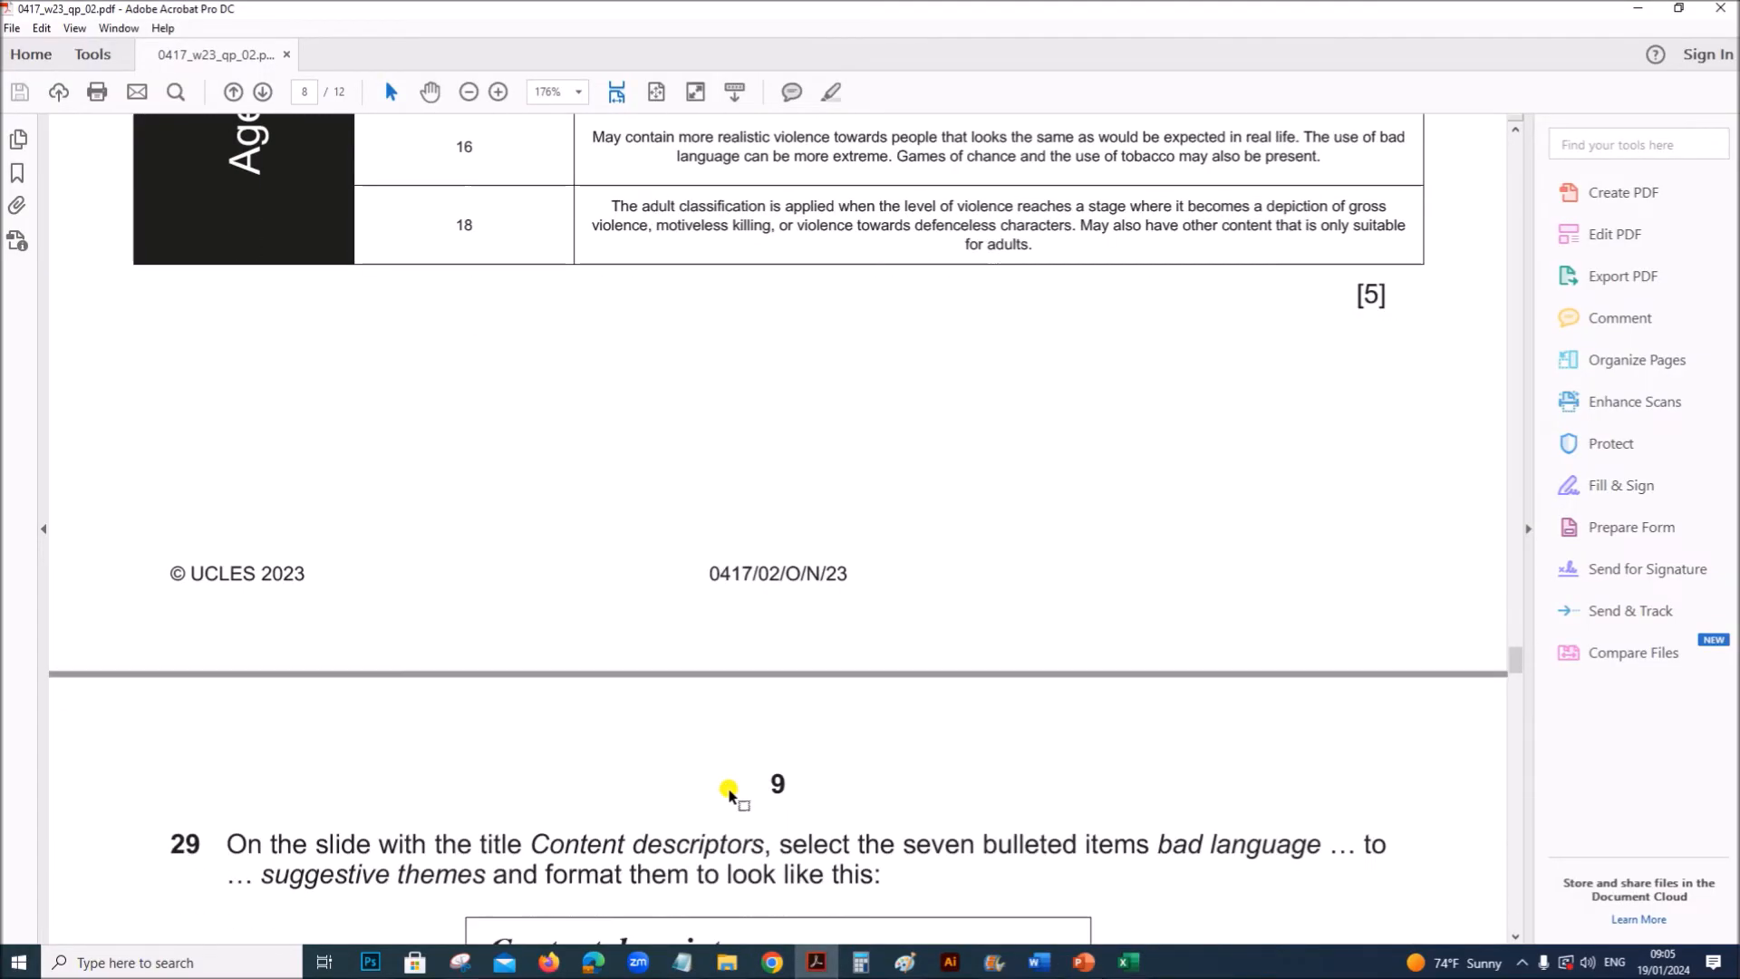
scroll("down", 3)
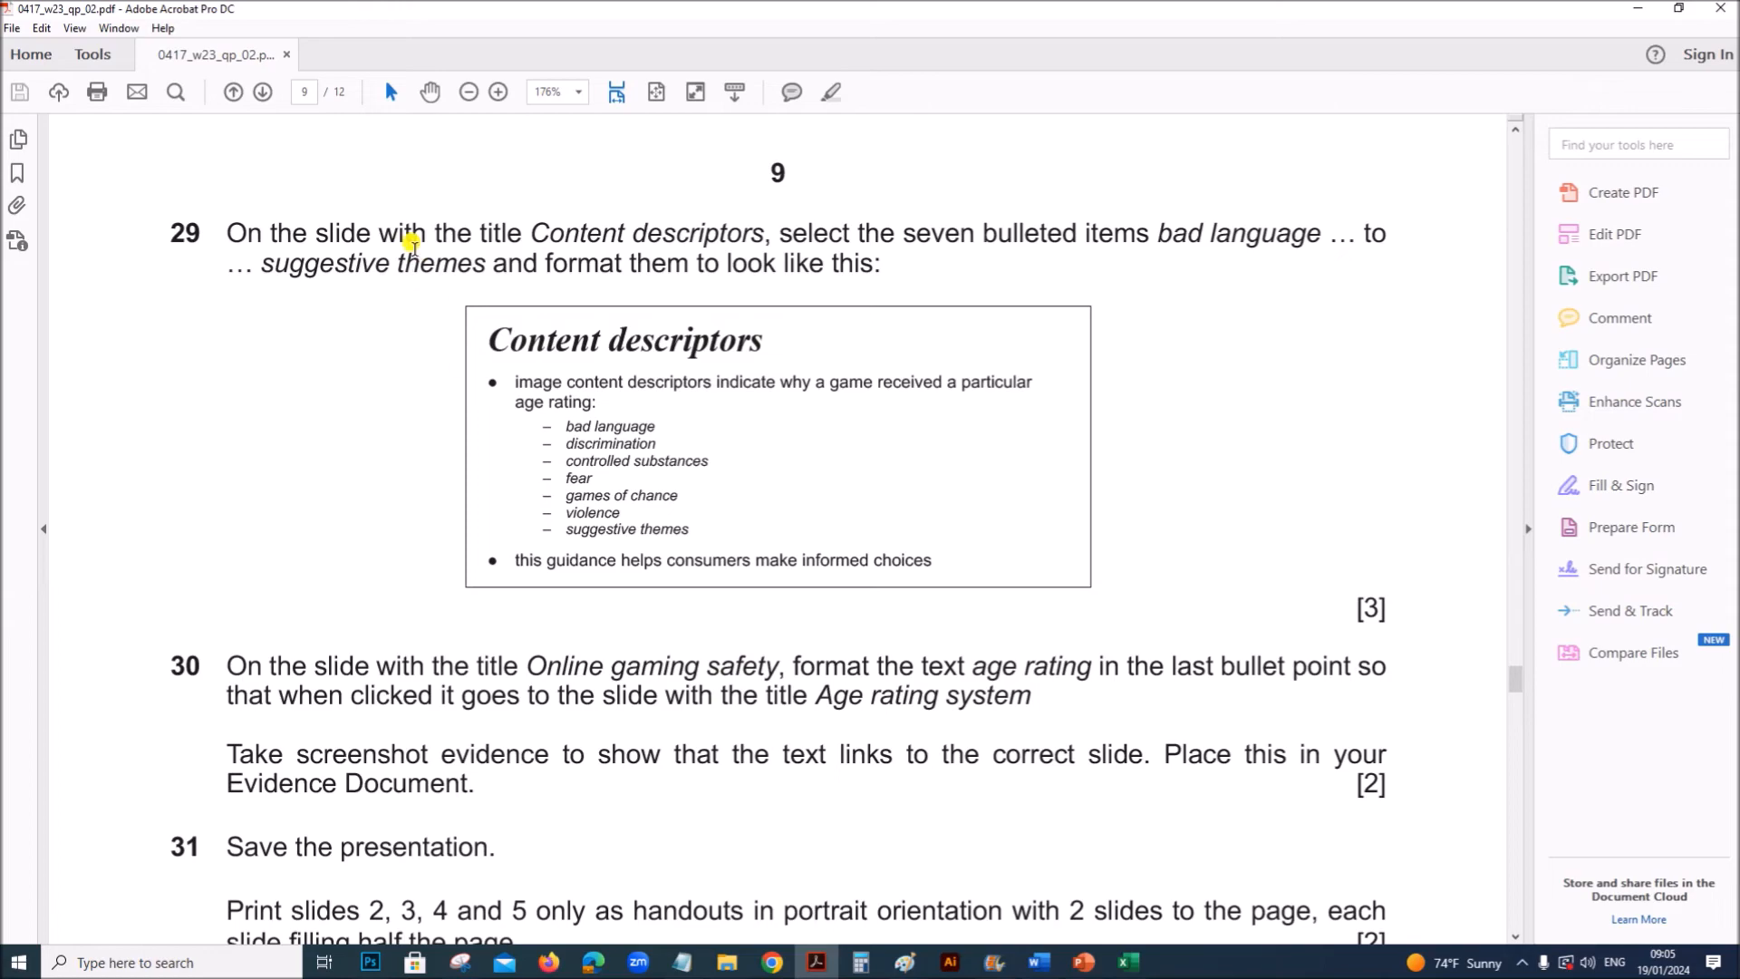
mouse_move(775, 243)
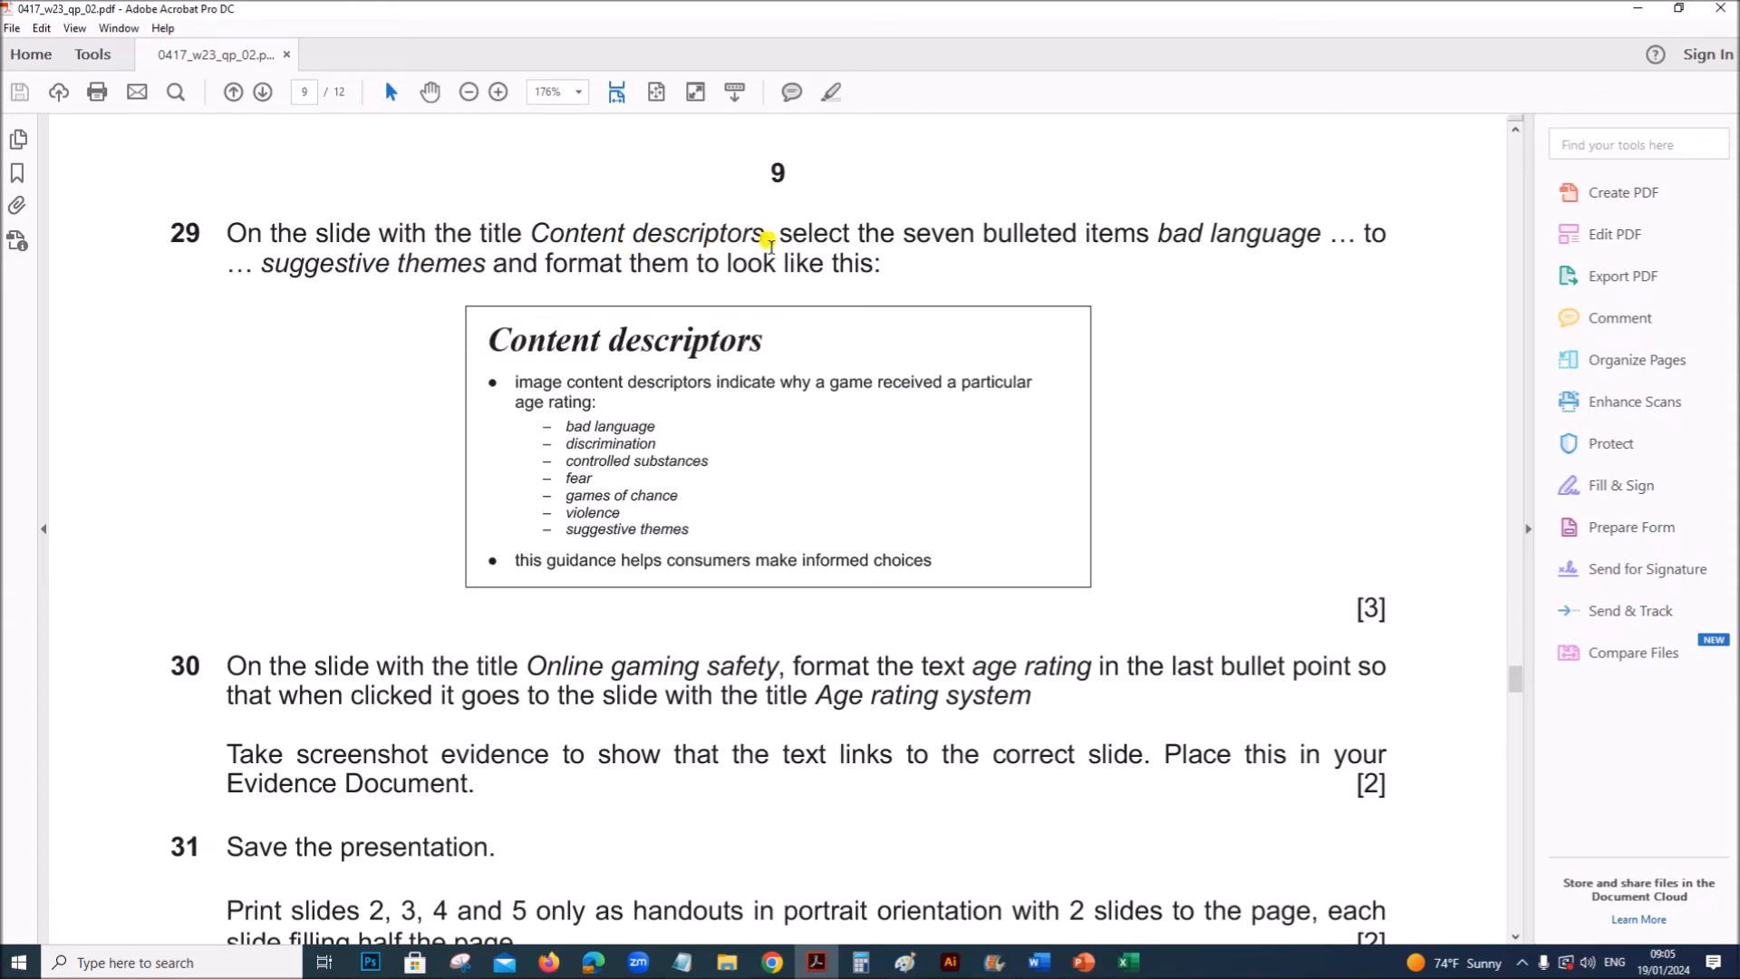
mouse_move(1330, 243)
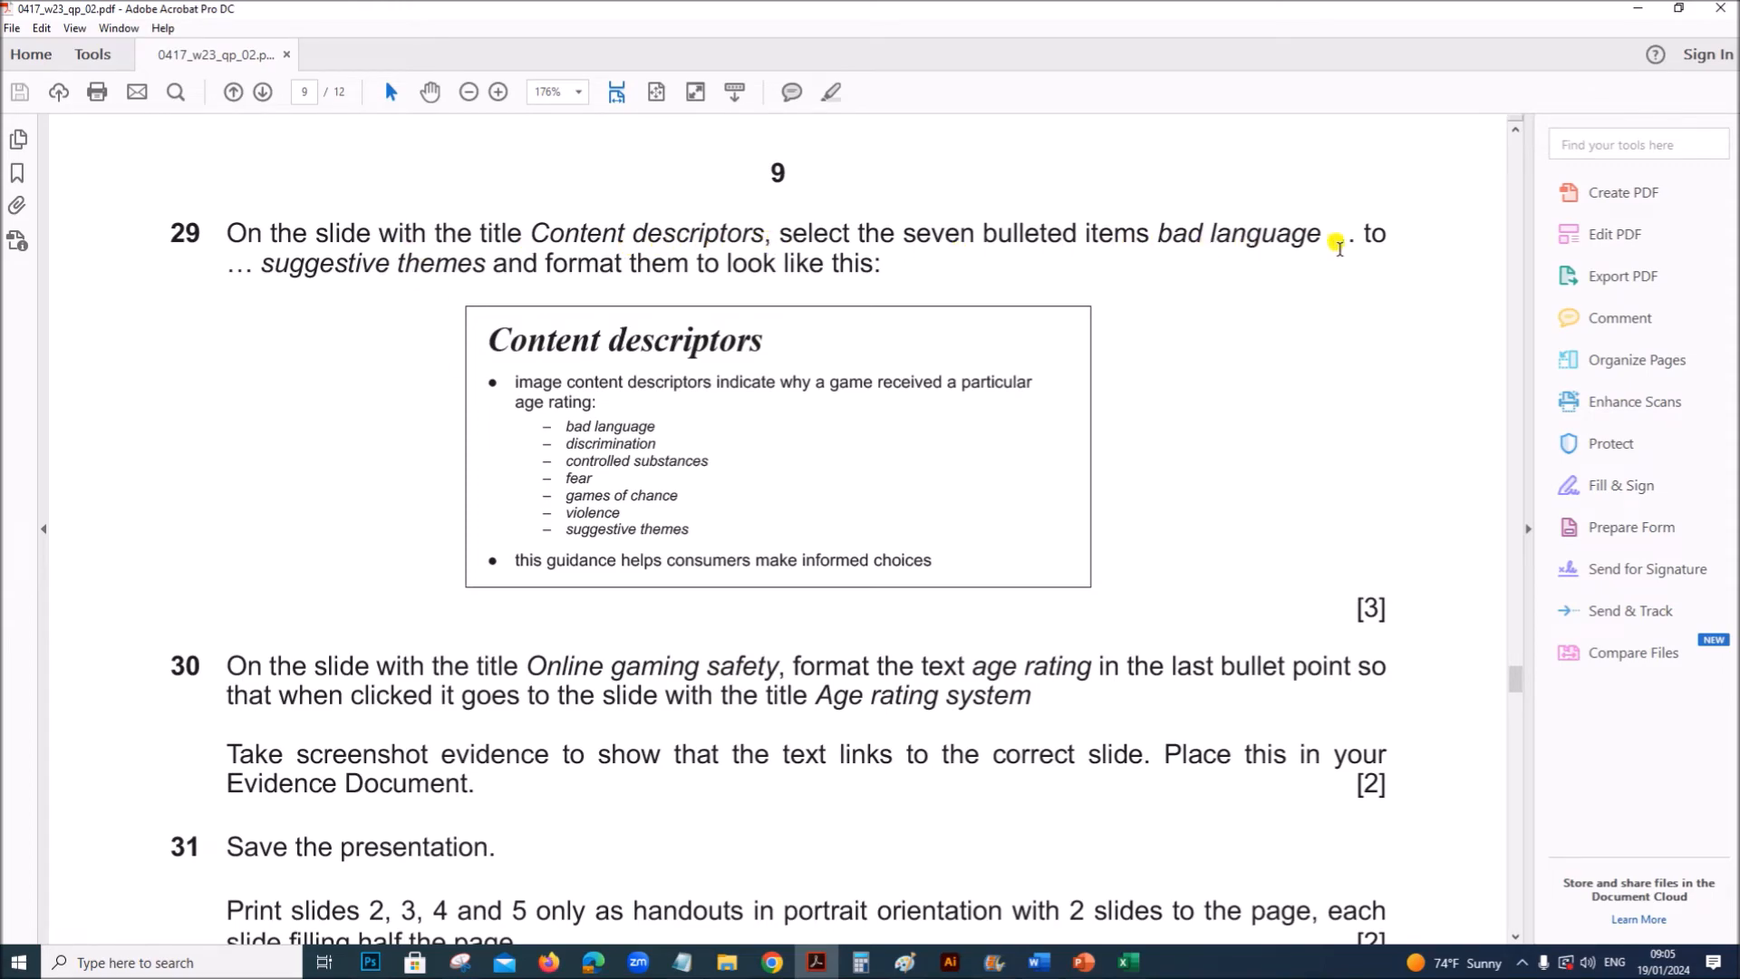
mouse_move(670, 361)
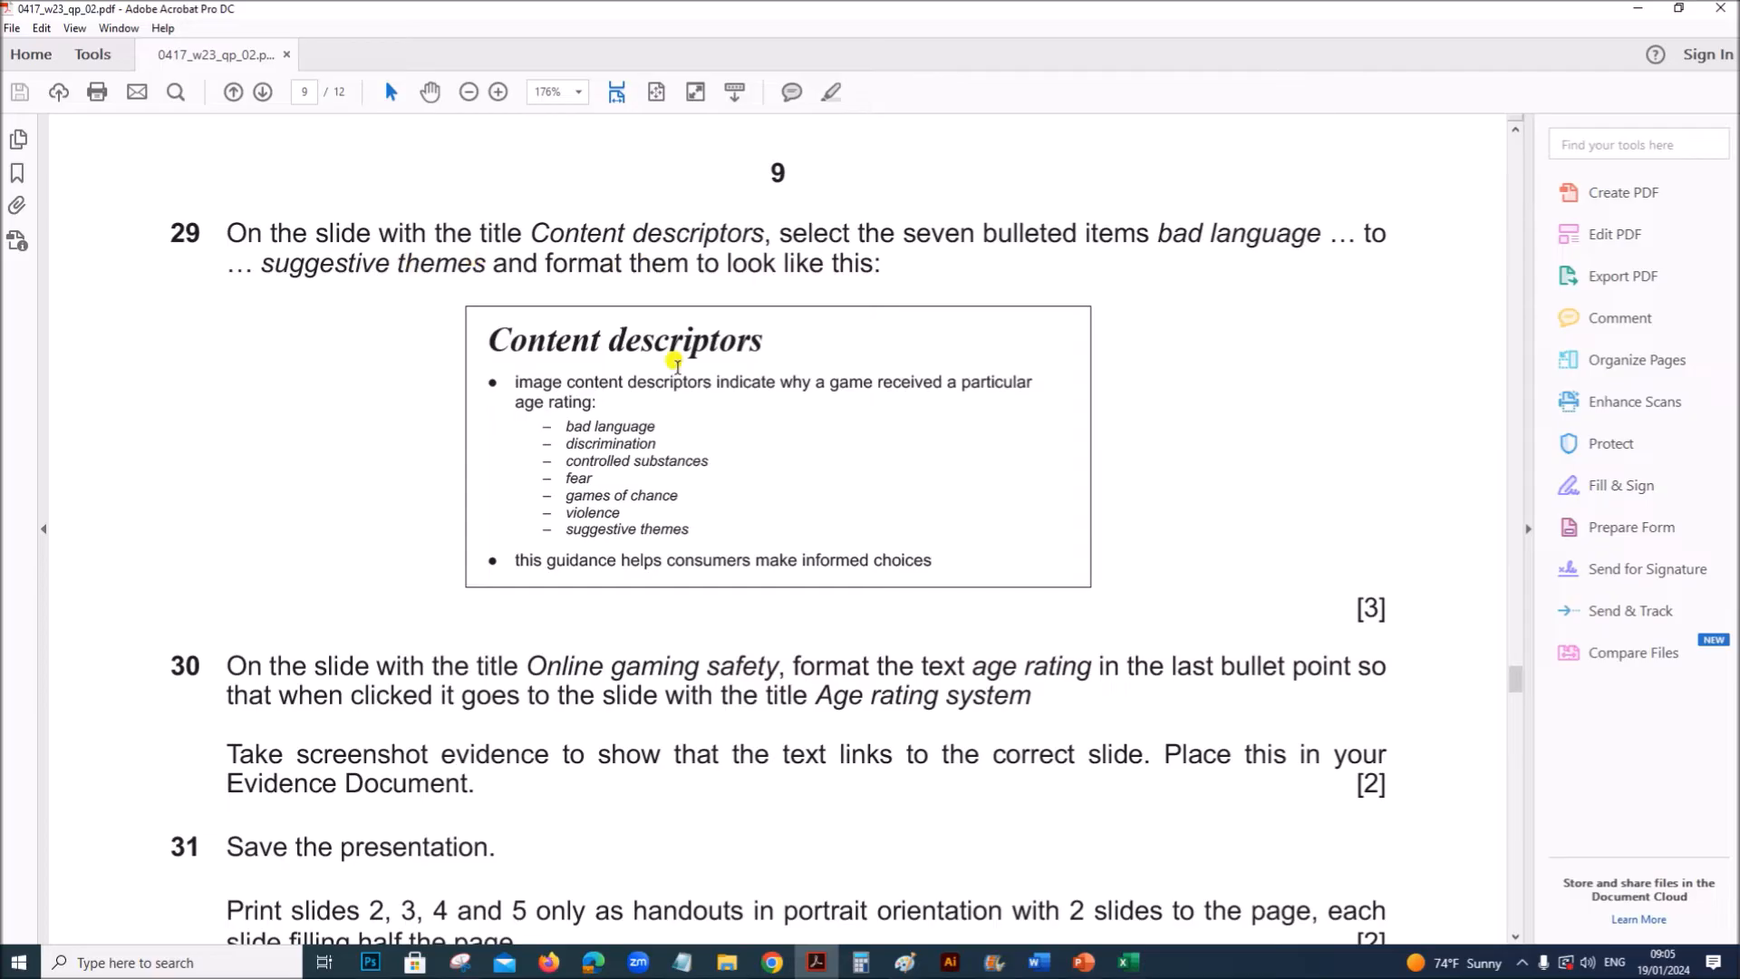
left_click(1078, 961)
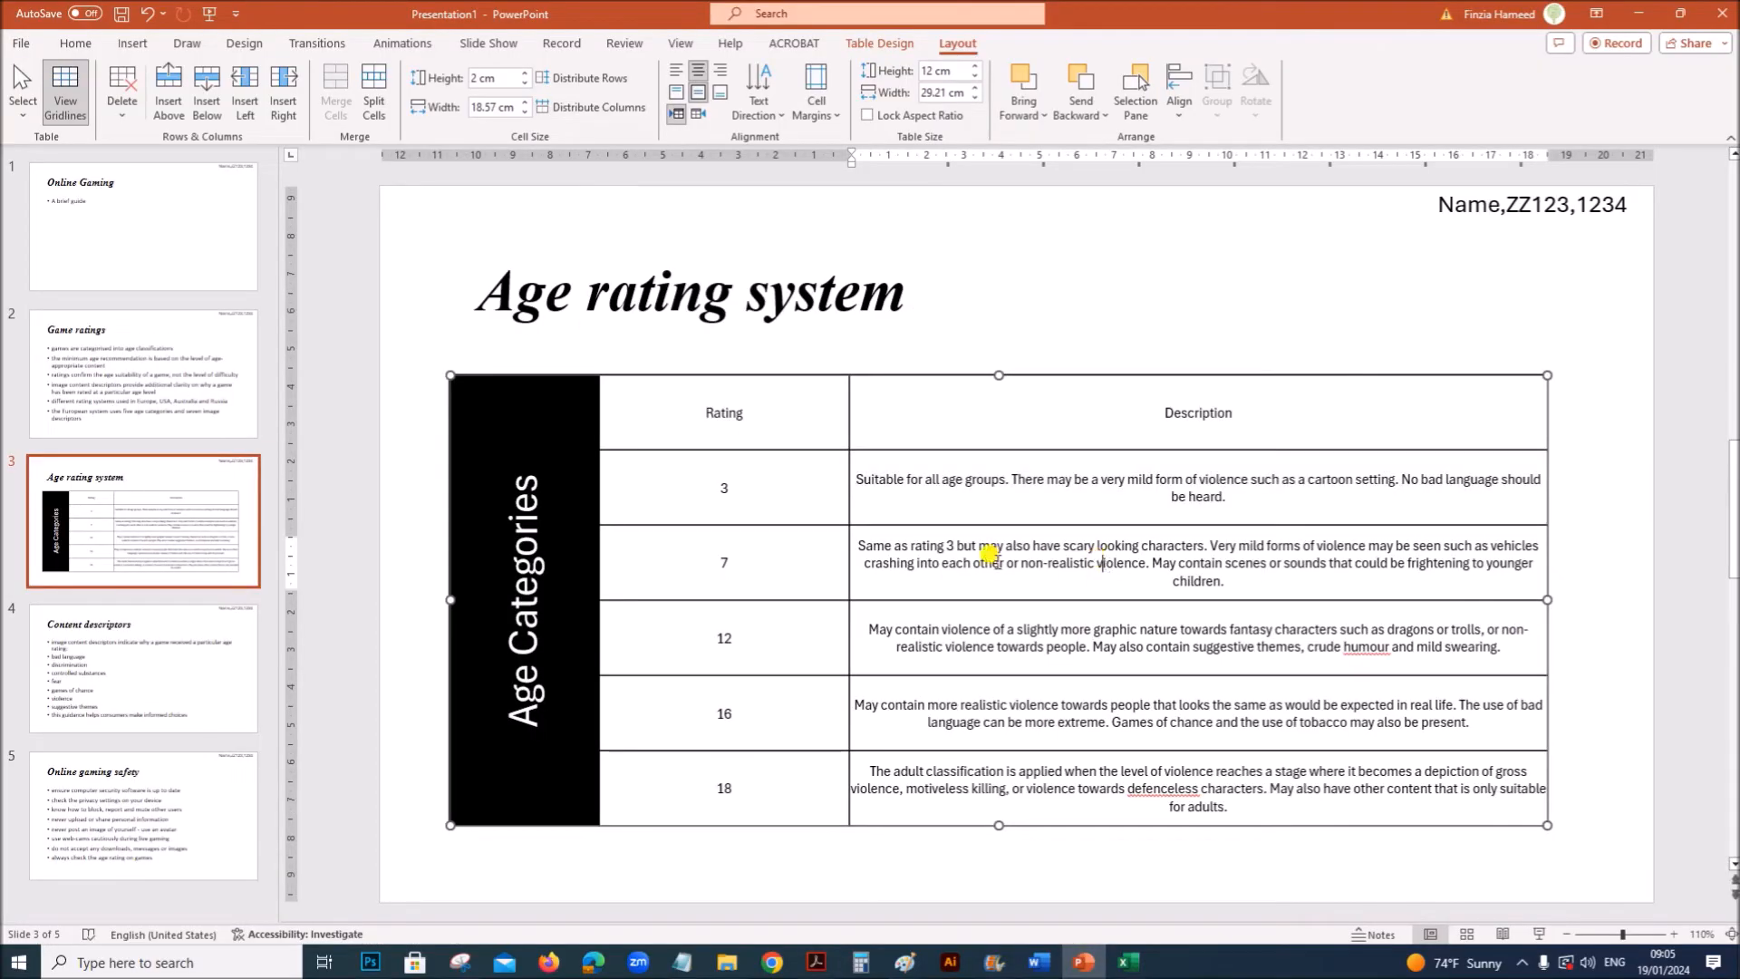
Indent the seven descriptors from bad language to suggestive themes as sub-bullets on the Content descriptors slide
left_click(144, 670)
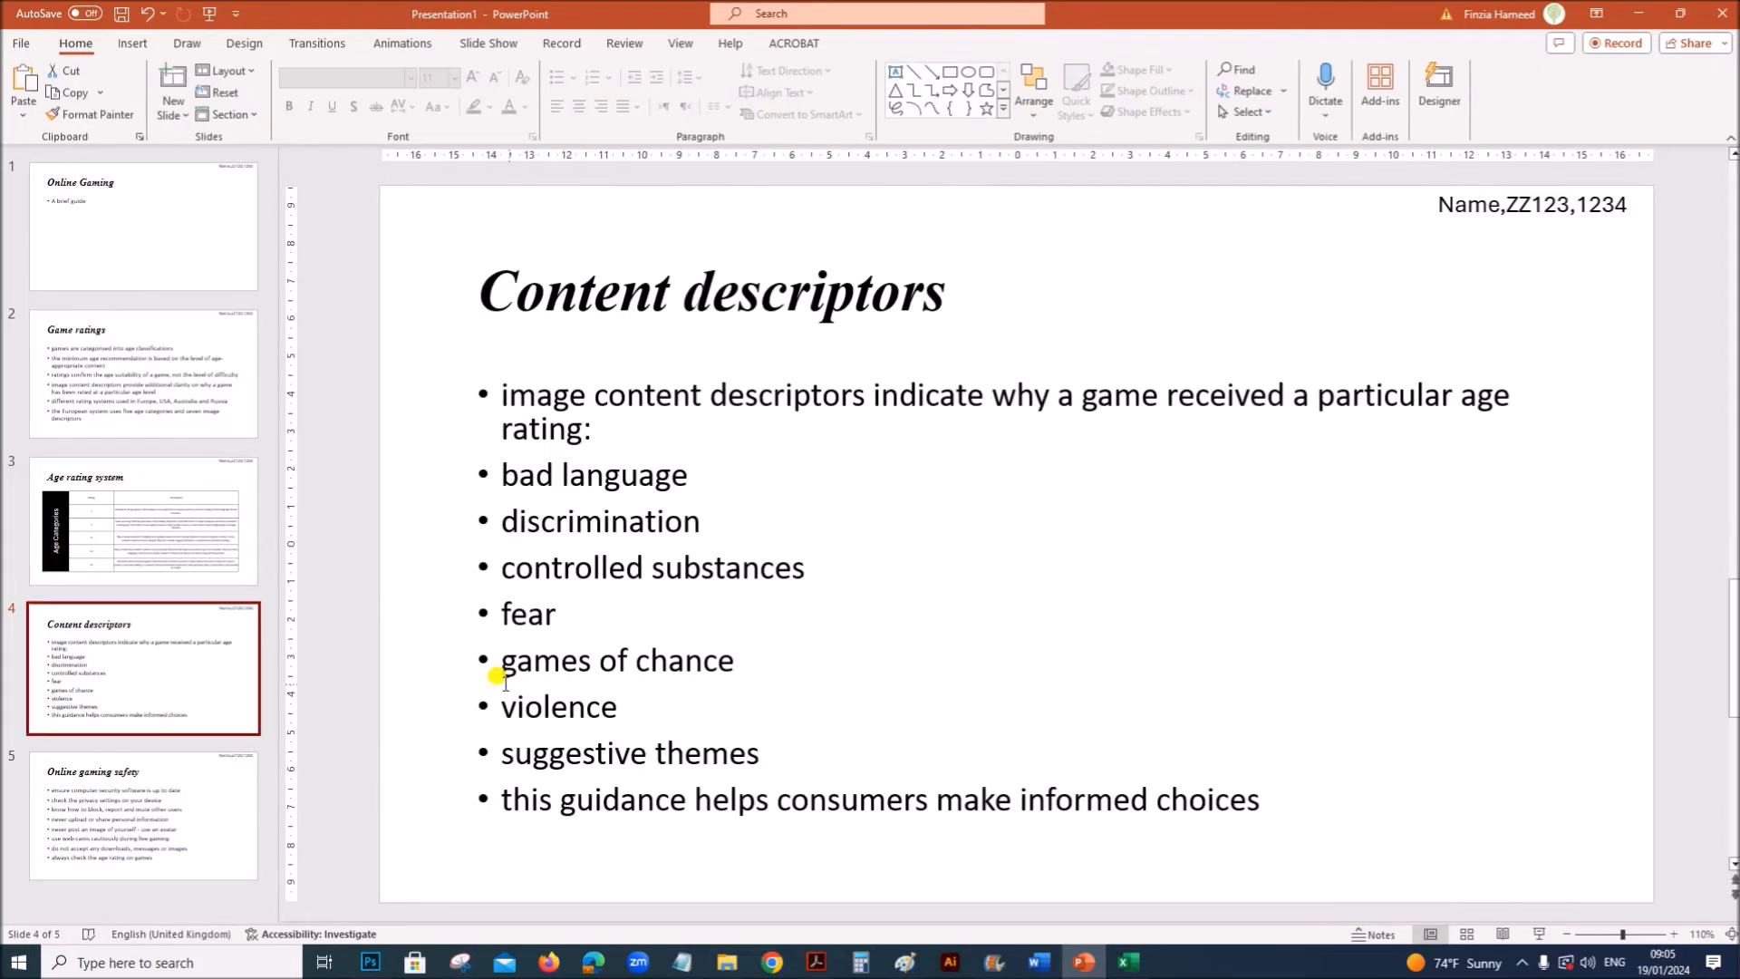
mouse_move(504, 475)
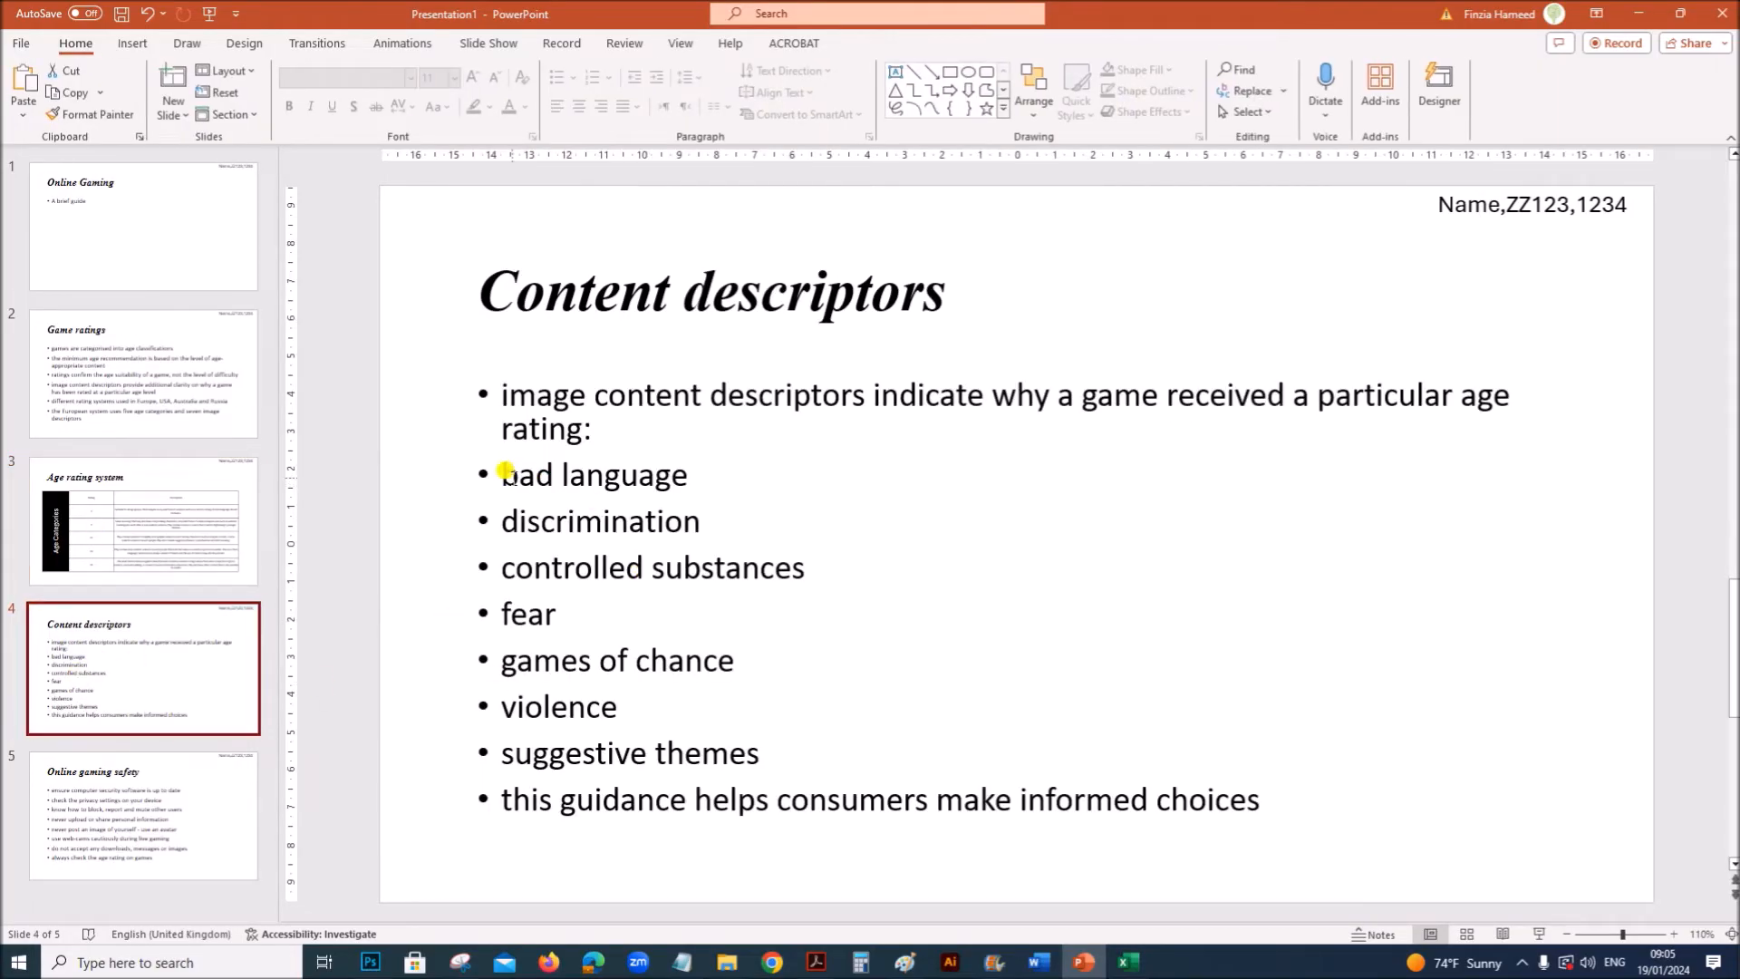
left_click_drag(502, 473, 763, 752)
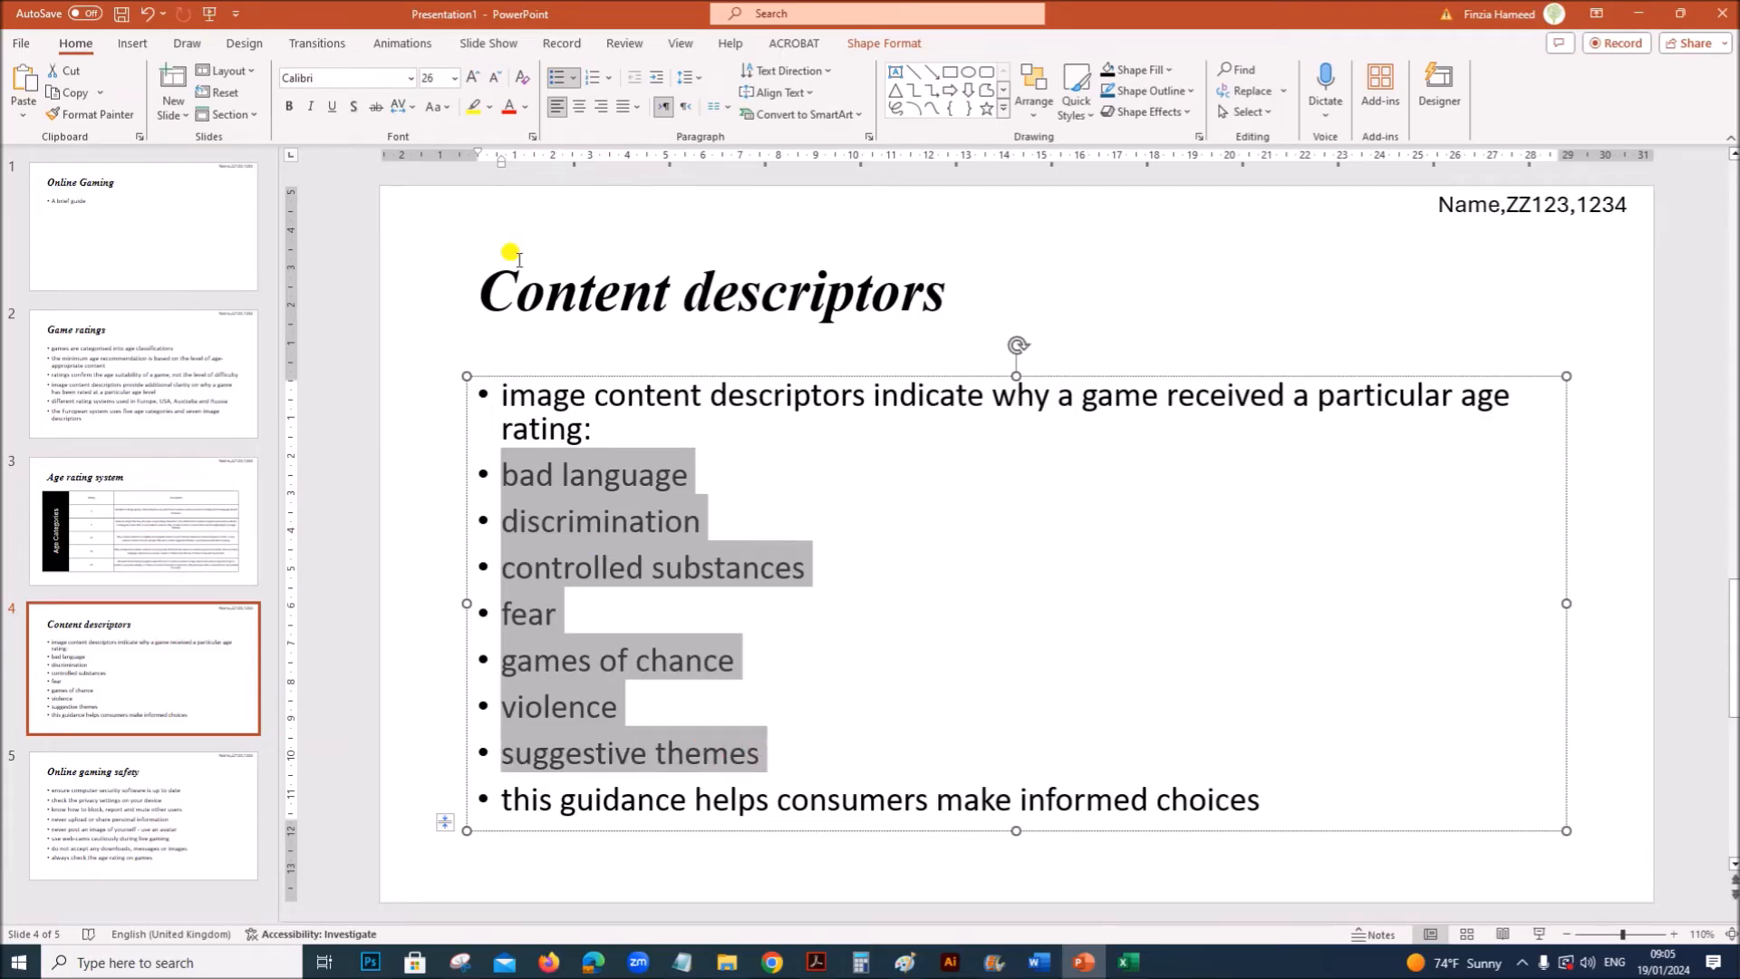
mouse_move(685, 511)
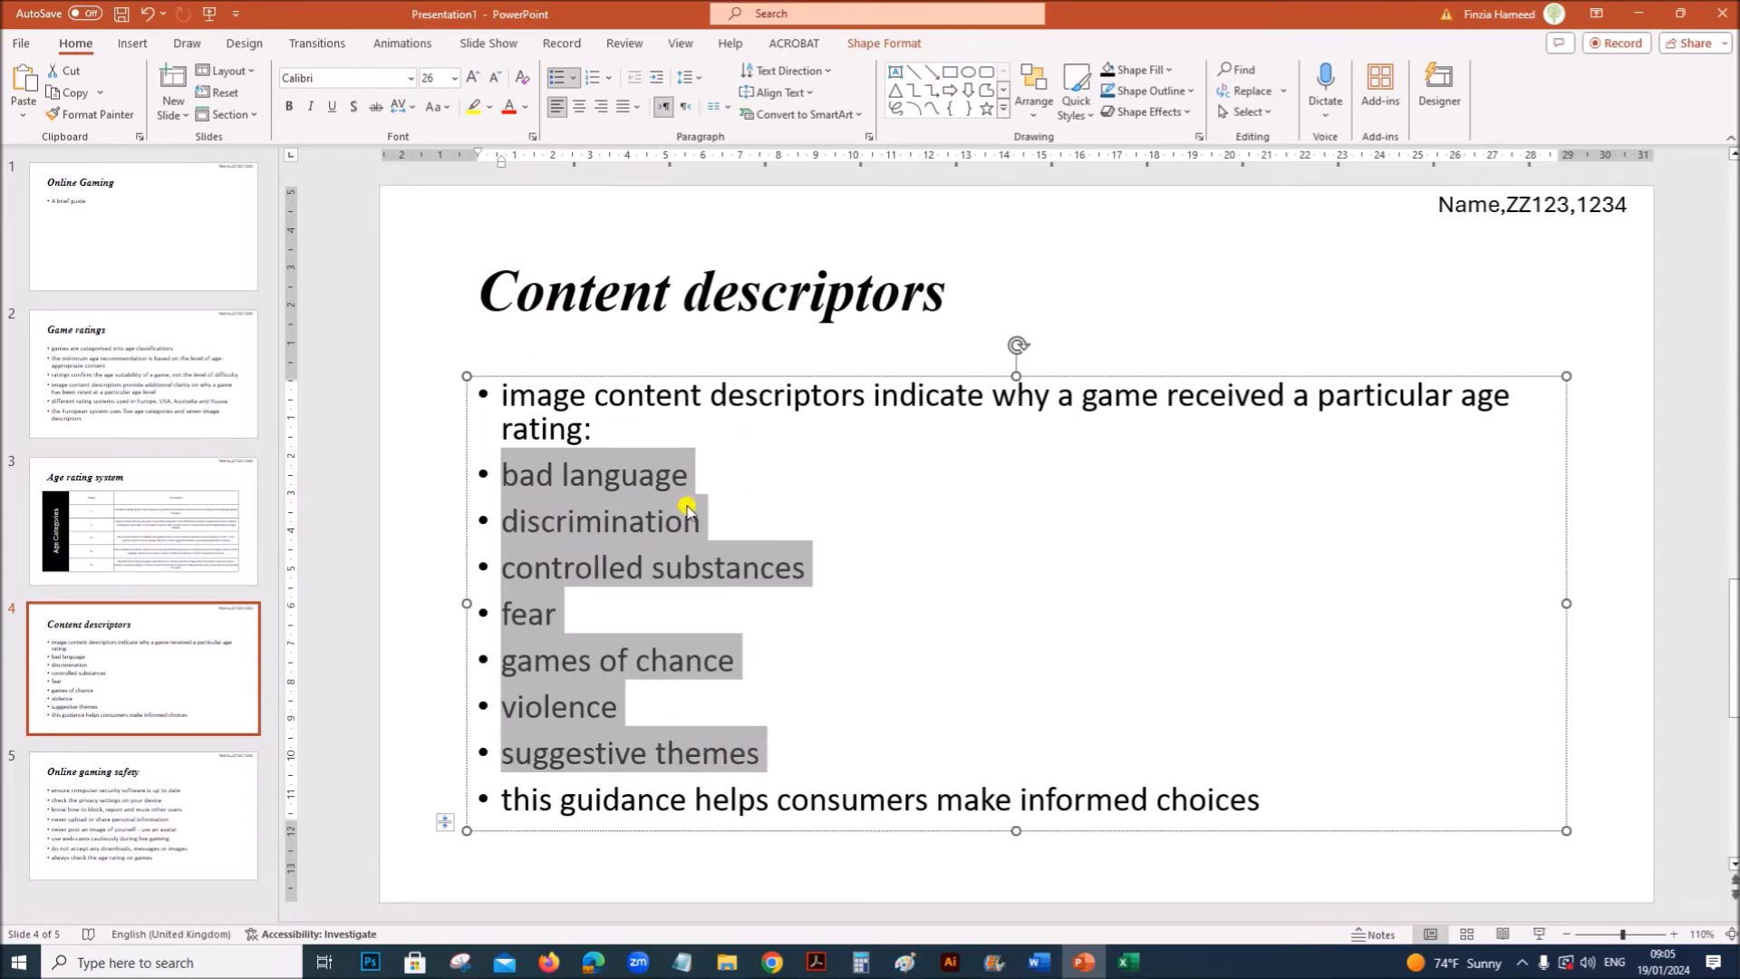
mouse_move(617, 250)
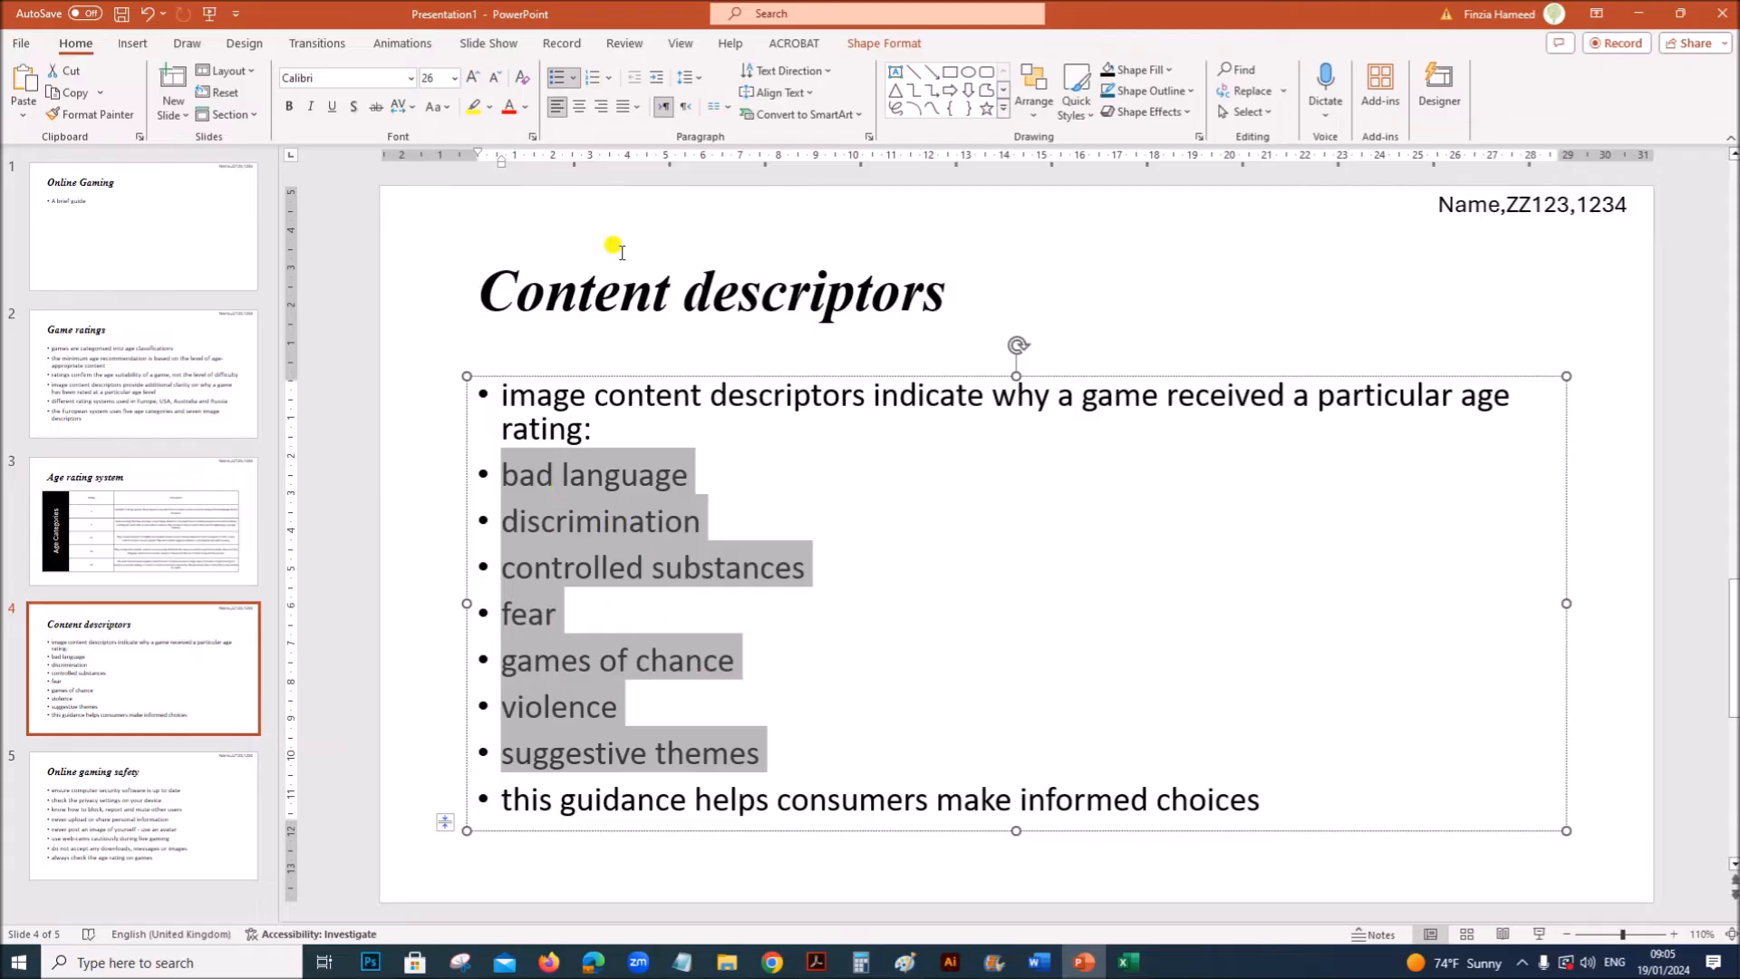
mouse_move(659, 78)
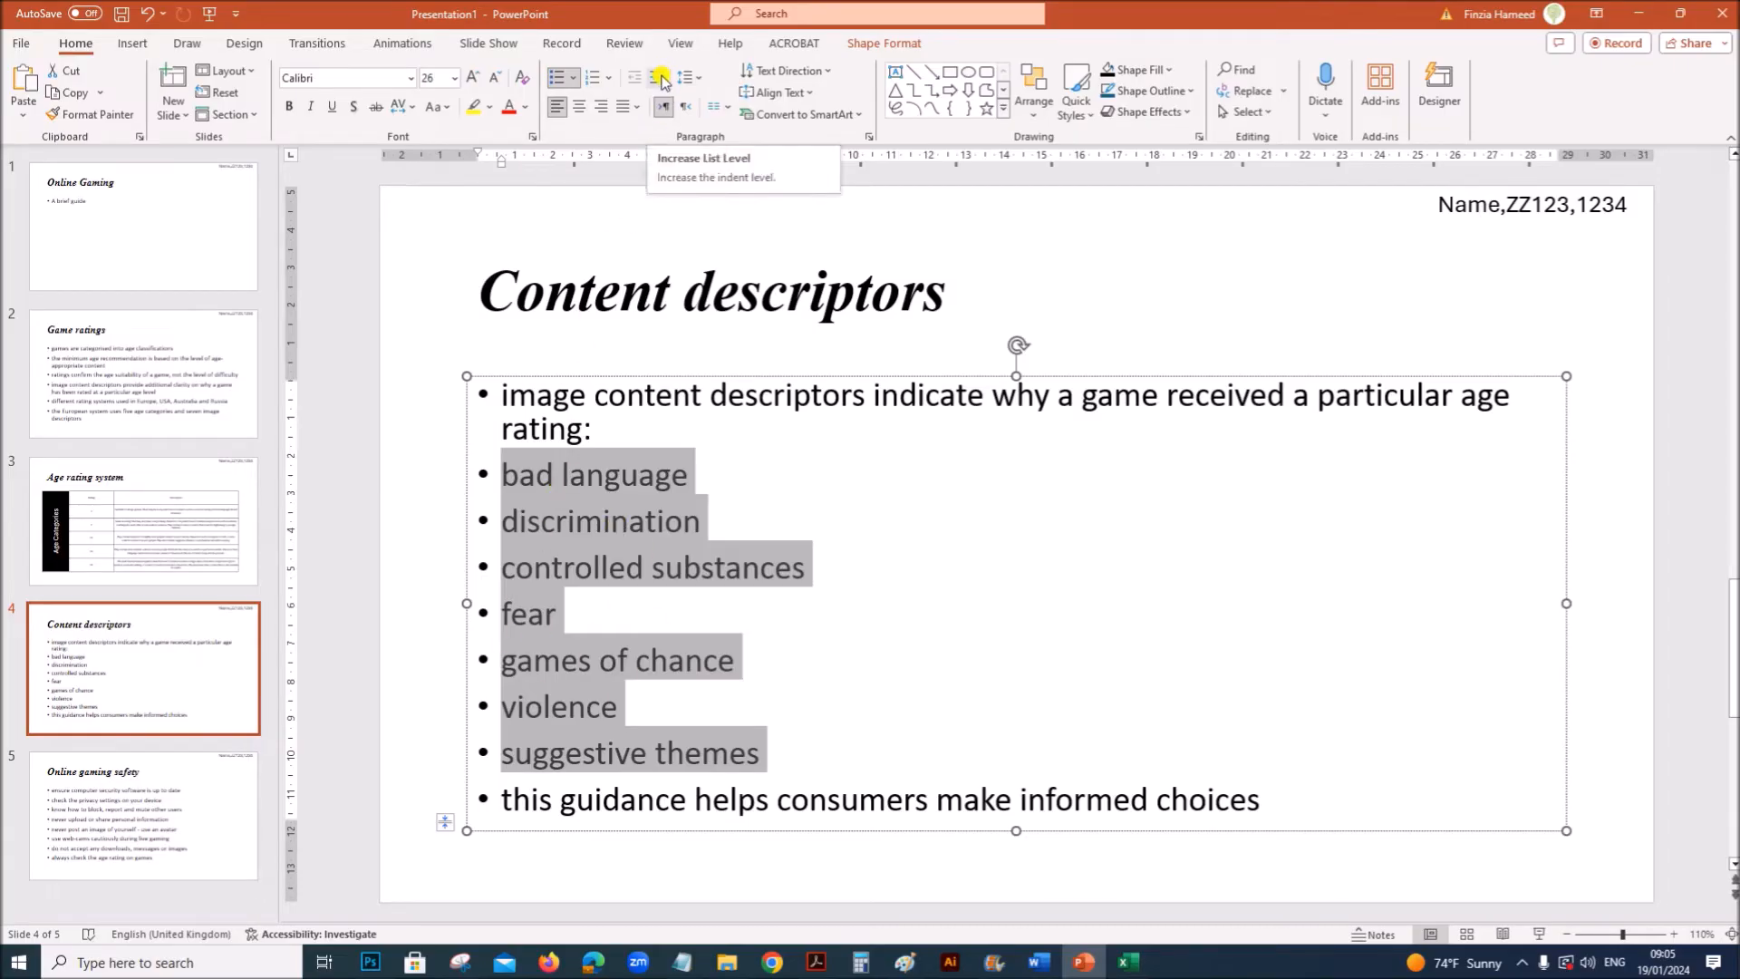
left_click(654, 78)
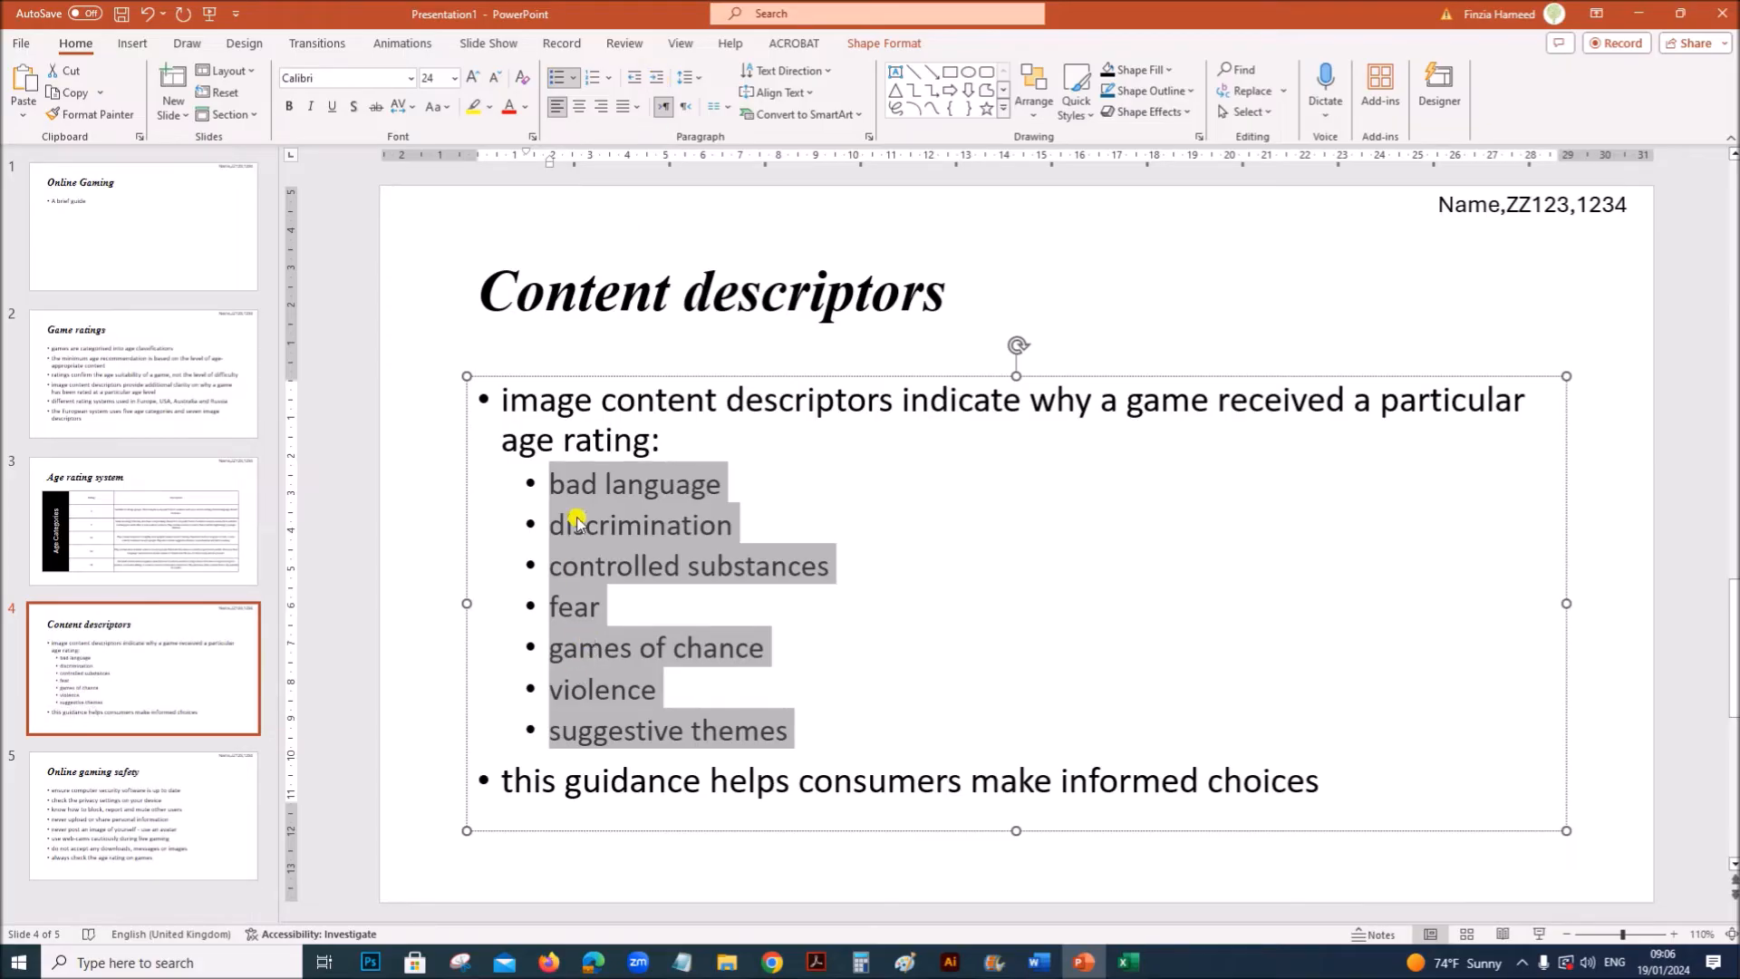
mouse_move(598, 671)
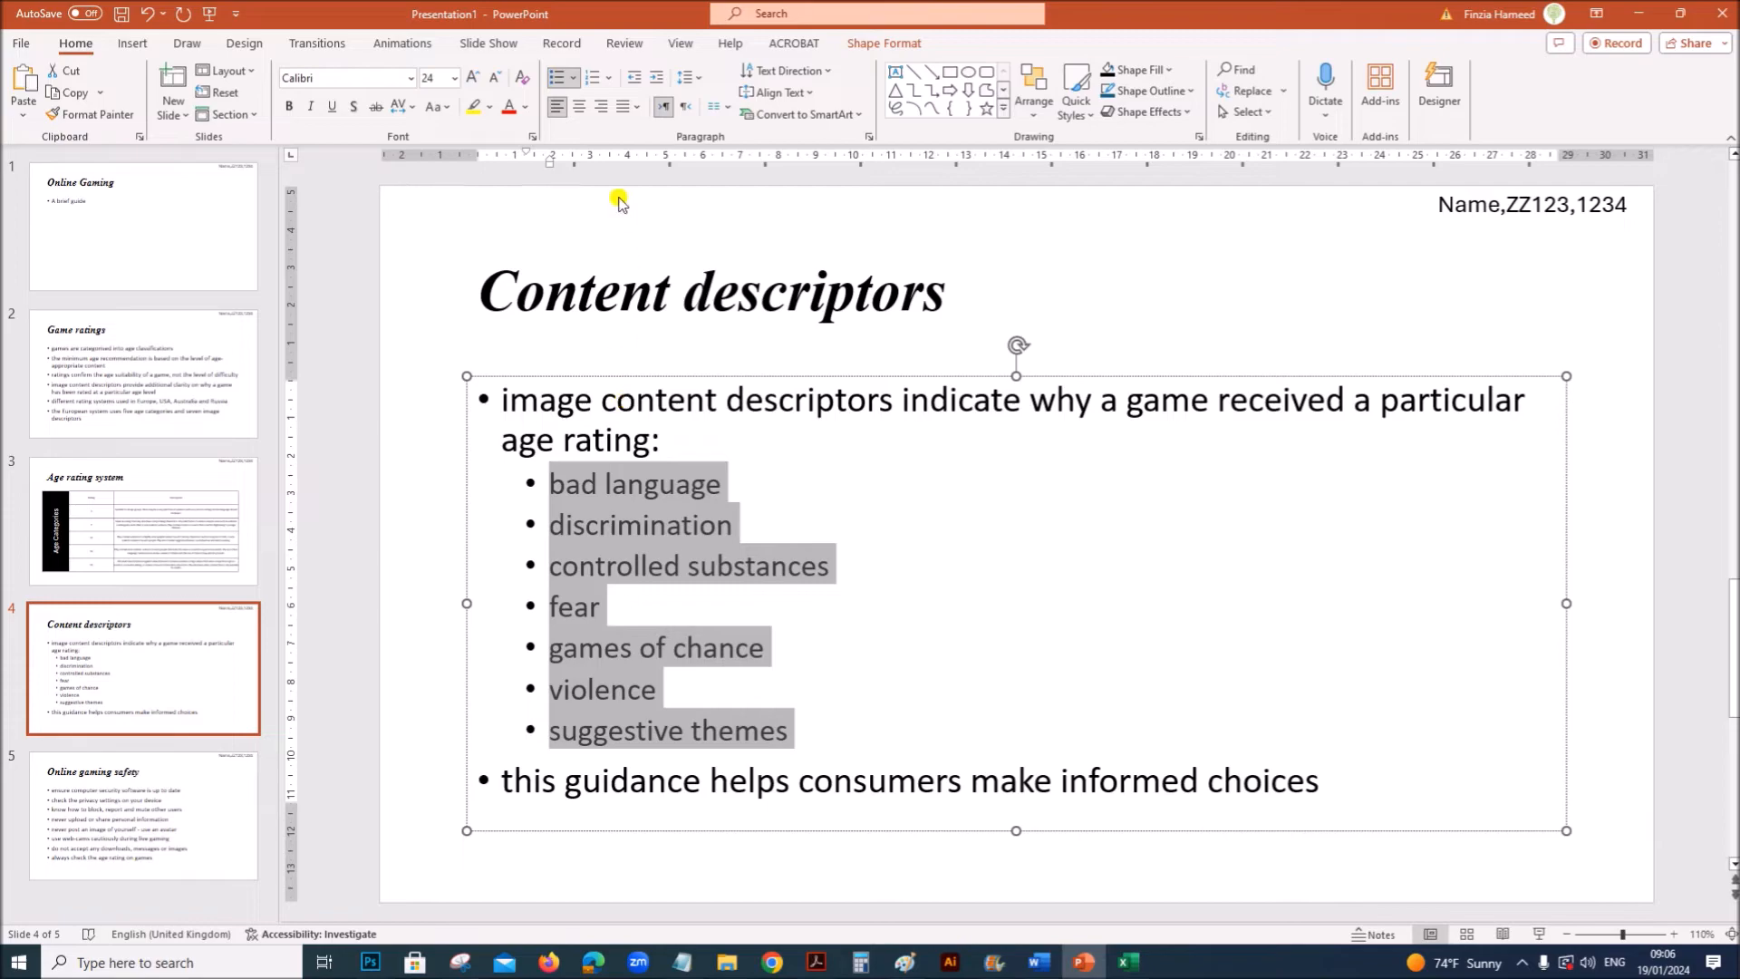
left_click(560, 76)
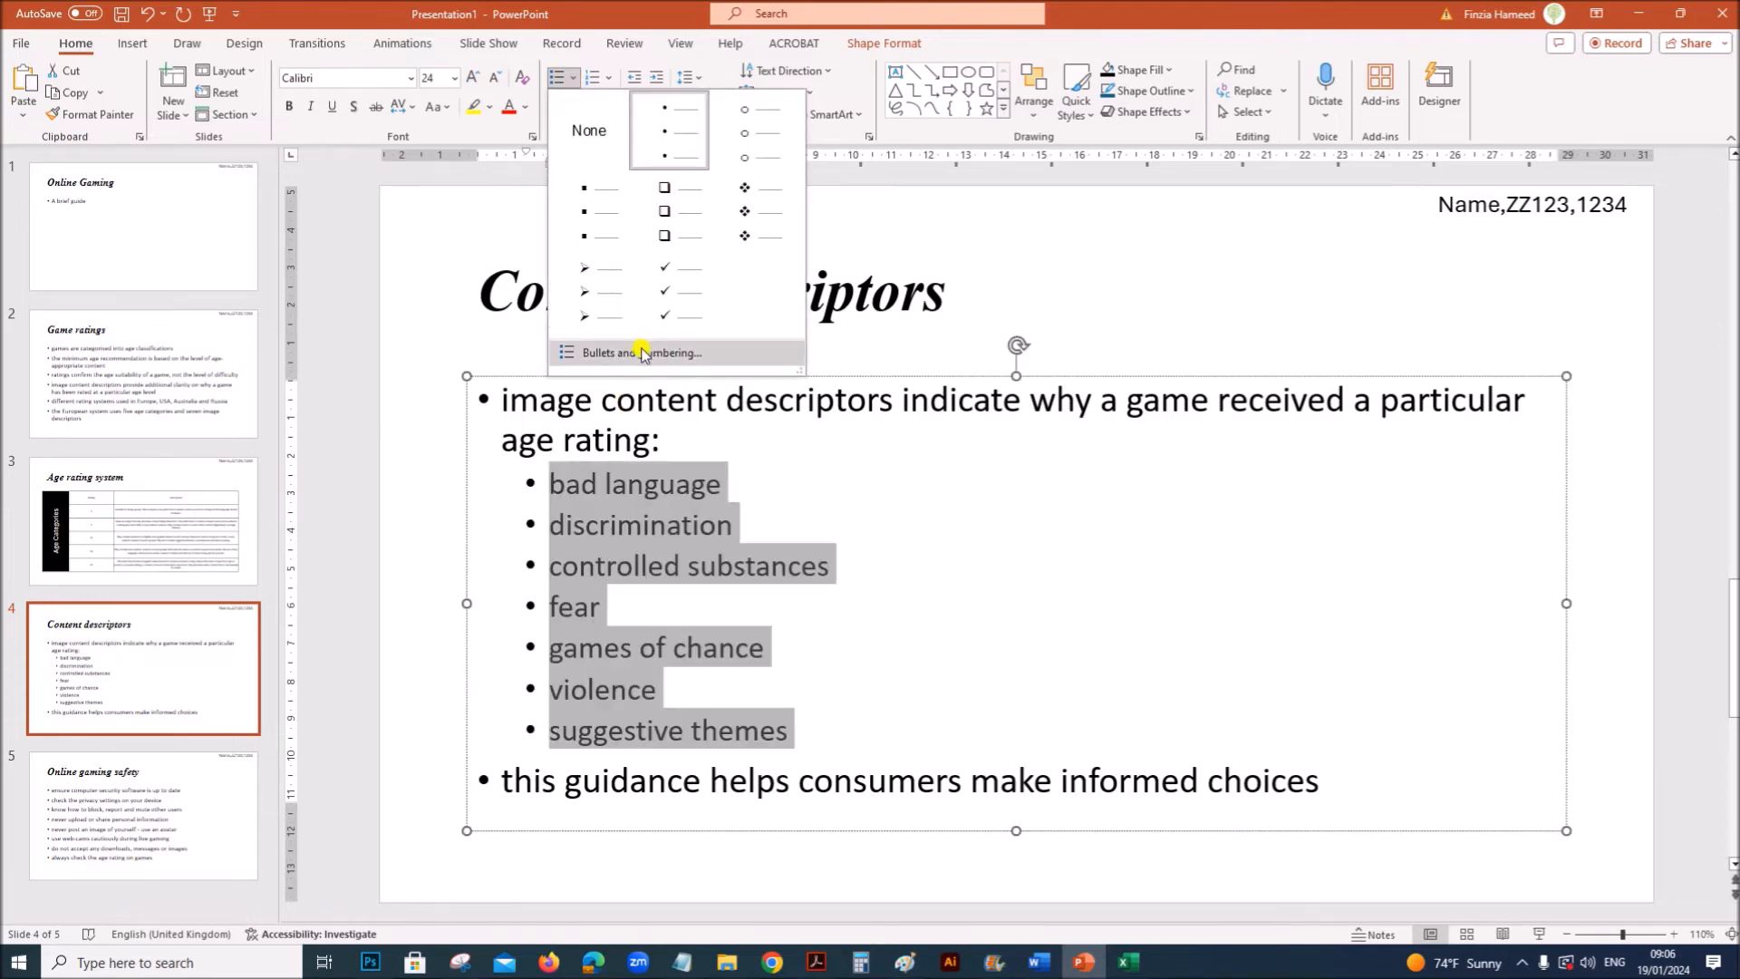
Change the seven sub-bullets to dash markers through Bullets and Numbering > Customize
left_click(641, 352)
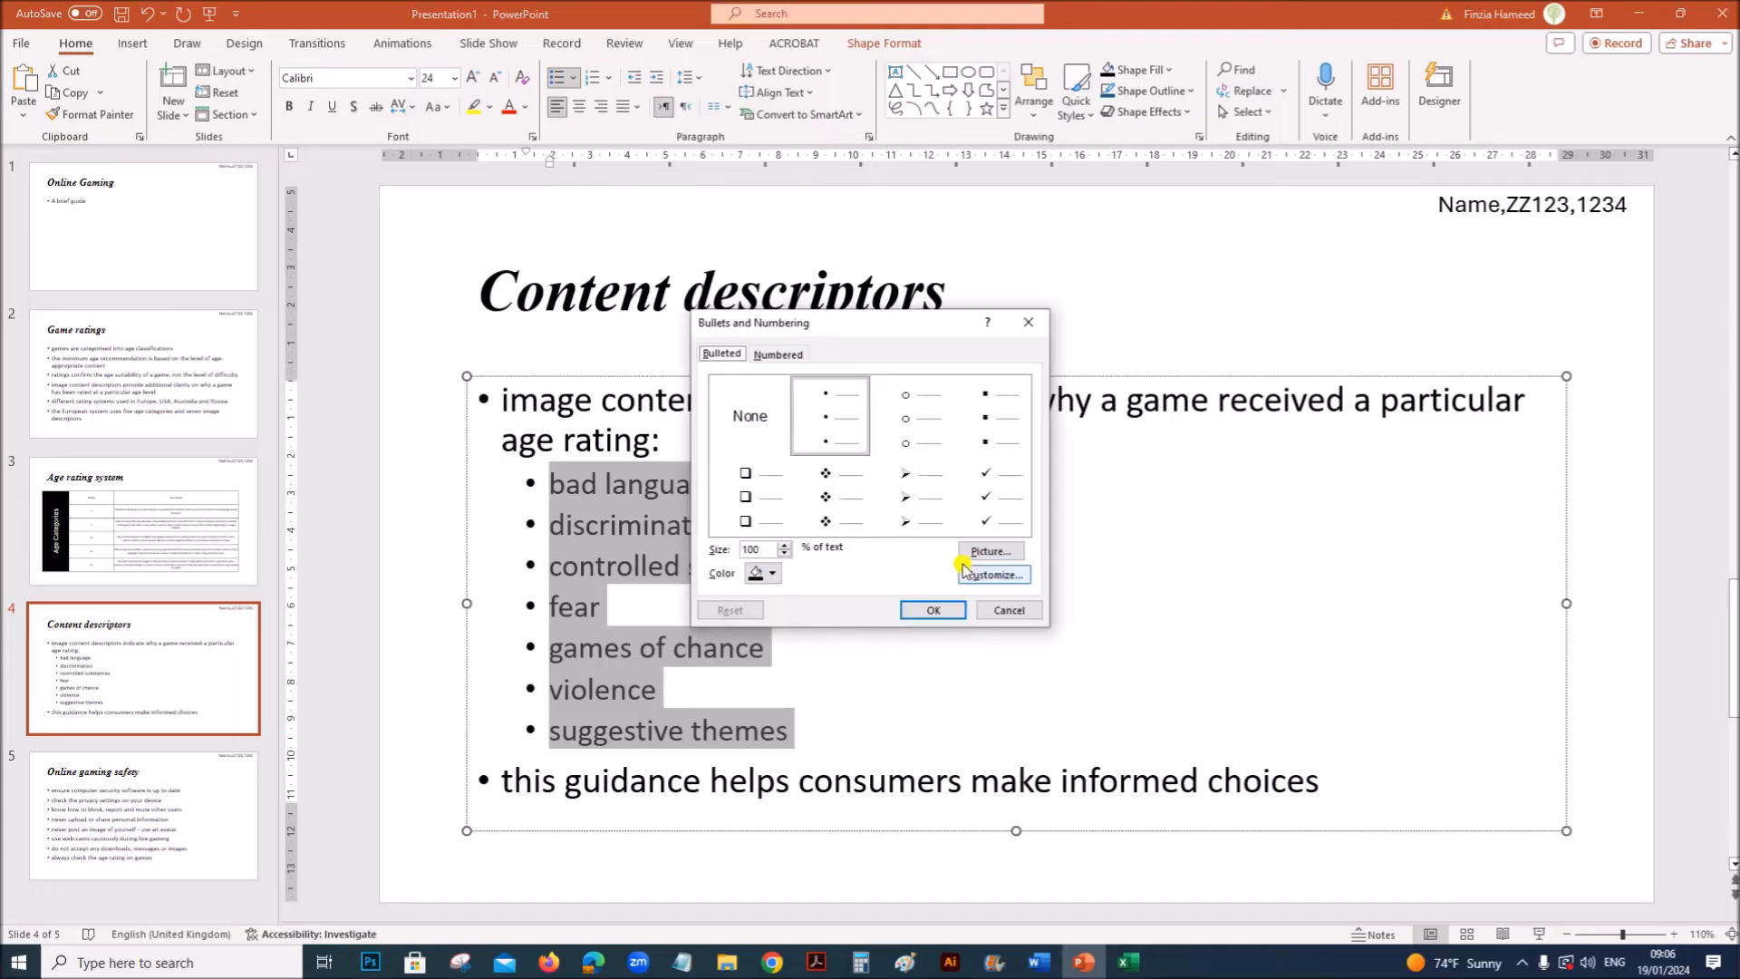
left_click(993, 575)
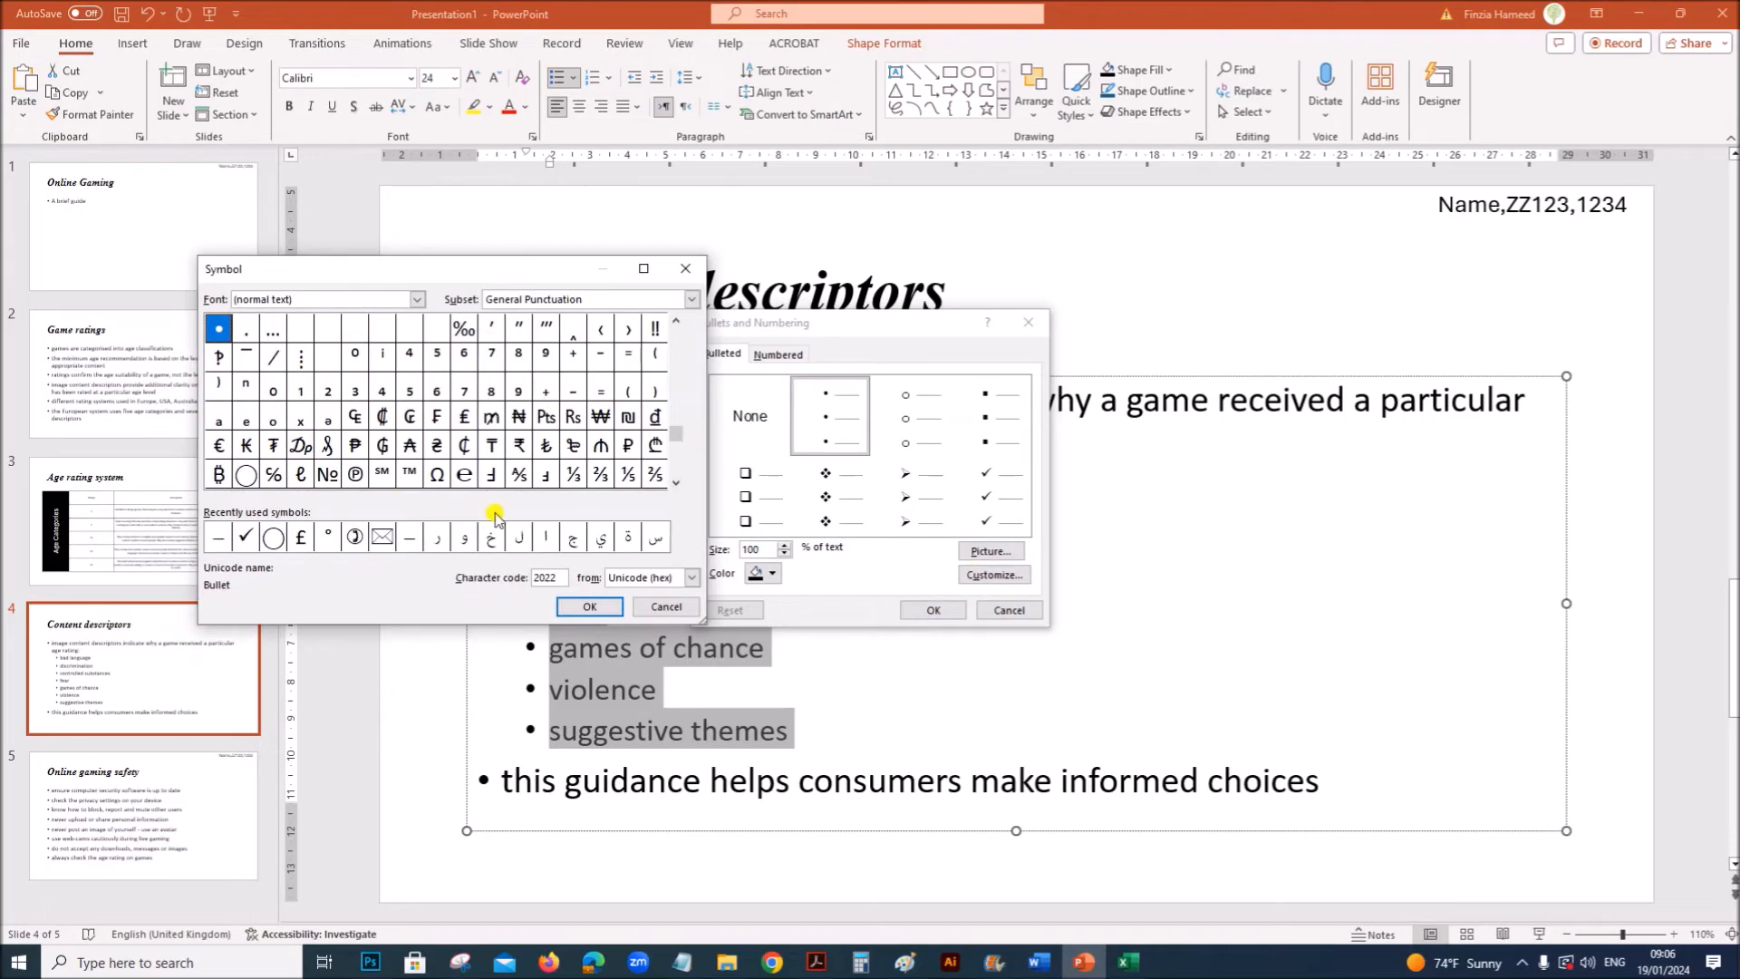
left_click(410, 537)
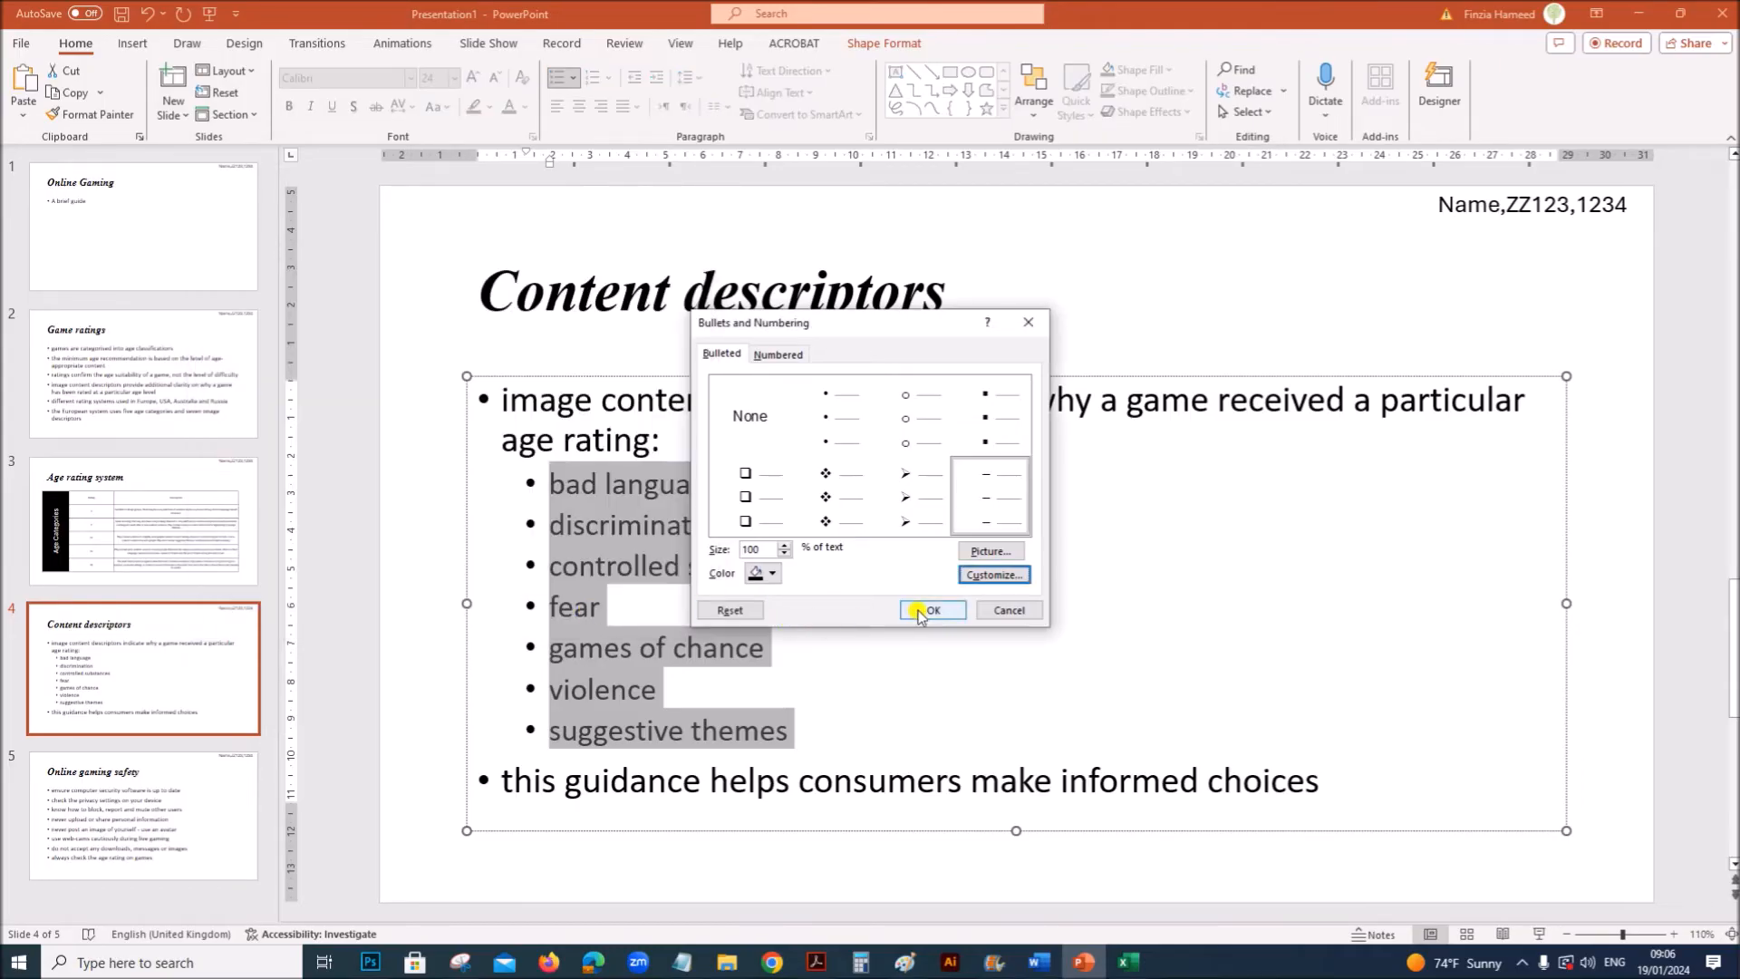
left_click(931, 609)
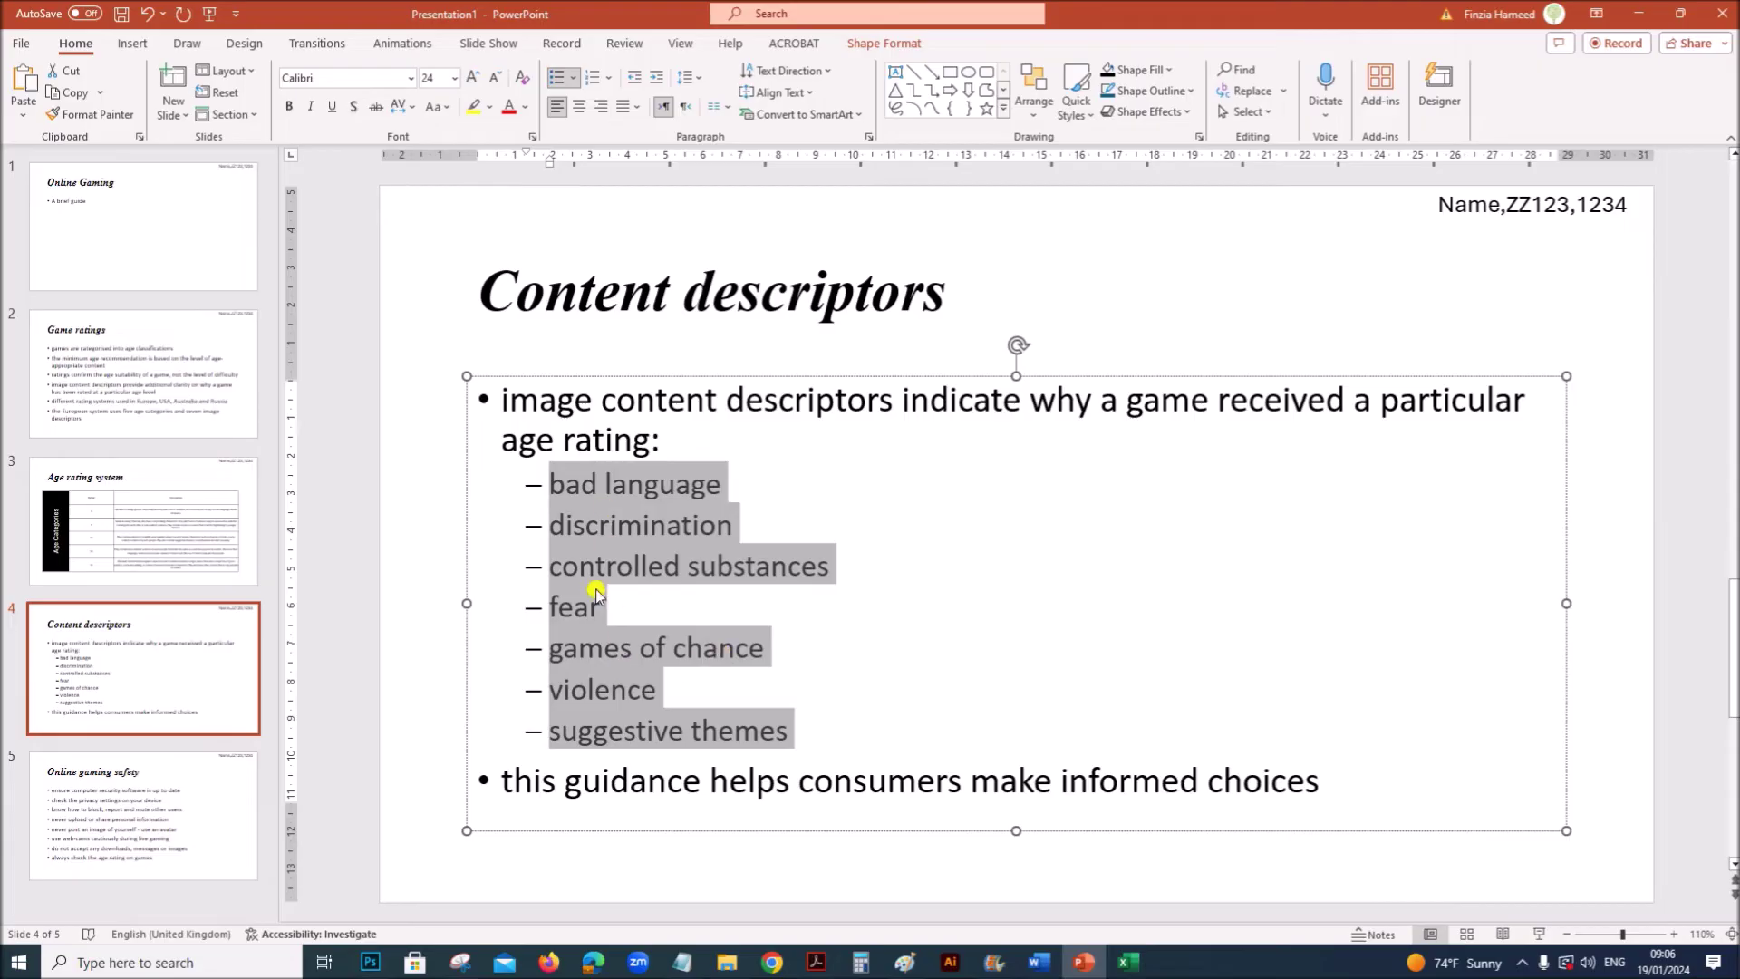
Italicise the seven dash sub-bullets and compare with the task sheet's example
left_click(310, 105)
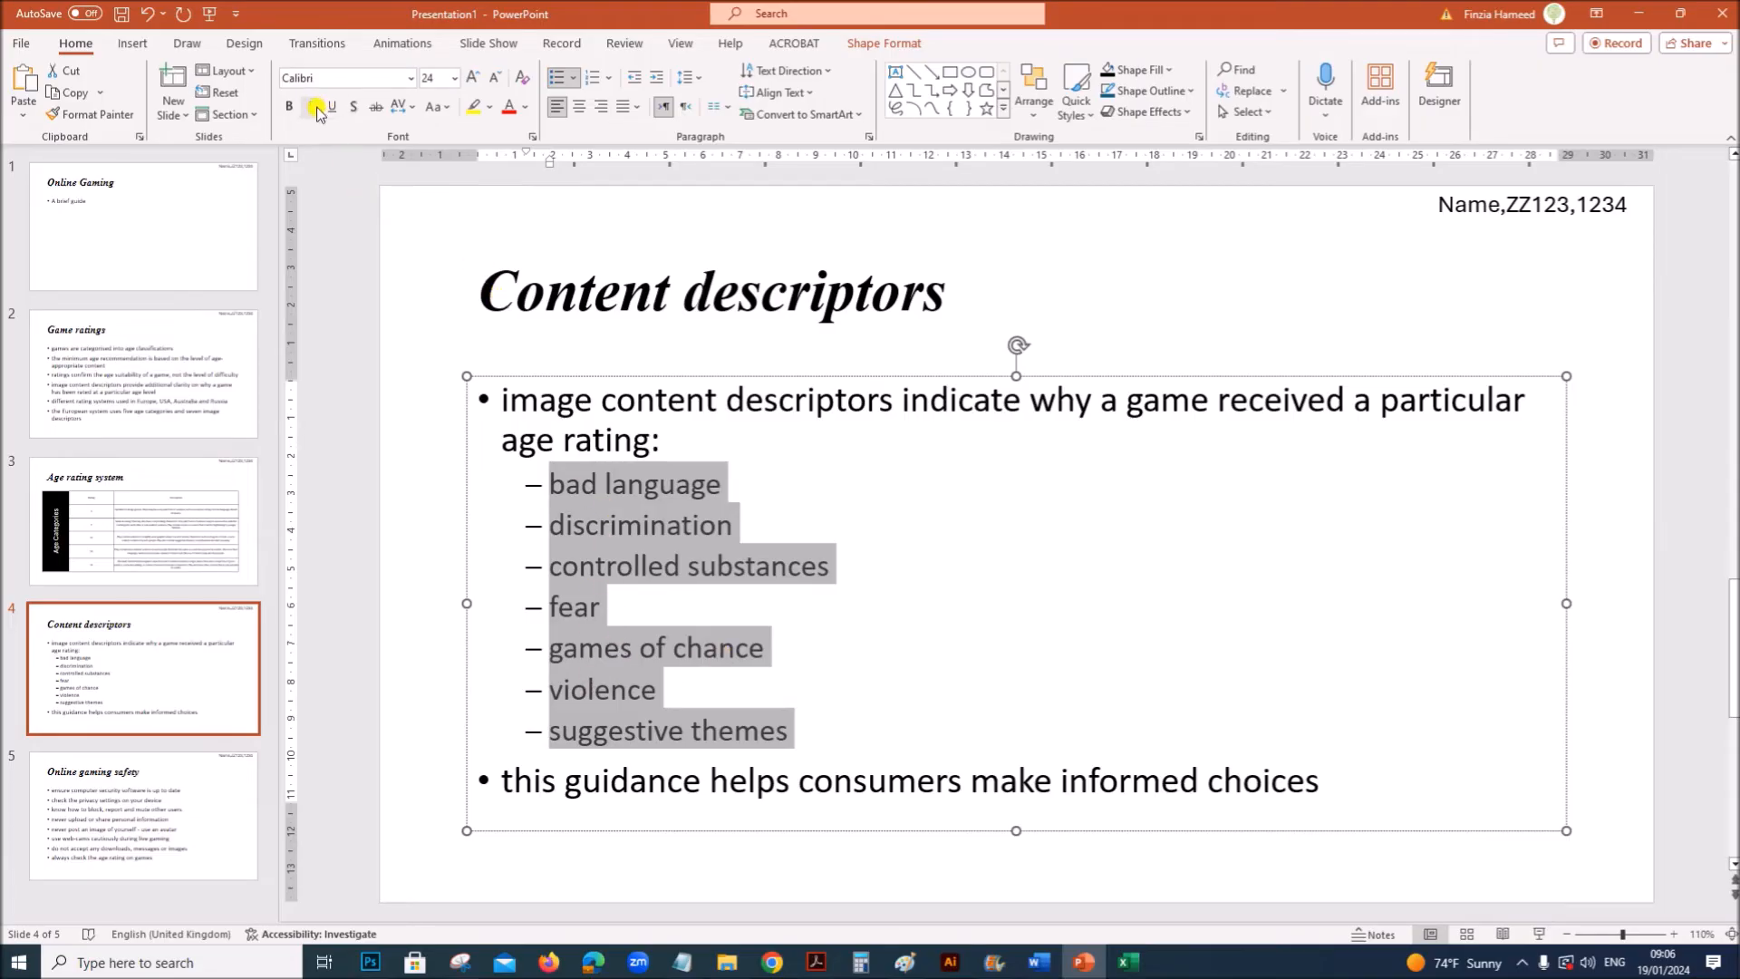
left_click(310, 105)
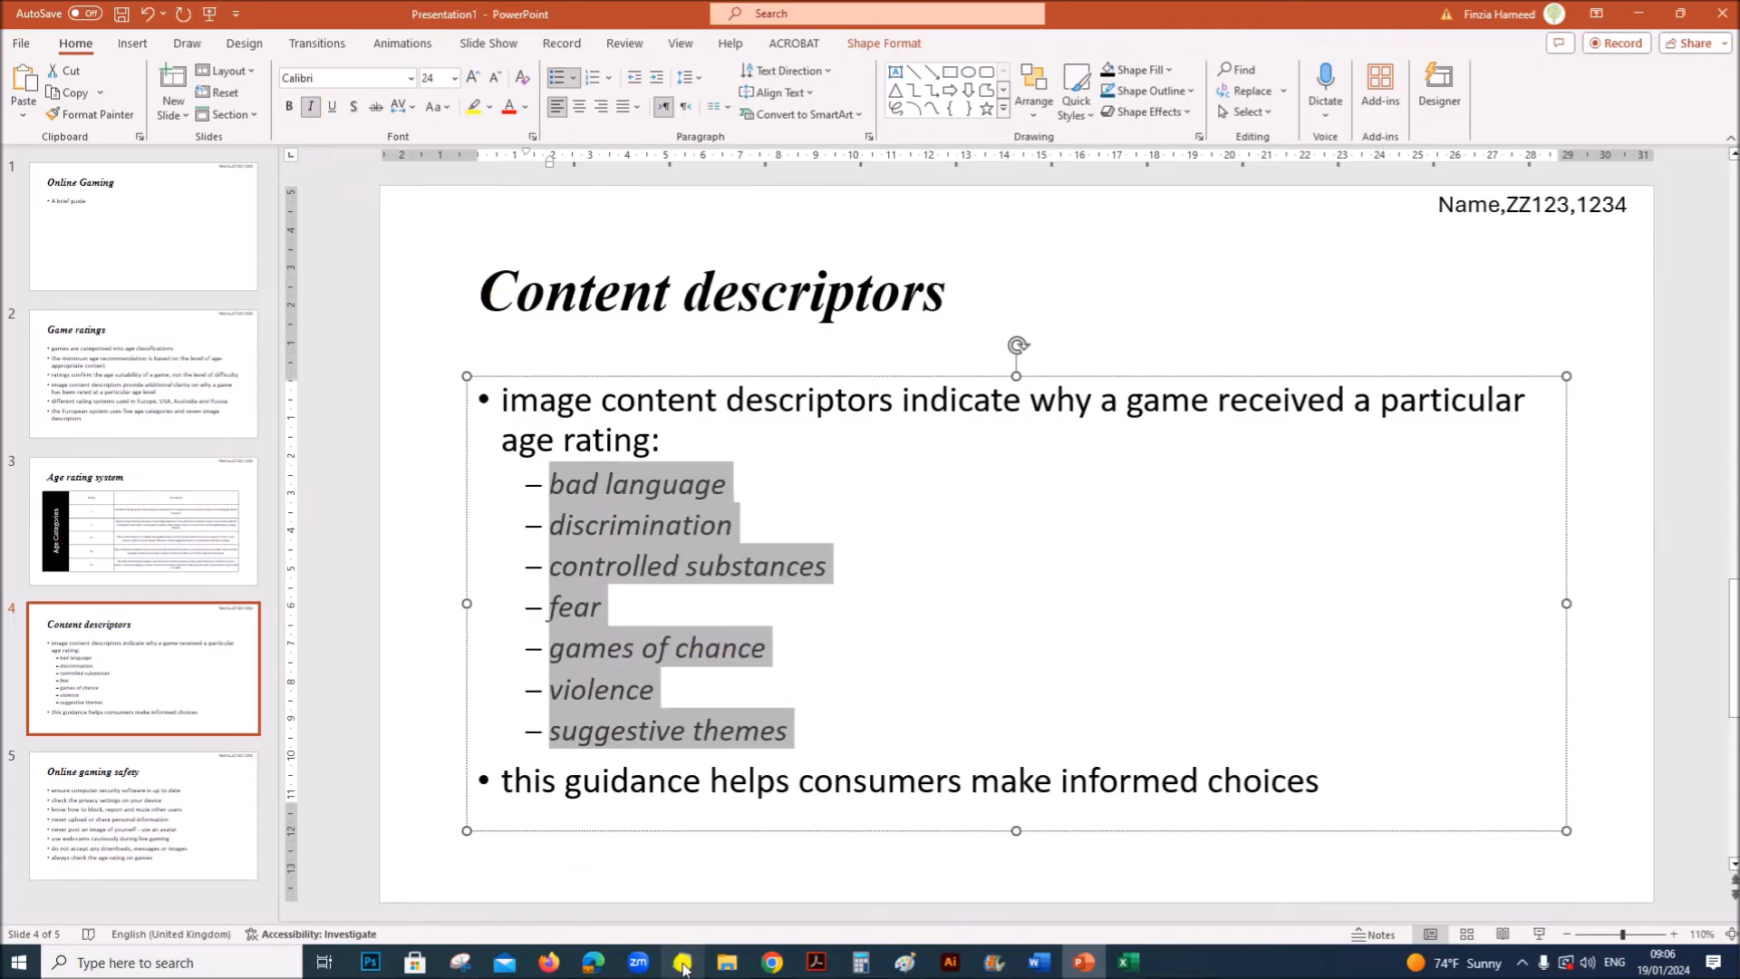
left_click(681, 962)
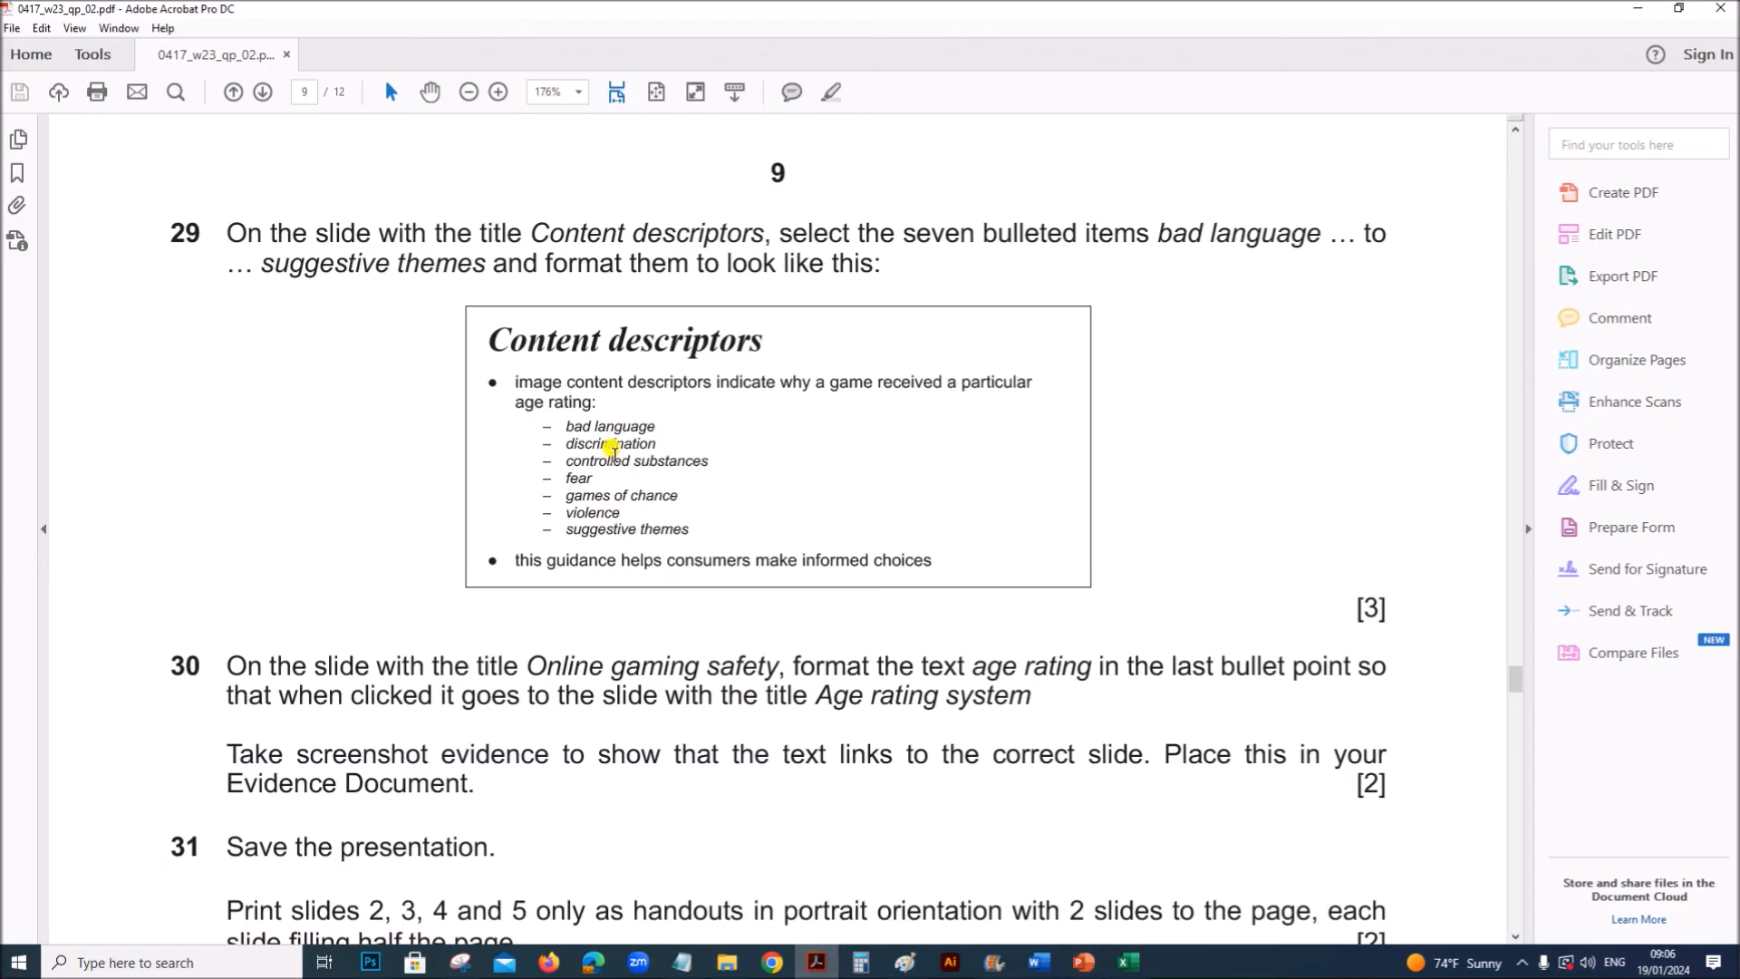
left_click(1078, 960)
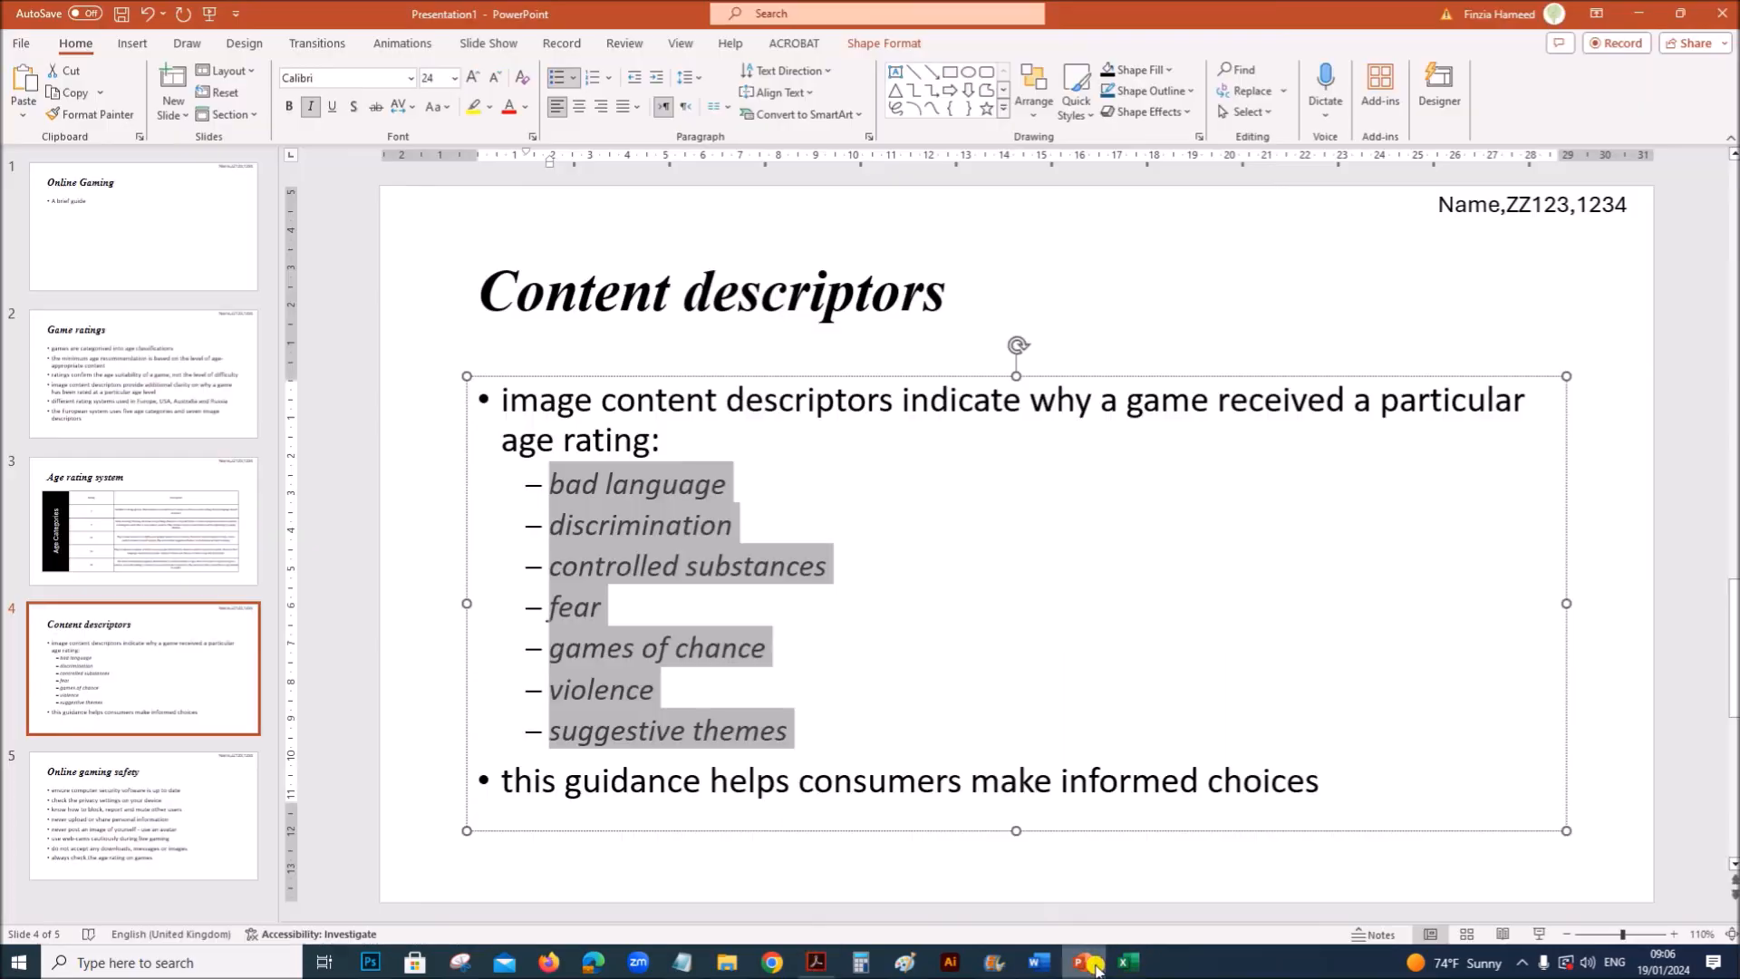
mouse_move(453, 78)
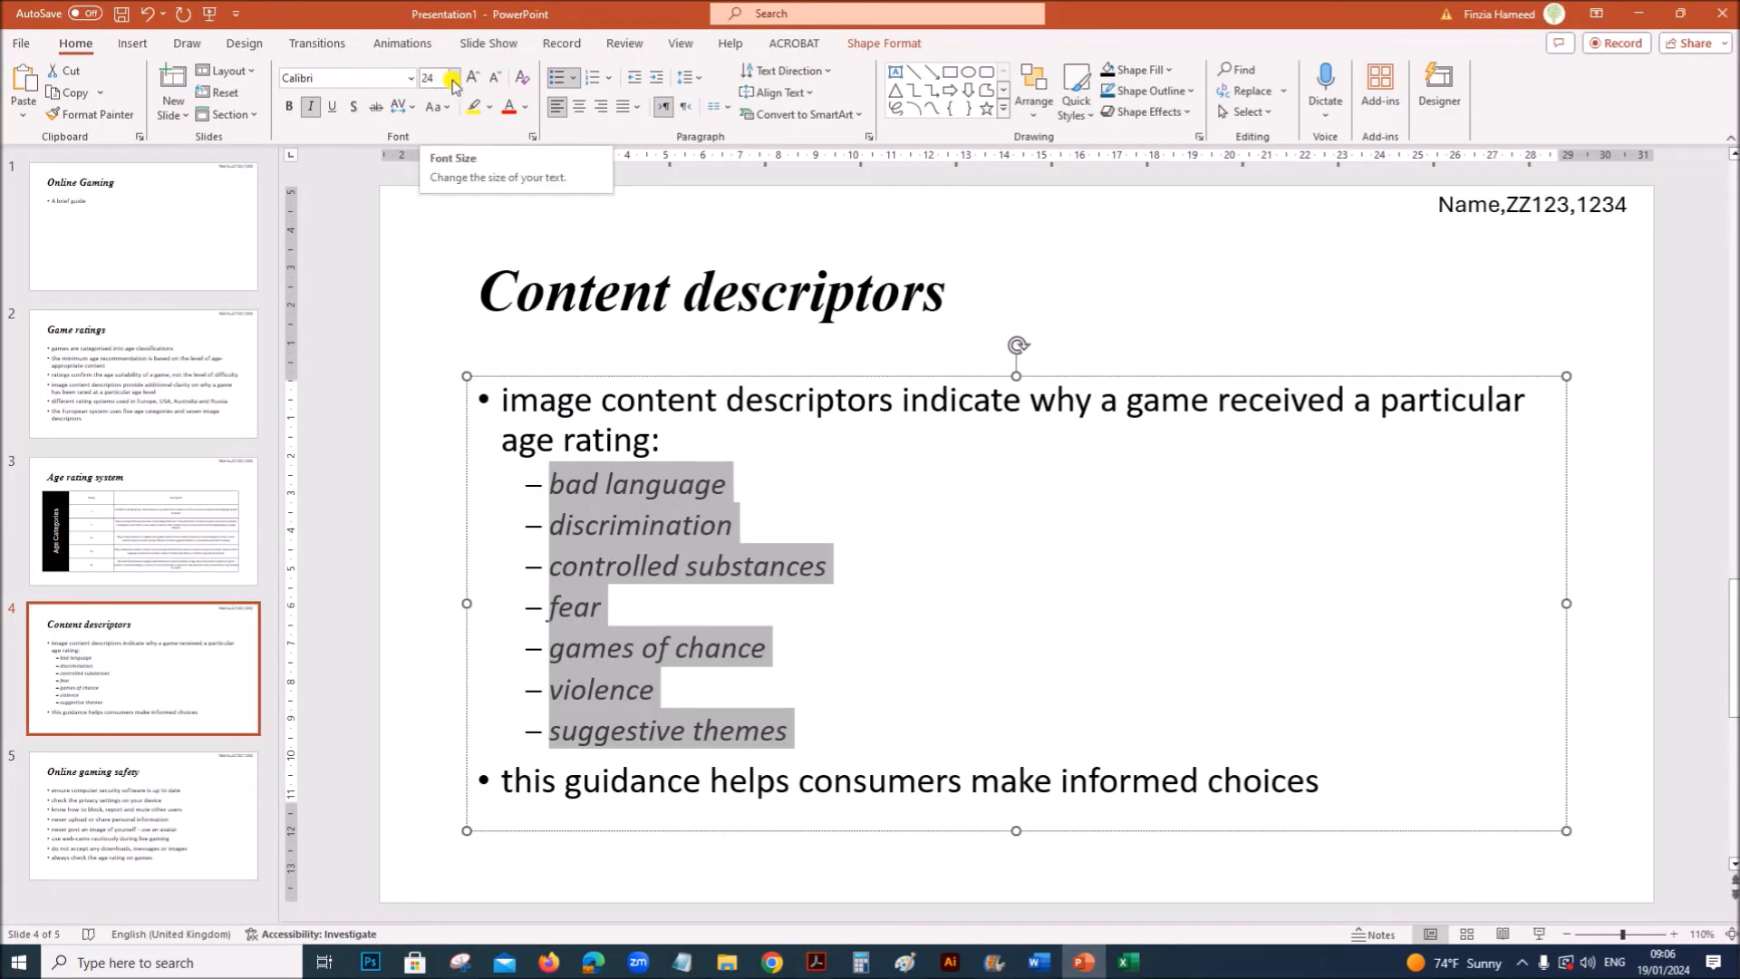
Reduce the sub-bullet font size, then scroll the task sheet to steps 30 and 31
left_click(453, 78)
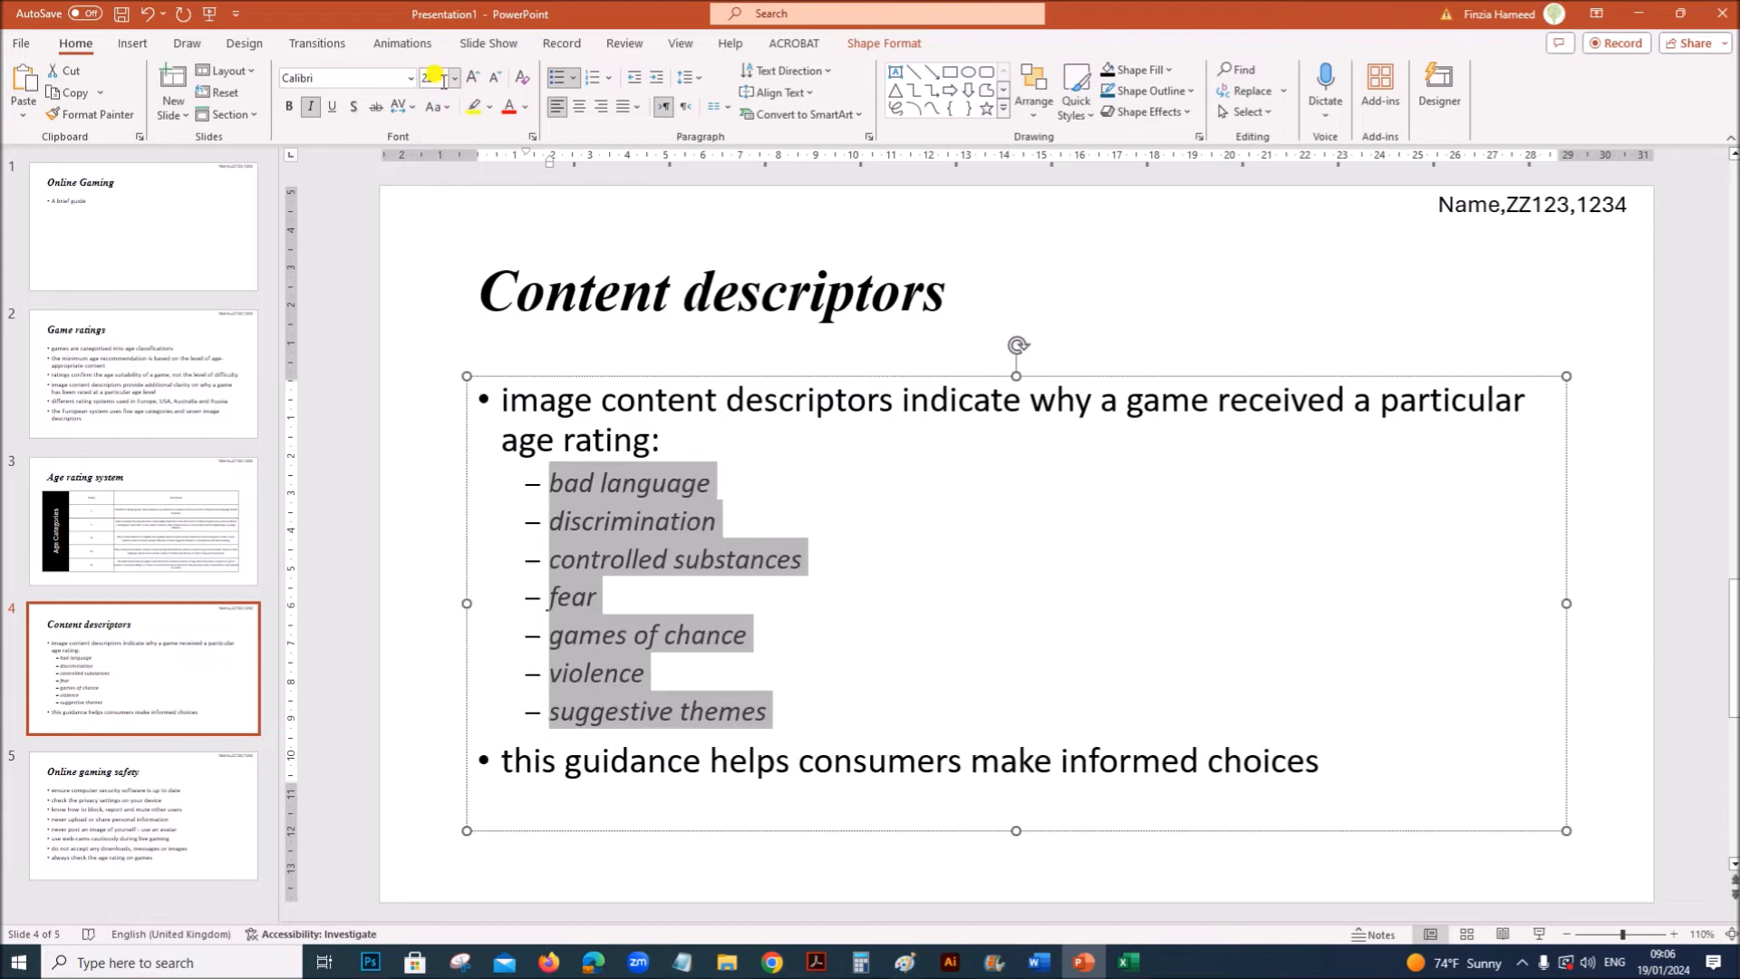
left_click(818, 960)
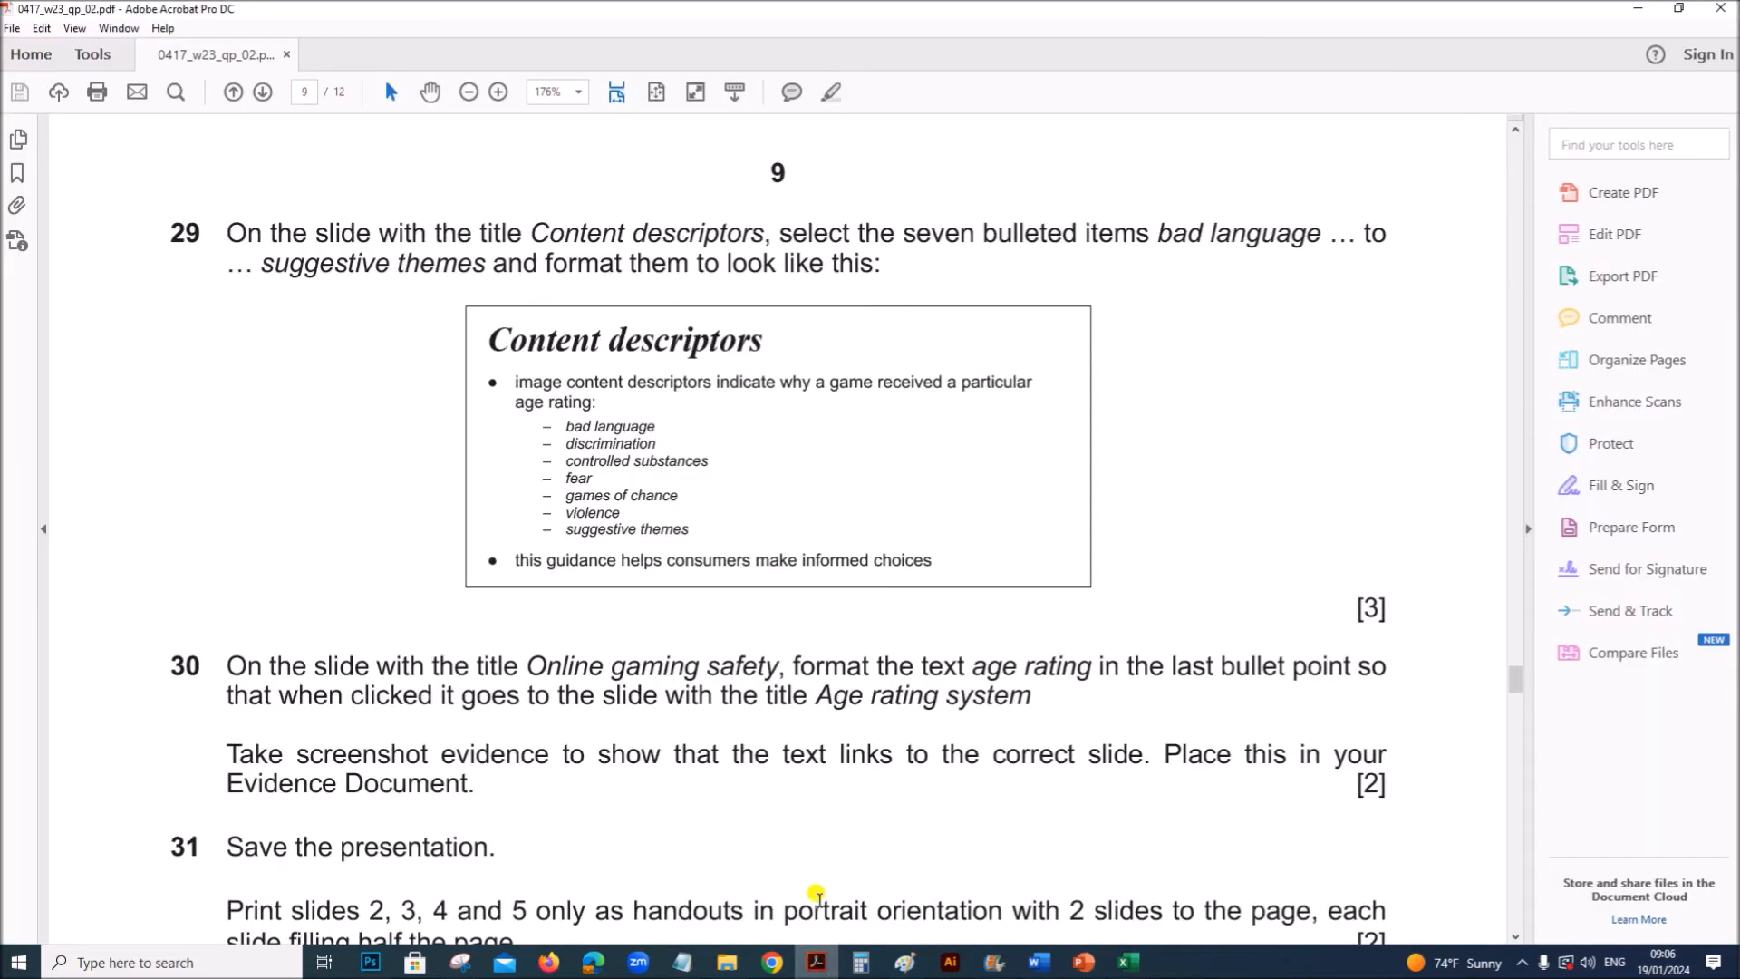
scroll("down", 3)
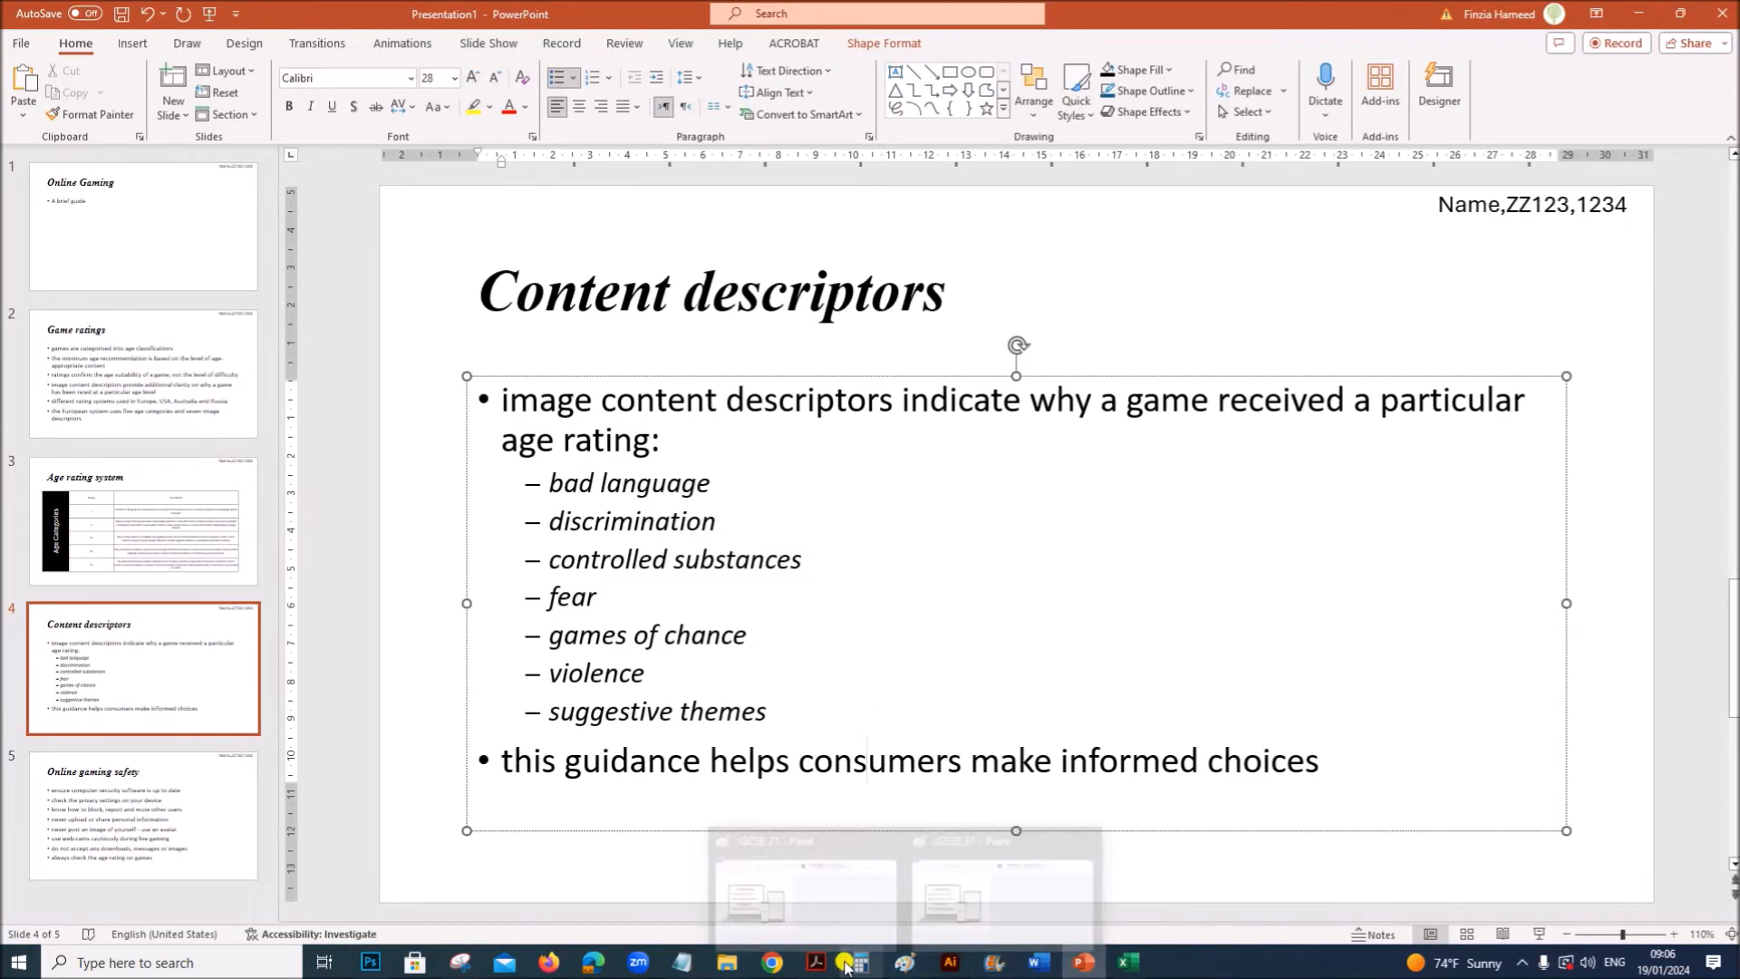
left_click(822, 961)
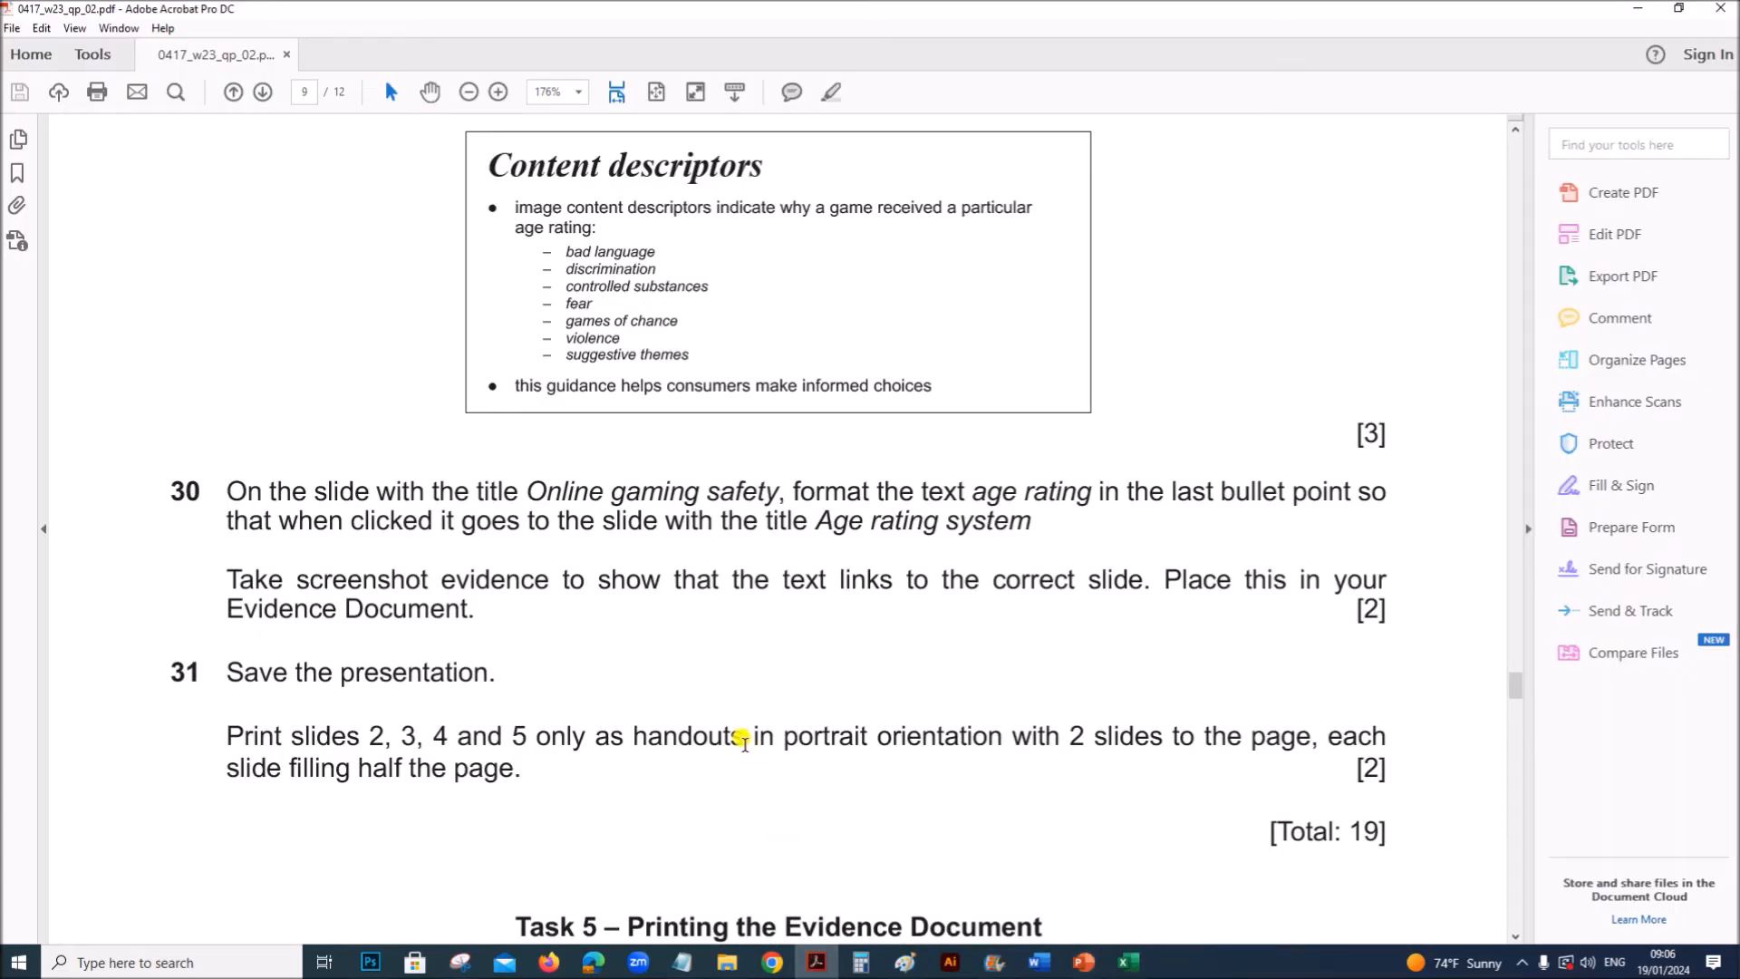
scroll("down", 3)
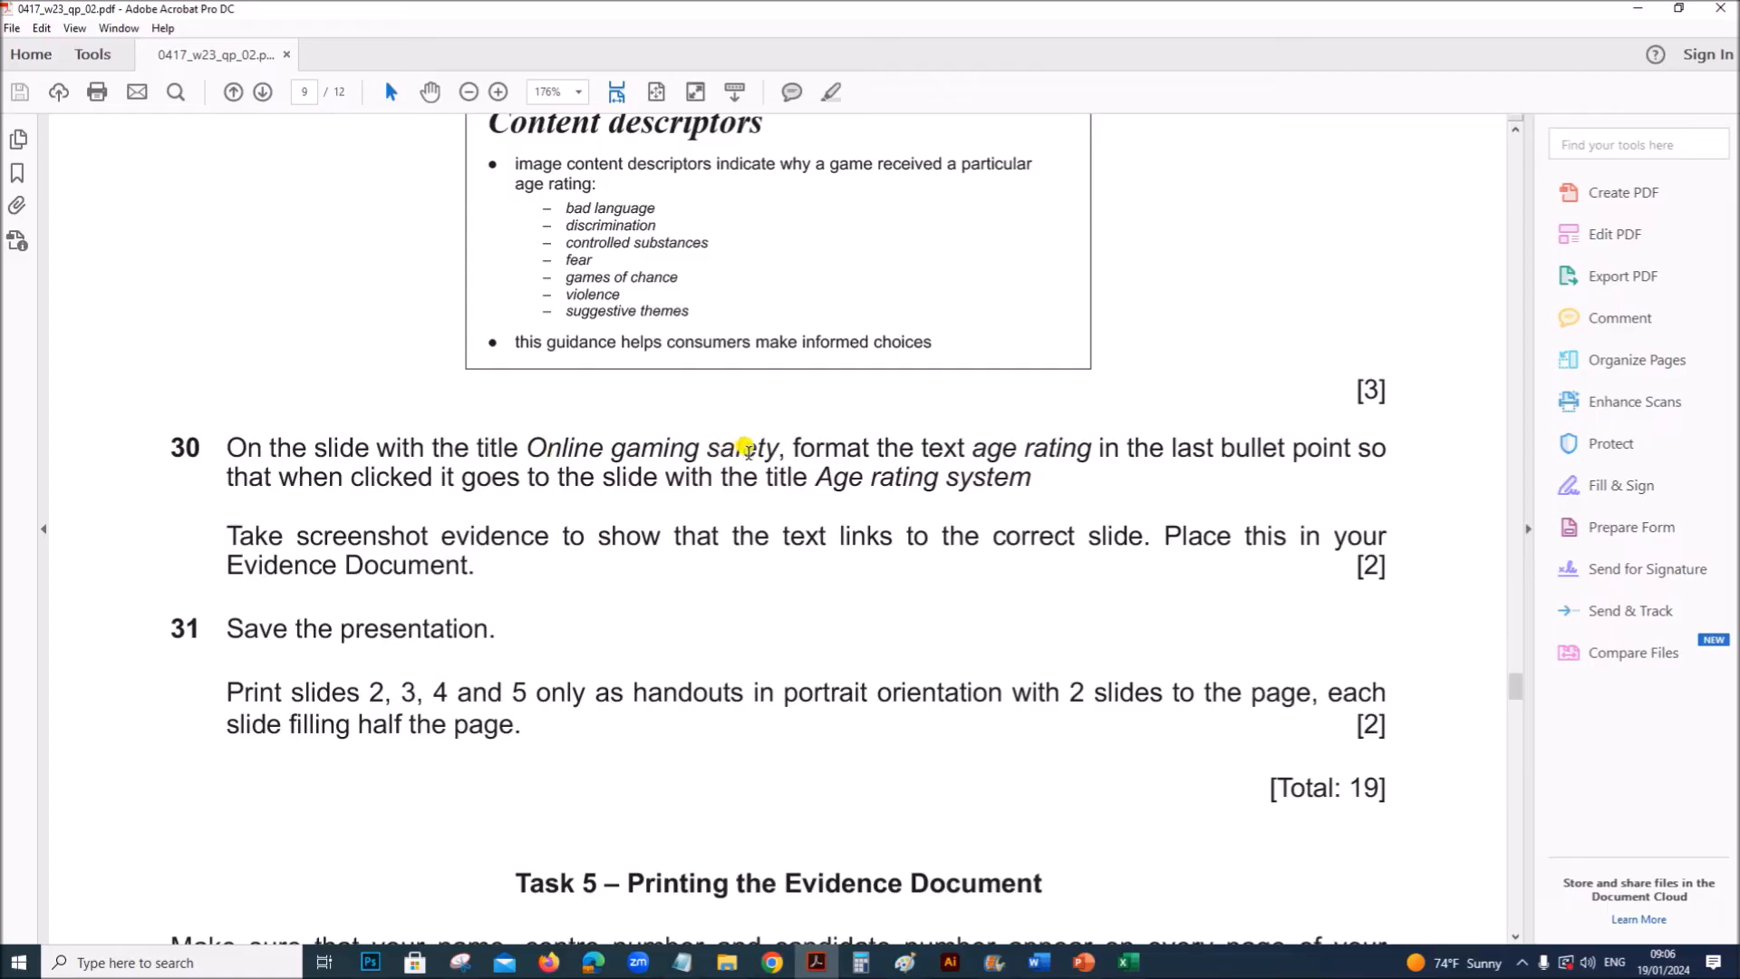
mouse_move(1098, 464)
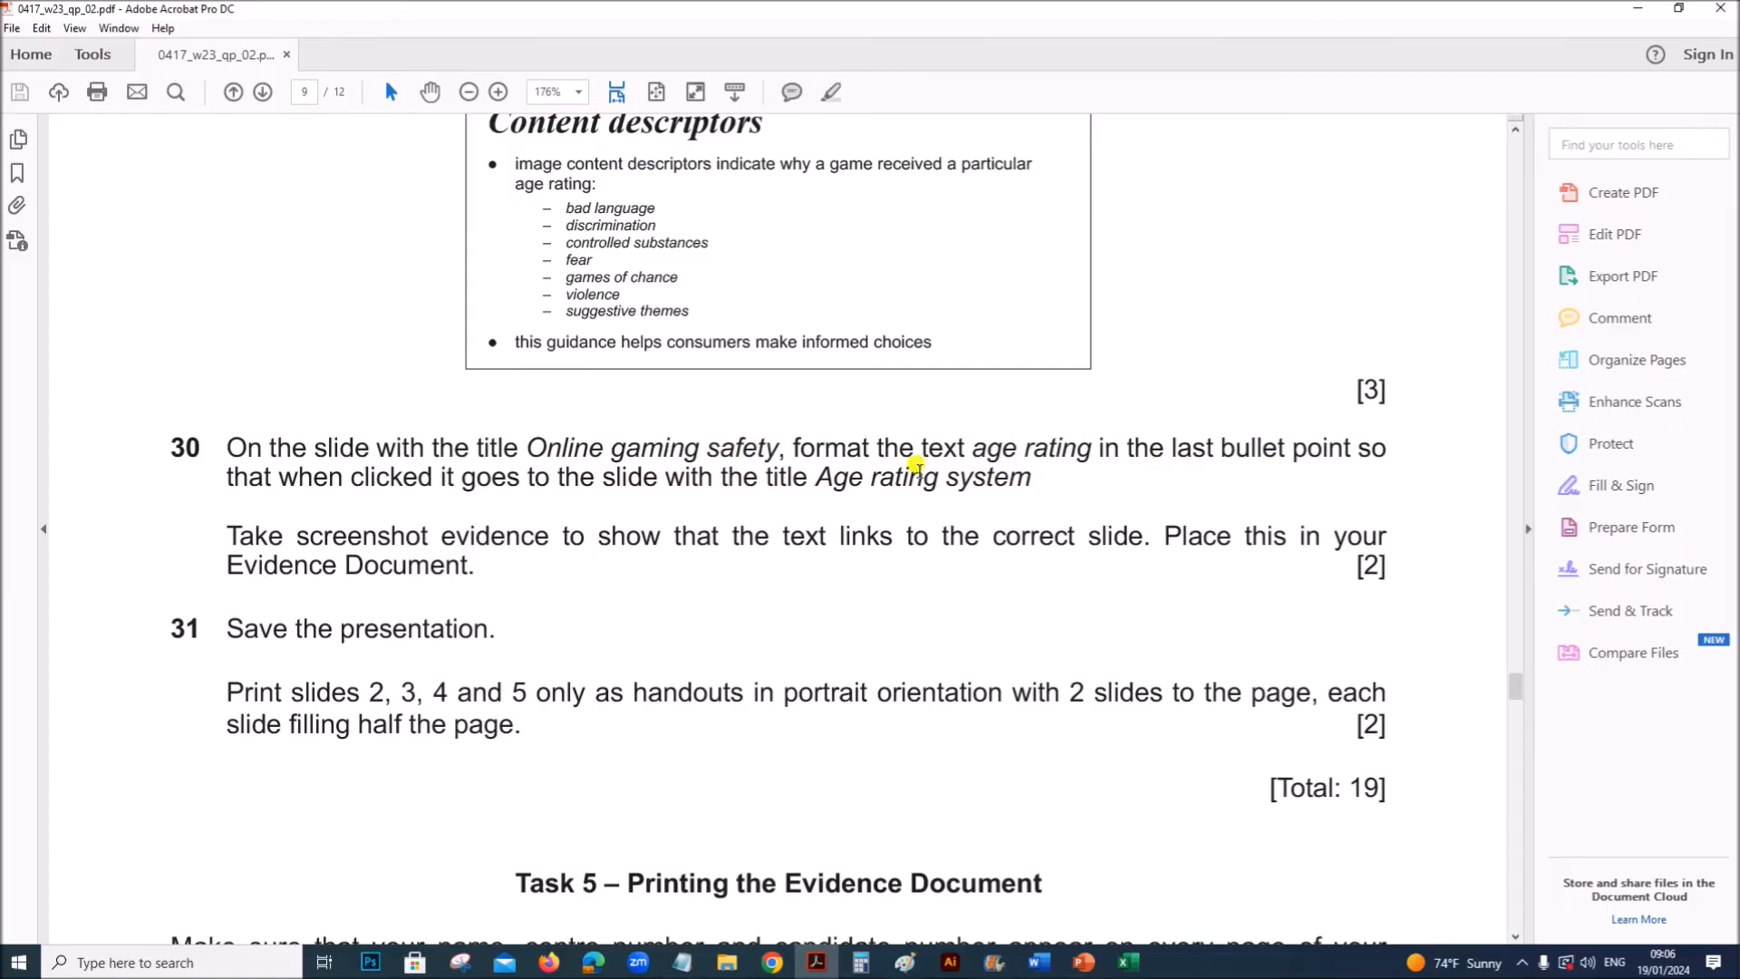
mouse_move(758, 623)
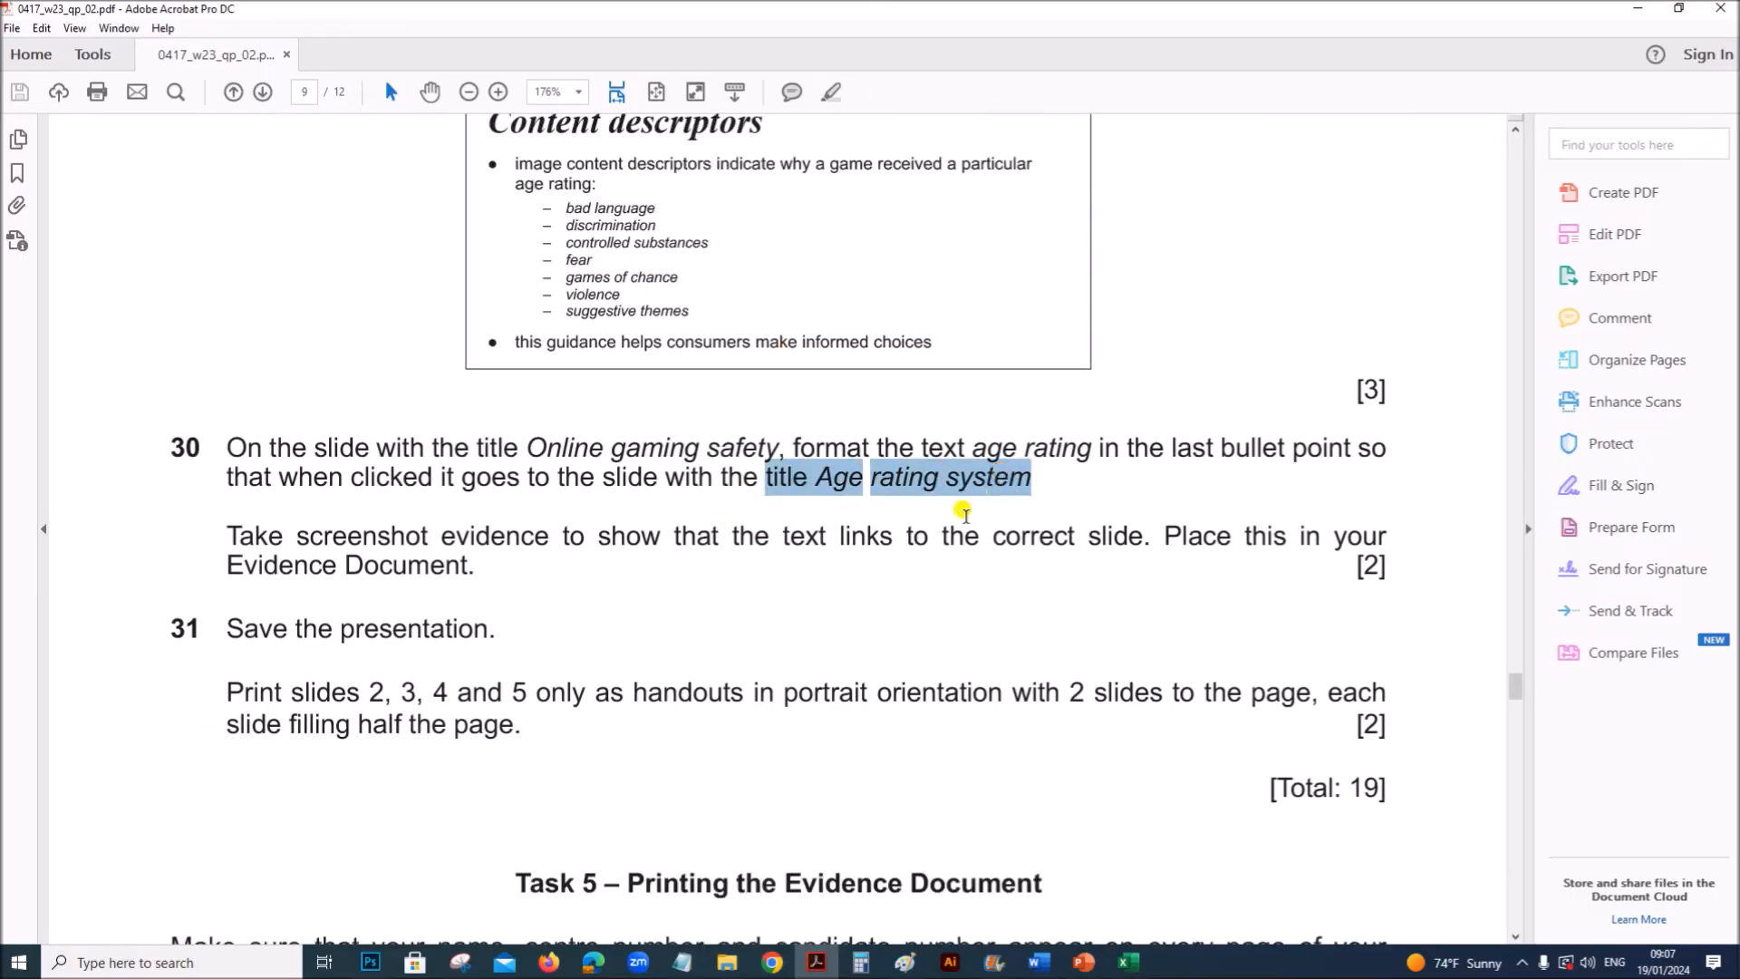
Go to the Online gaming safety slide and select the last bullet's text for linking
left_click(1074, 961)
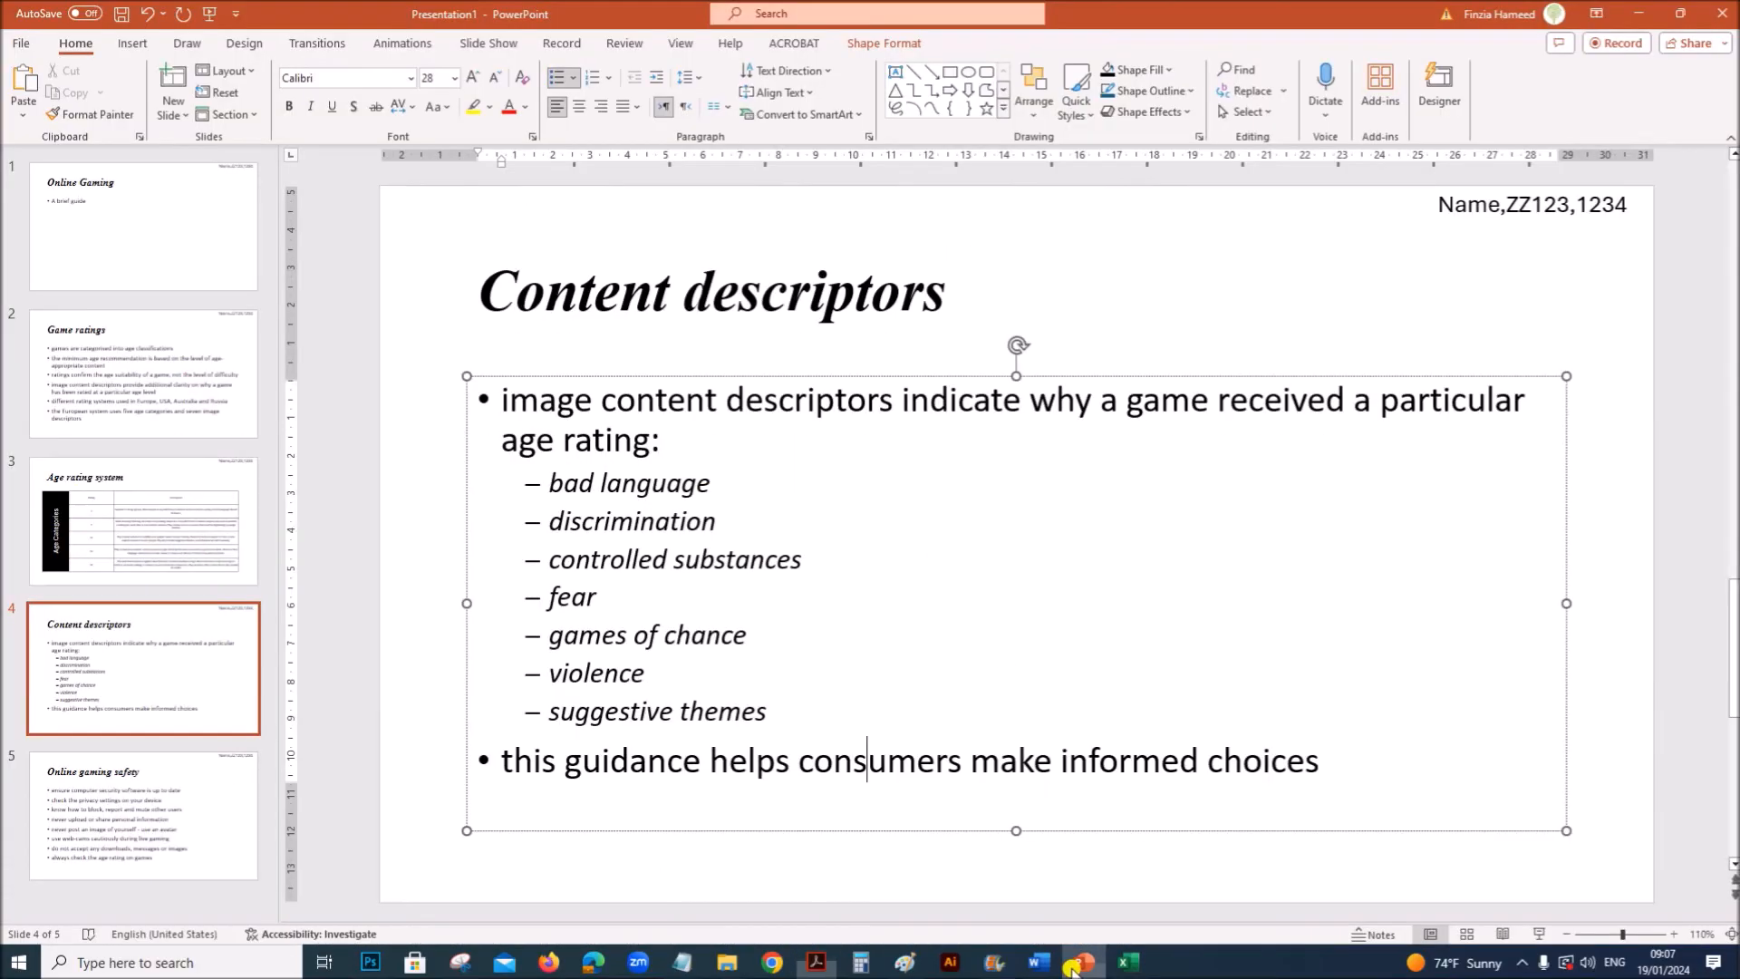
left_click(159, 810)
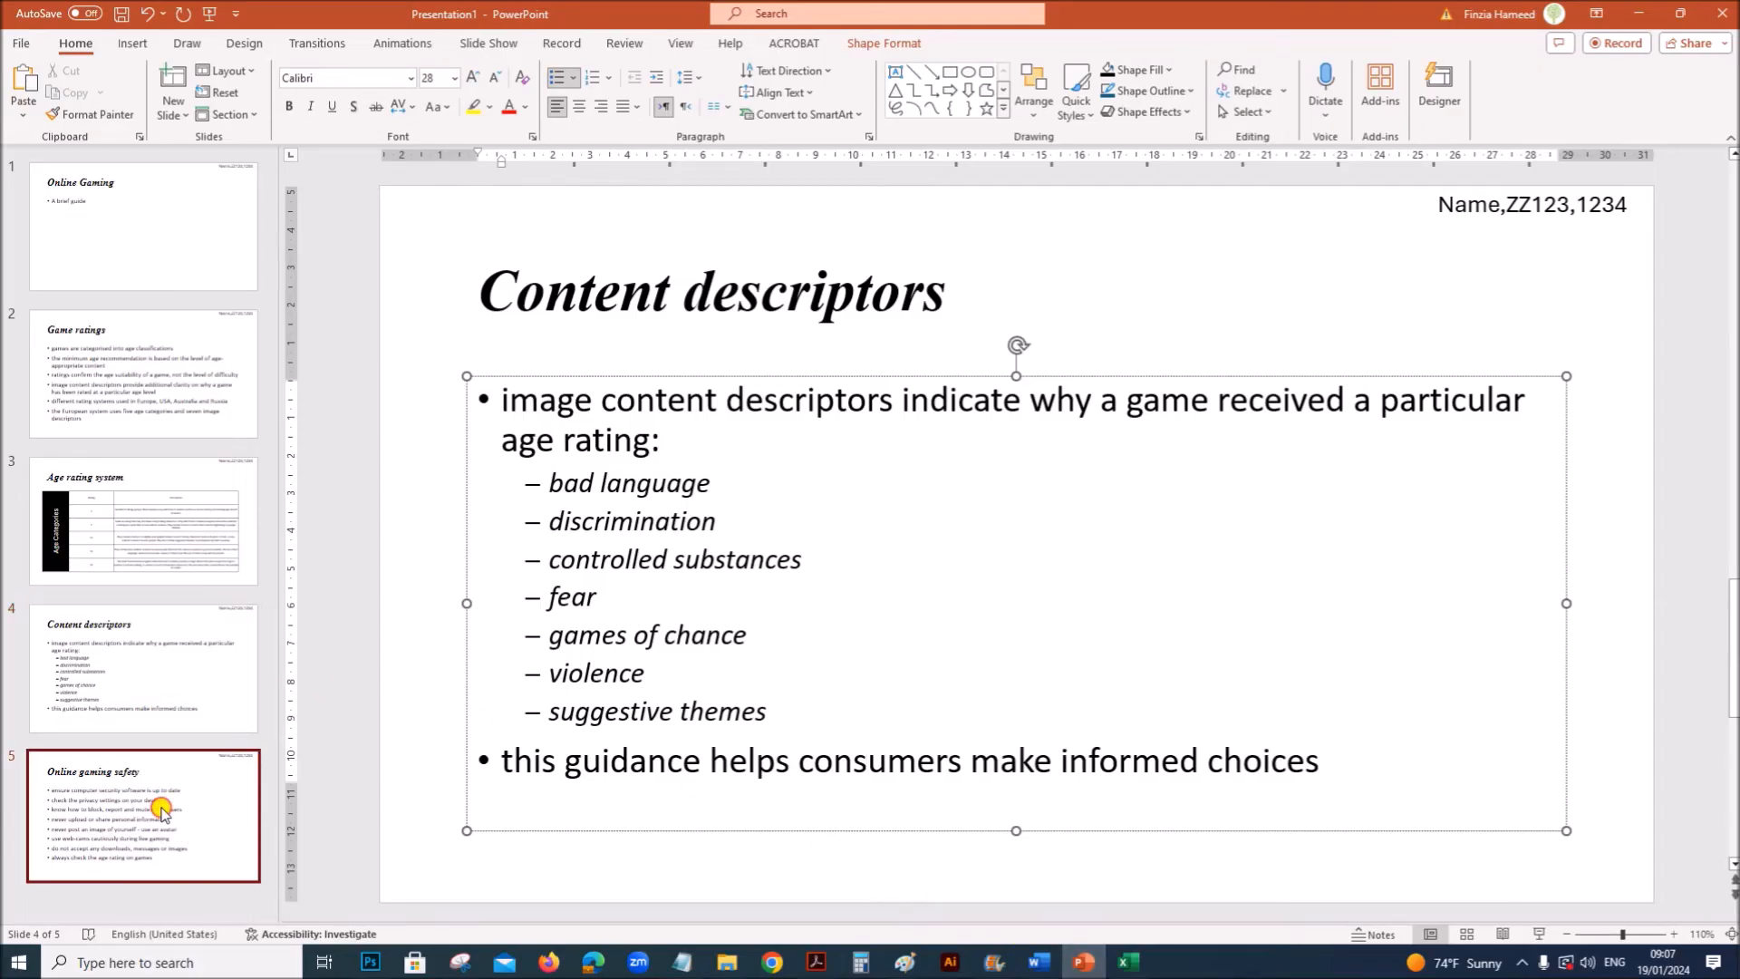
left_click(161, 808)
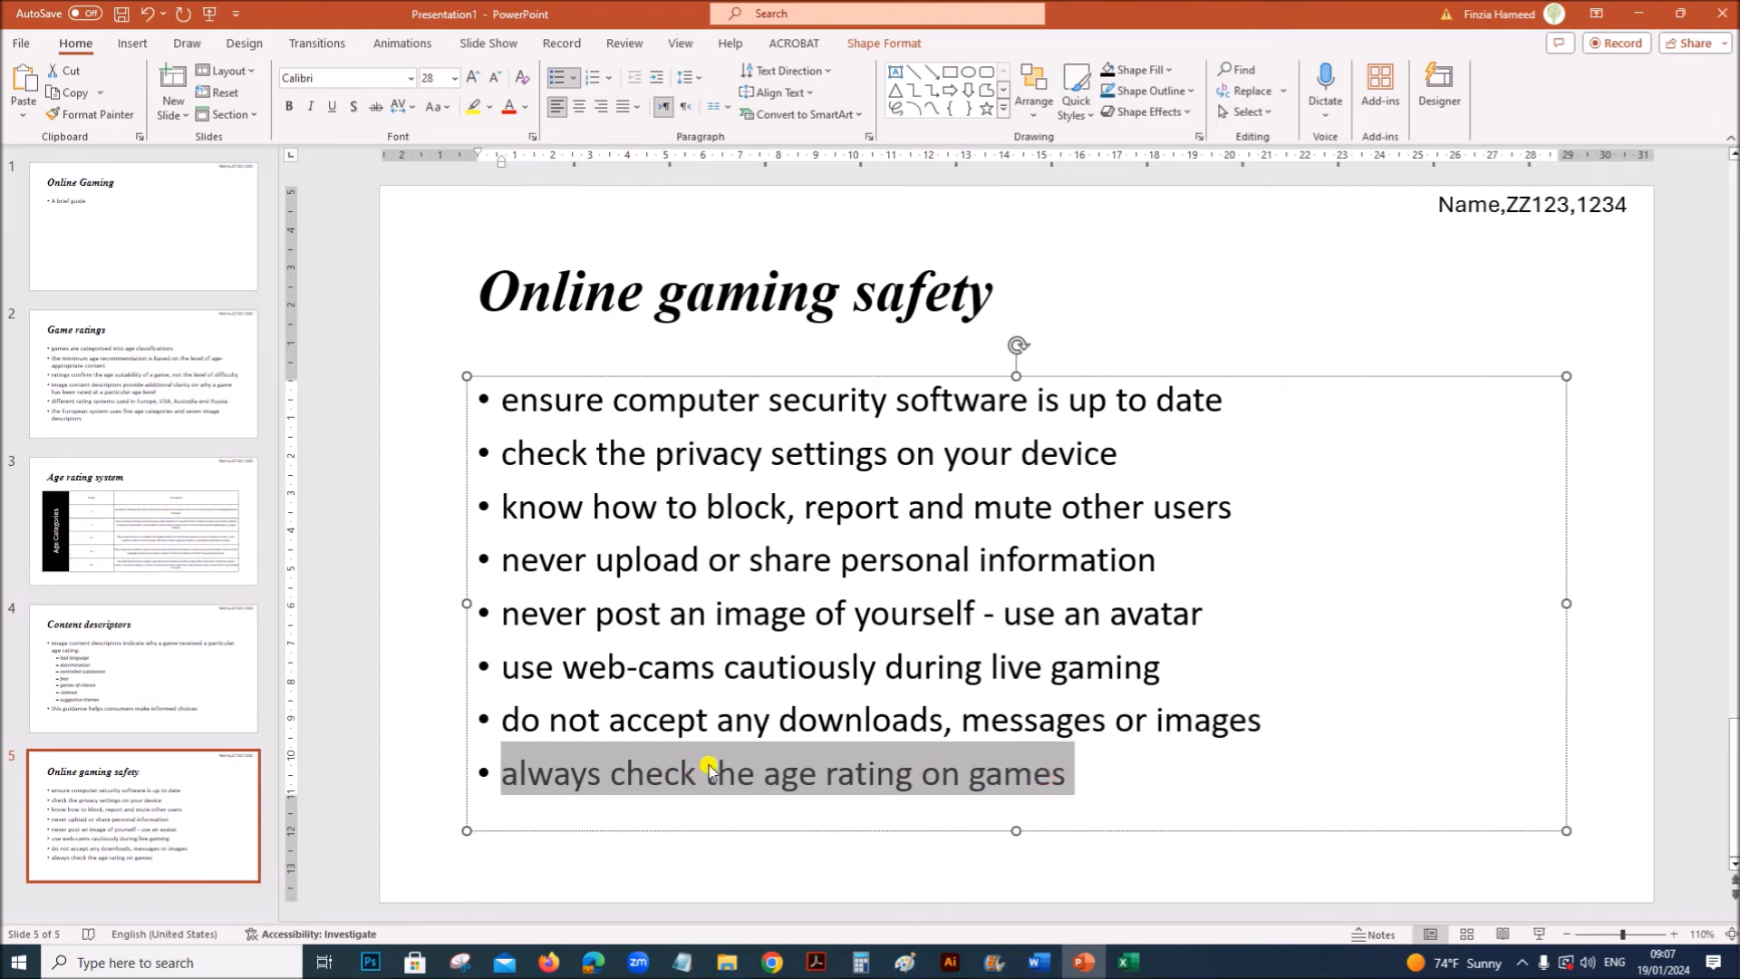
Hyperlink the last bullet to slide 3, Age rating system, via Place in This Document
right_click(708, 772)
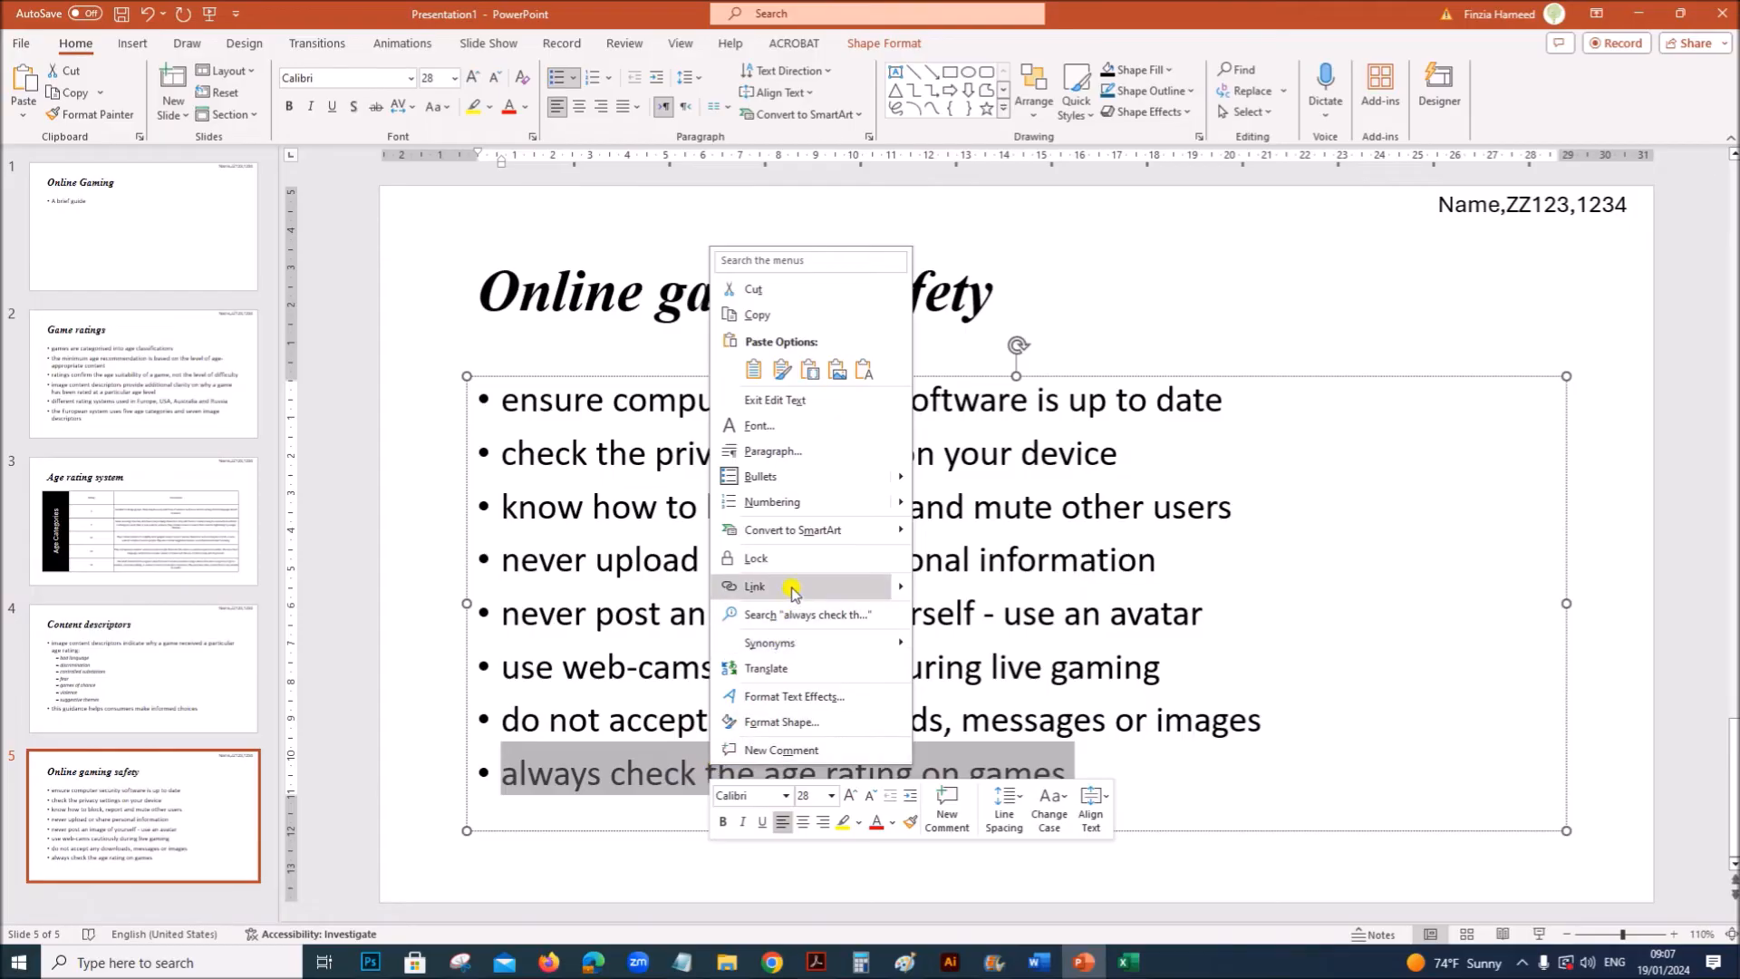
left_click(754, 587)
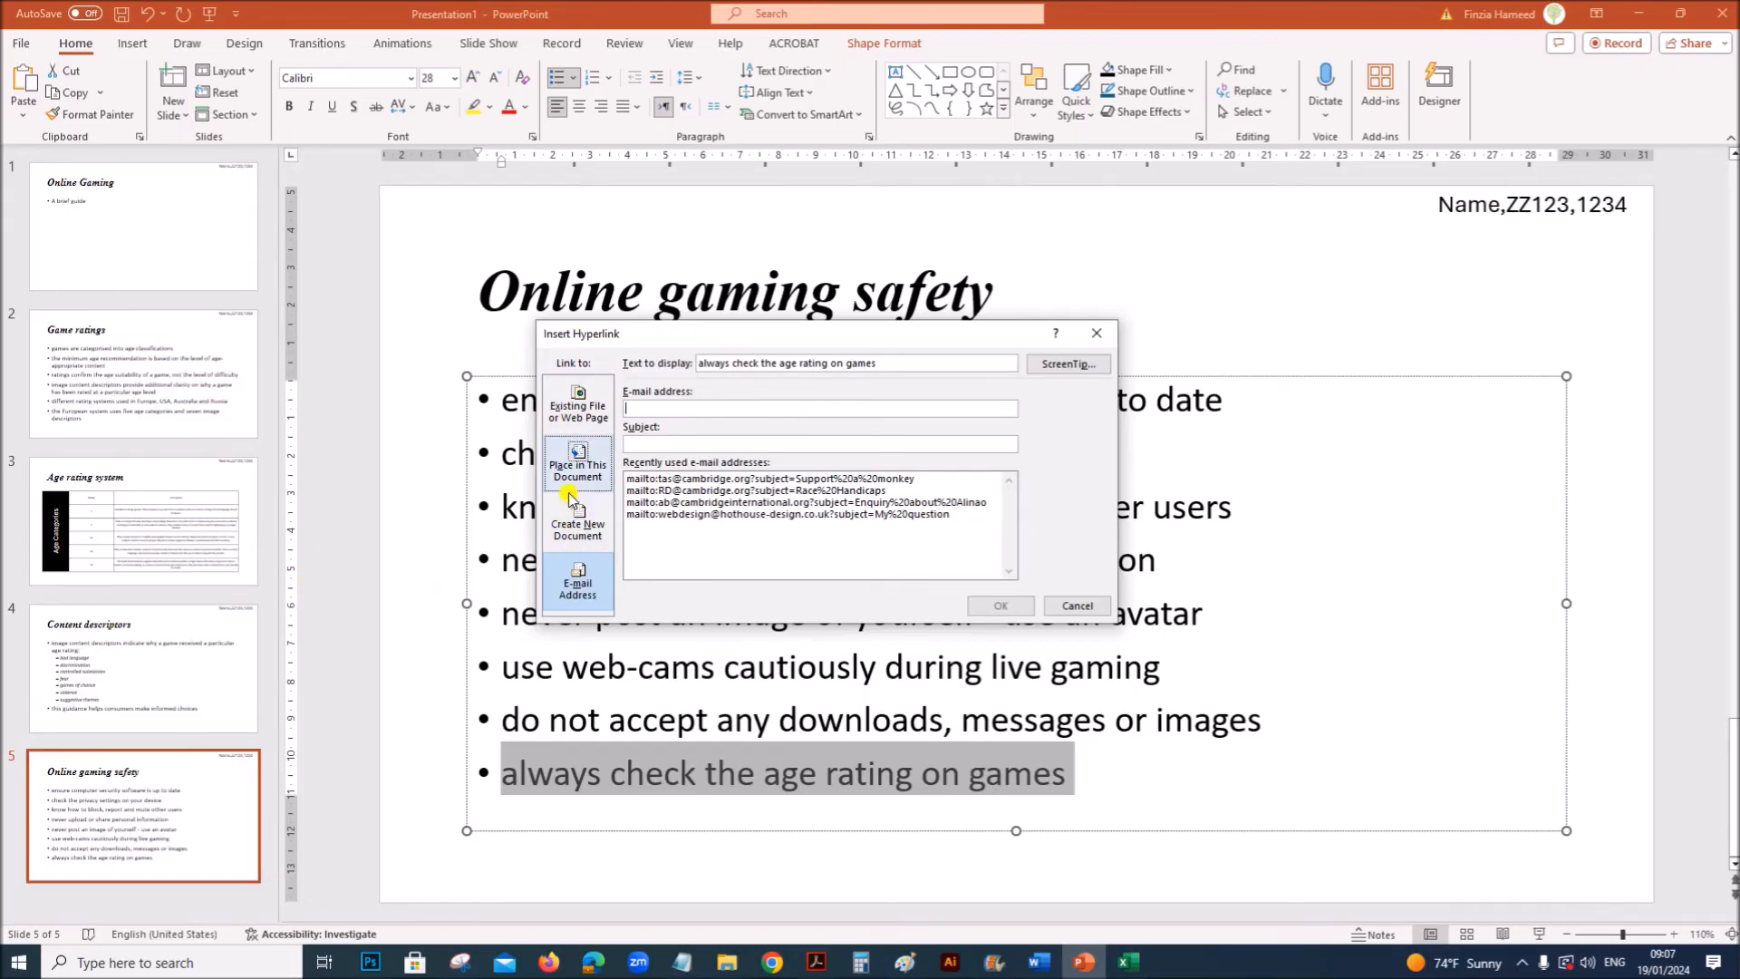
left_click(576, 464)
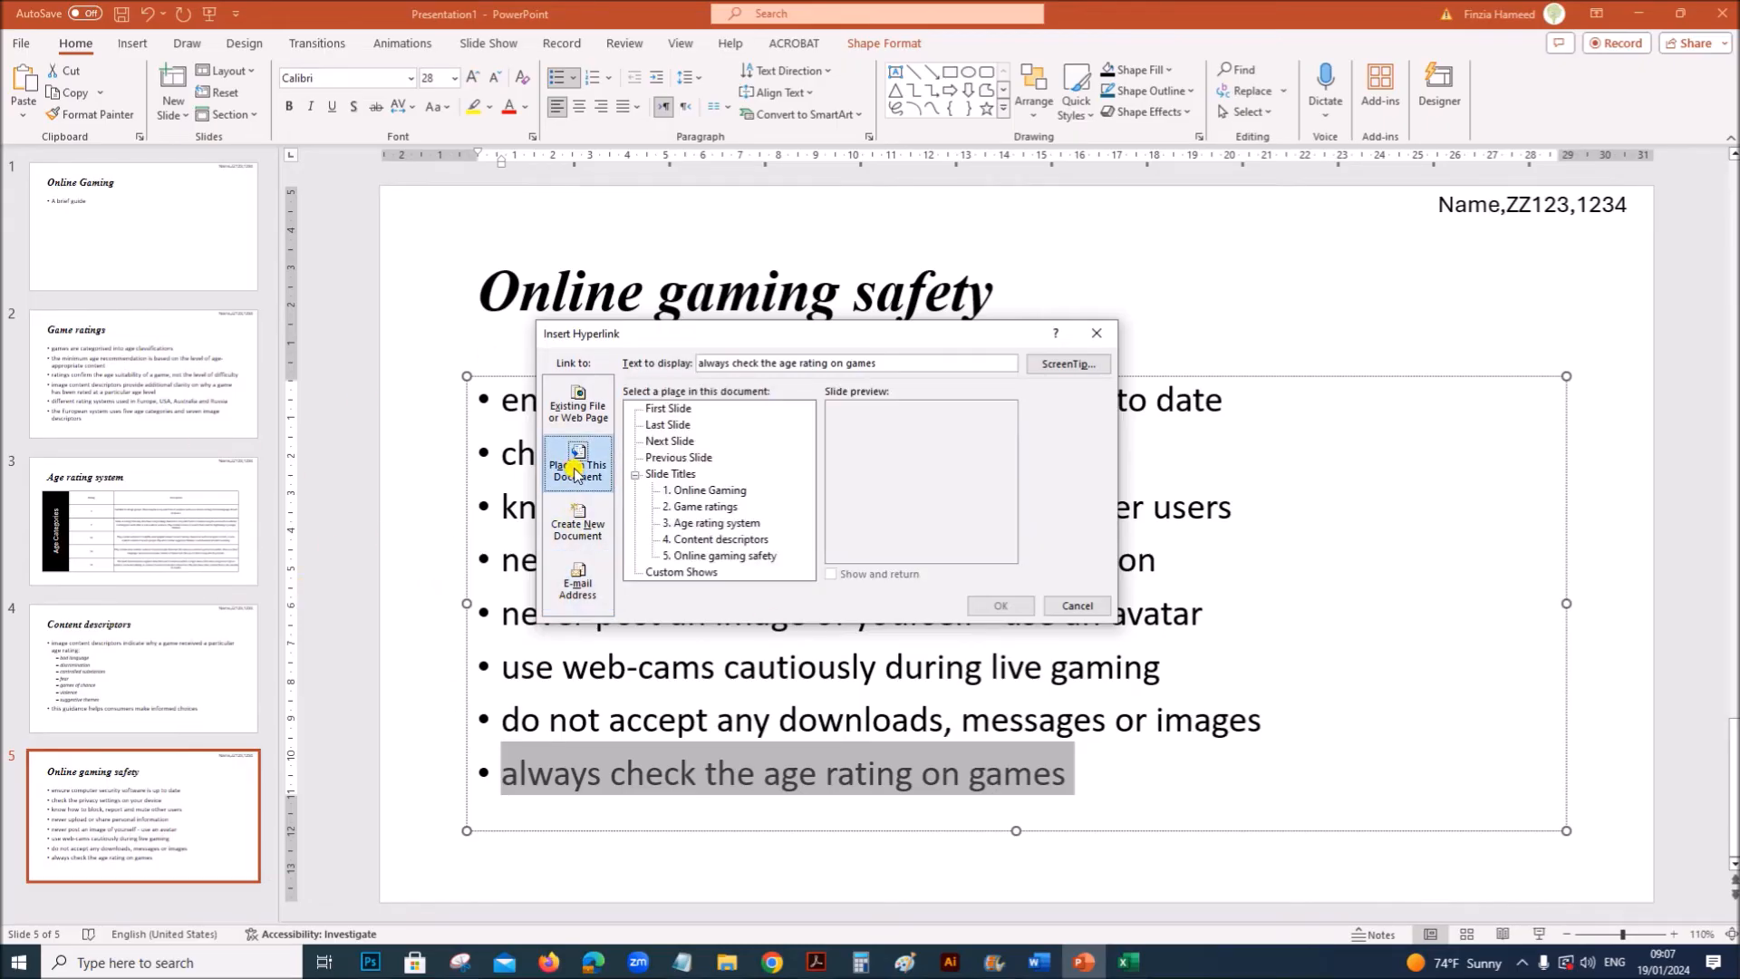
left_click(714, 522)
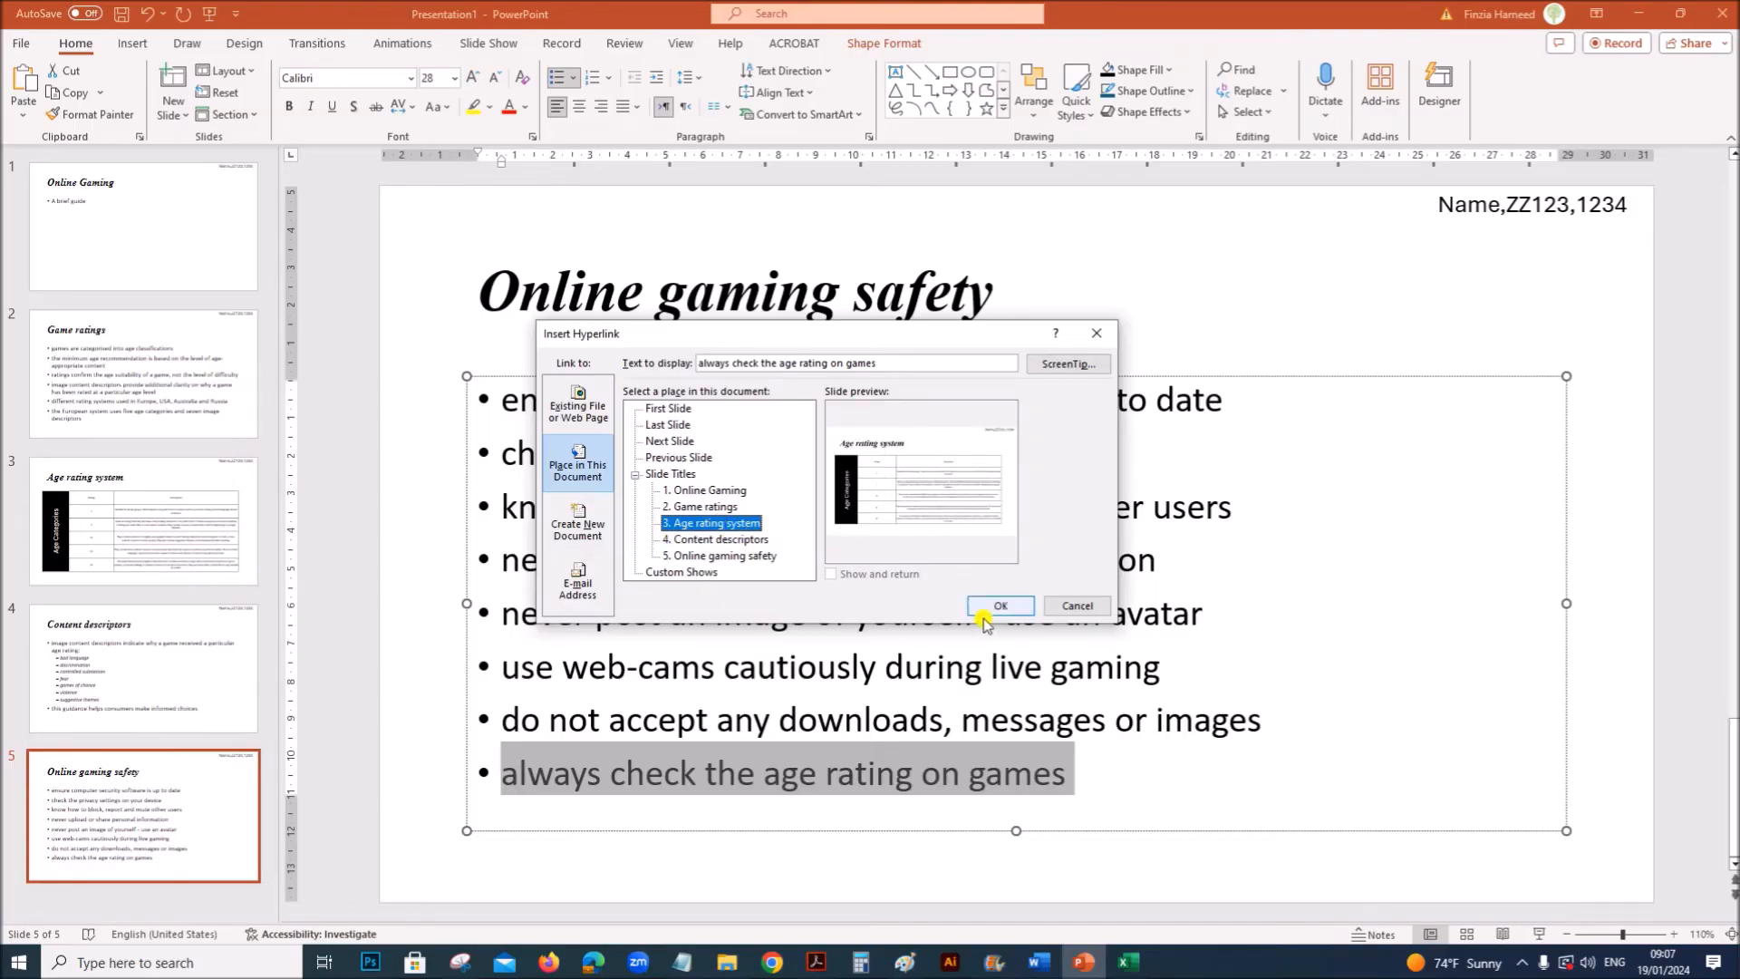
left_click(1000, 605)
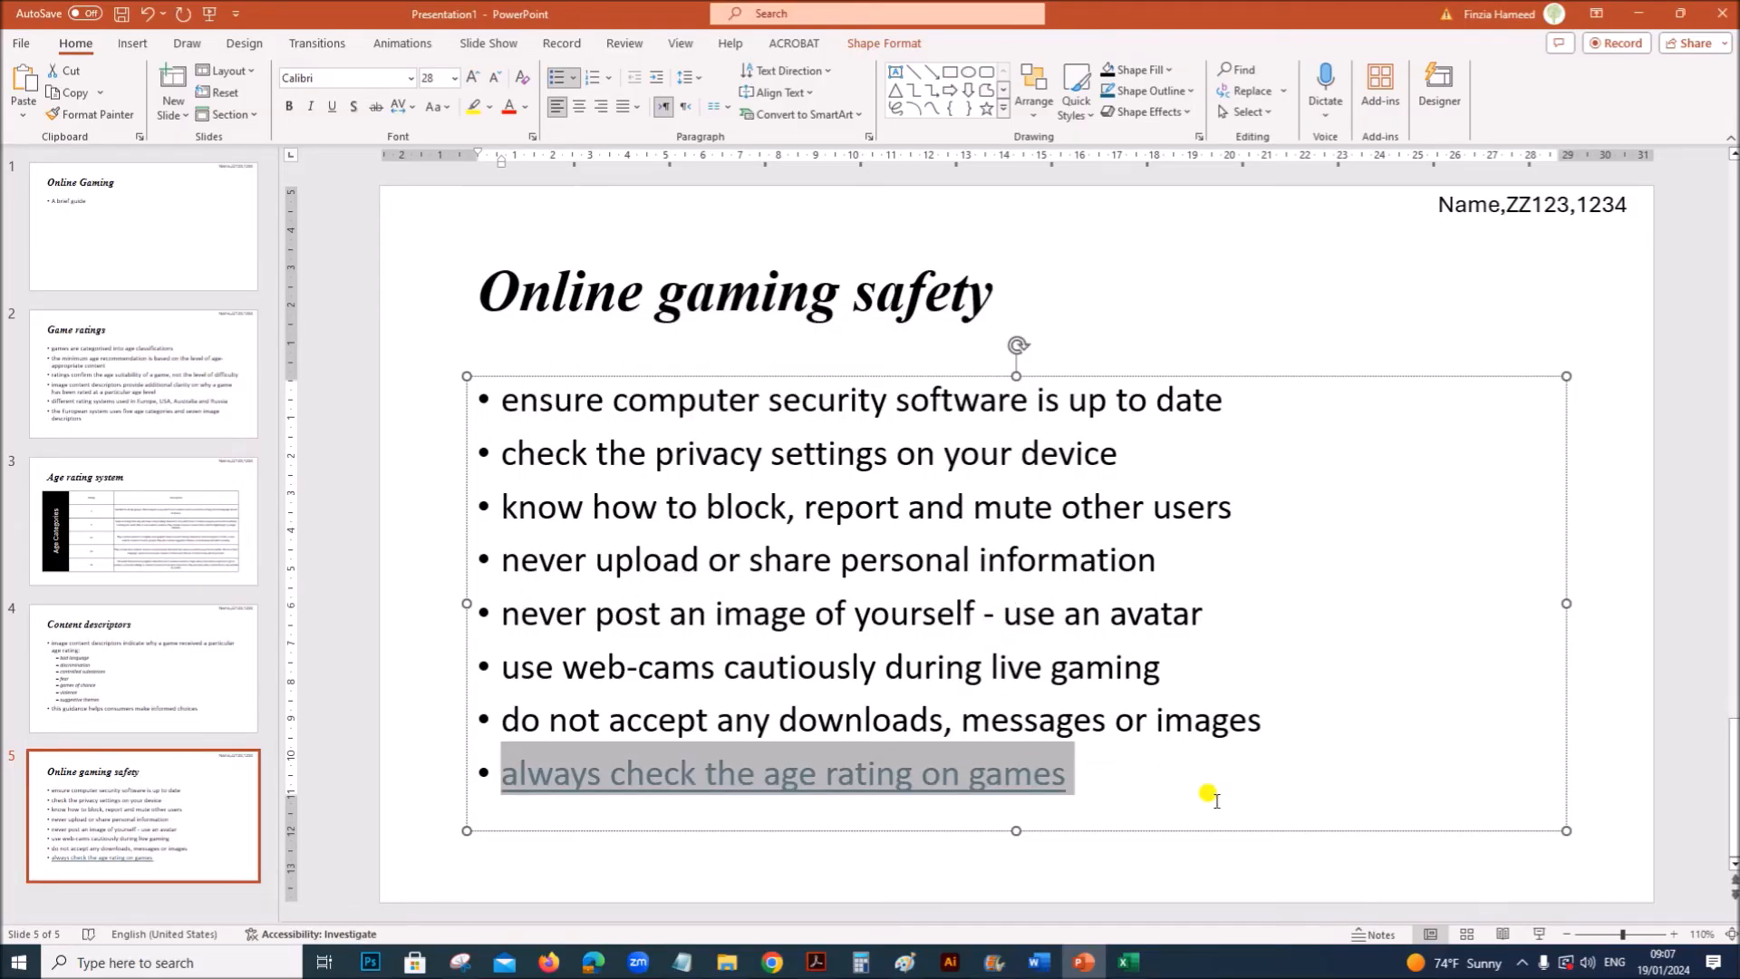
left_click(959, 783)
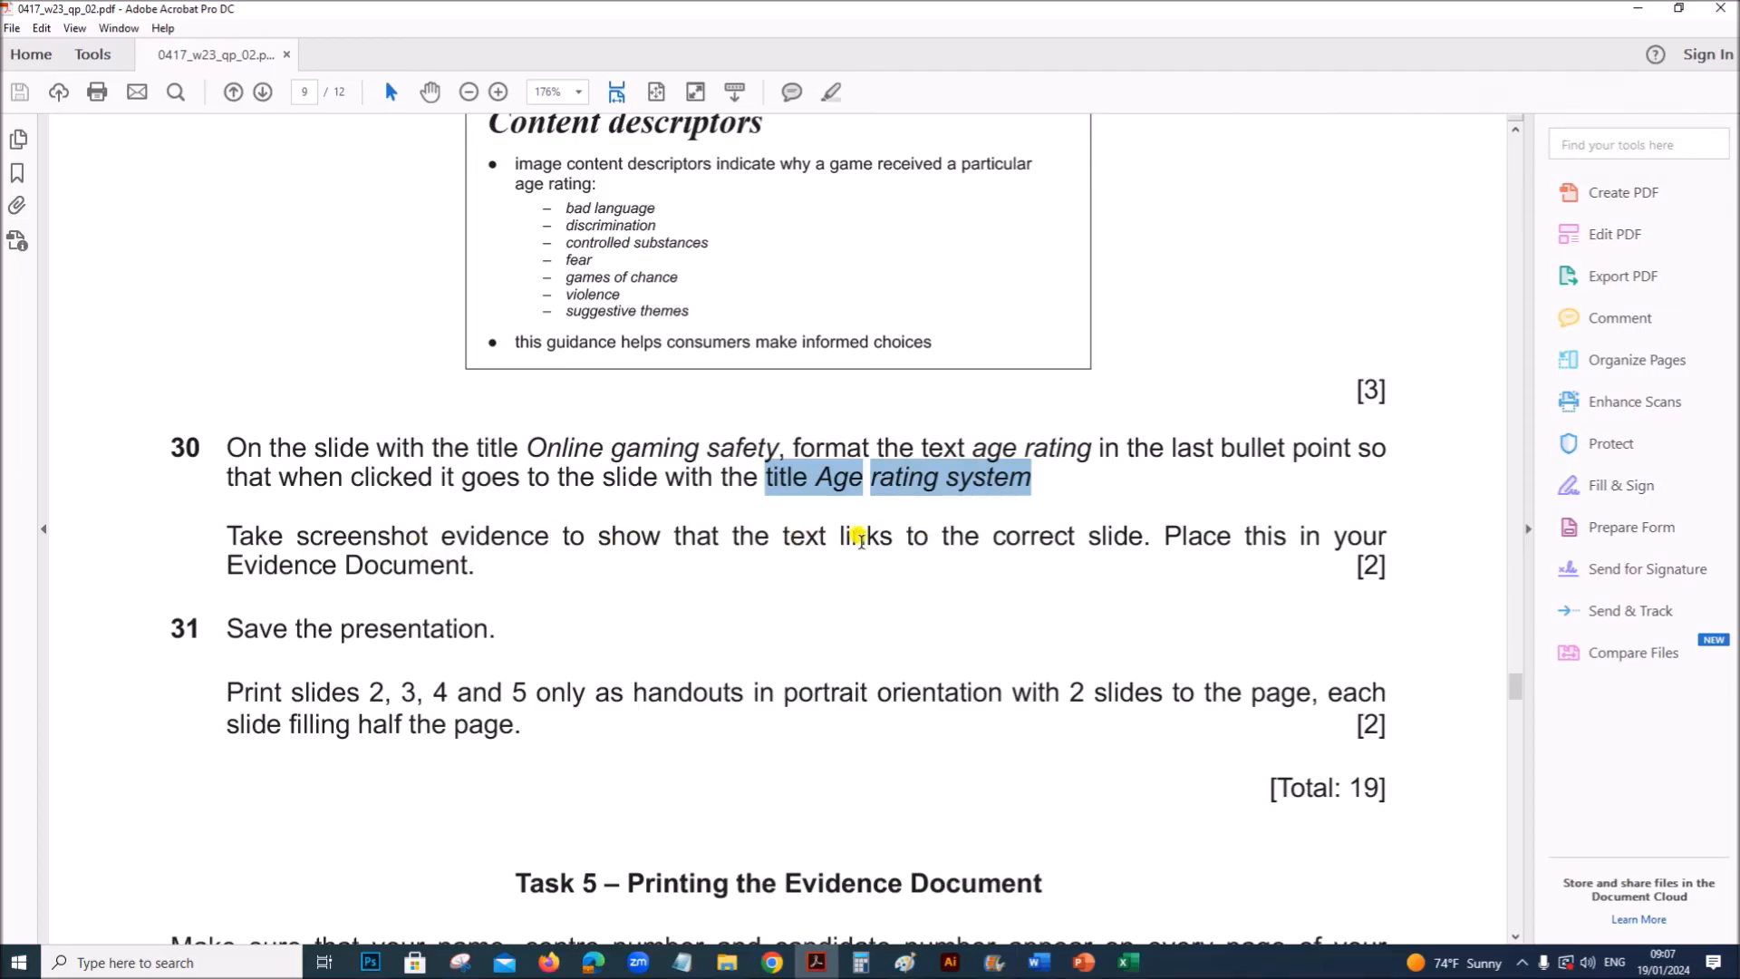
left_click(1082, 962)
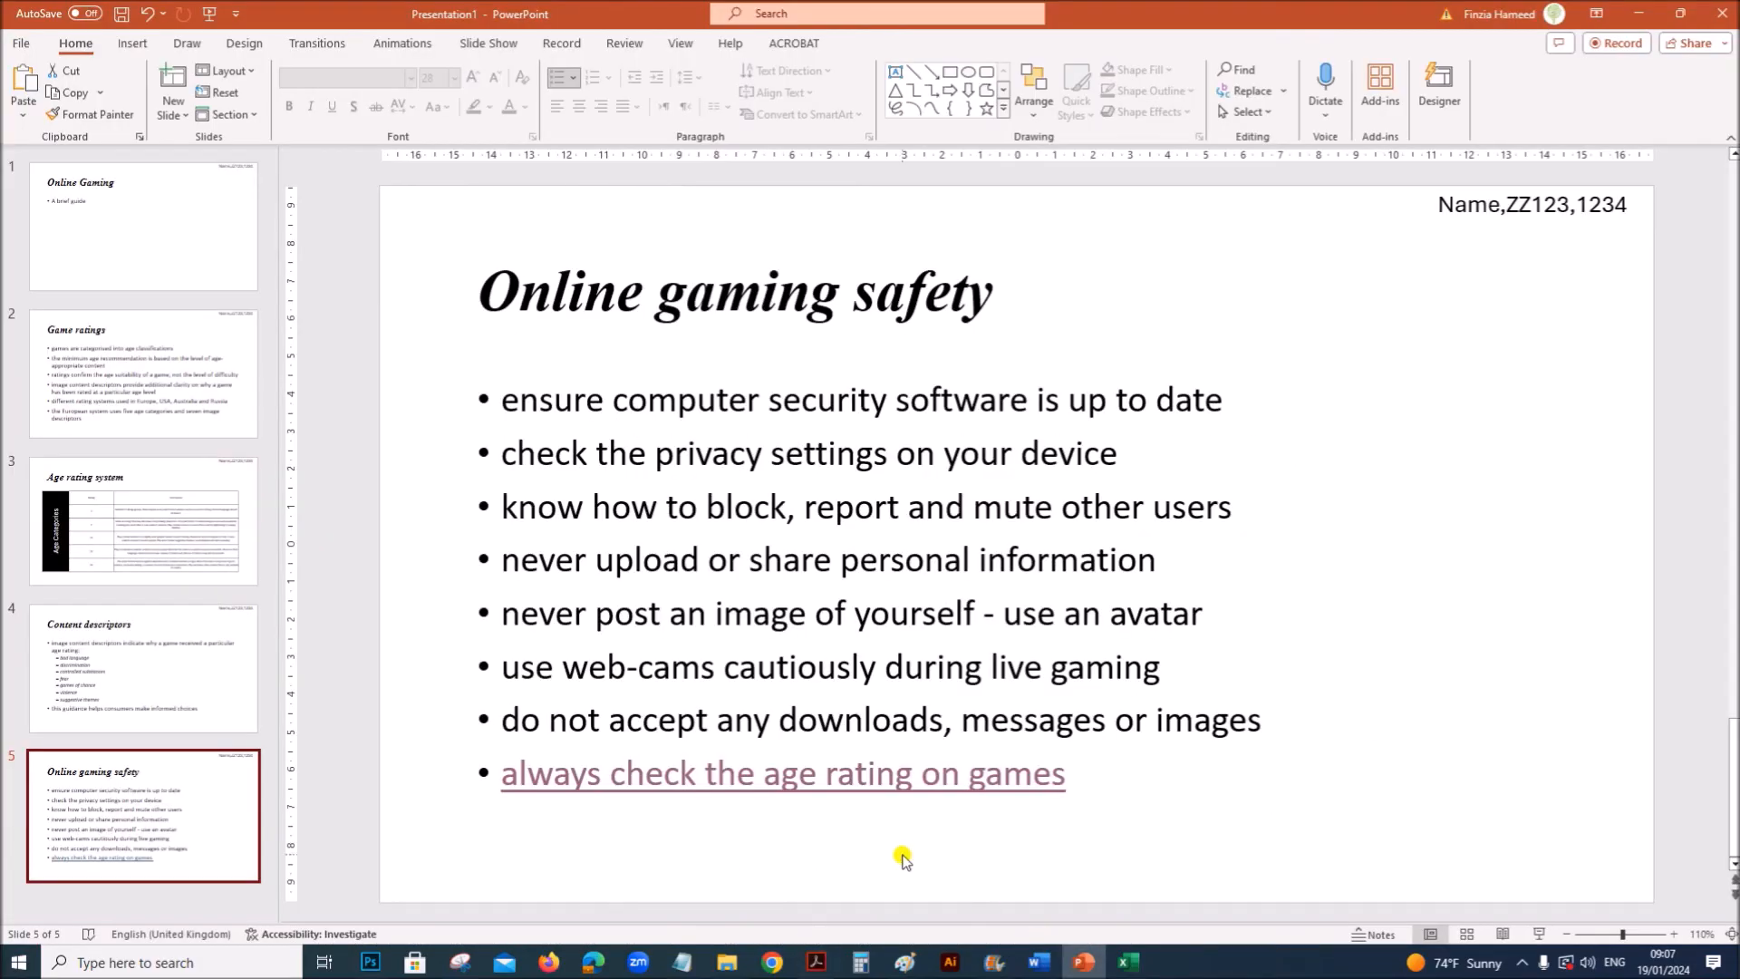
right_click(780, 777)
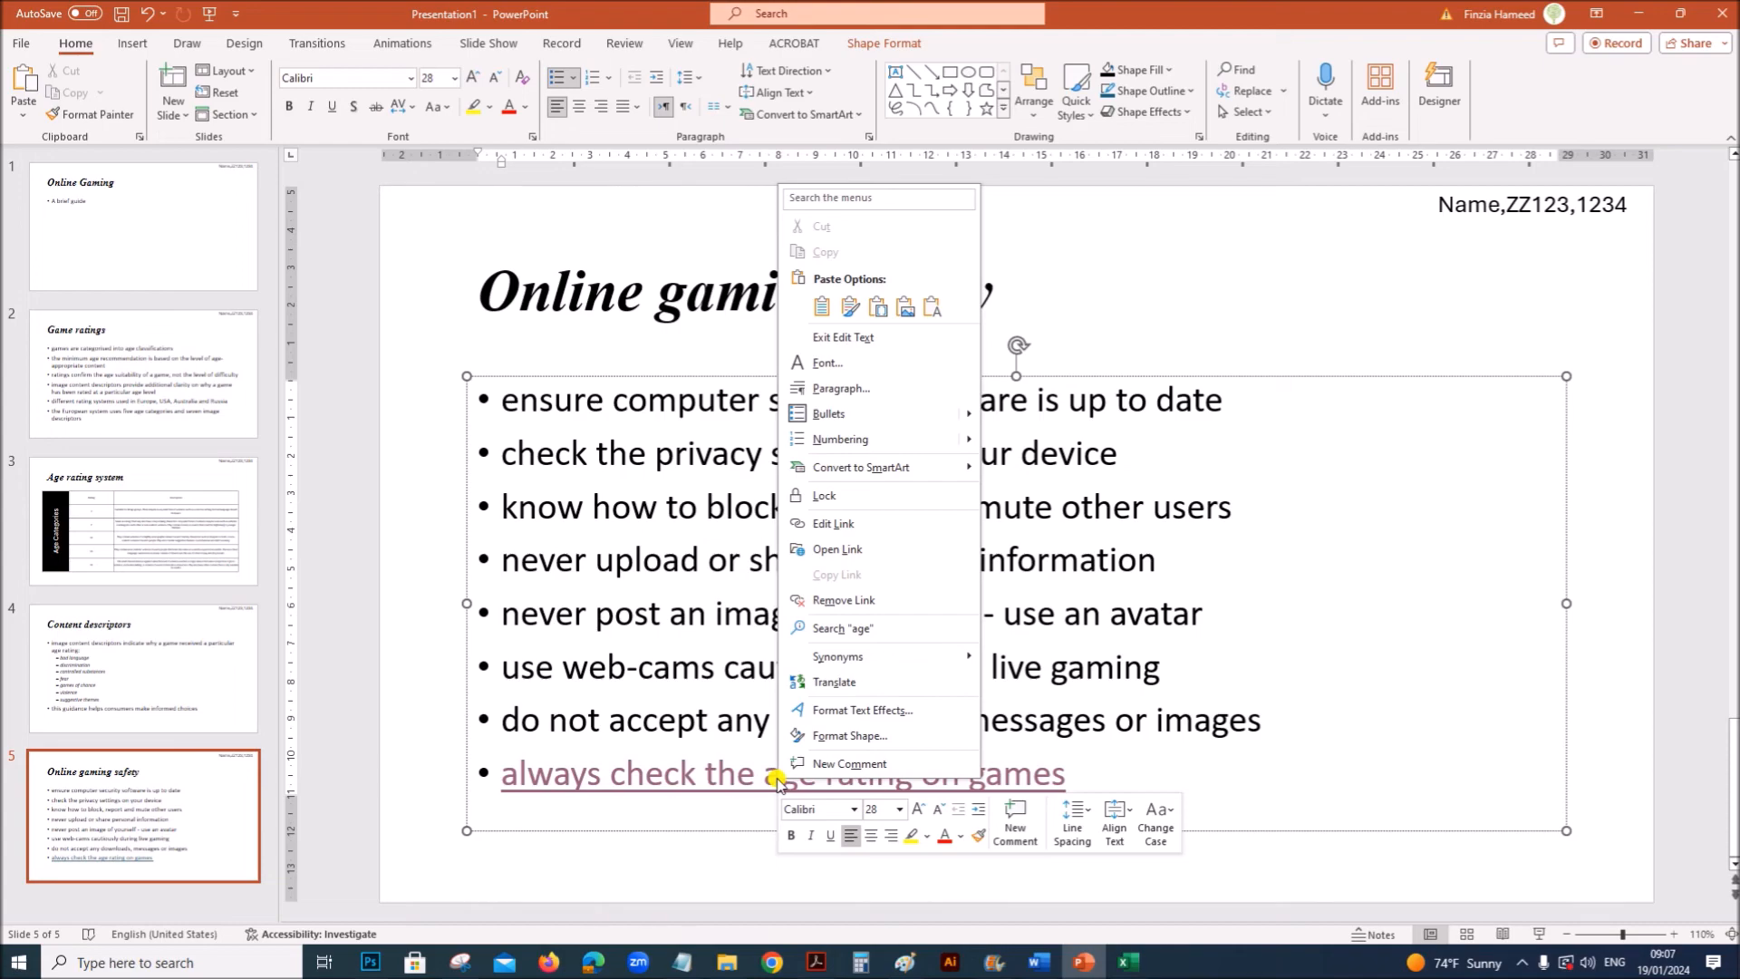
mouse_move(938, 710)
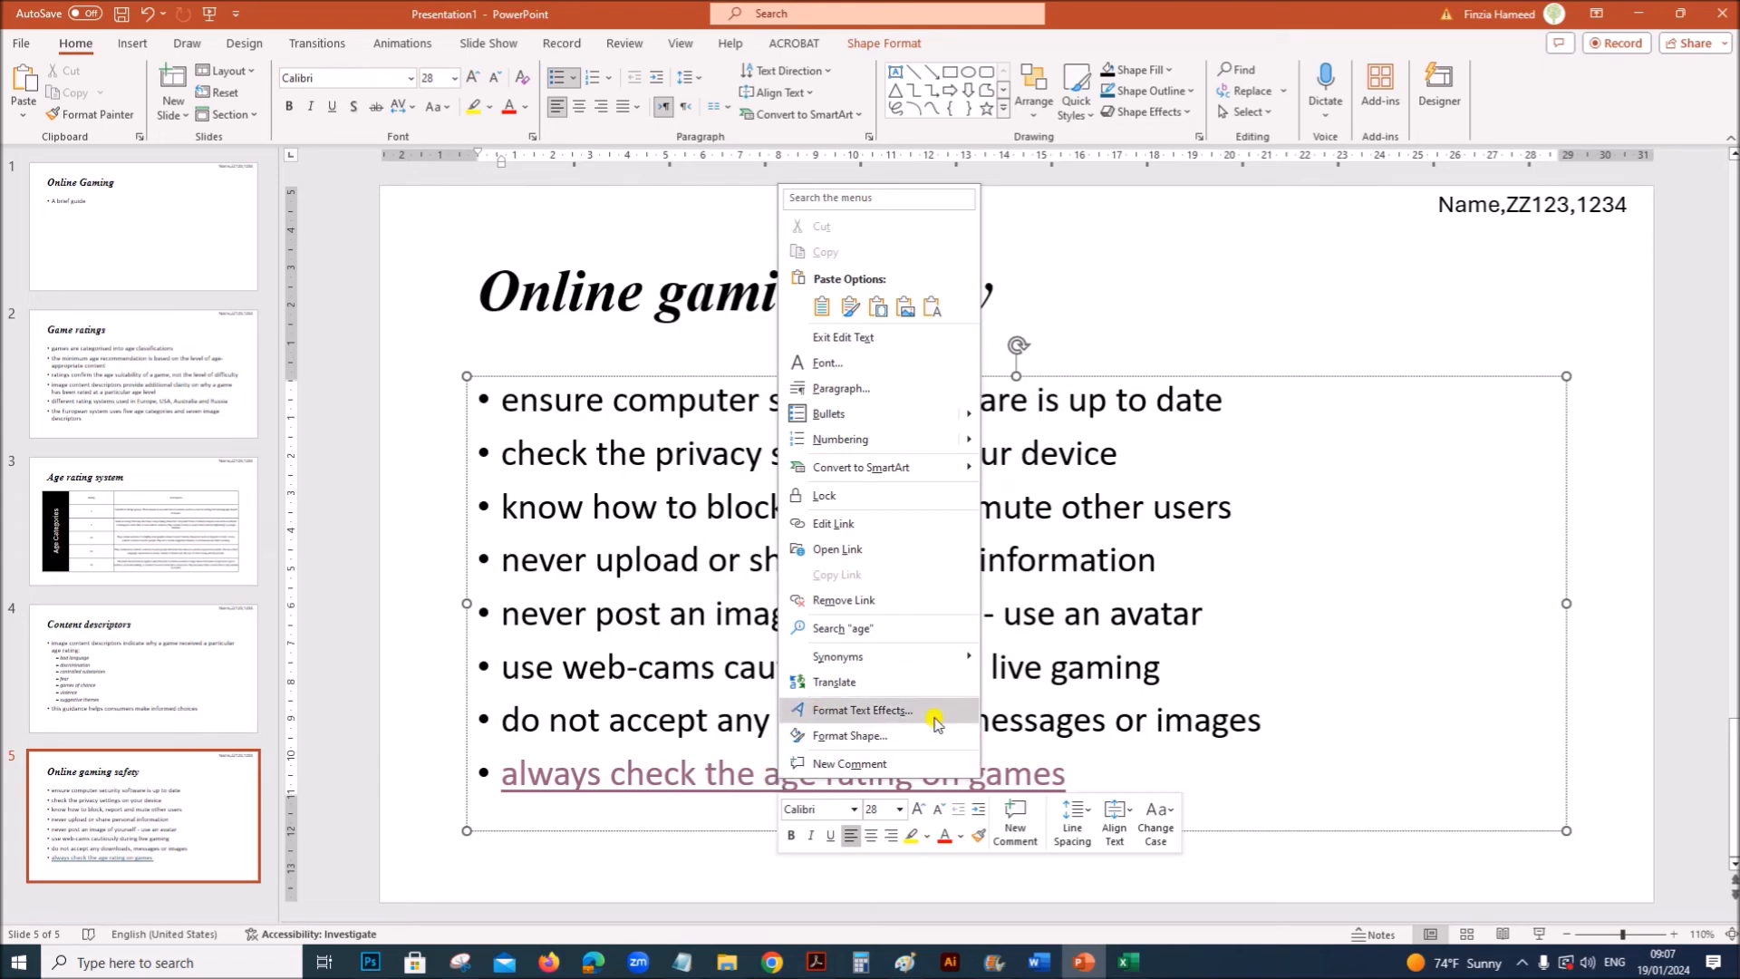
left_click(837, 522)
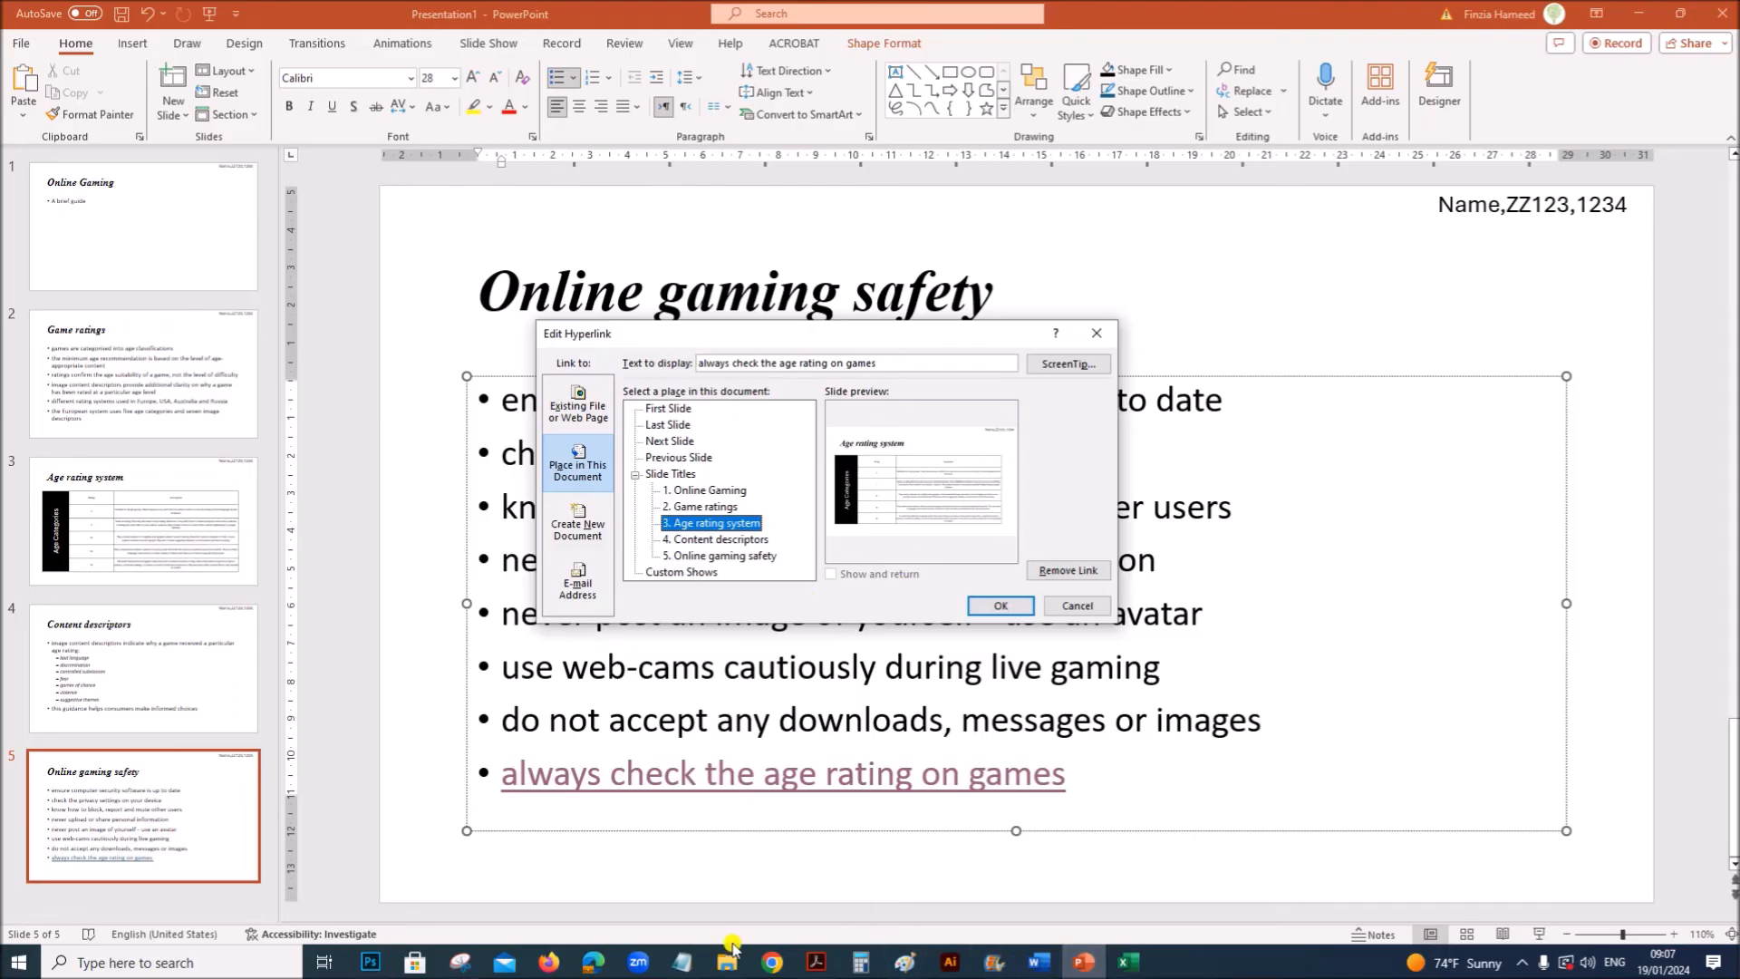
left_click(725, 961)
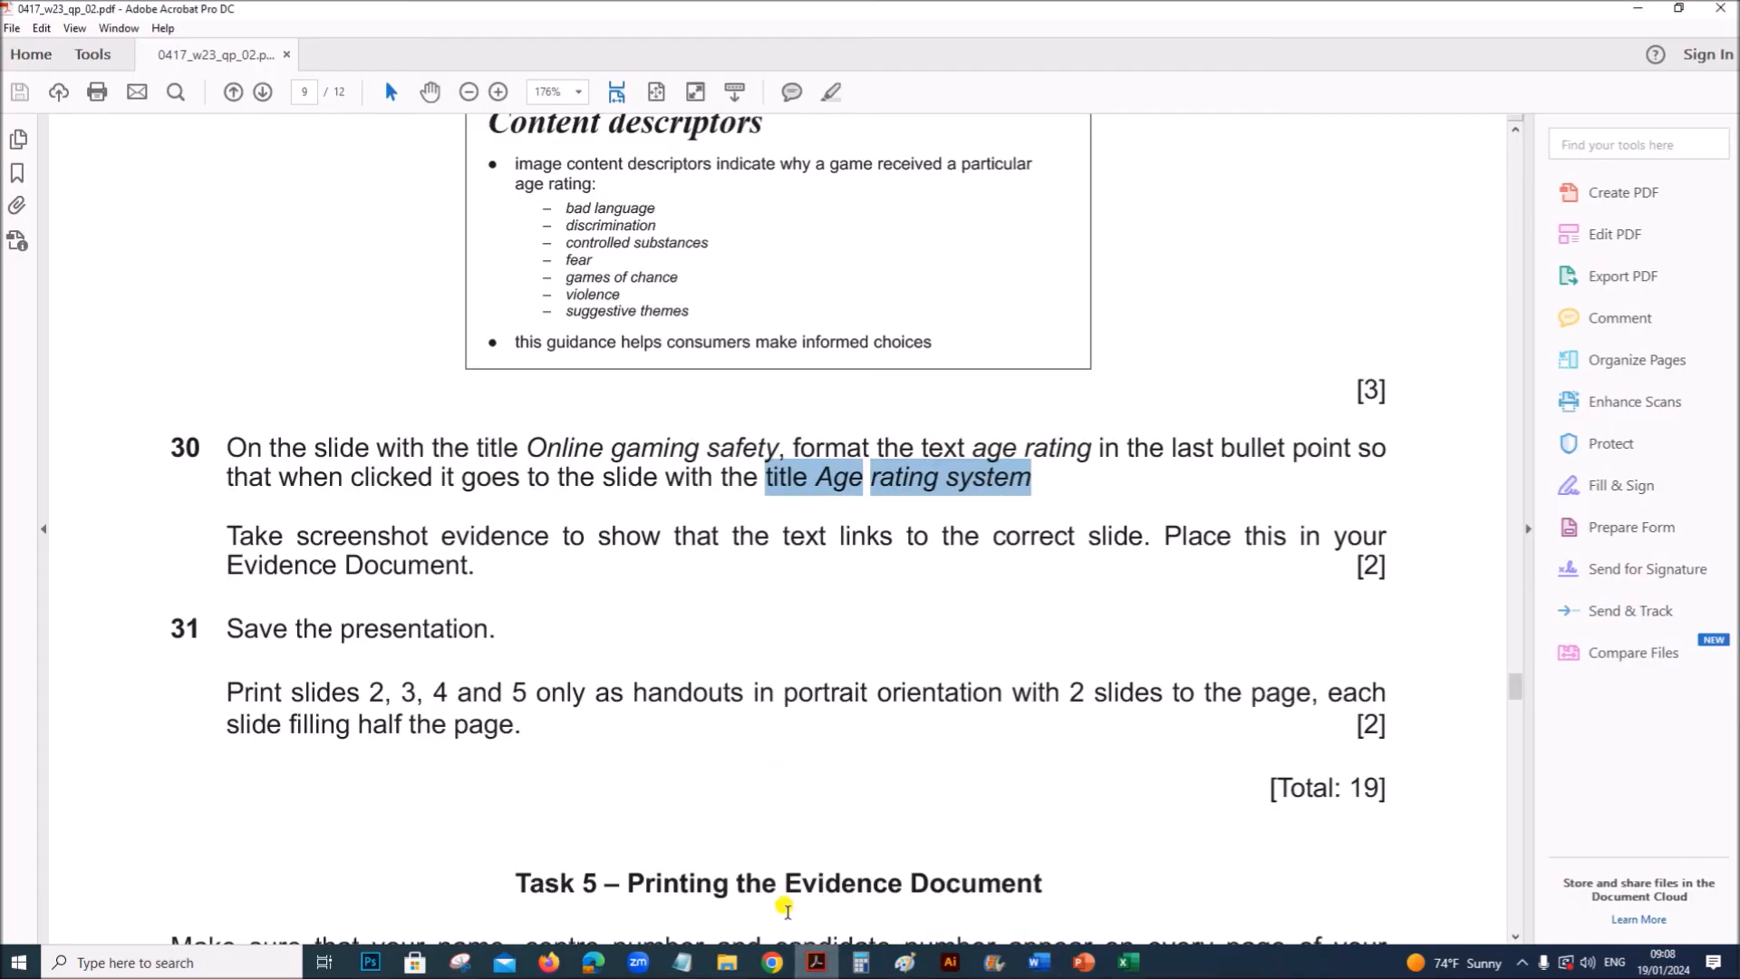
Review question 31 in Acrobat and mark the slide numbers 2 to 5 to print
scroll("down", 3)
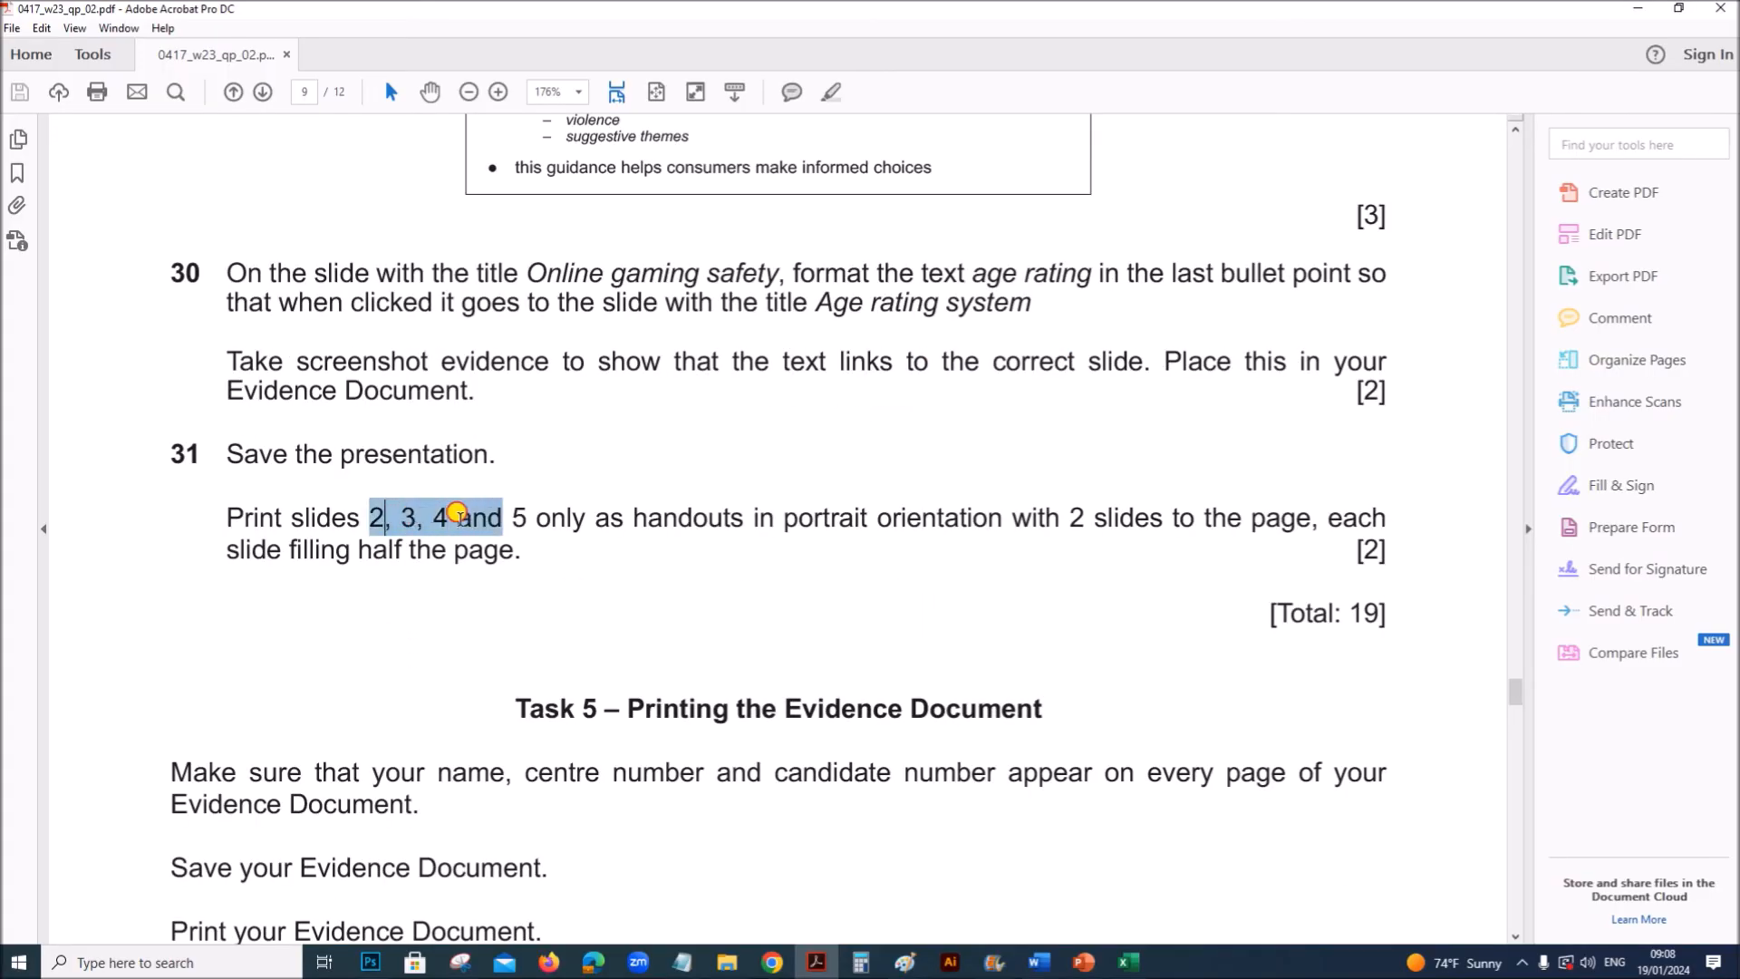
left_click_drag(370, 516, 957, 527)
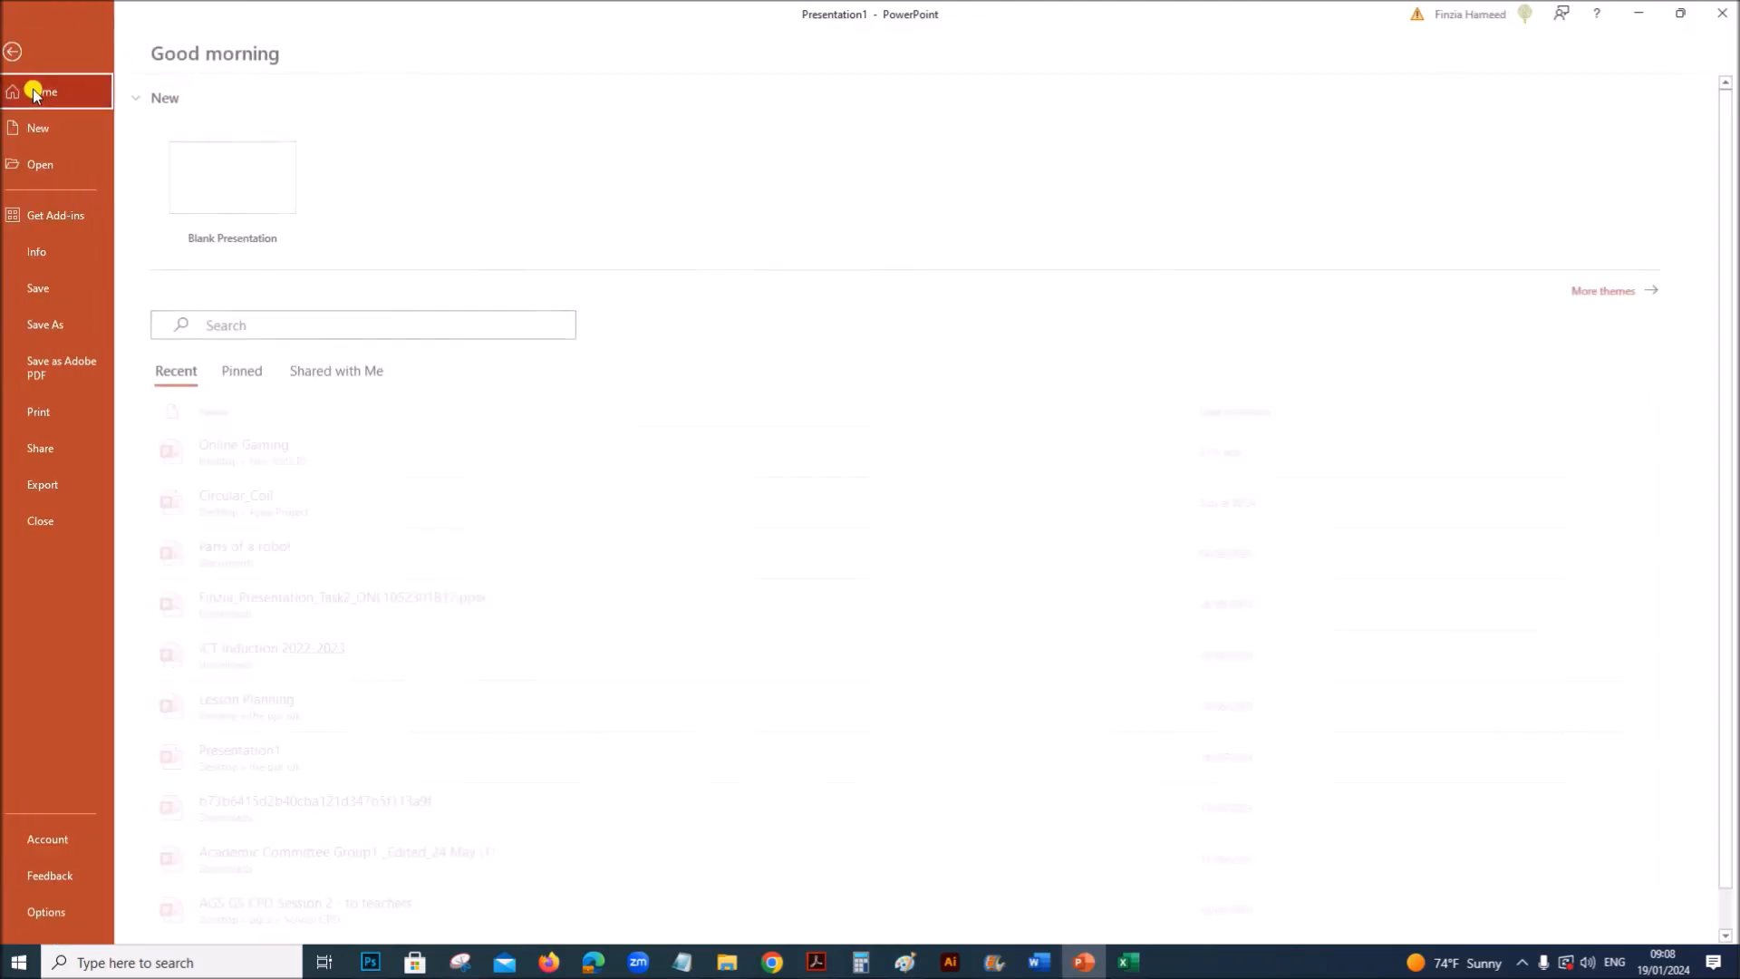
Set printing to Handouts 2 Slides, portrait, for slides 2-5 only
left_click(43, 412)
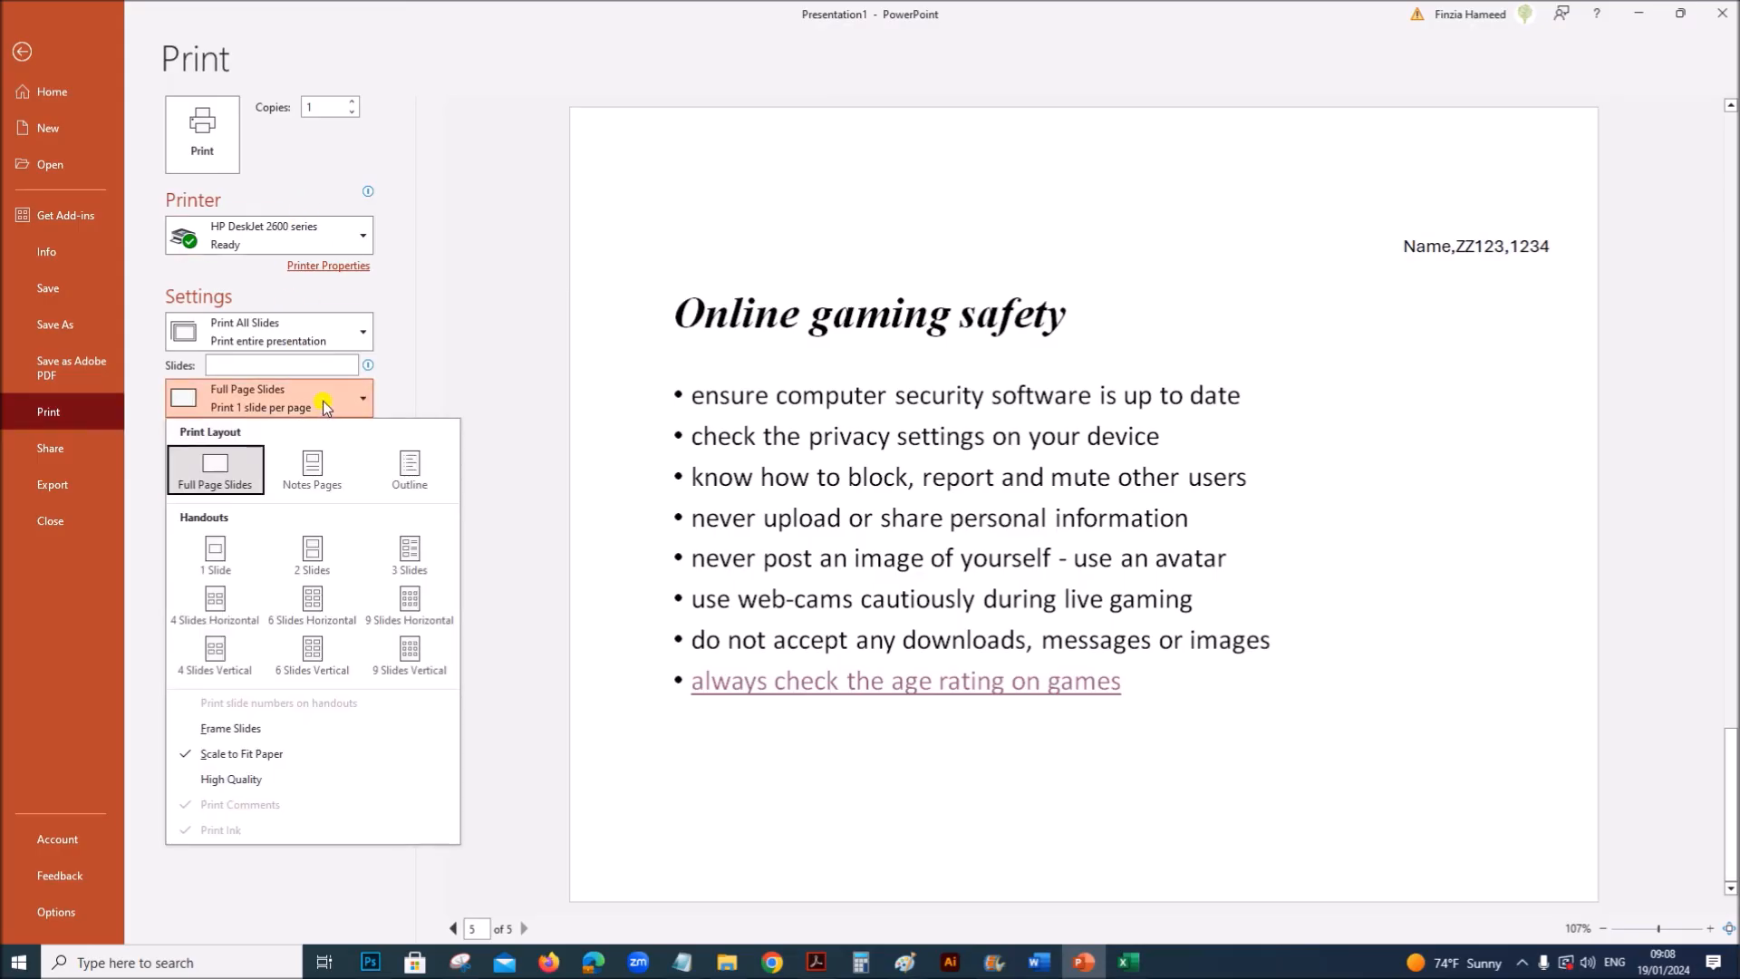
left_click(312, 555)
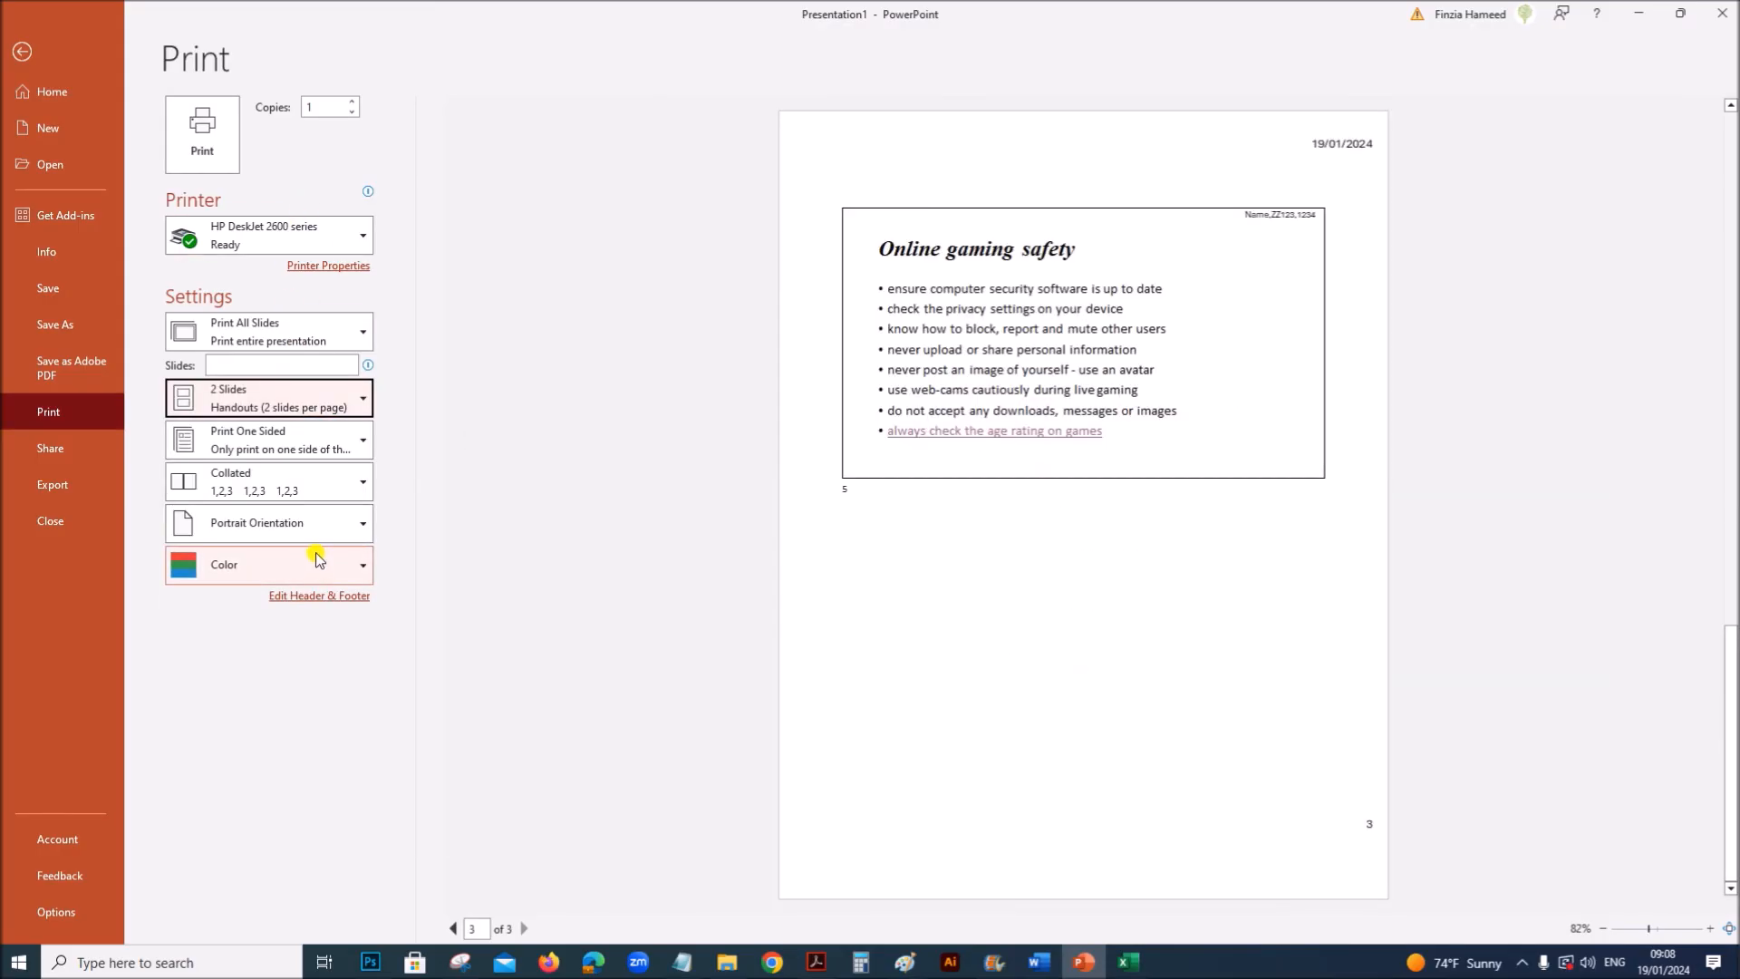
left_click(281, 365)
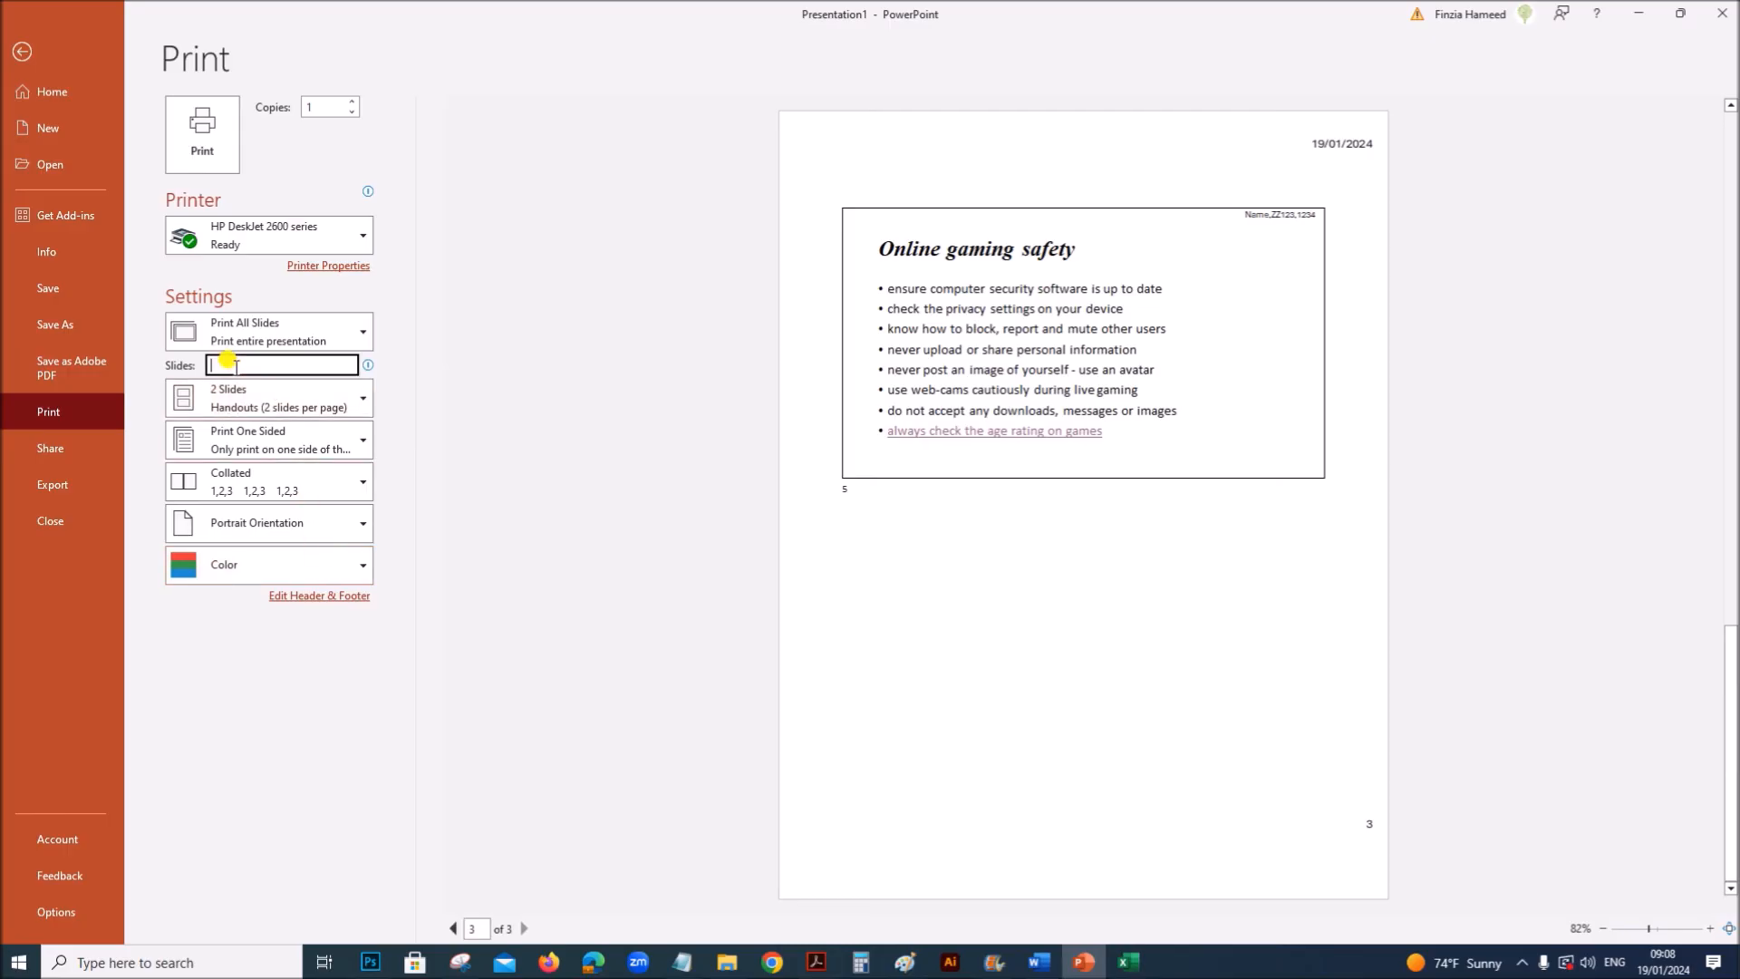
type("2")
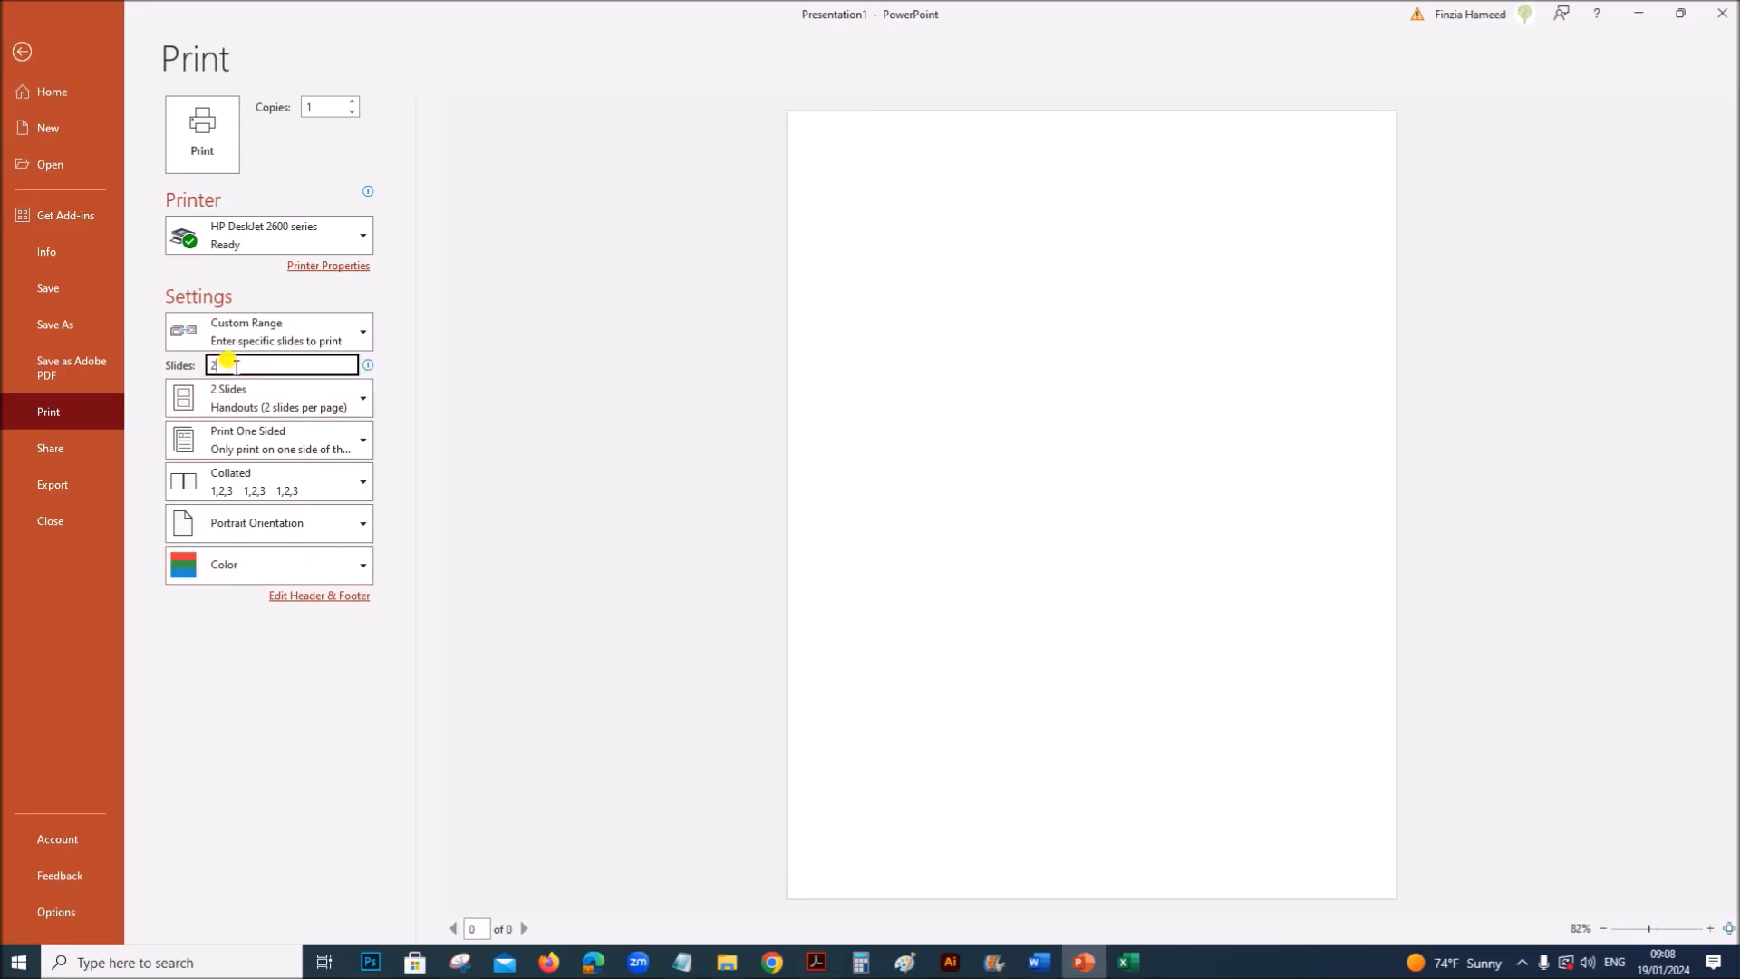
type("-5")
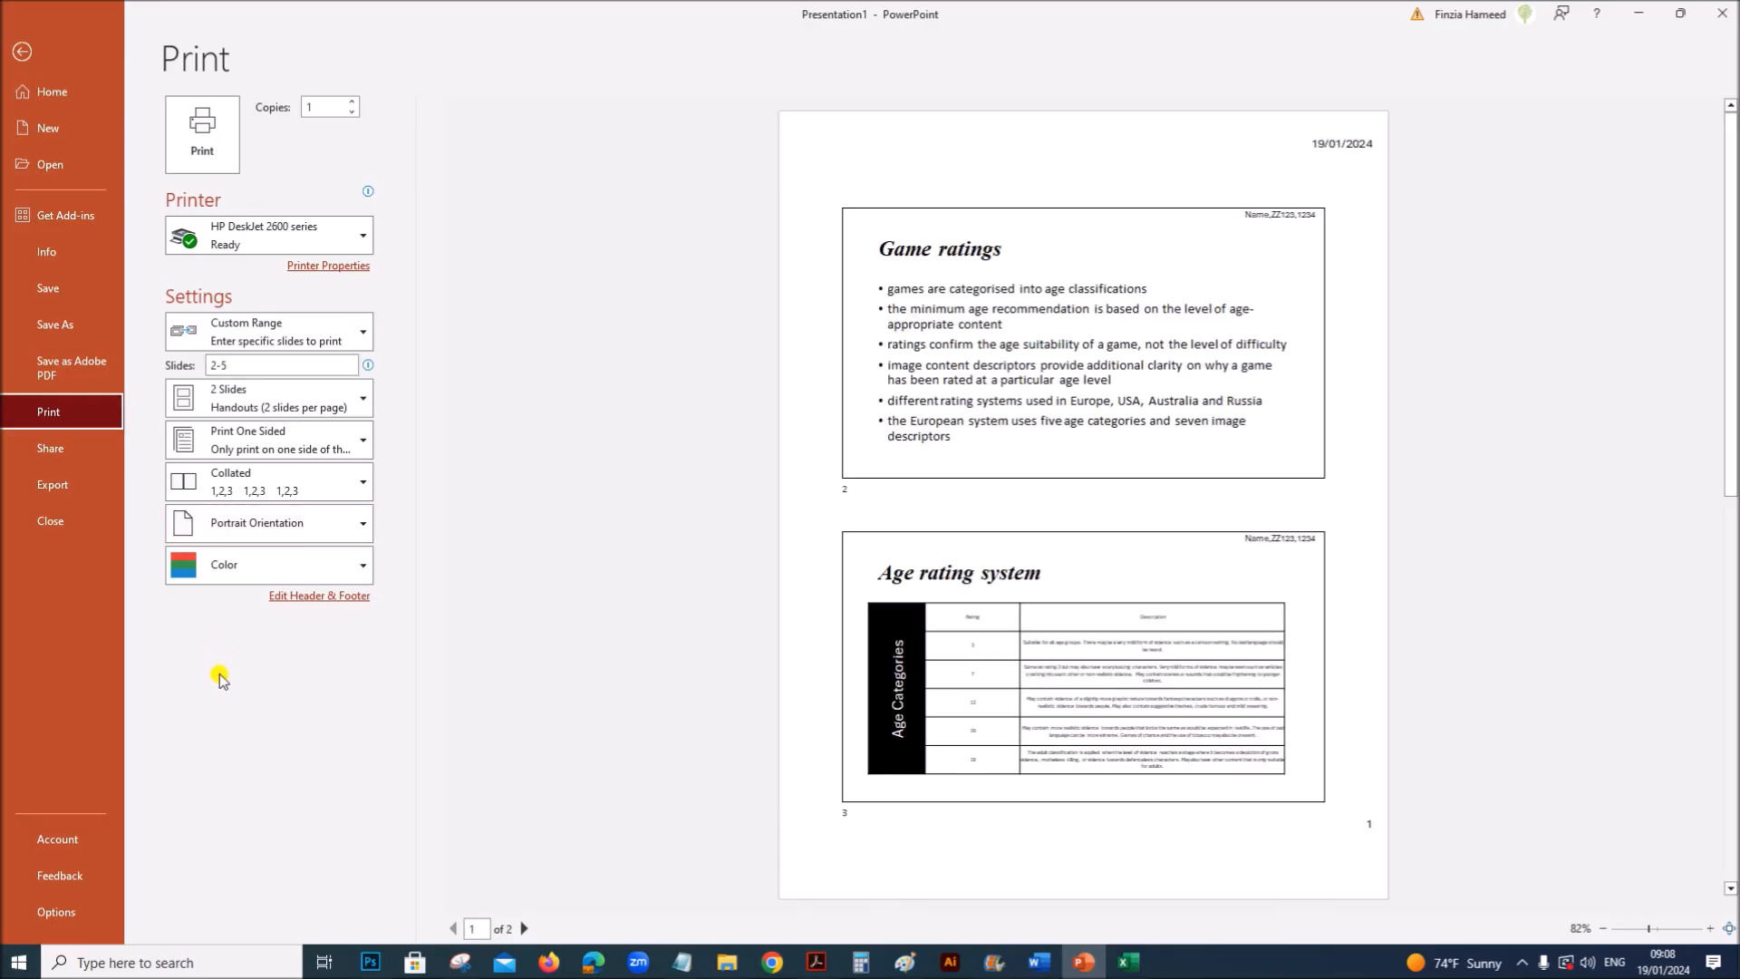
mouse_move(988, 207)
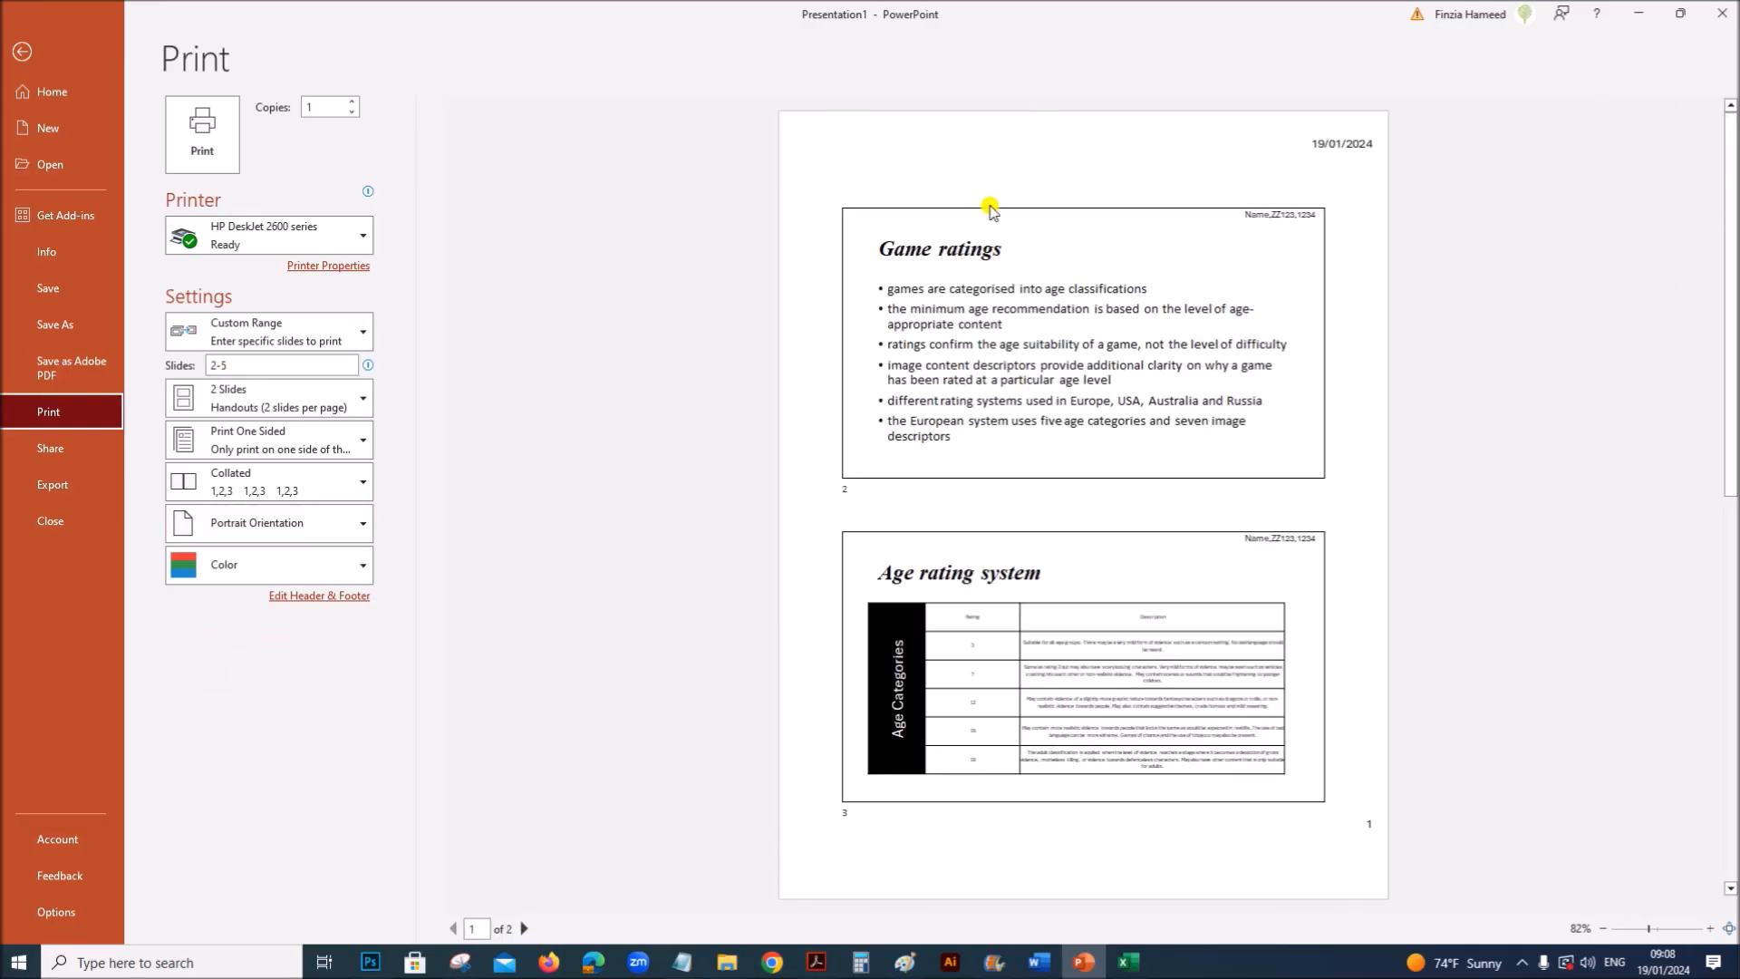
mouse_move(1263, 236)
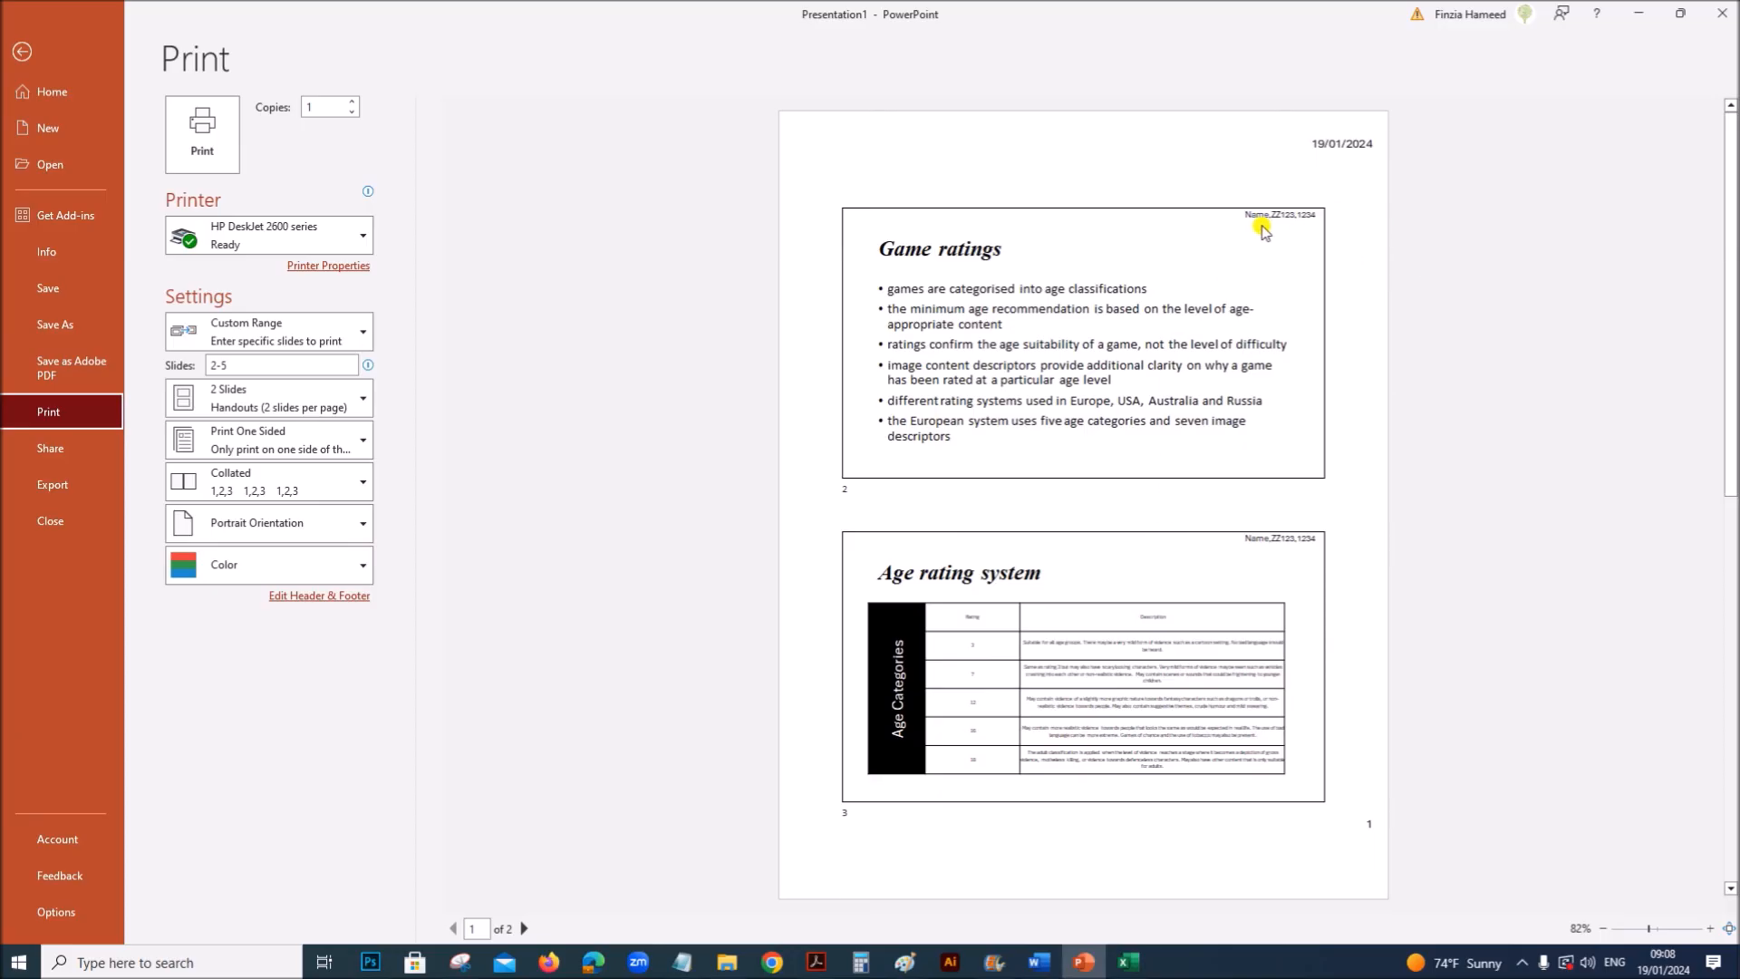
mouse_move(1003, 748)
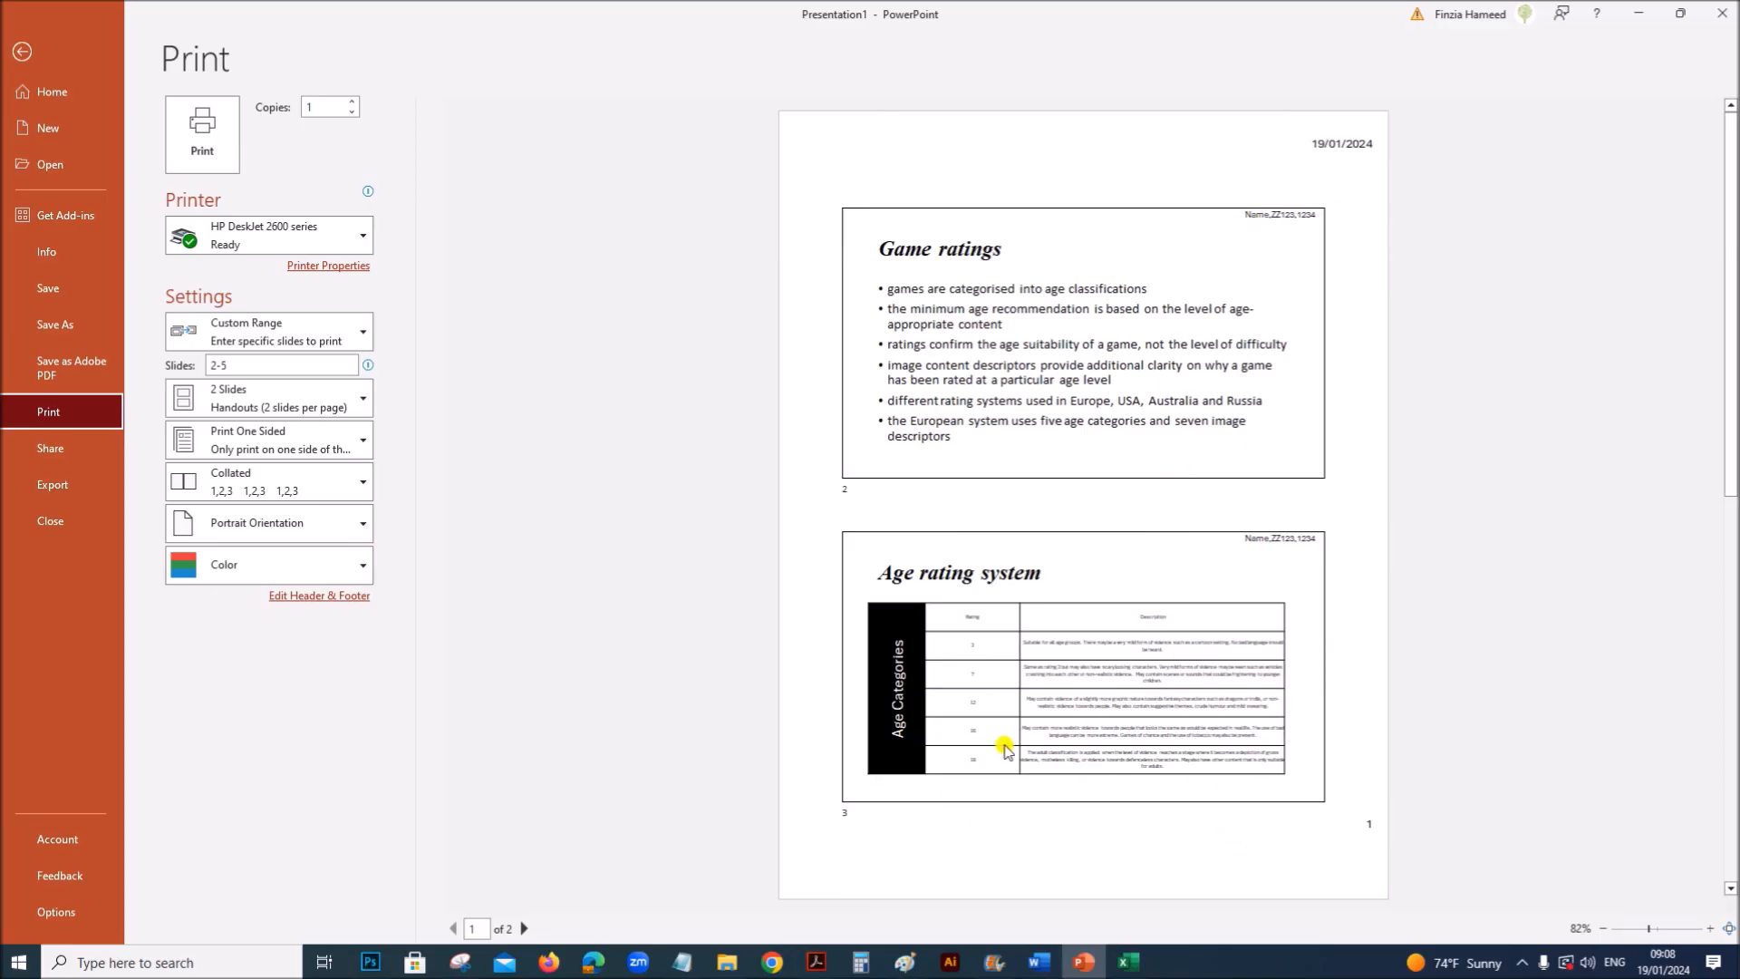
mouse_move(899, 148)
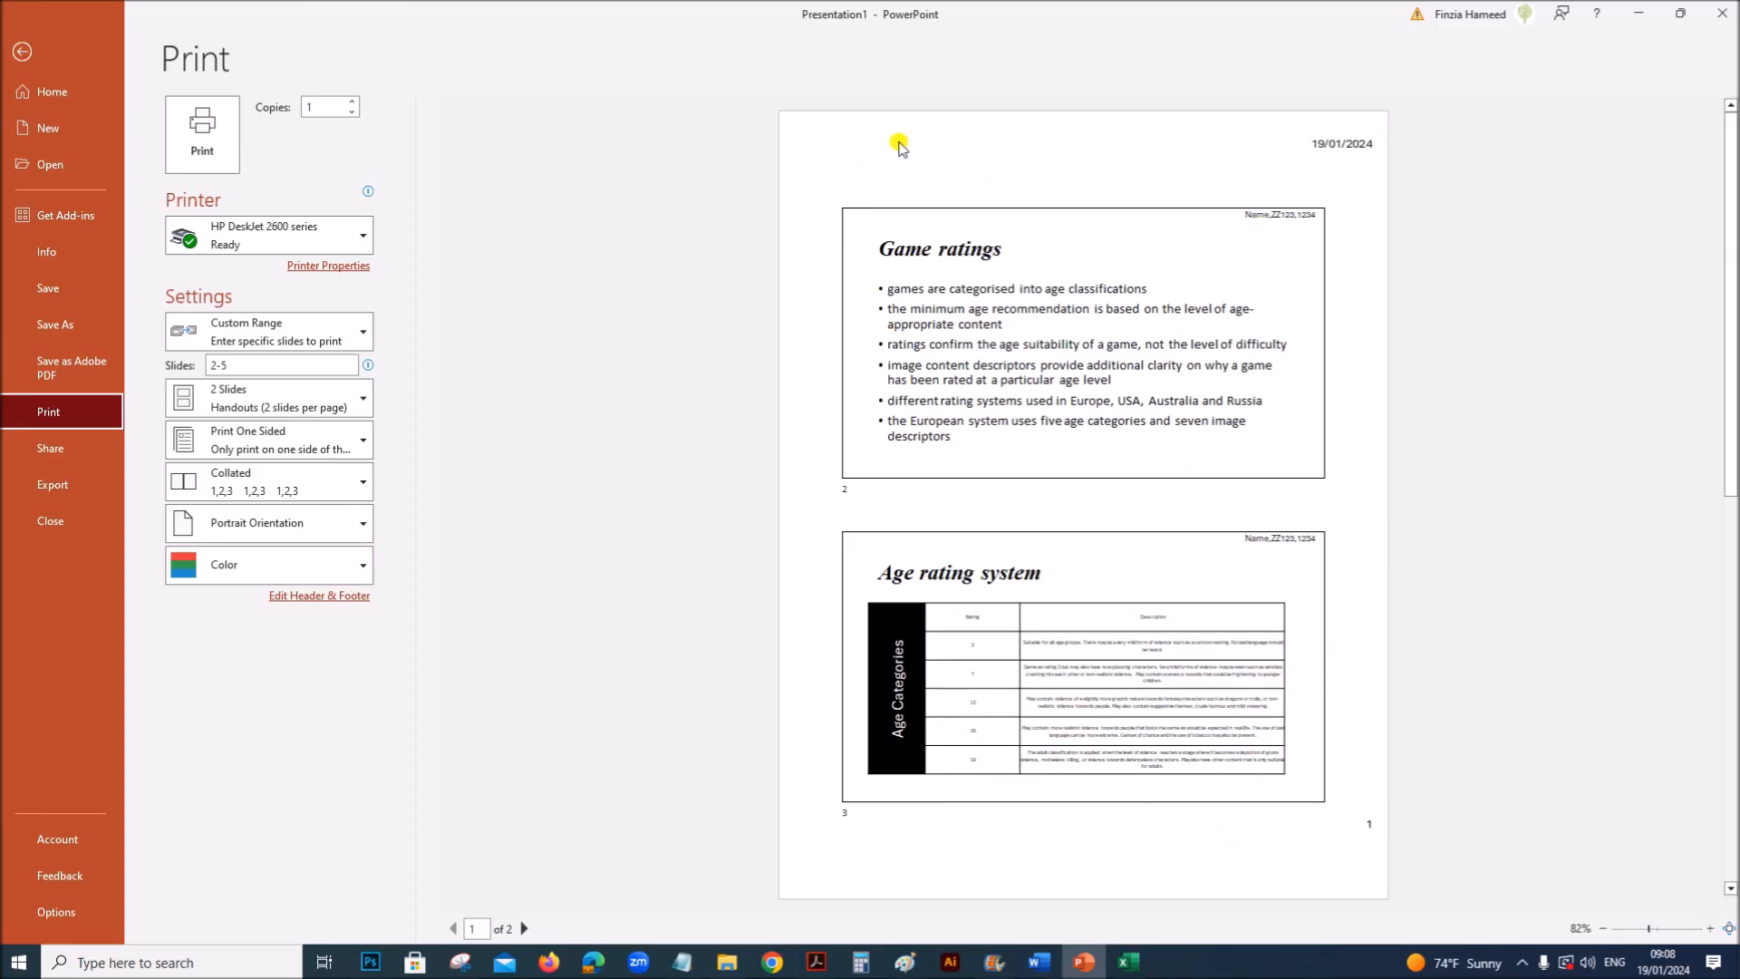
mouse_move(786, 135)
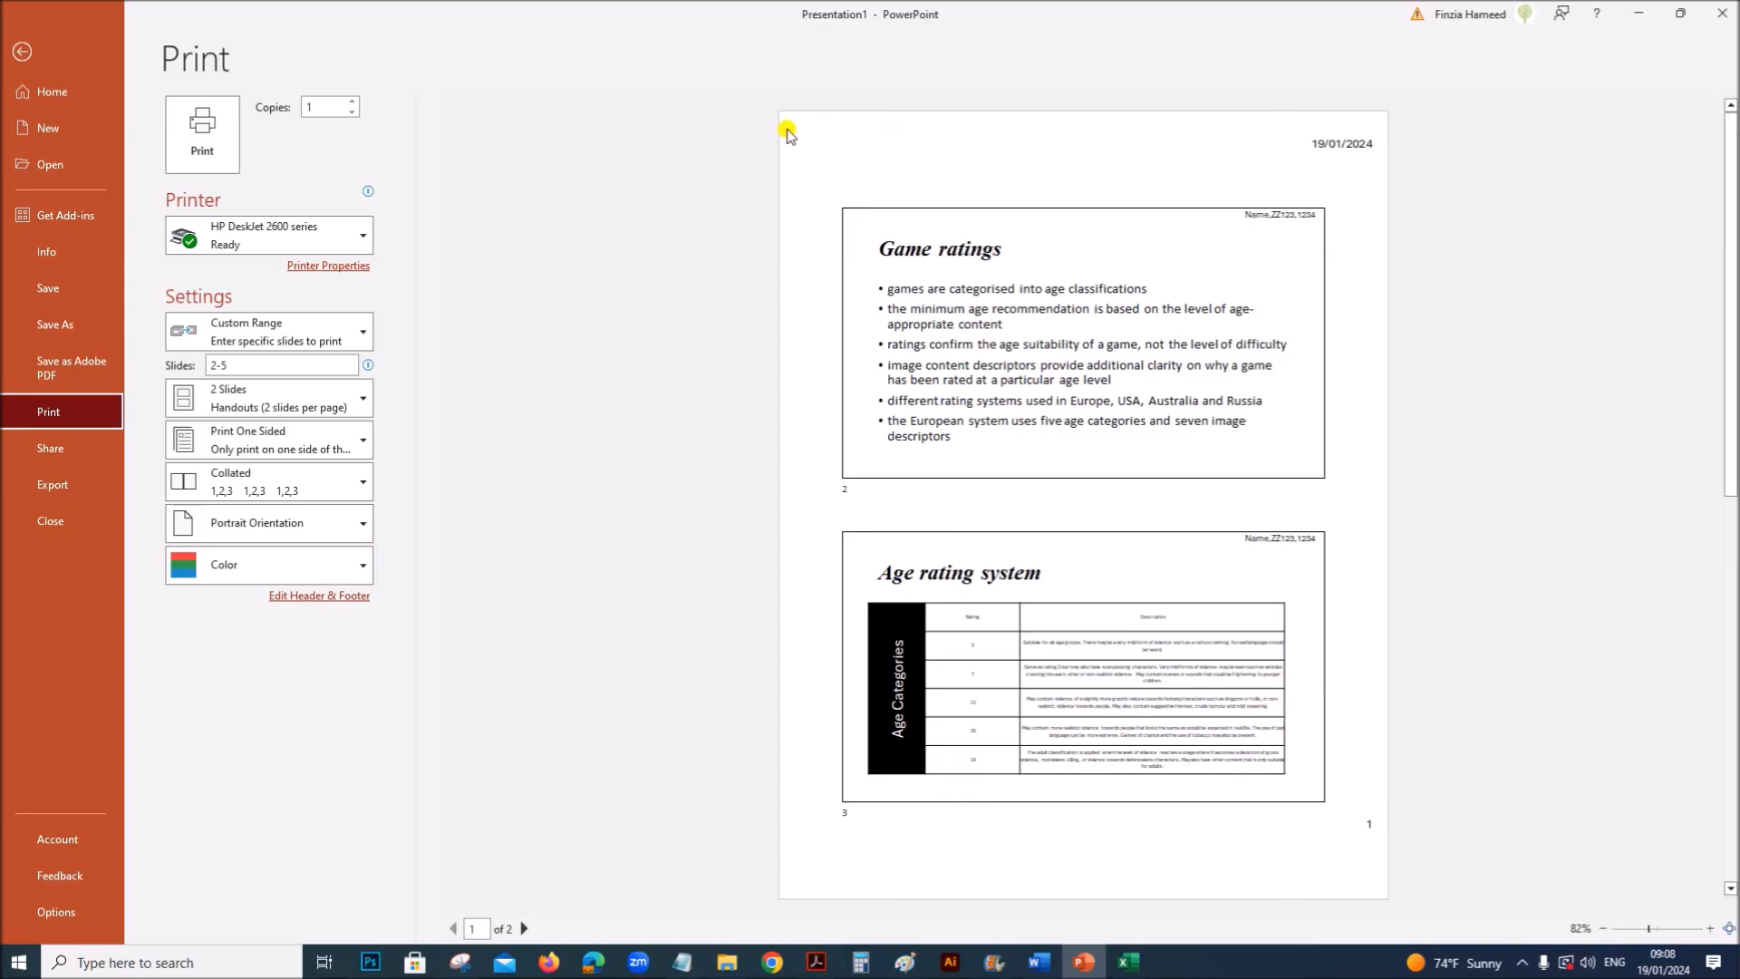
mouse_move(815, 765)
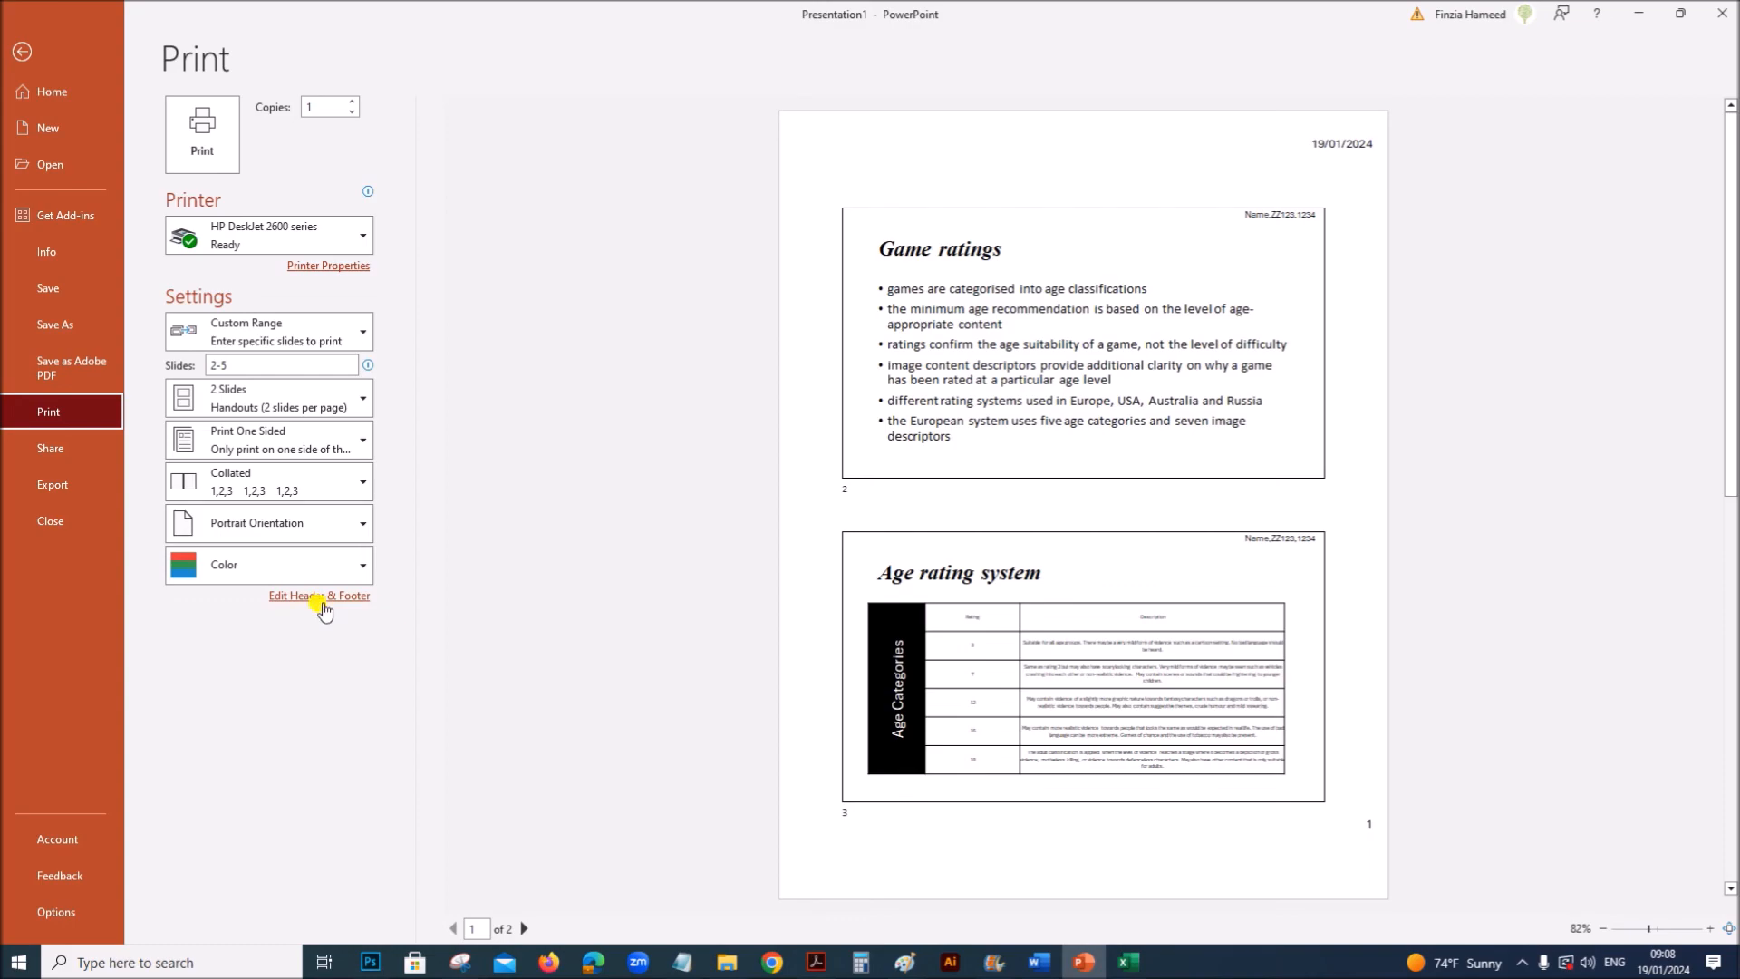
Add a handout header 'Nam ZZ123,1234' with name and candidate numbers, applied to all pages
left_click(319, 594)
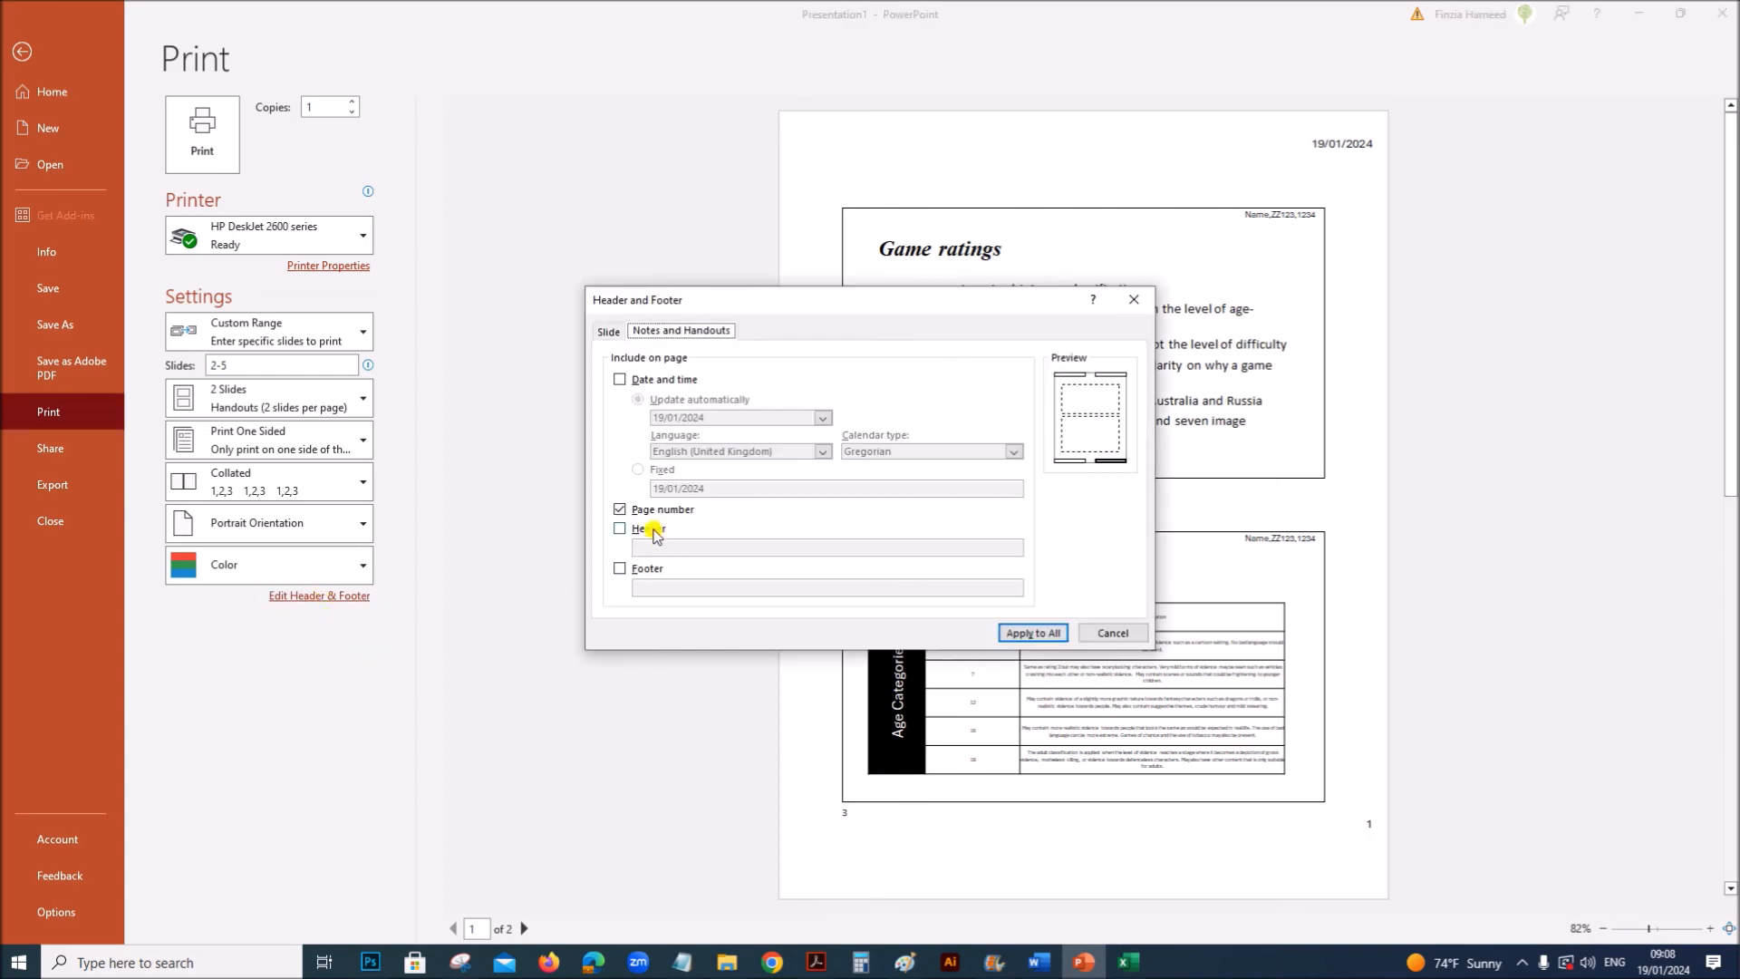
left_click(619, 529)
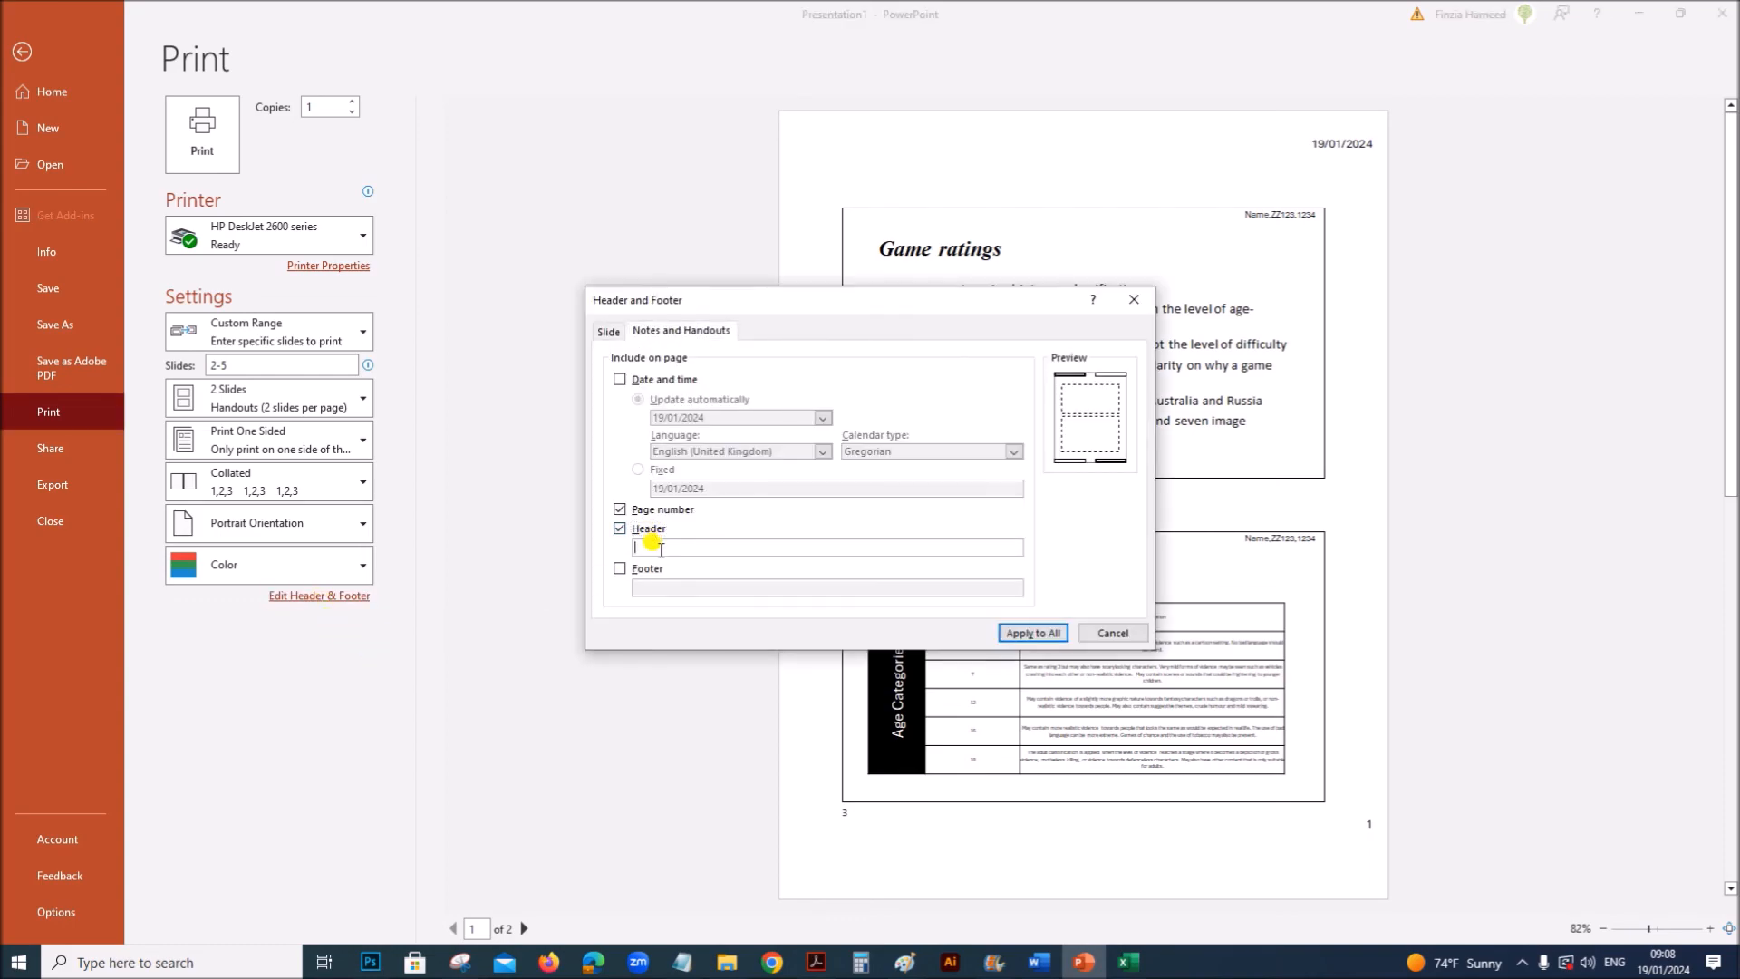
type("Nam")
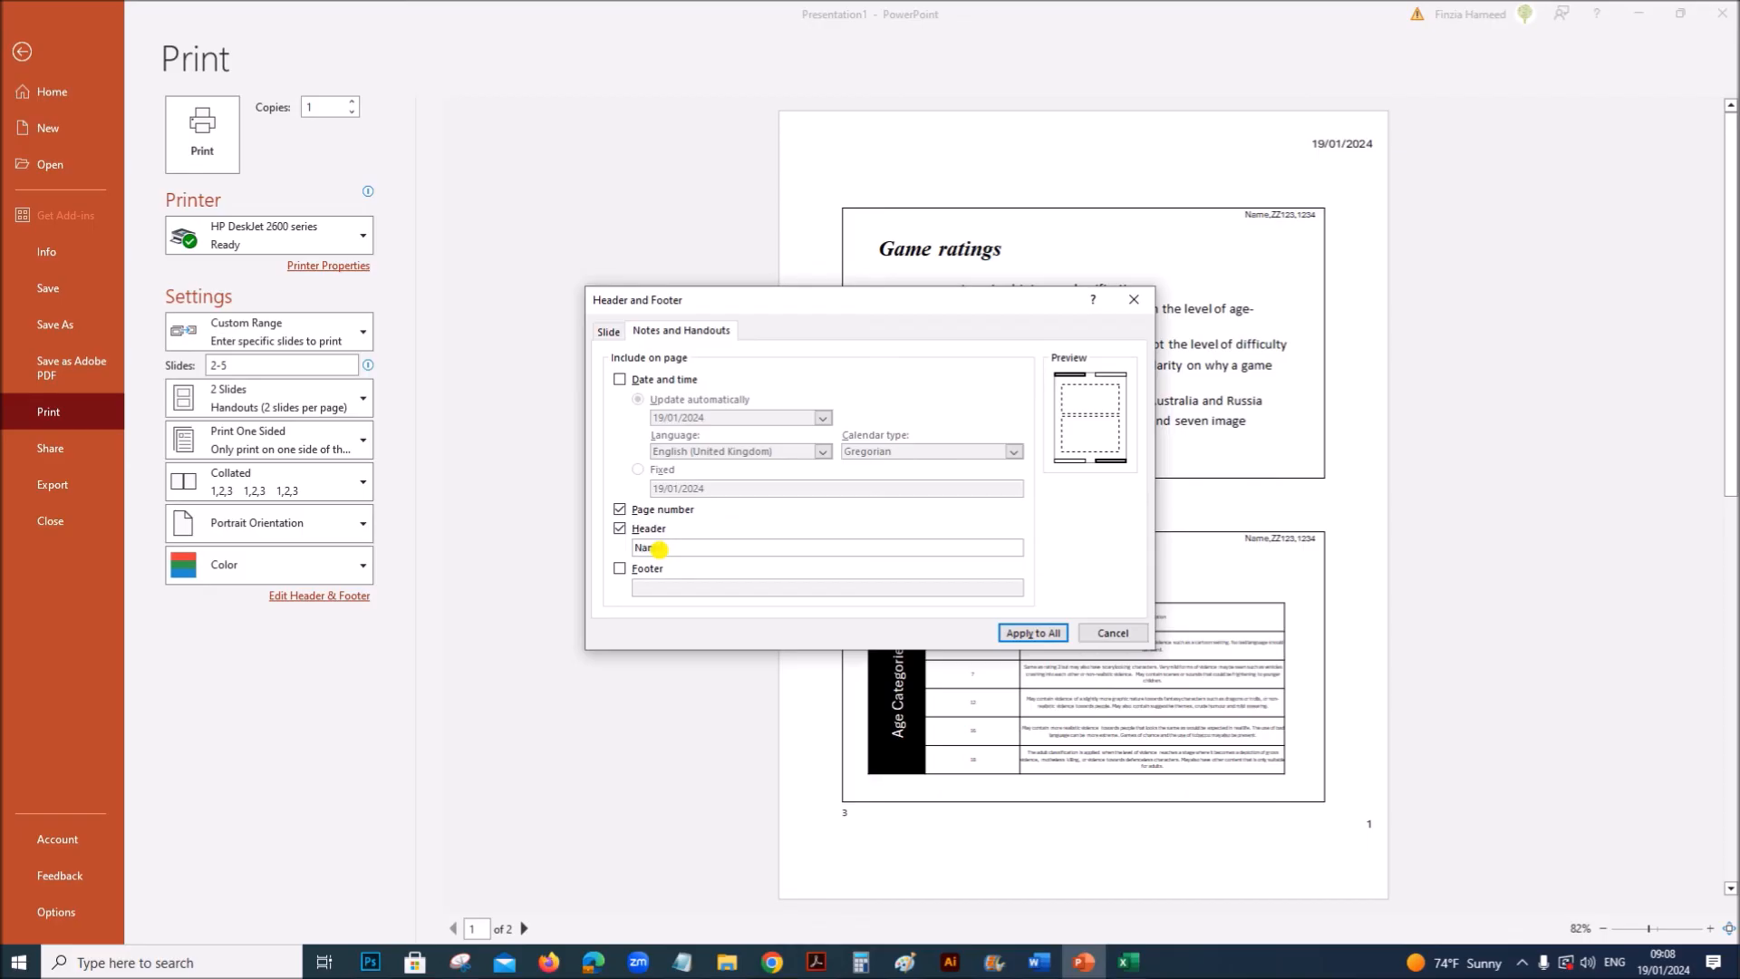
type("ZZ123")
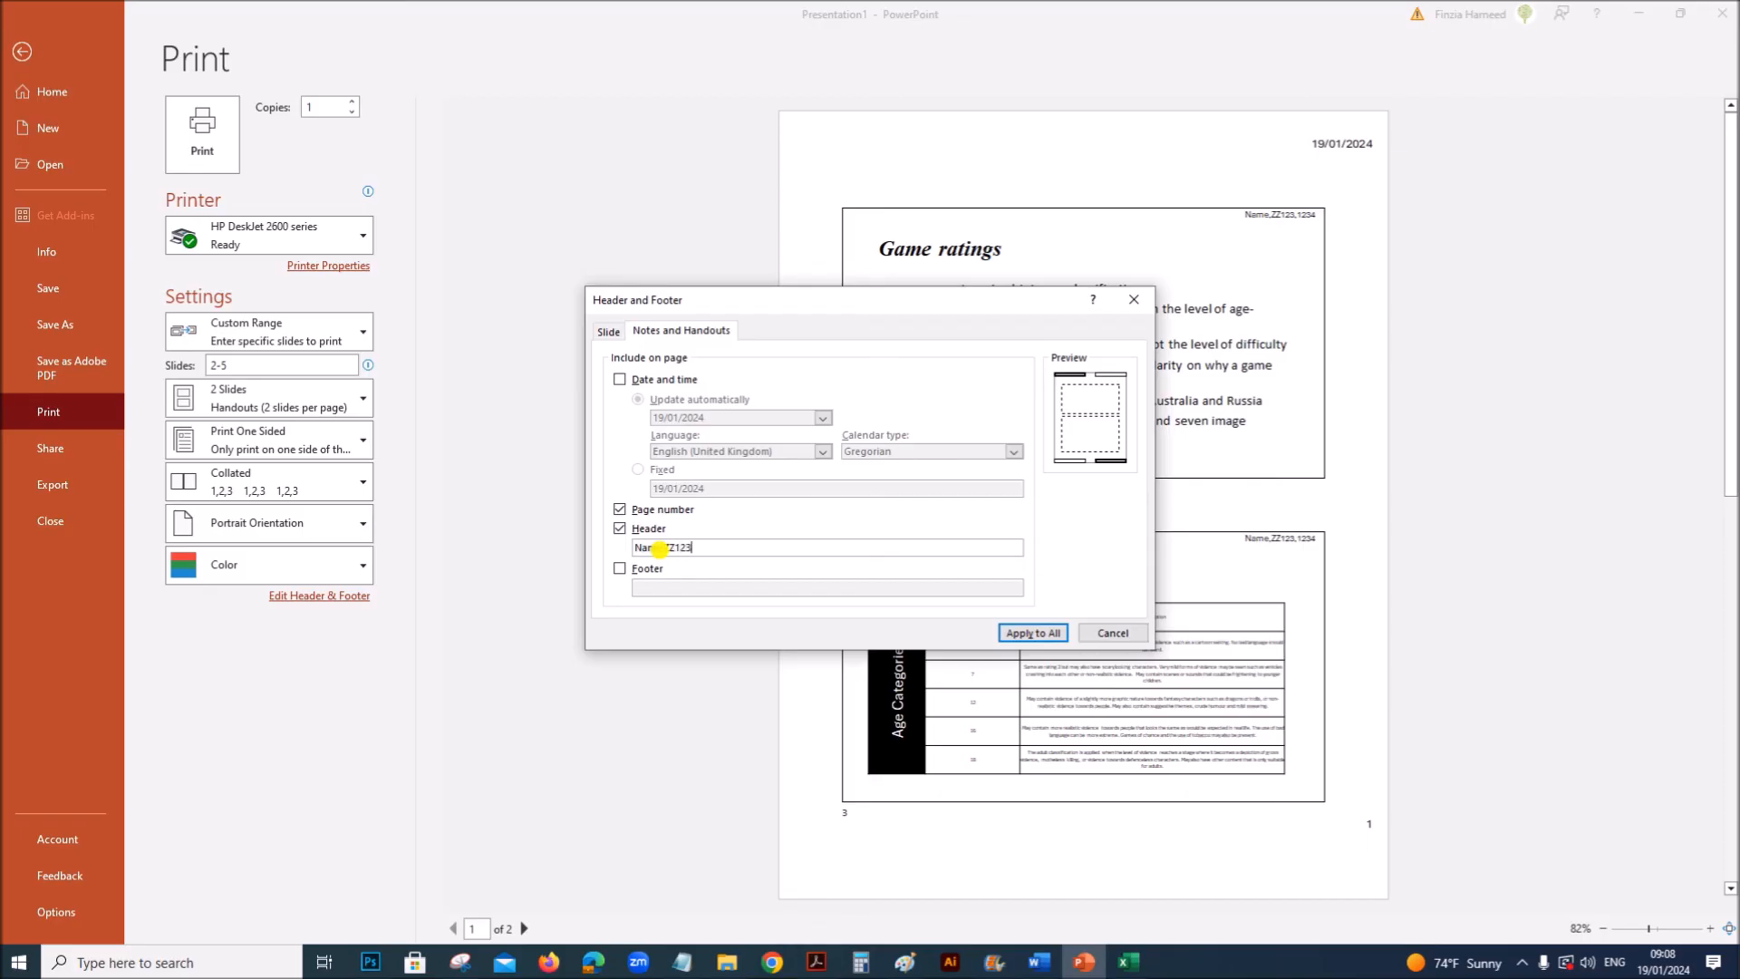
type(",1234")
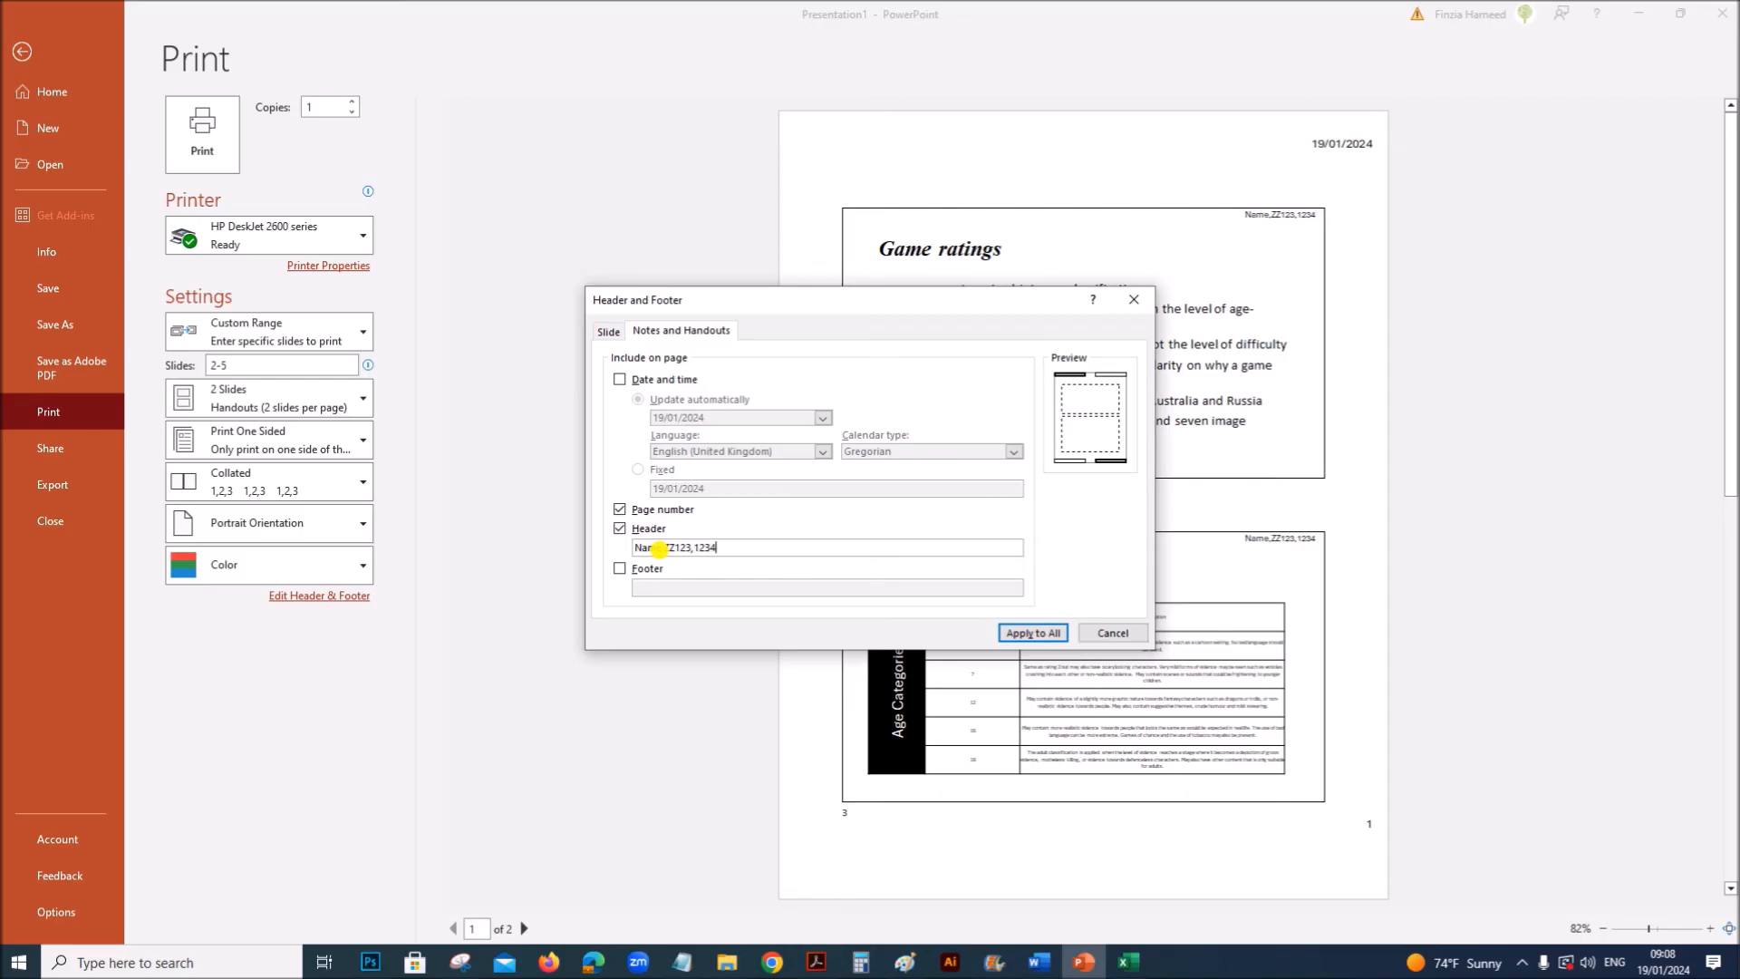
left_click(1031, 633)
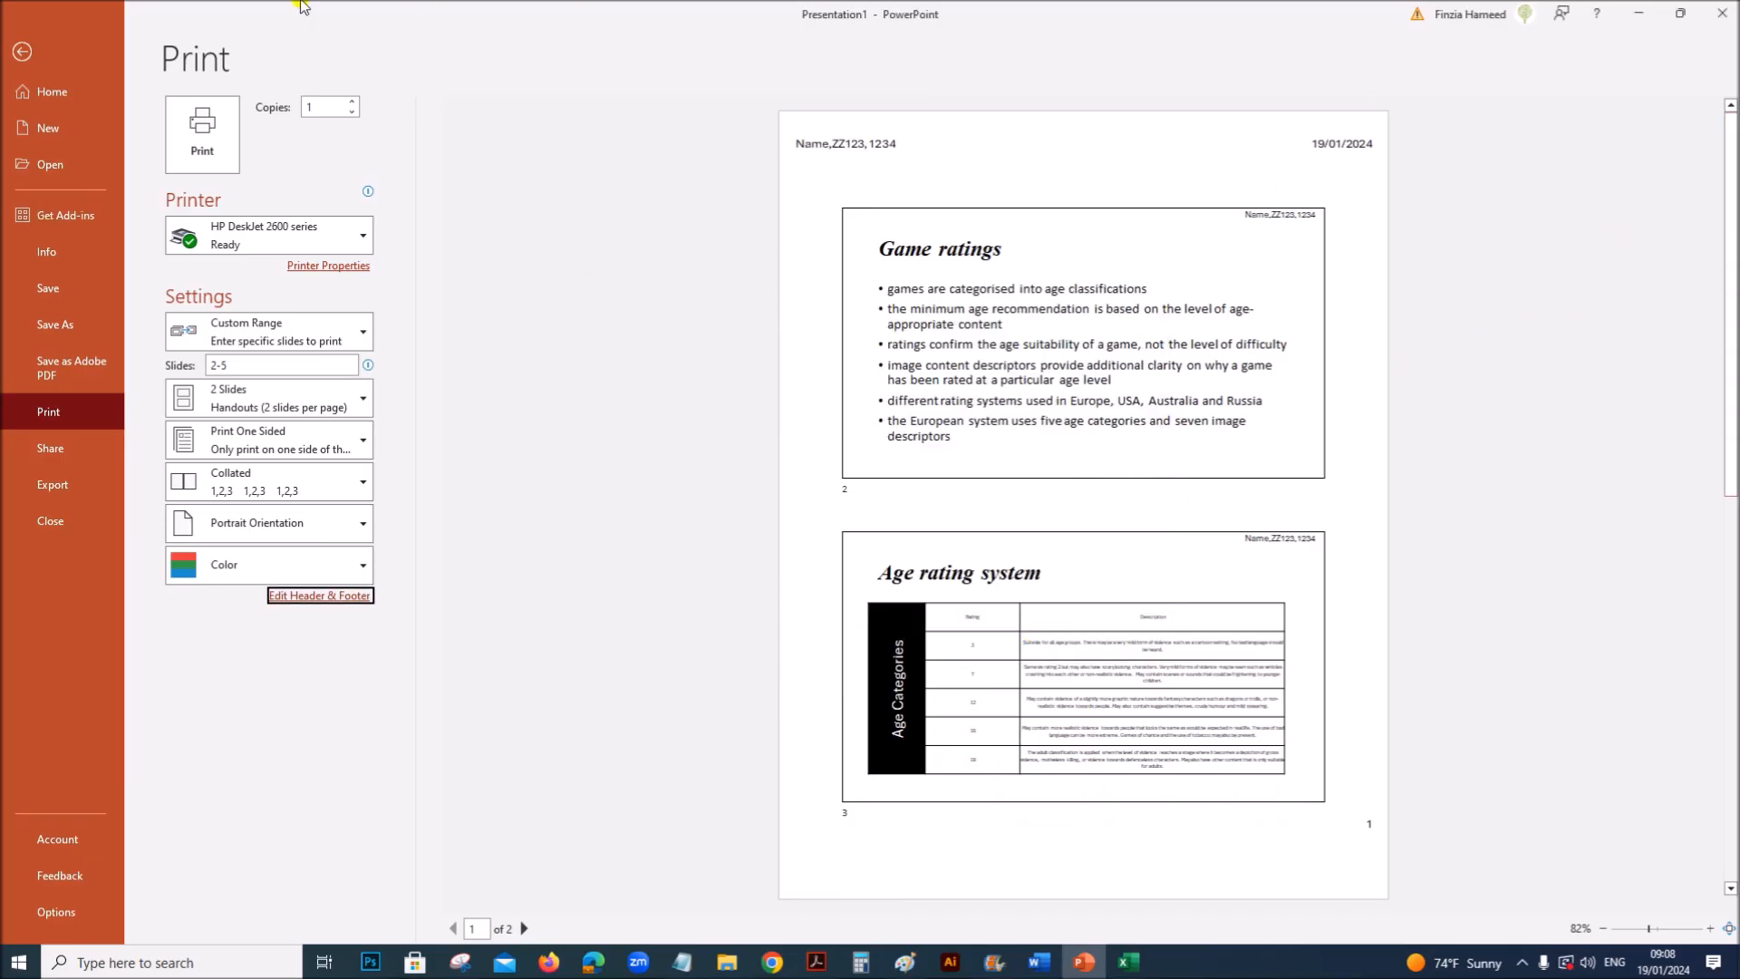
mouse_move(914, 616)
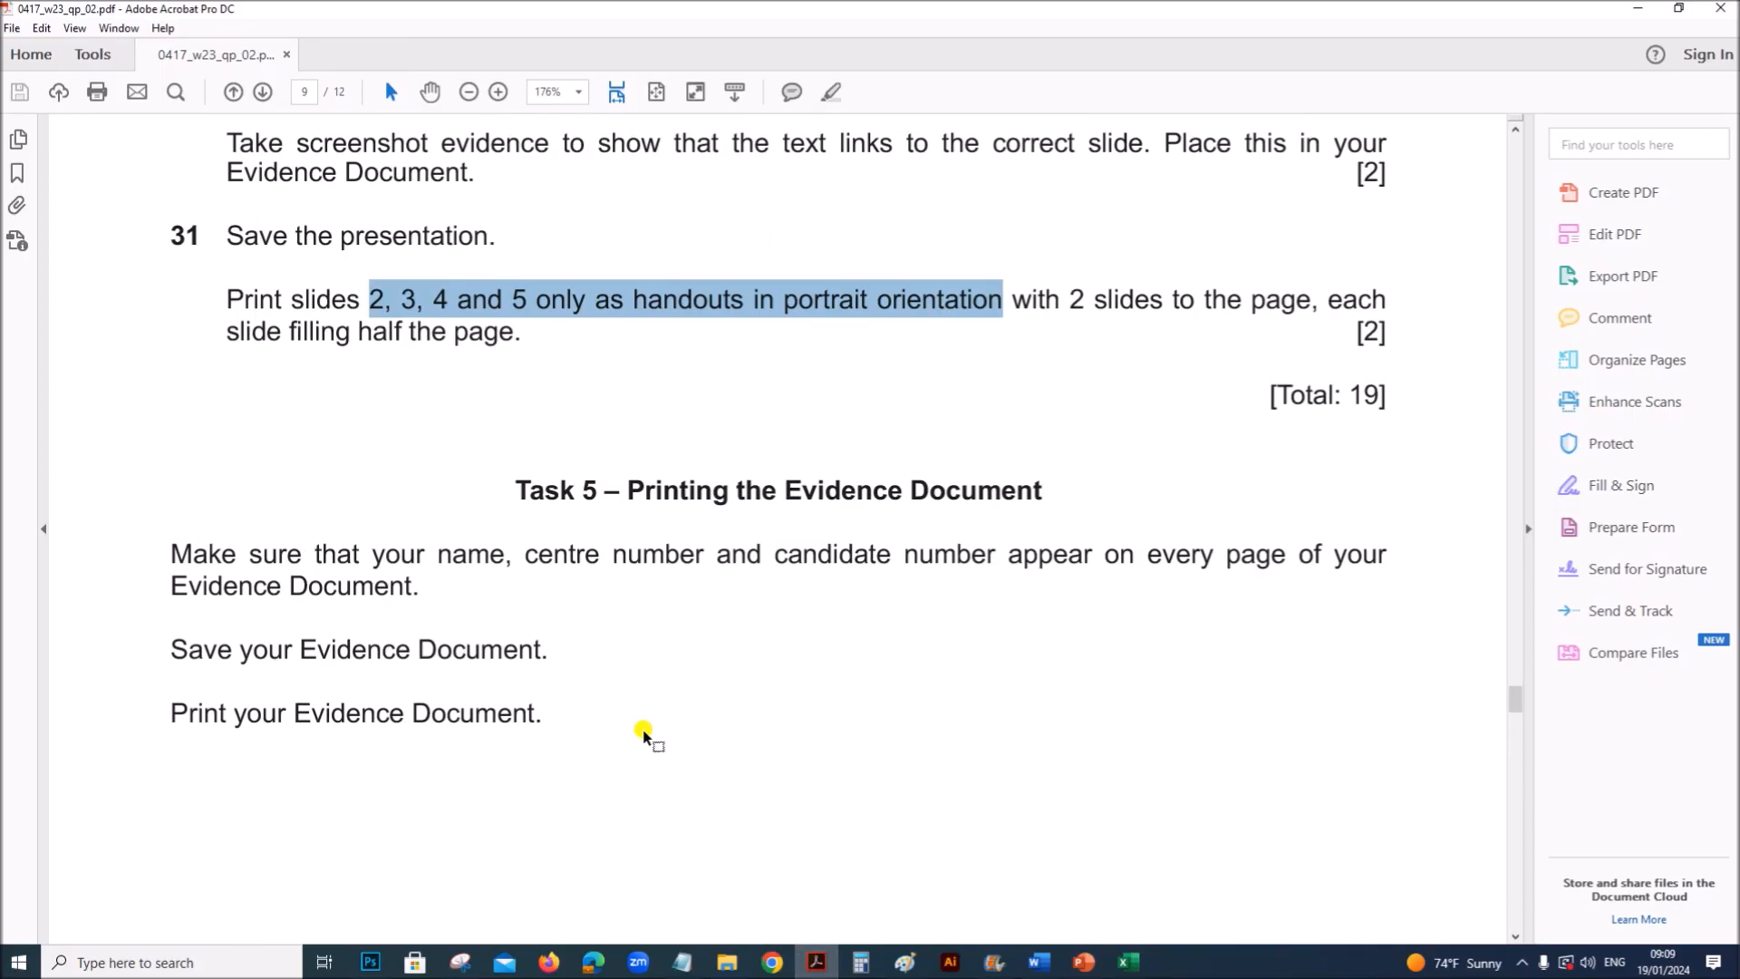
mouse_move(899, 628)
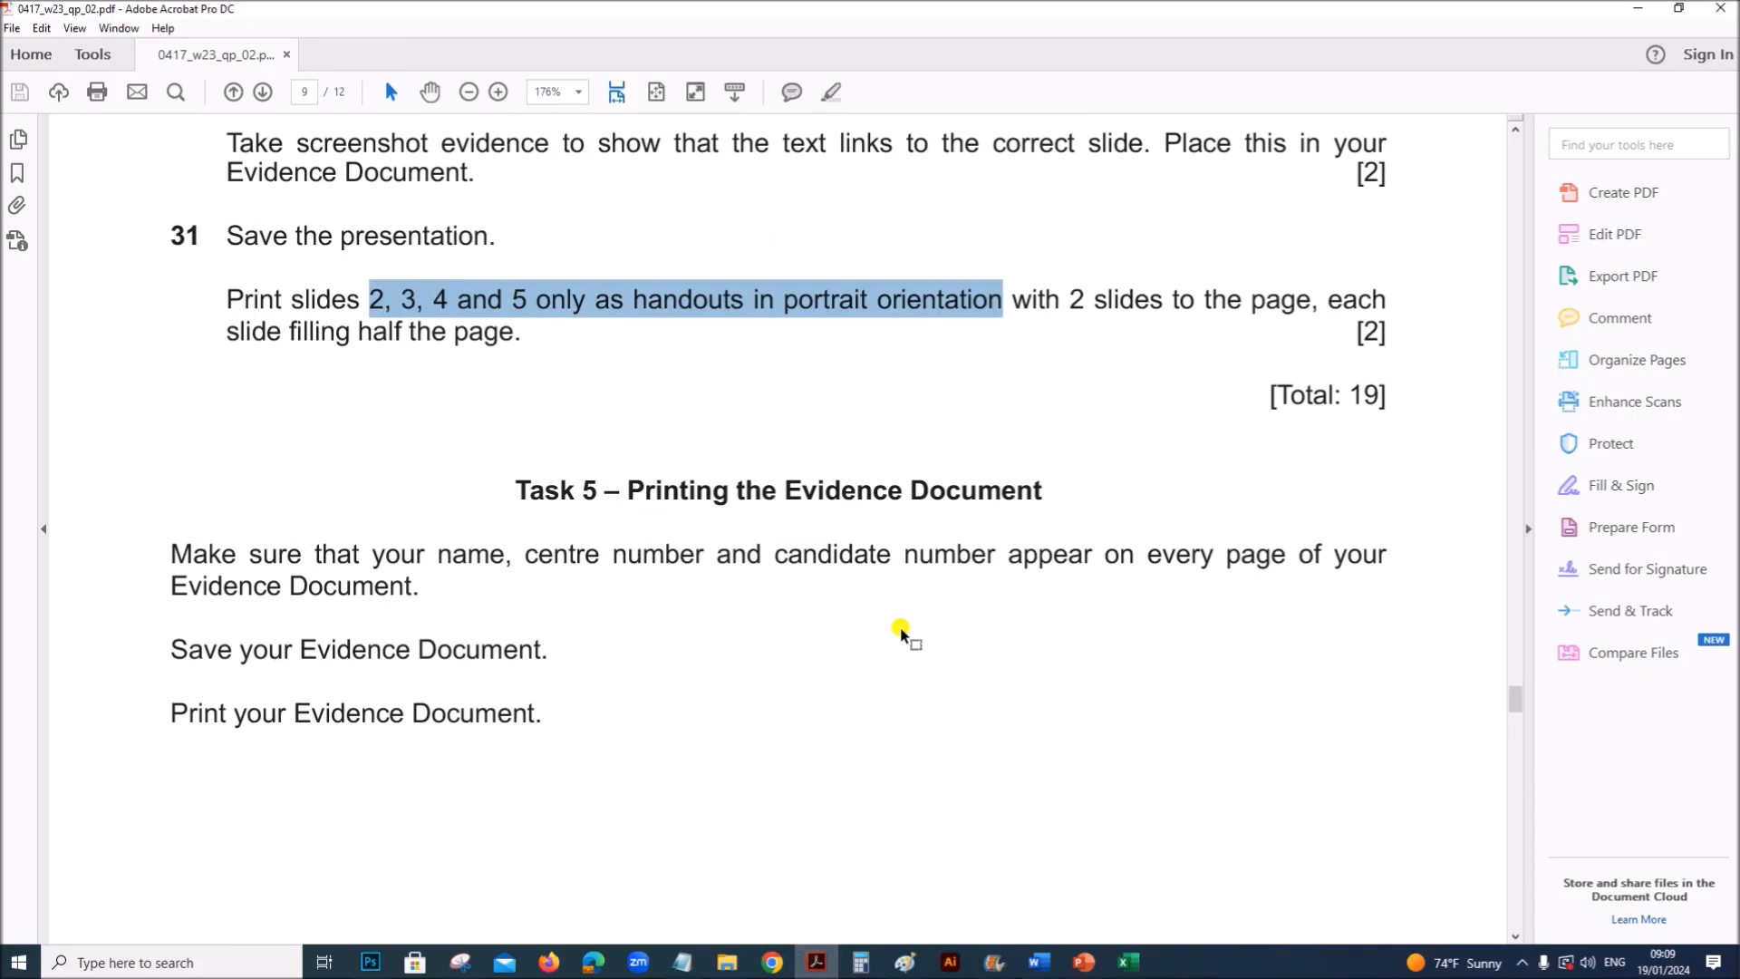